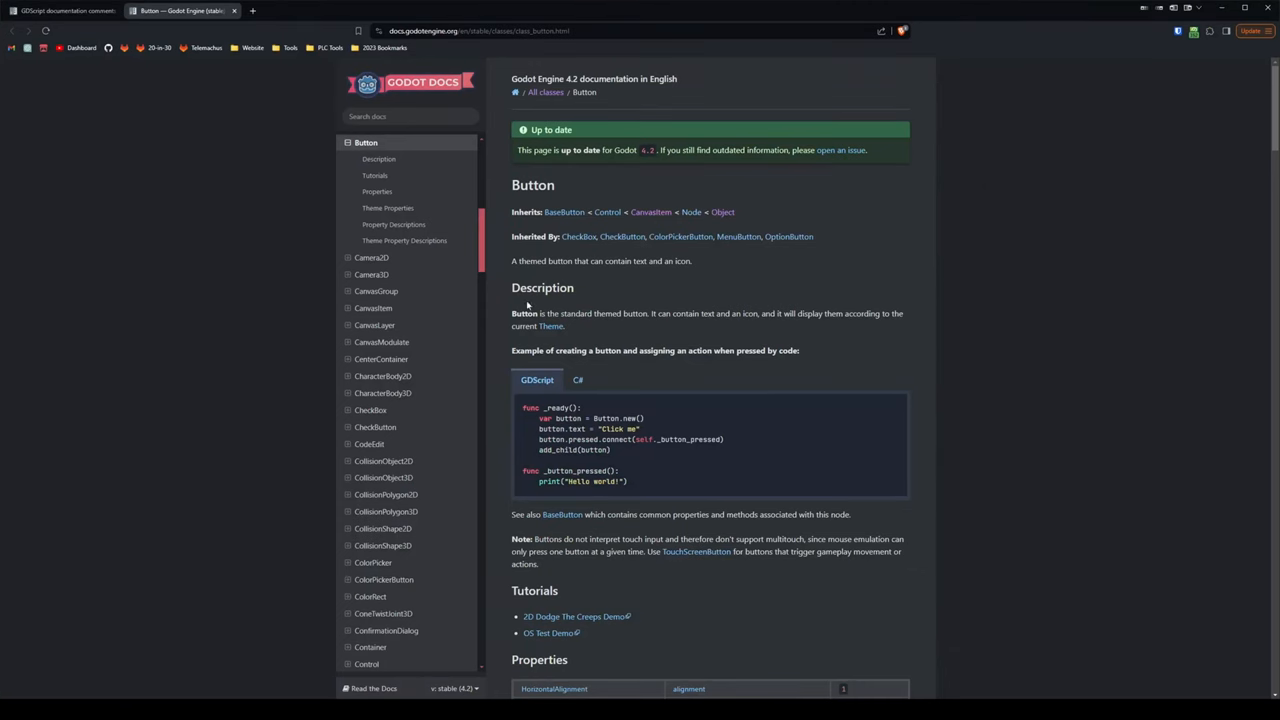
Read the Button description and example, then make the getter's true branch return _tracked_targets
drag(512, 312, 544, 350)
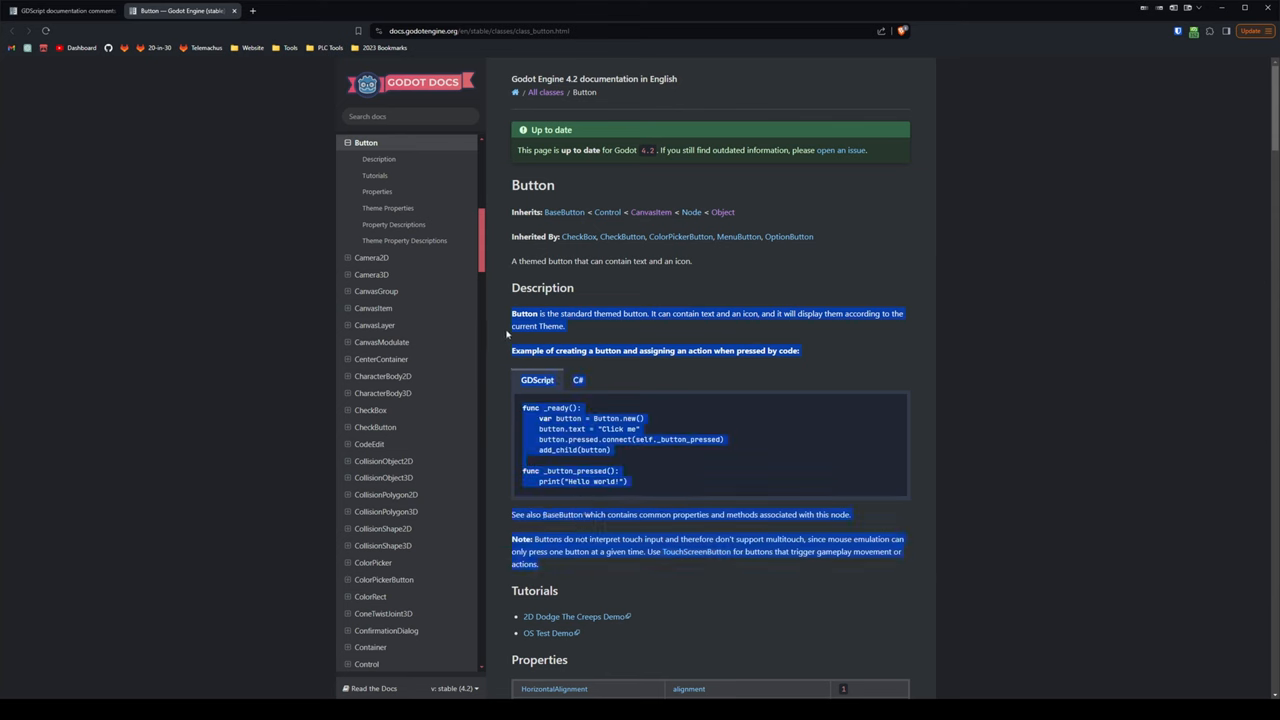
mouse_move(488, 318)
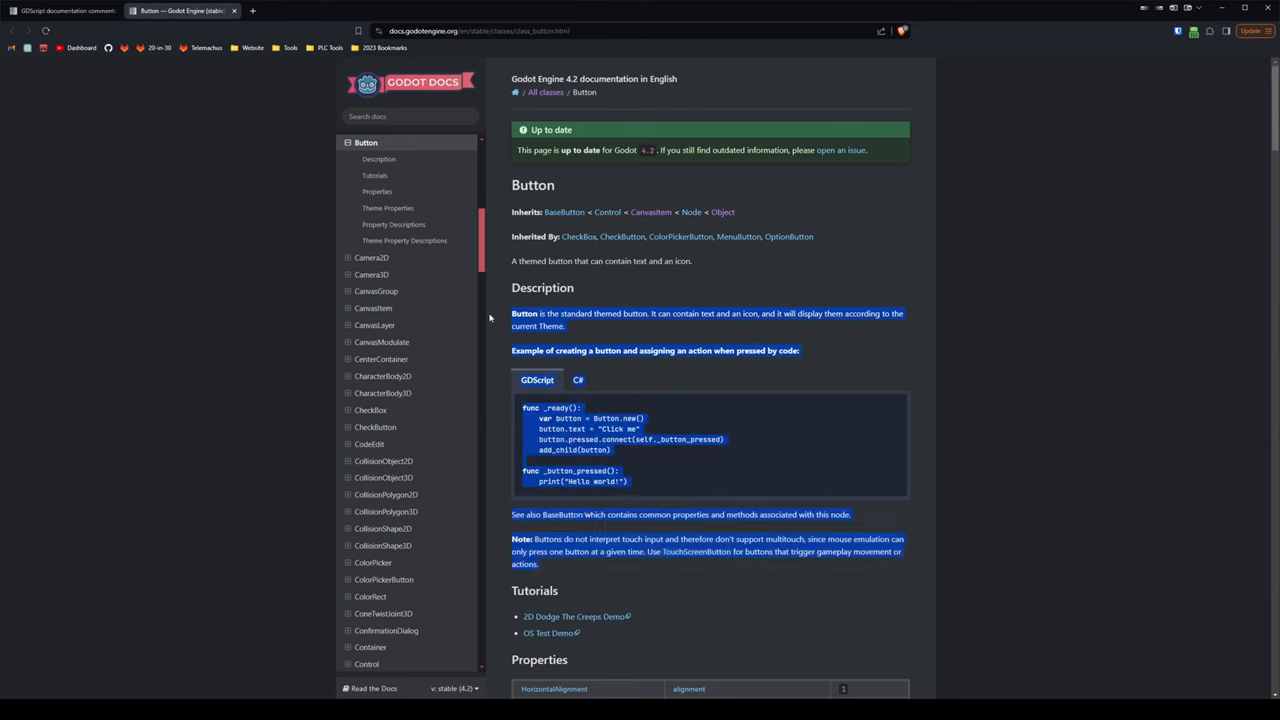
scroll(down, 3)
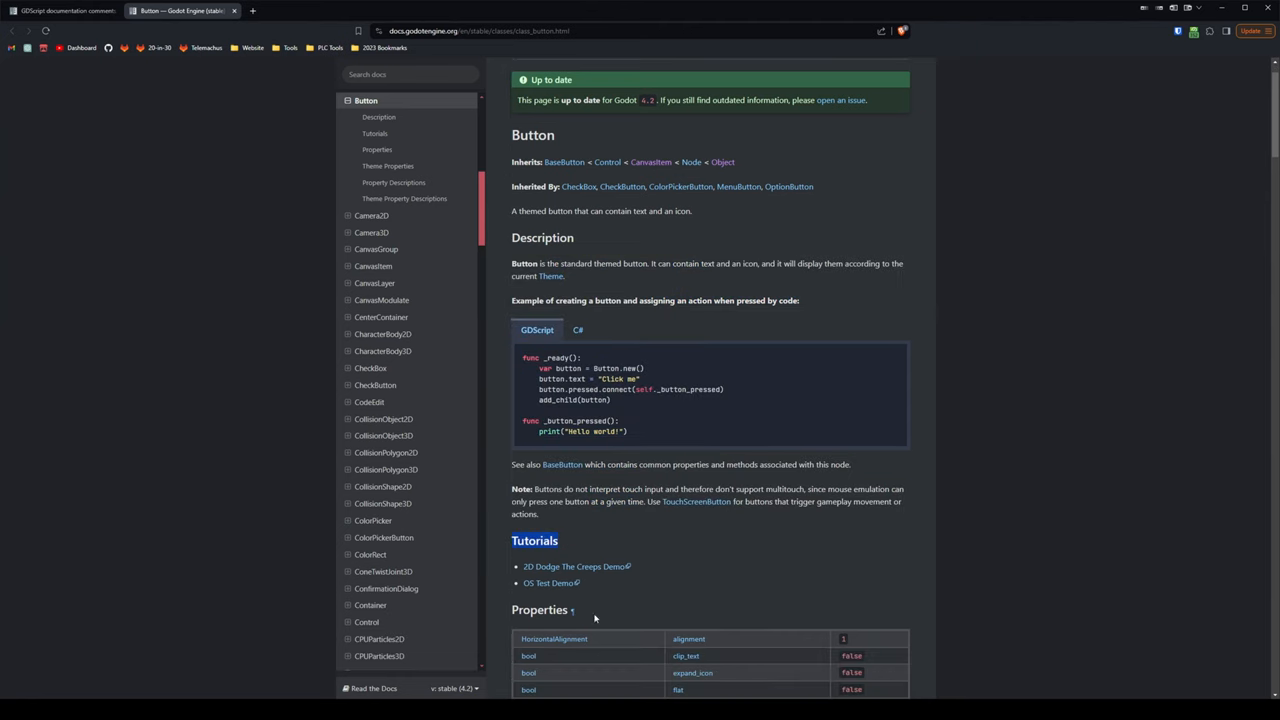
scroll(down, 3)
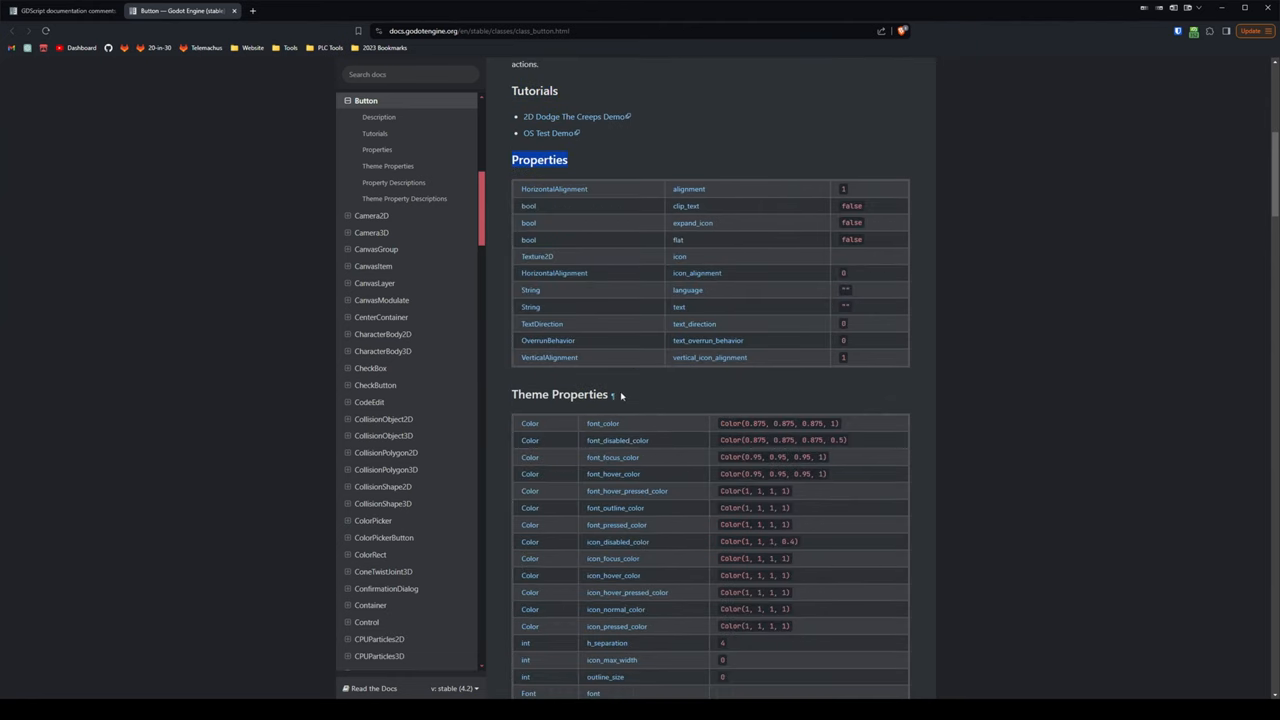
scroll(down, 3)
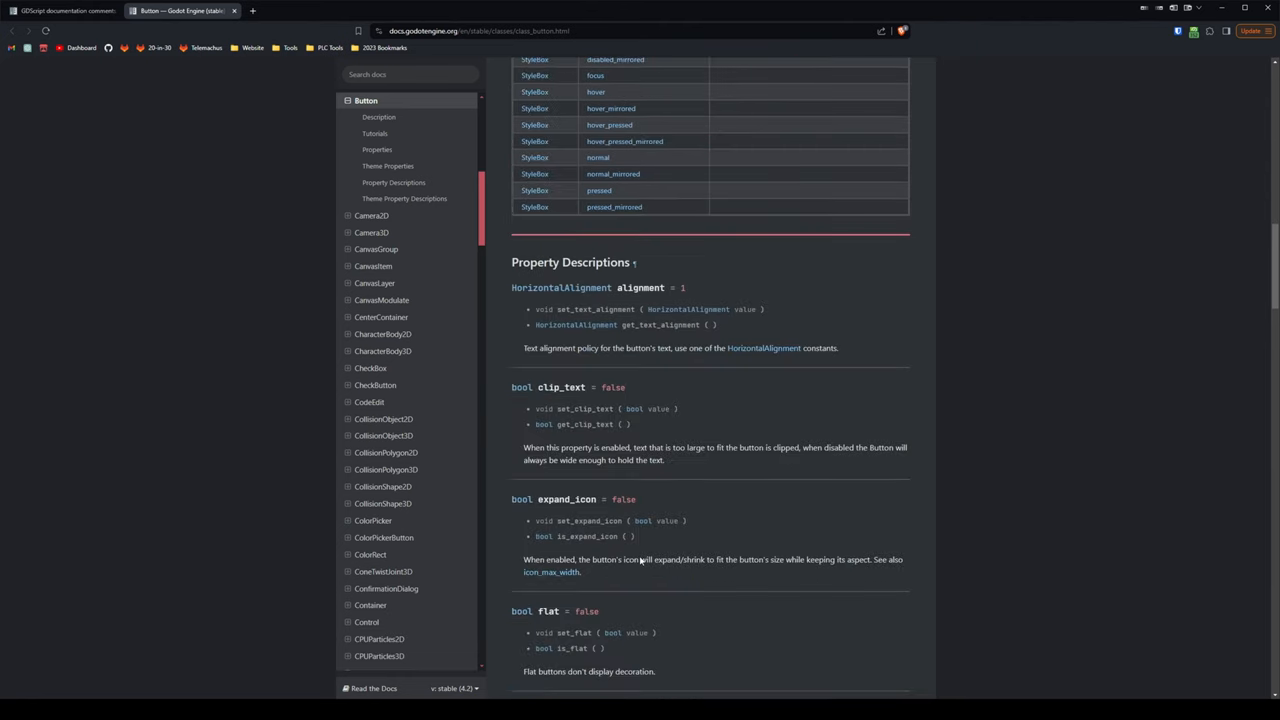
scroll(up, 3)
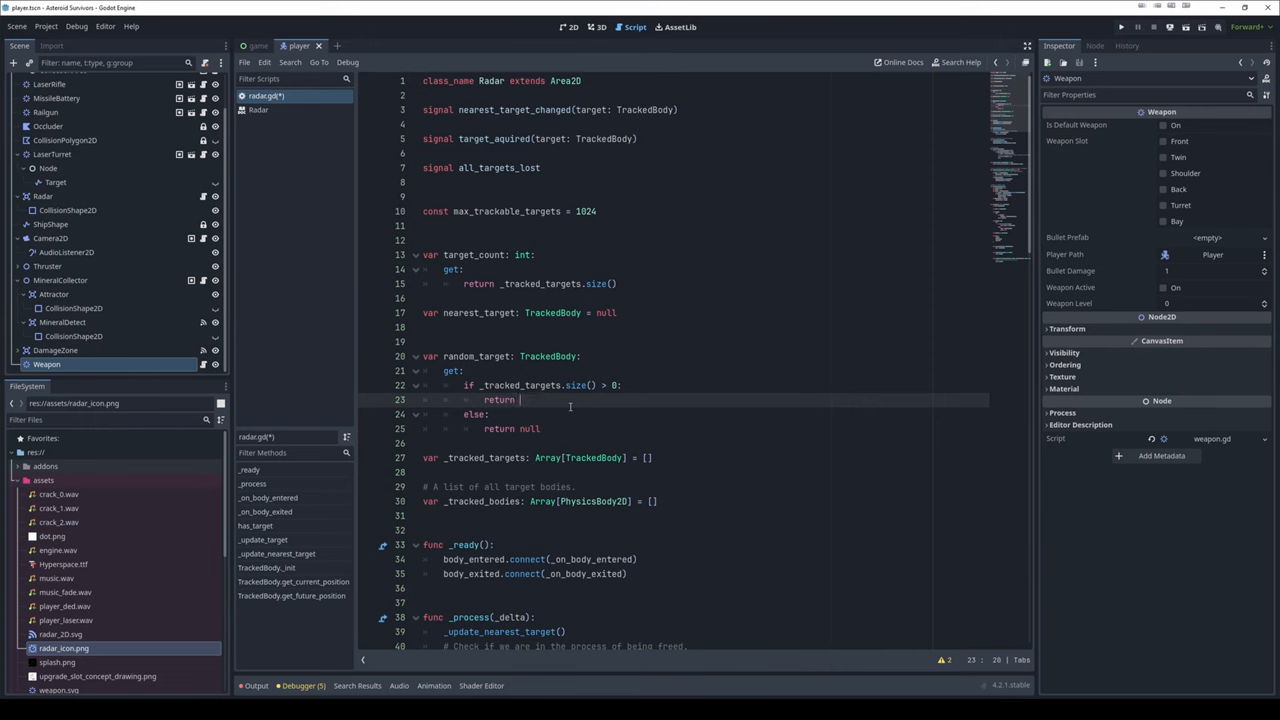
text(_tracked_targets)
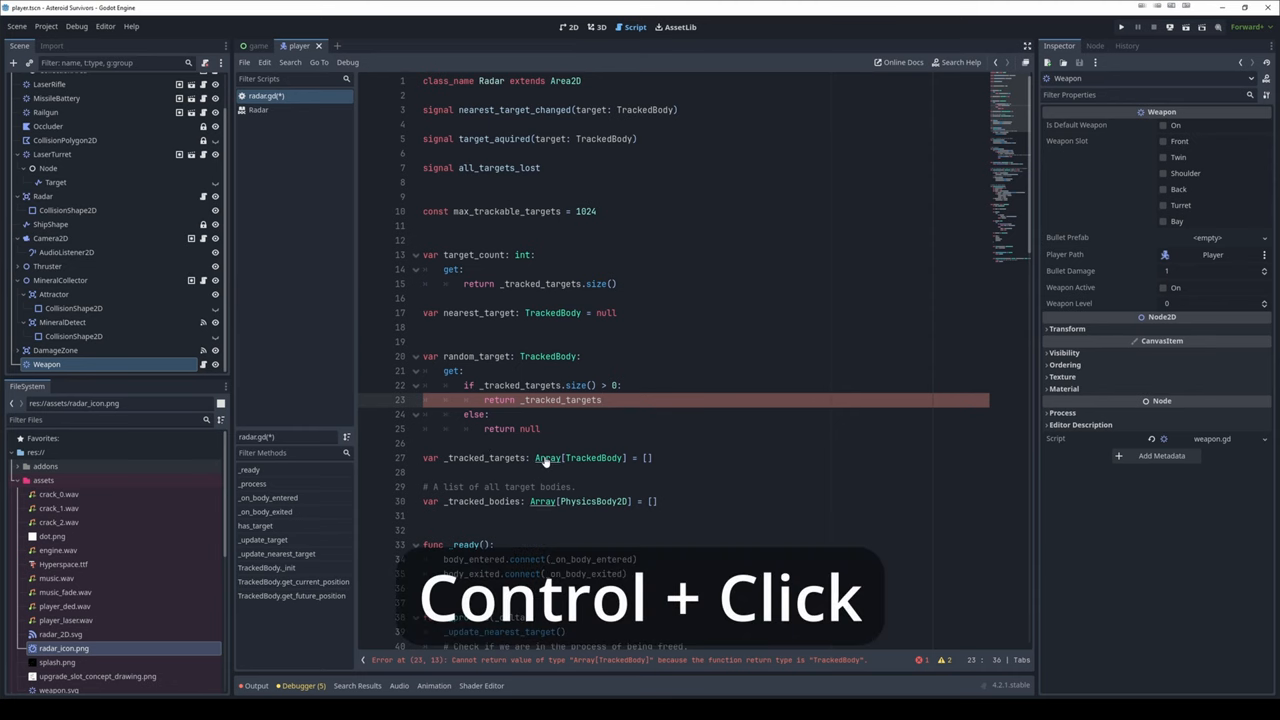
Read the Array reference down to pick_random's description, then close it back to the Radar script
click(540, 456)
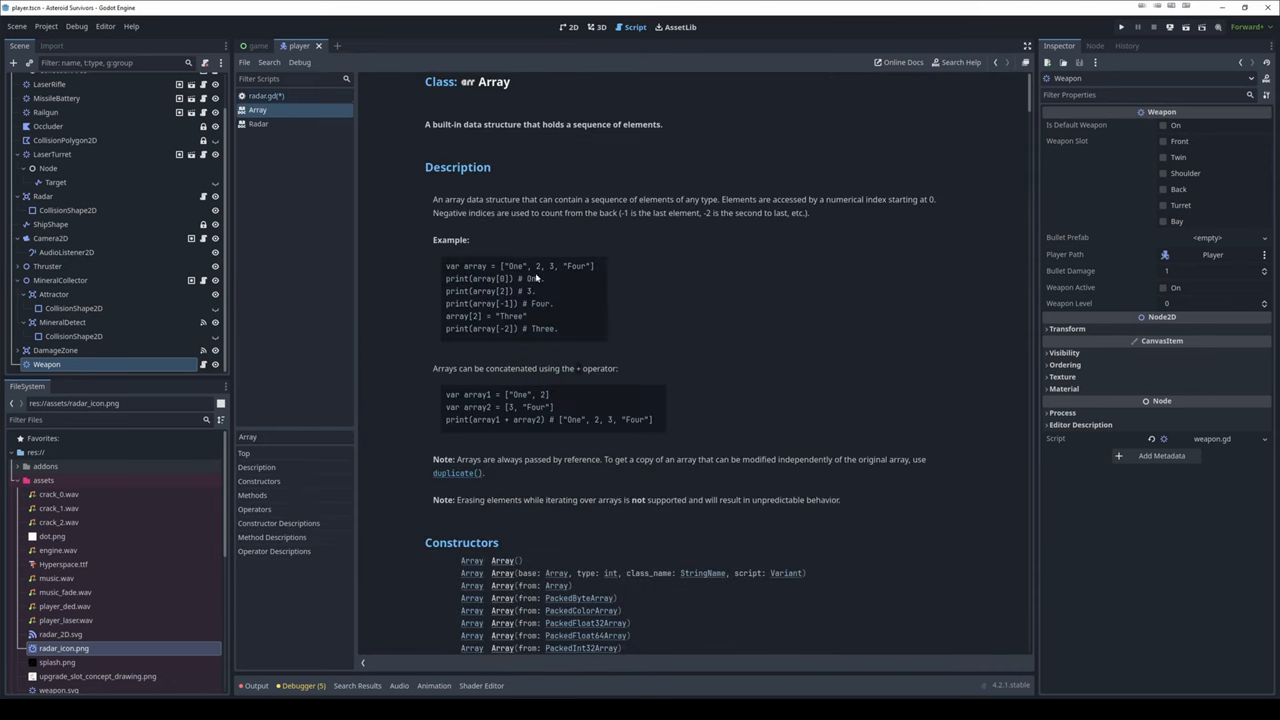
mouse_move(576, 292)
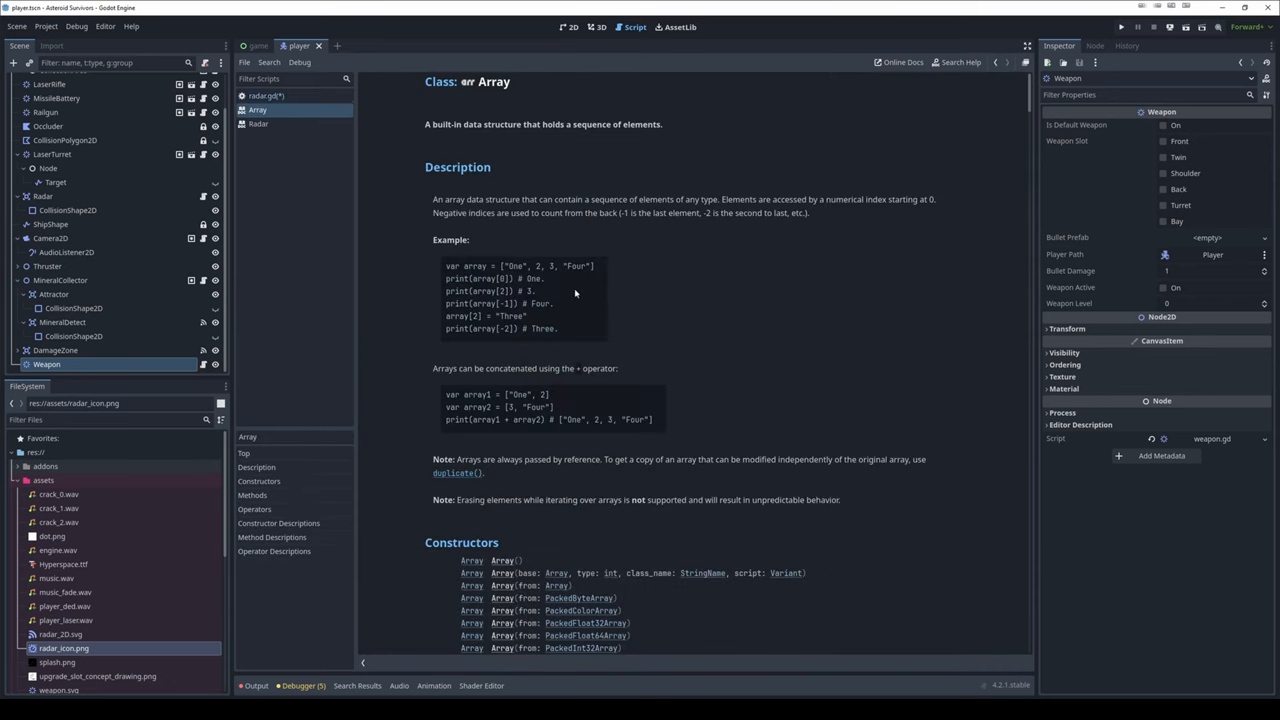
scroll(down, 3)
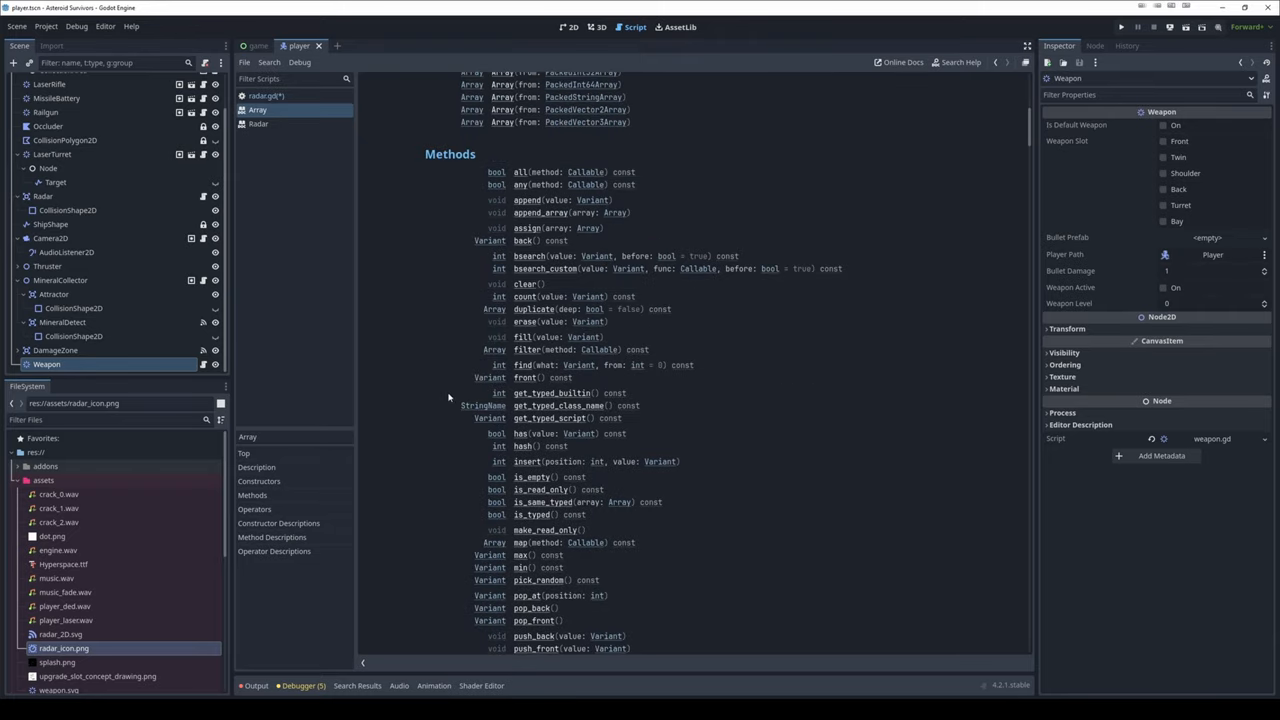
mouse_move(508, 296)
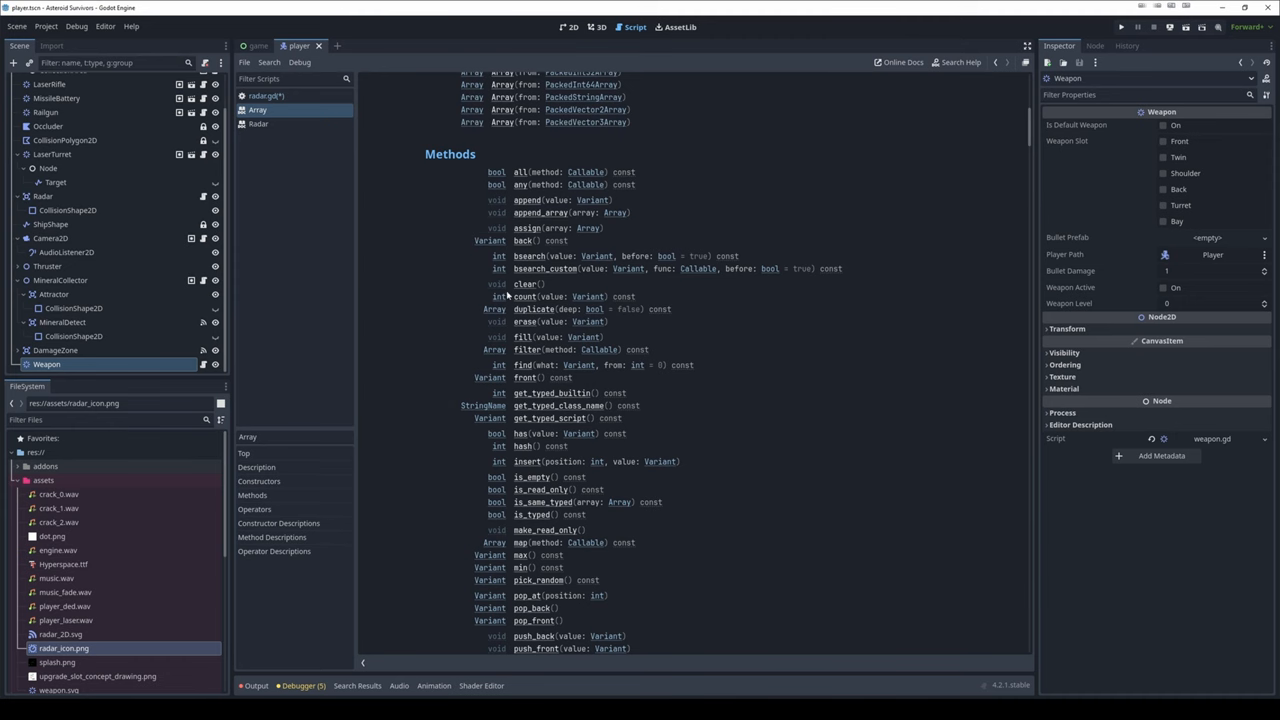
scroll(down, 3)
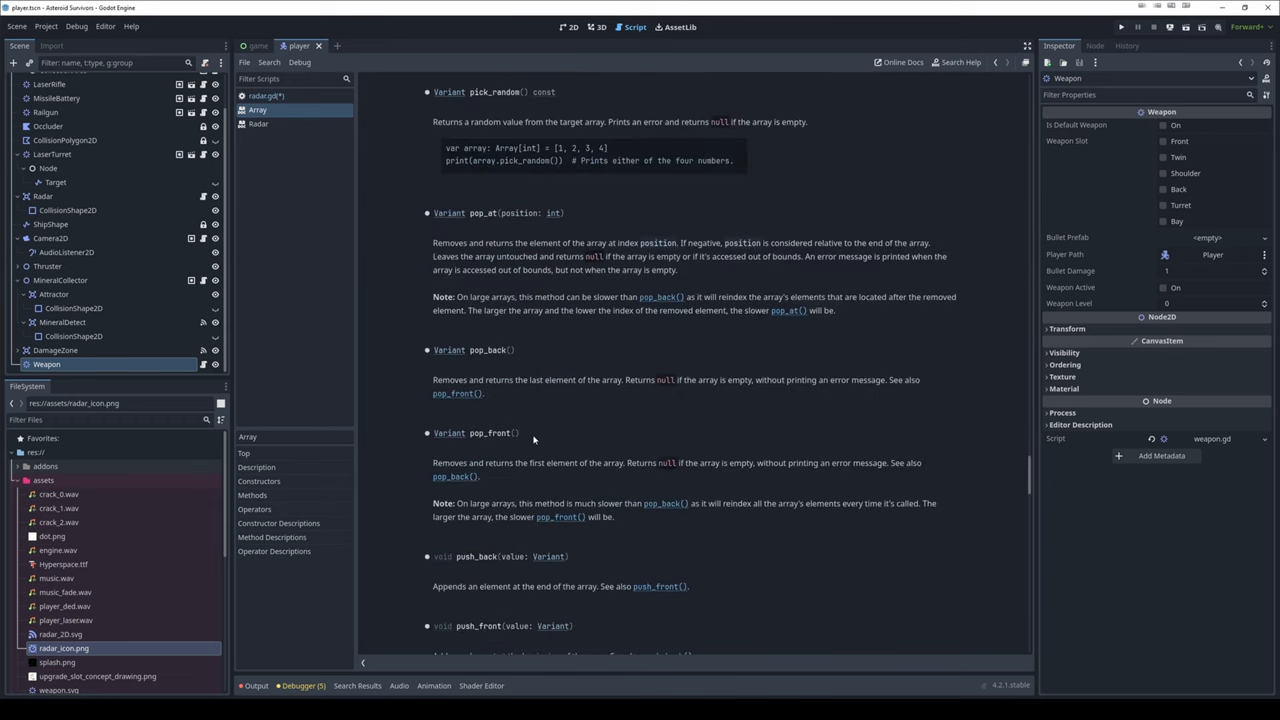
mouse_move(470, 124)
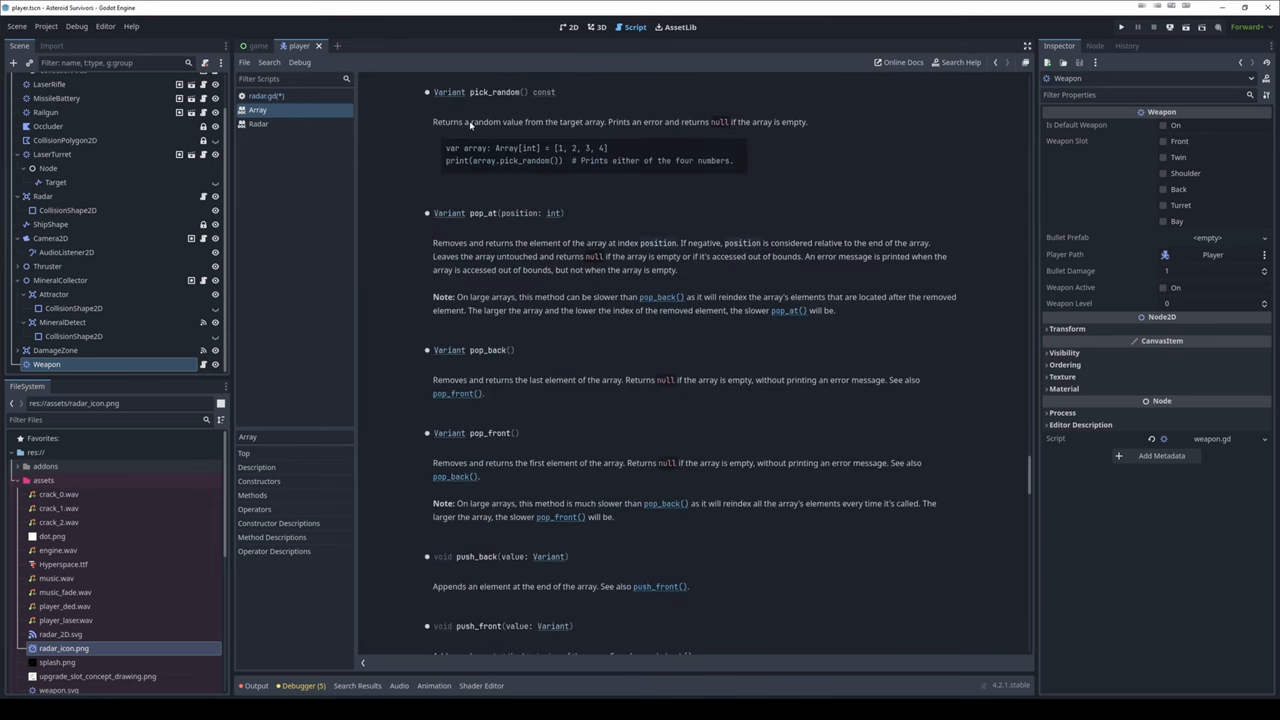
drag(470, 122, 604, 122)
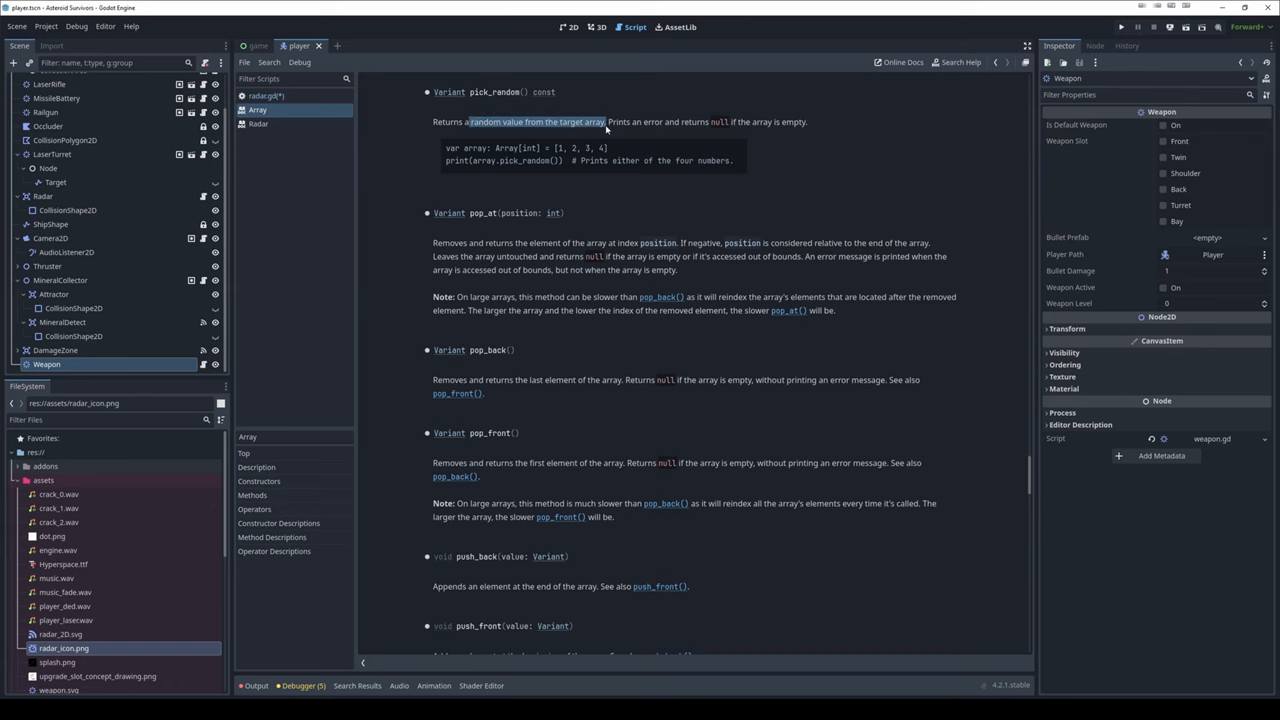
key(ctrl+w)
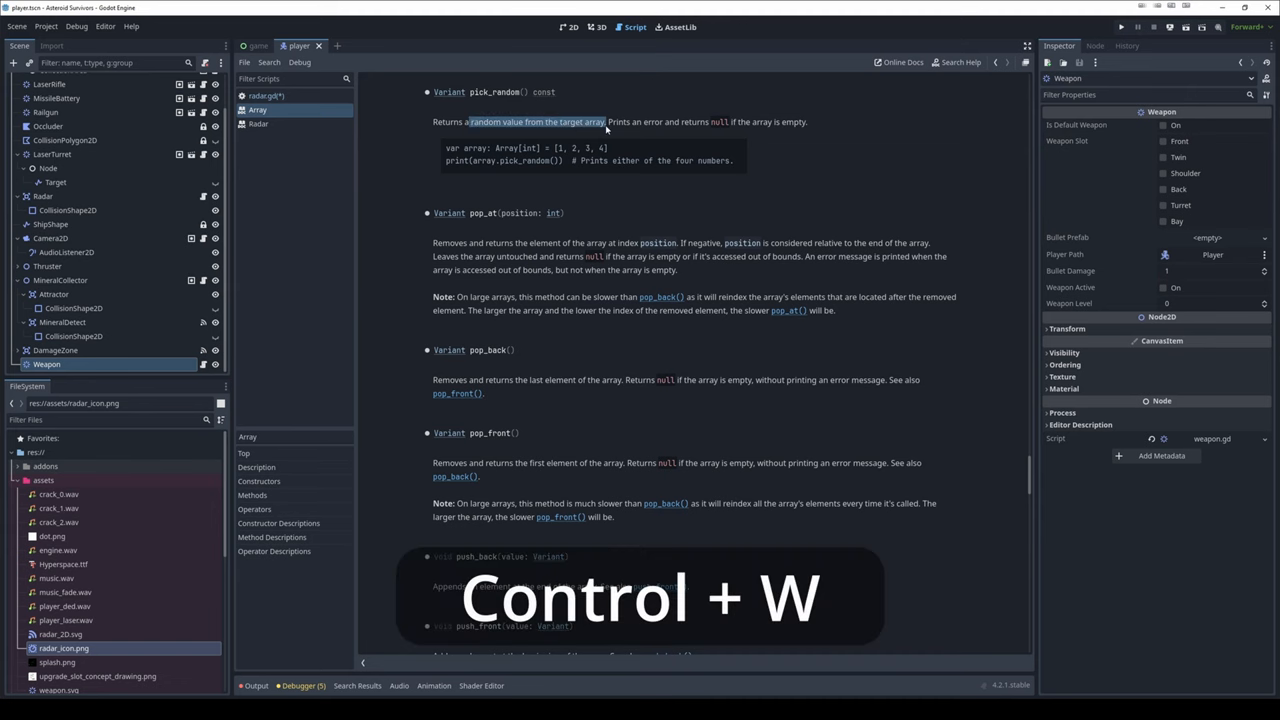
key(ctrl+w)
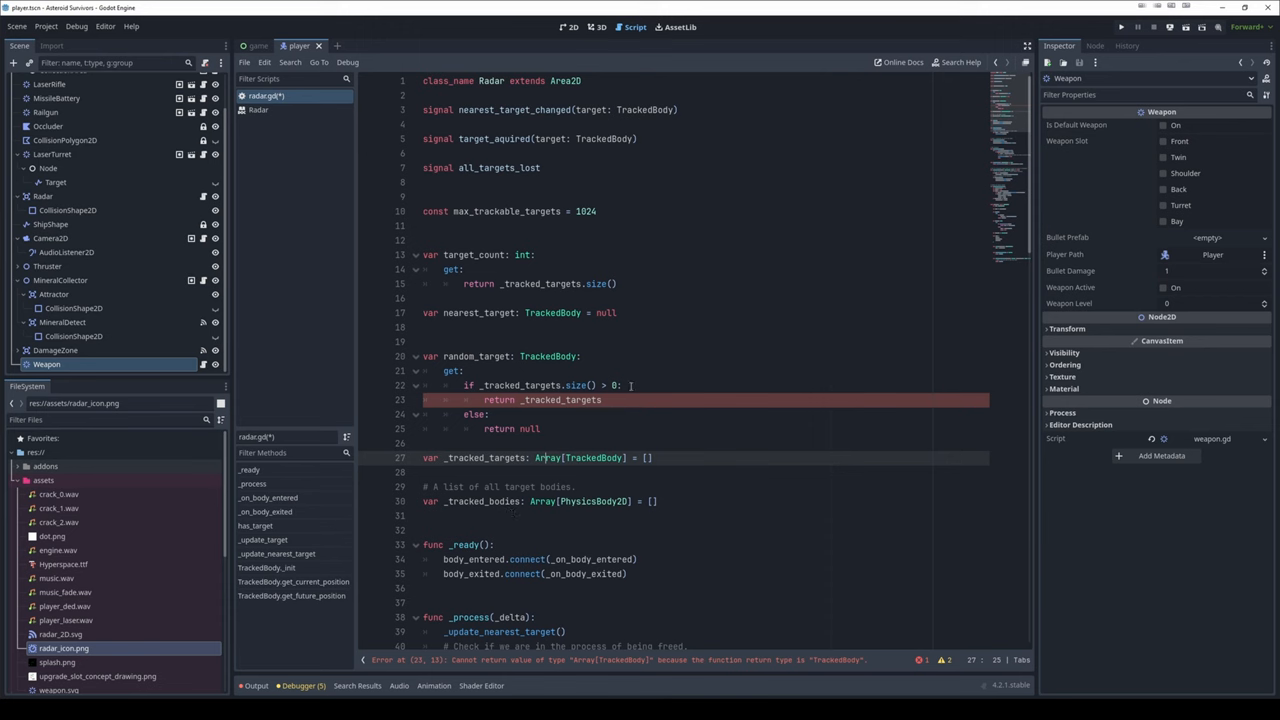
Append .pick_random() so random_target returns _tracked_targets.pick_random()
text(.pick_random()
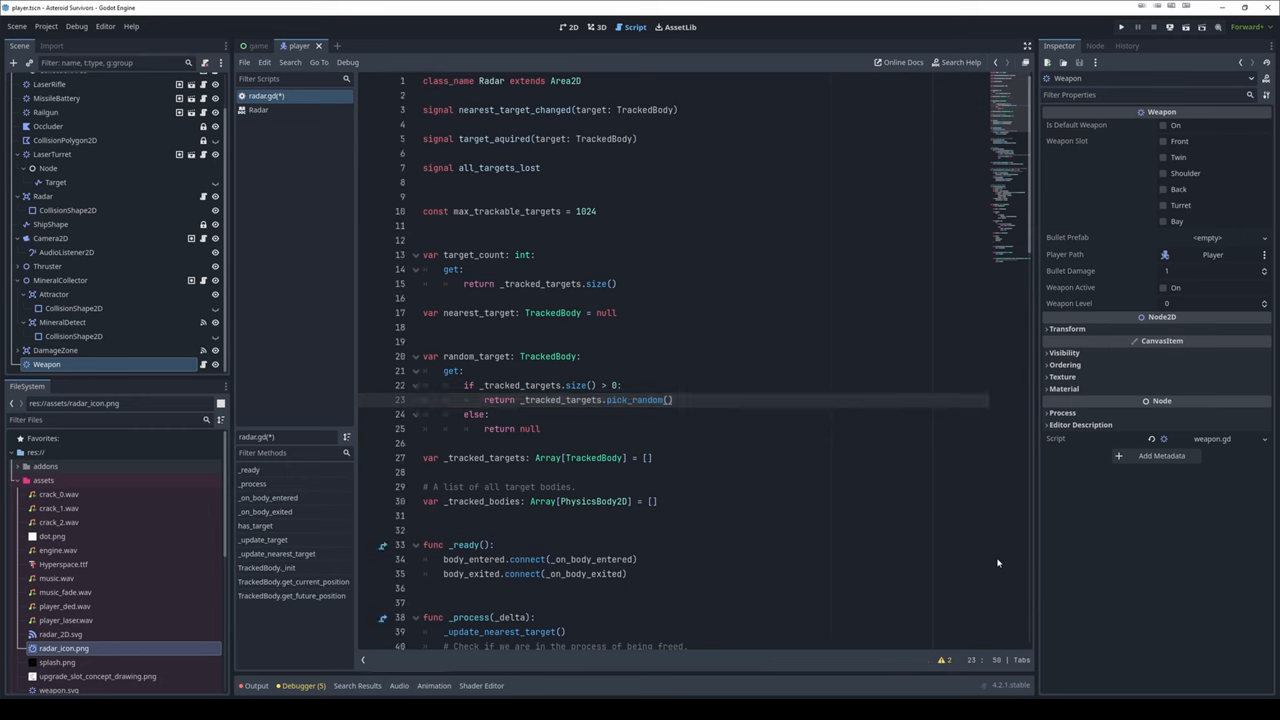
mouse_move(758, 696)
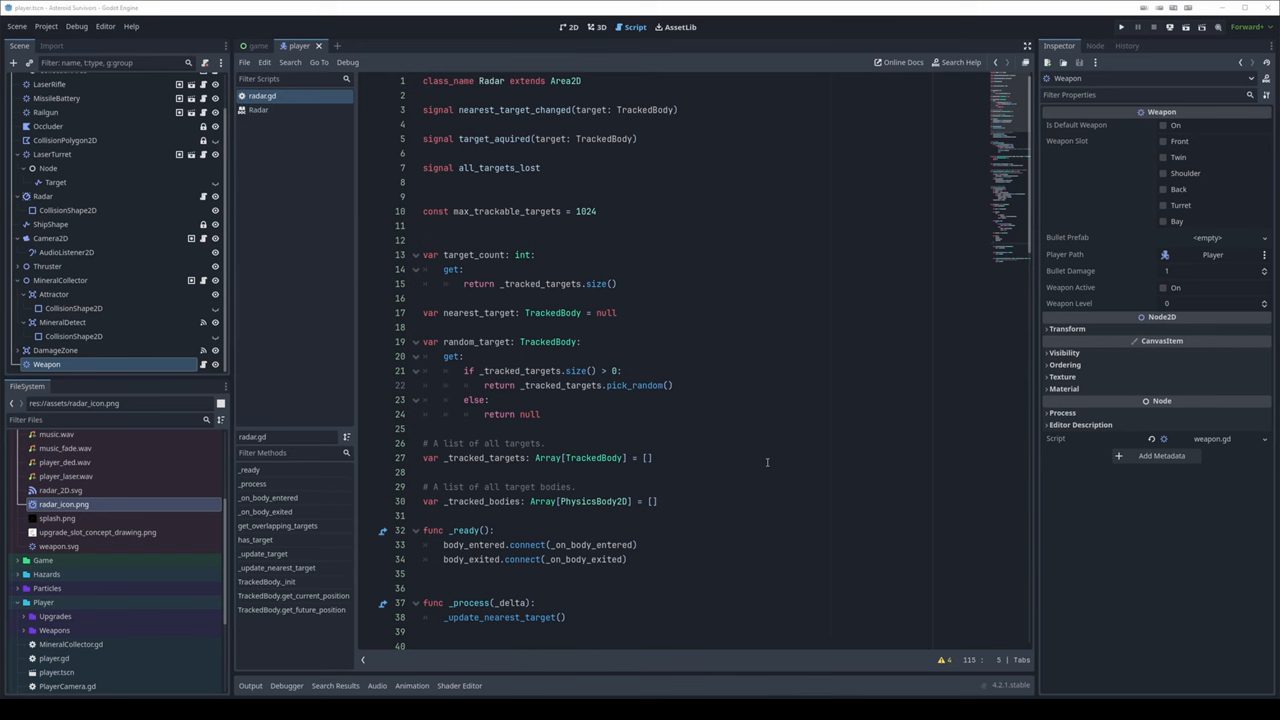
mouse_move(768, 462)
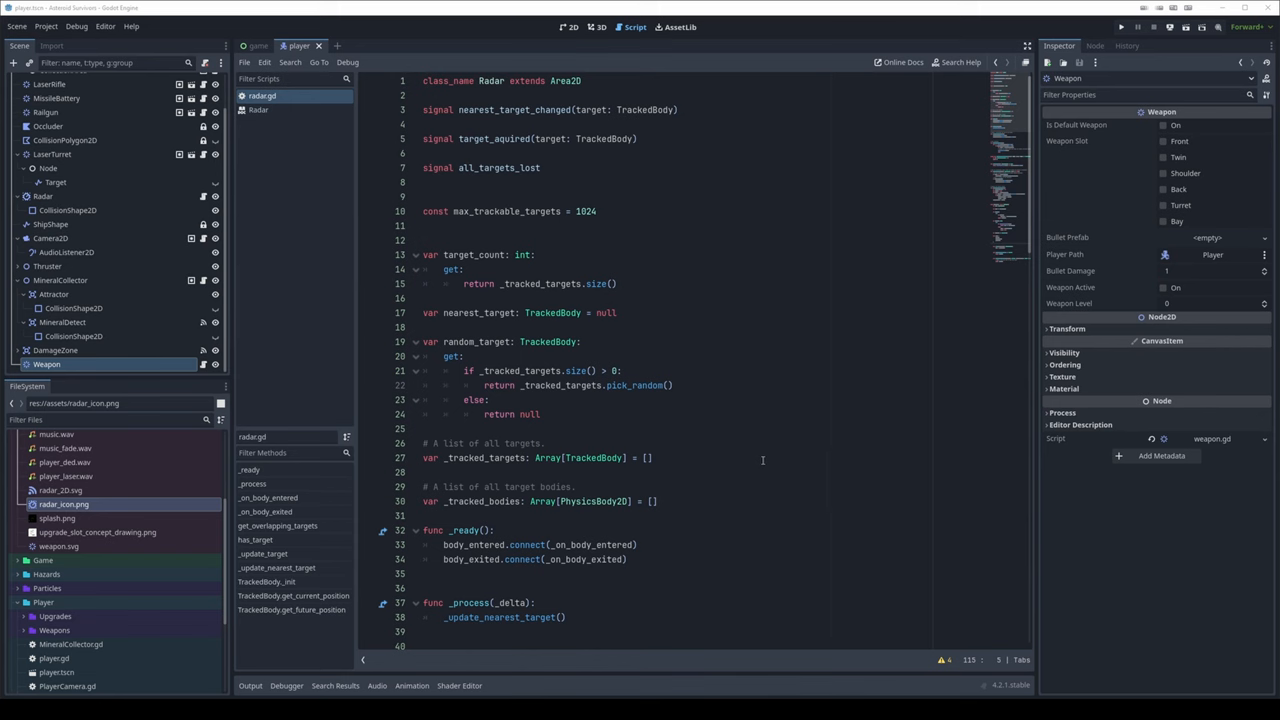
mouse_move(714, 128)
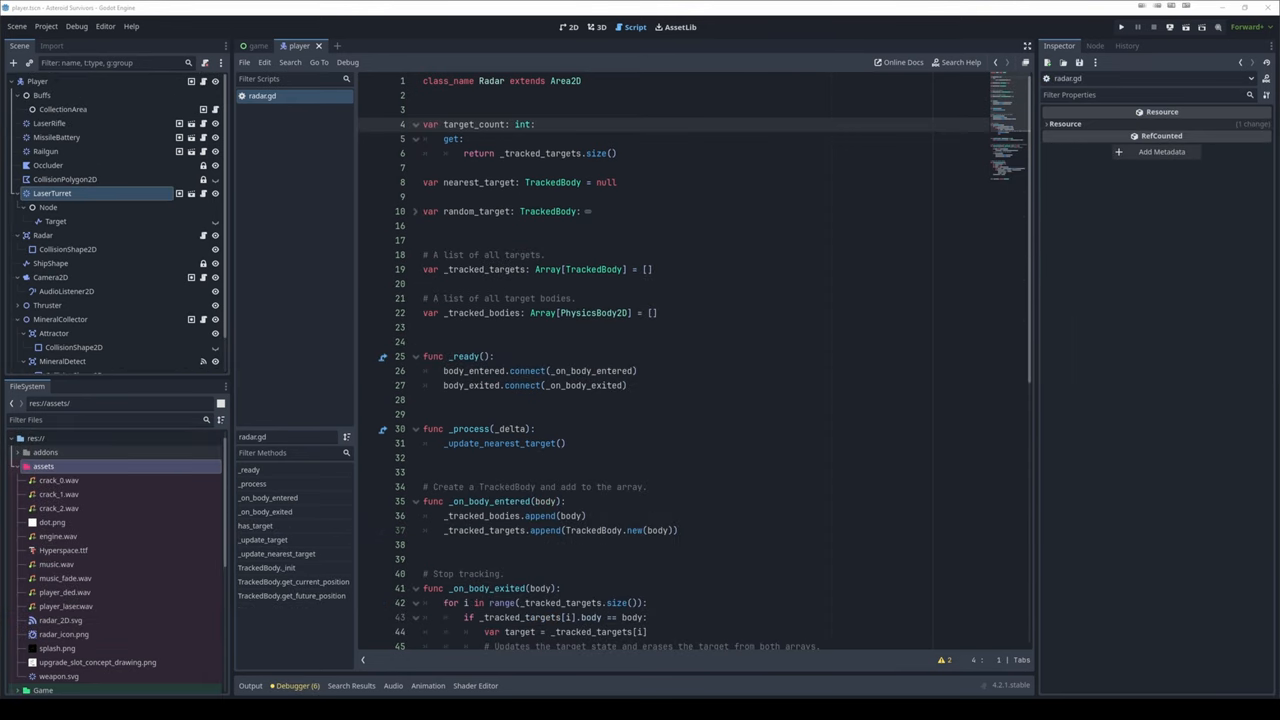
click(644, 370)
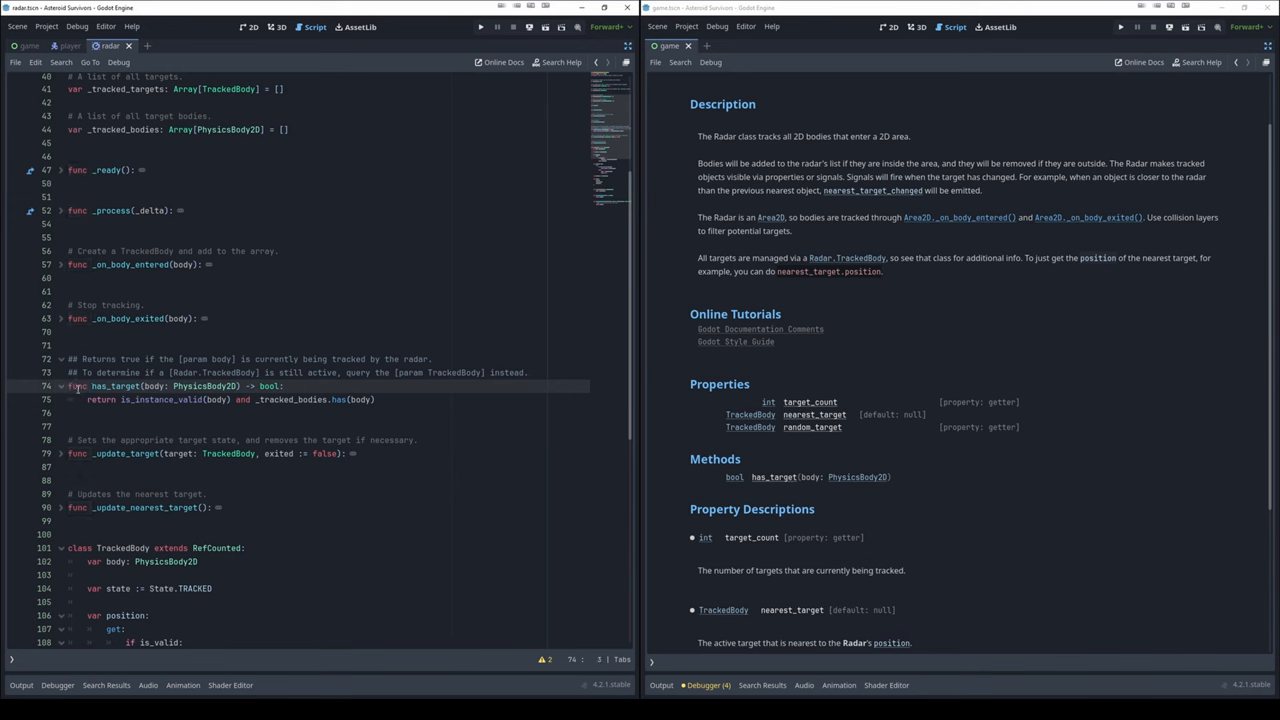
mouse_move(14, 398)
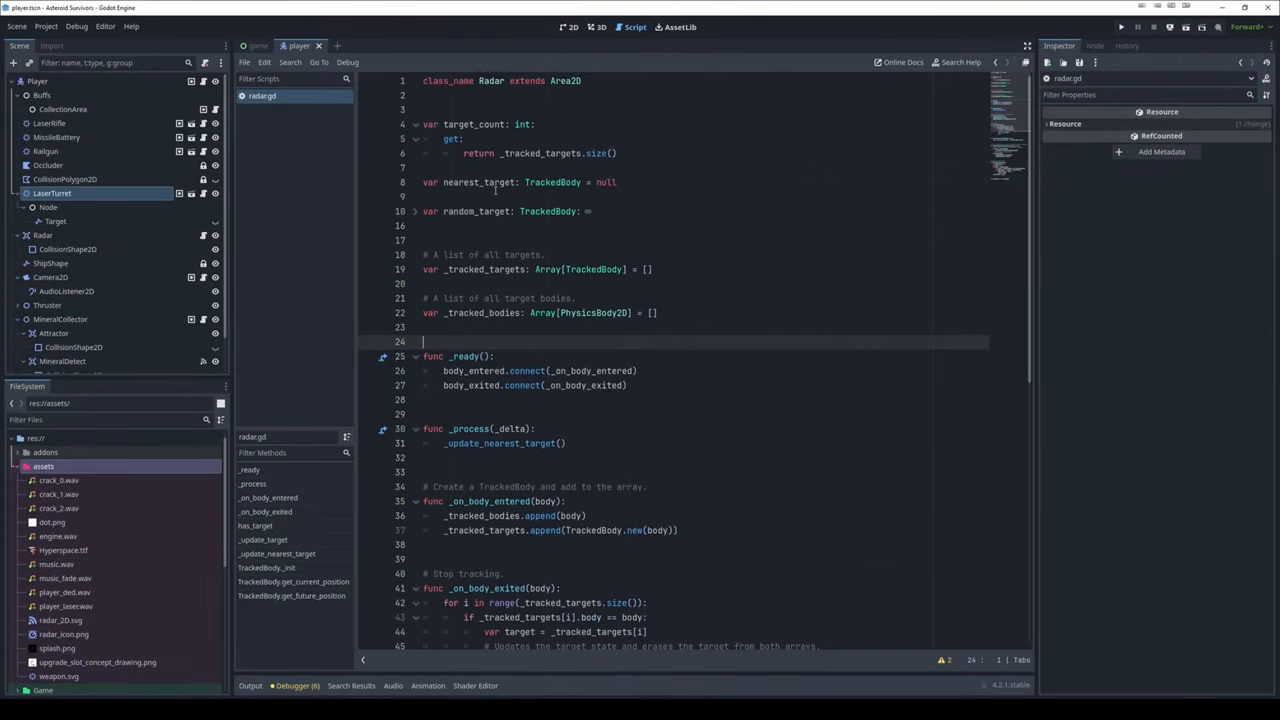
click(1120, 28)
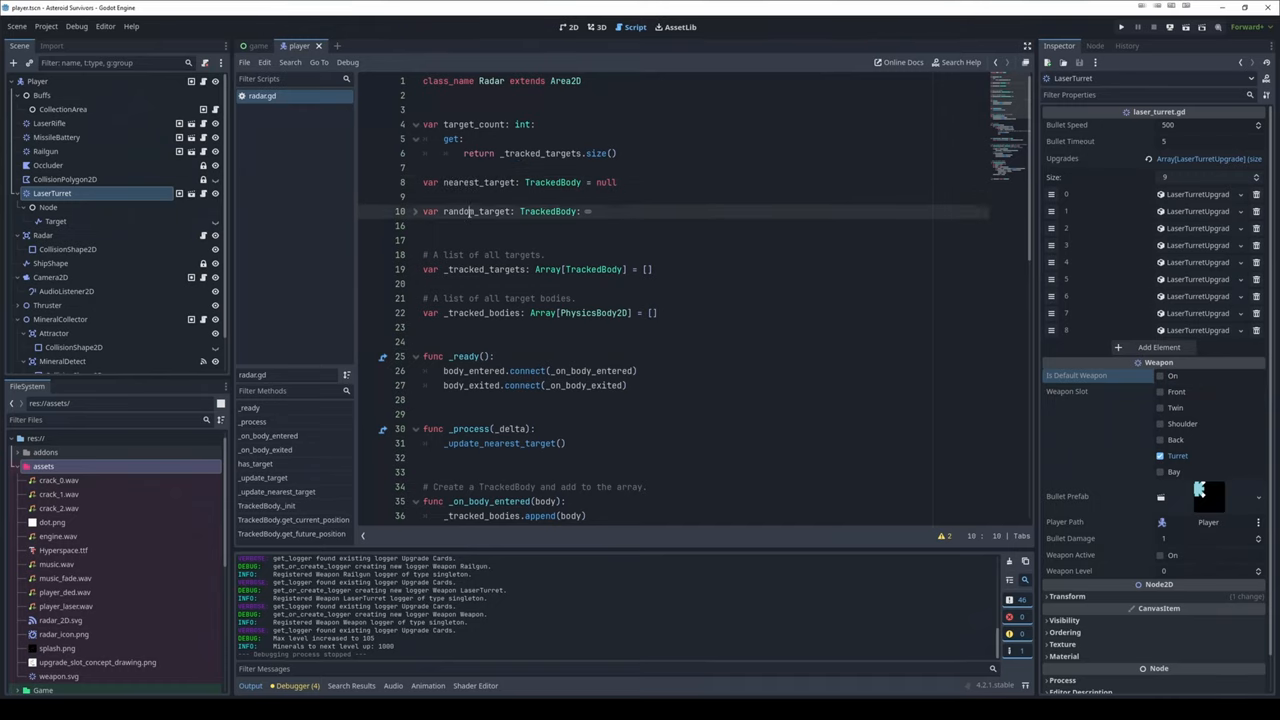
double_click(476, 212)
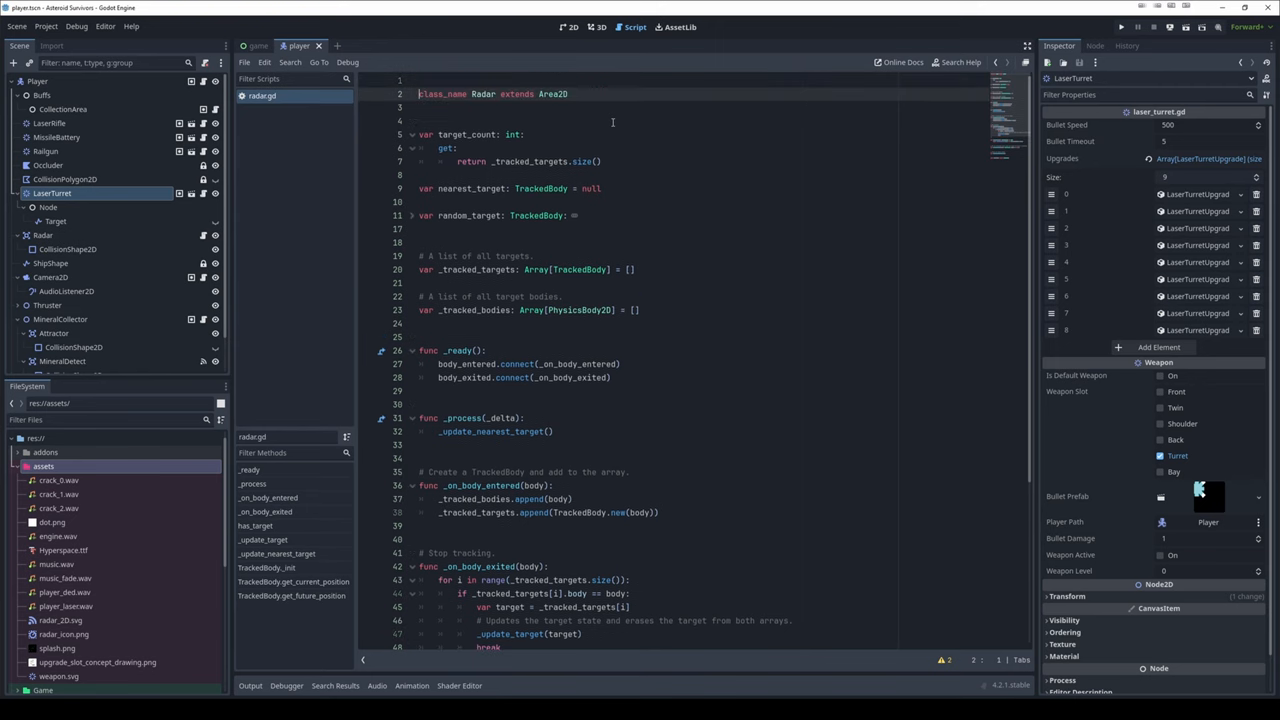
text(@icon()
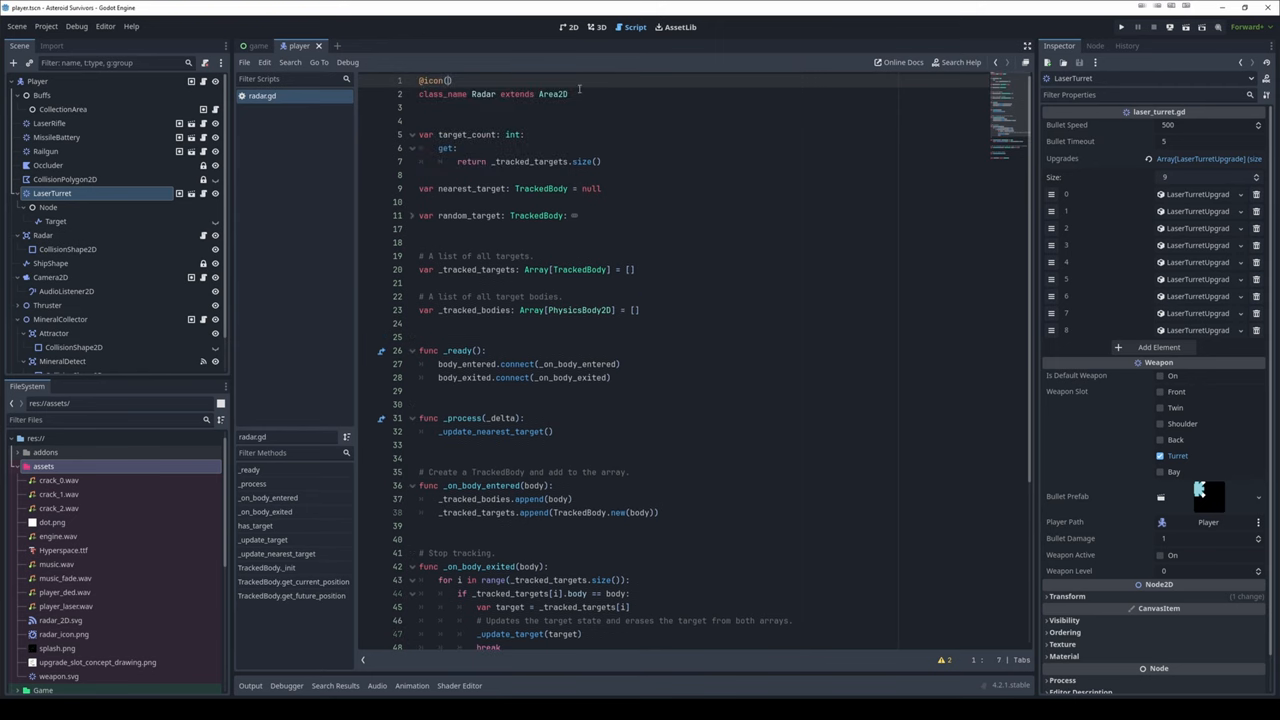
click(434, 80)
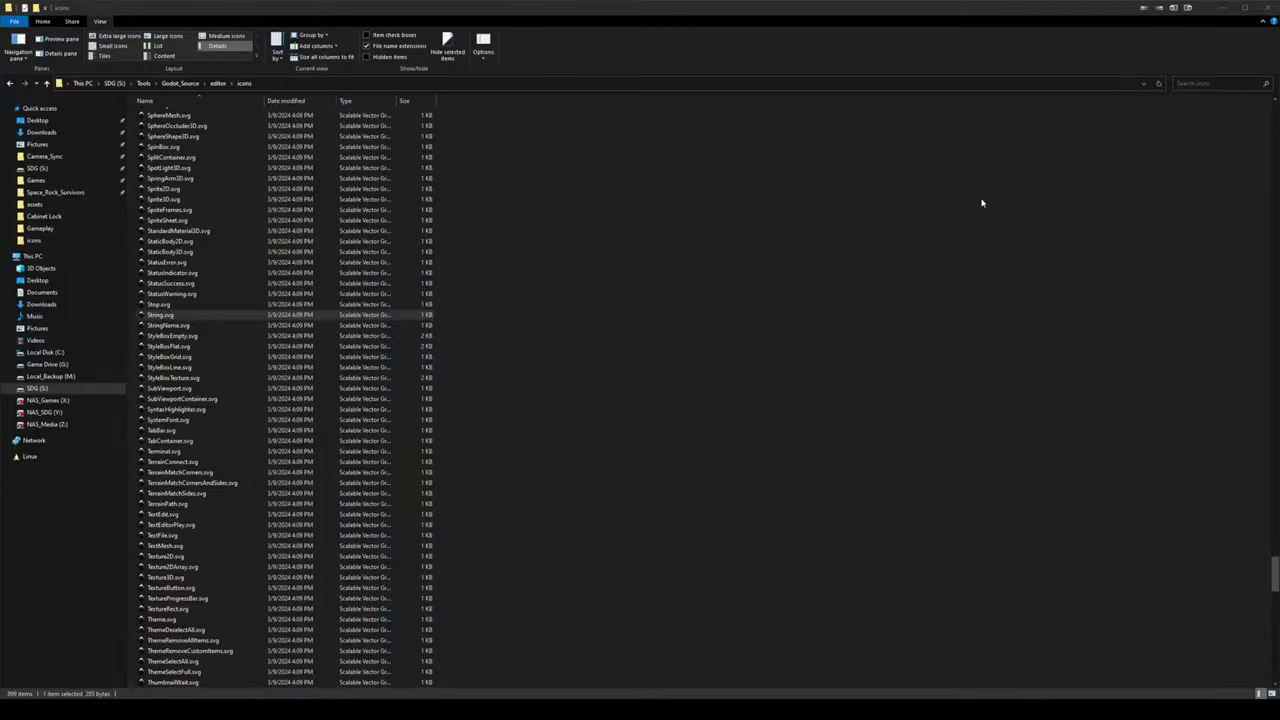
Browse the editor SVG icons folder in File Explorer and return to the Radar script
click(170, 252)
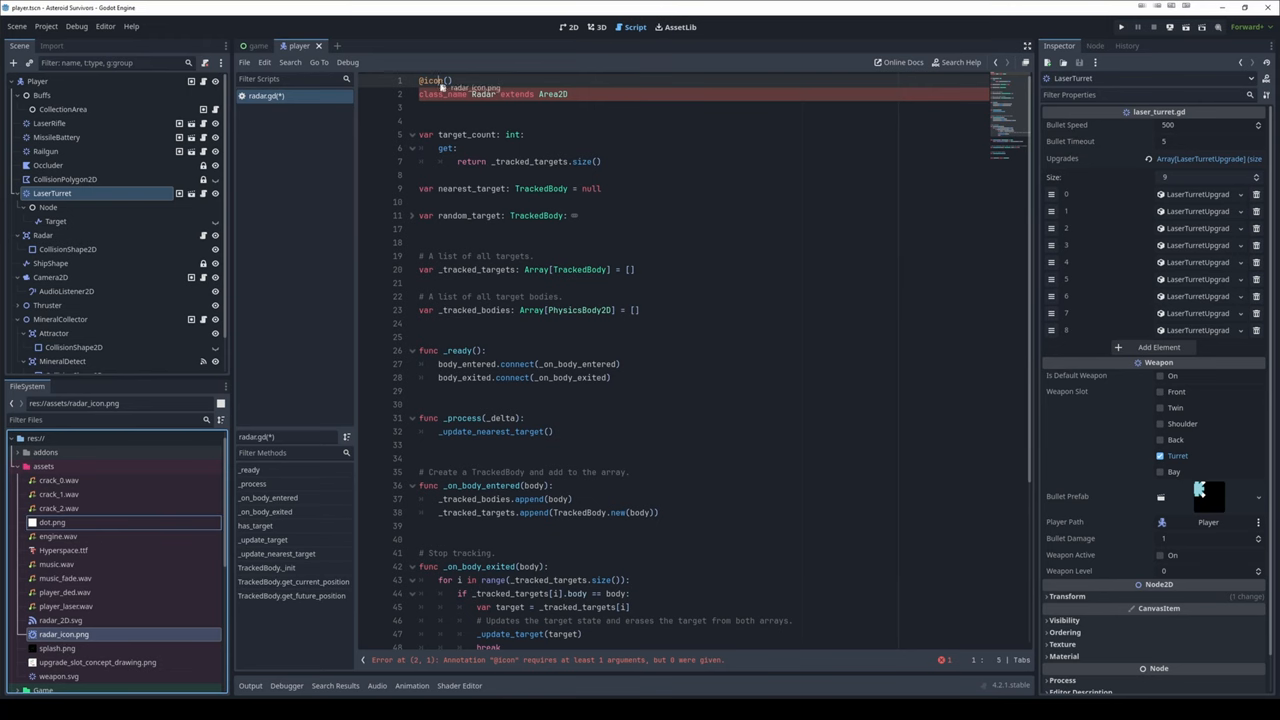
text("res://assets/radar_icon.png")
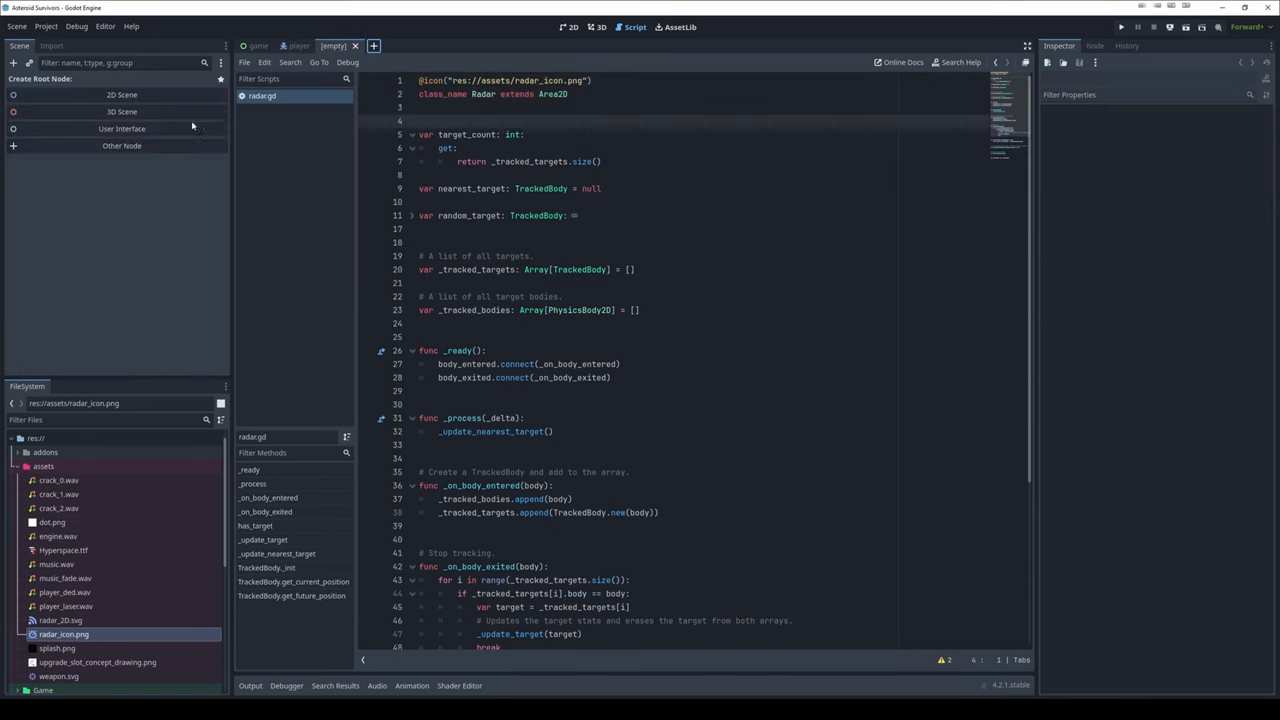
click(120, 144)
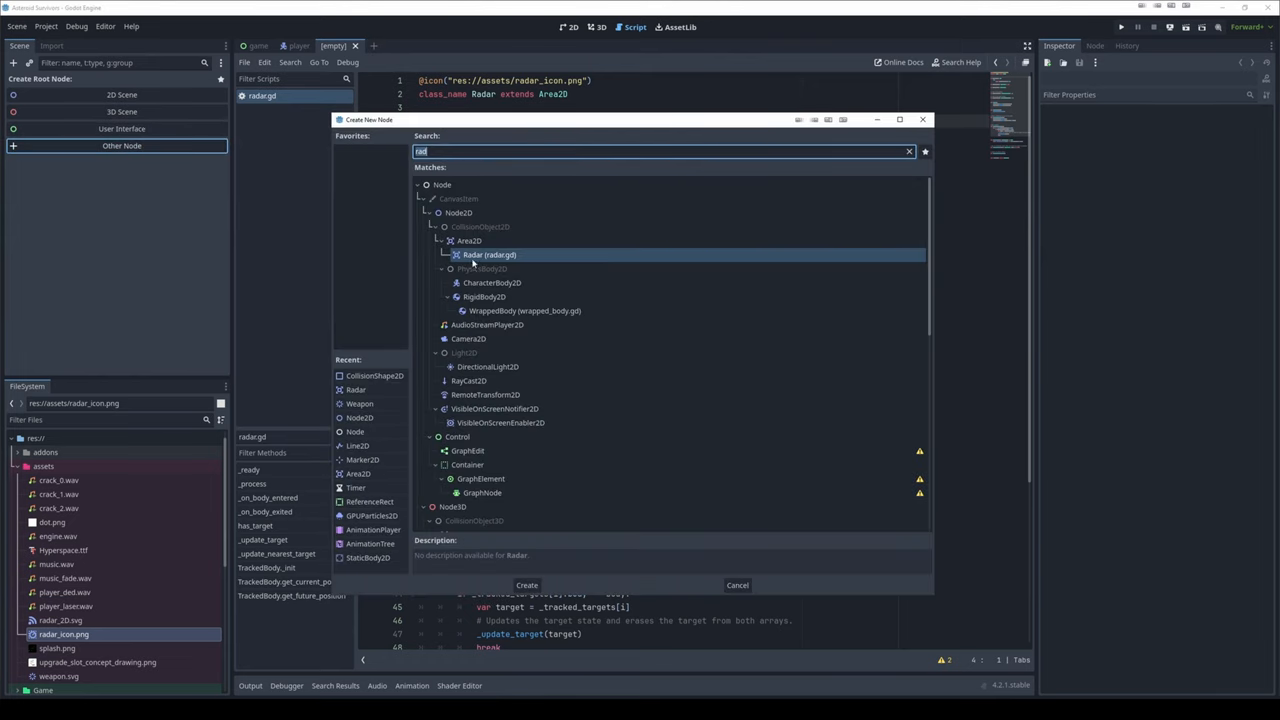
mouse_move(470, 256)
text(r)
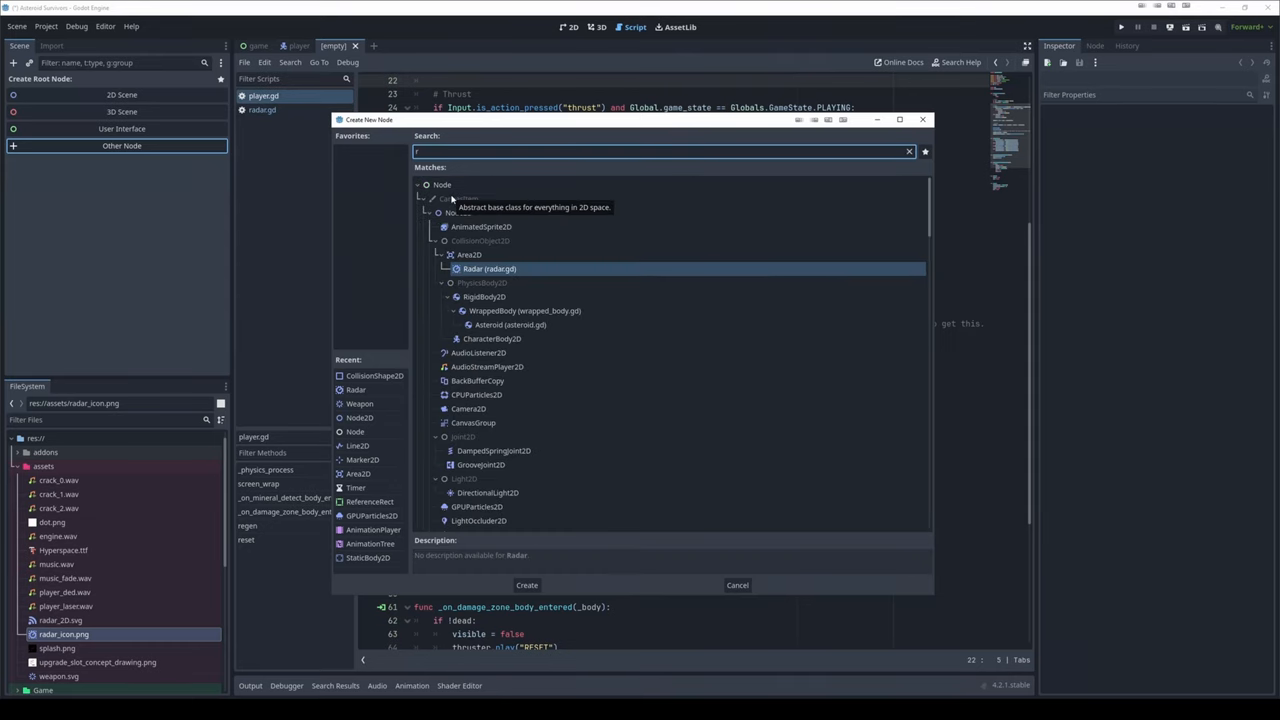
text(a)
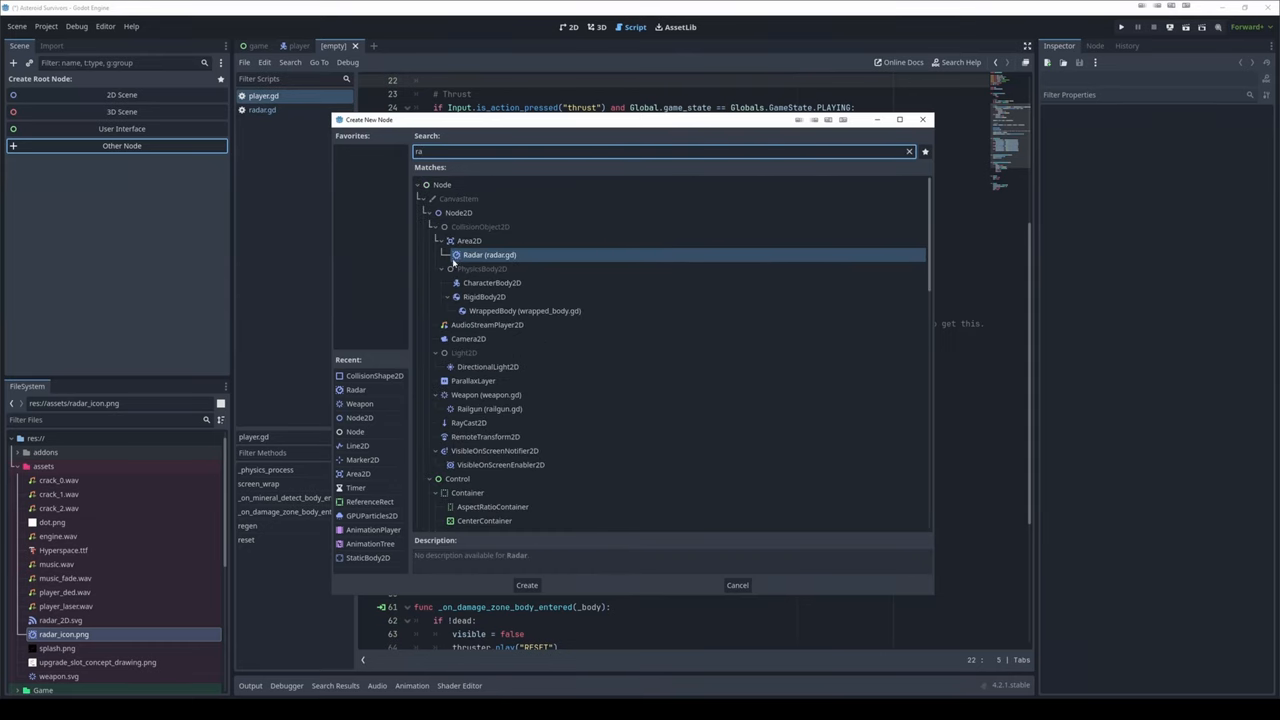
click(526, 584)
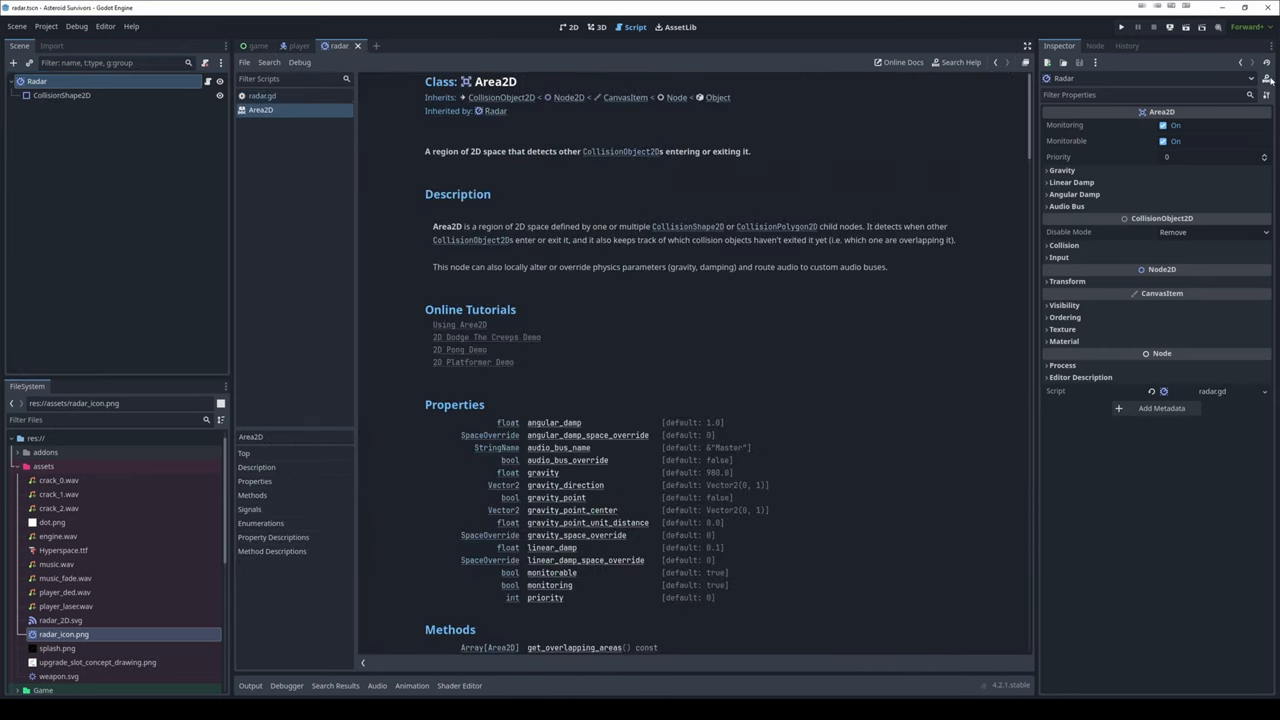
mouse_move(382, 252)
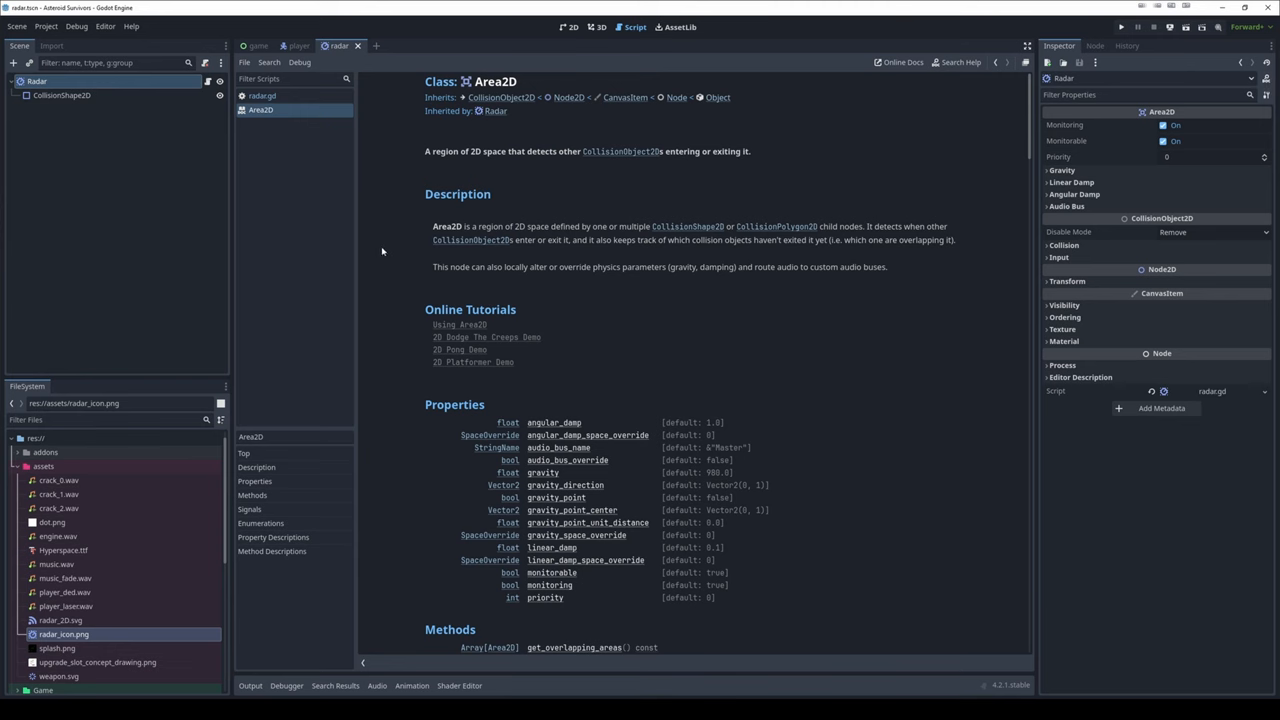
mouse_move(248, 140)
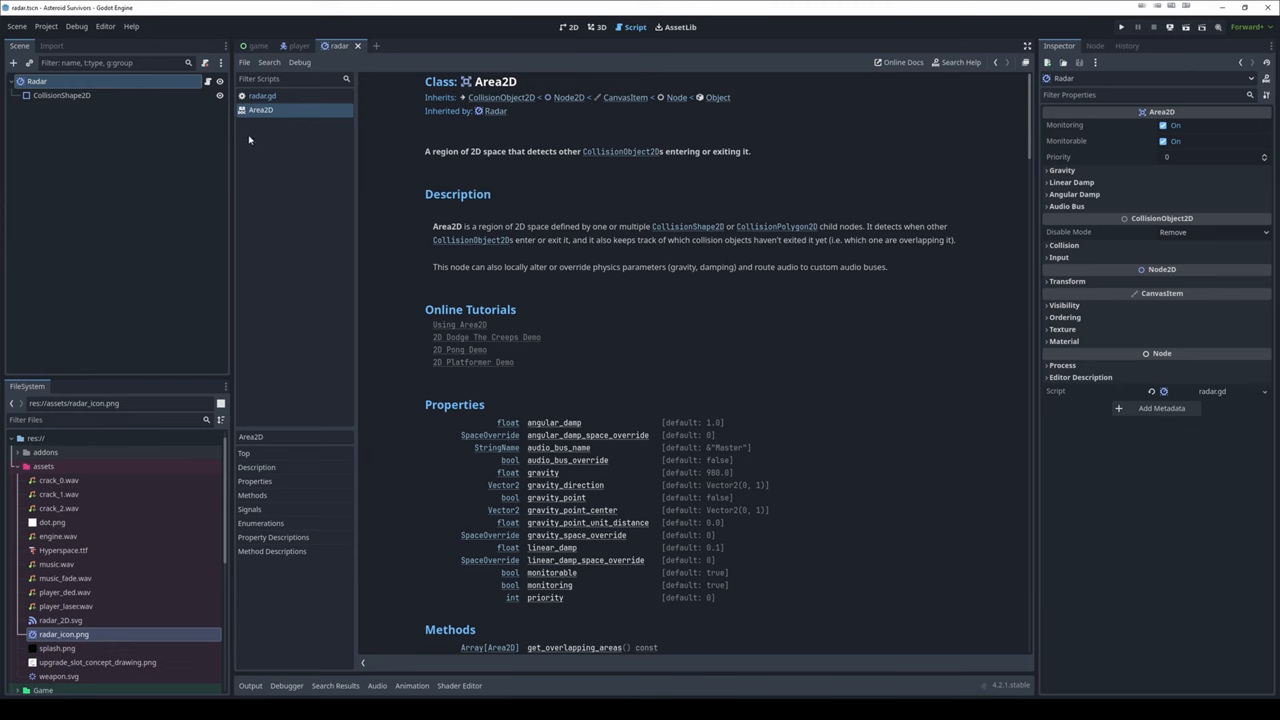
Show the Radar class help page via Search Help, glancing at radar.gd source in between
click(262, 96)
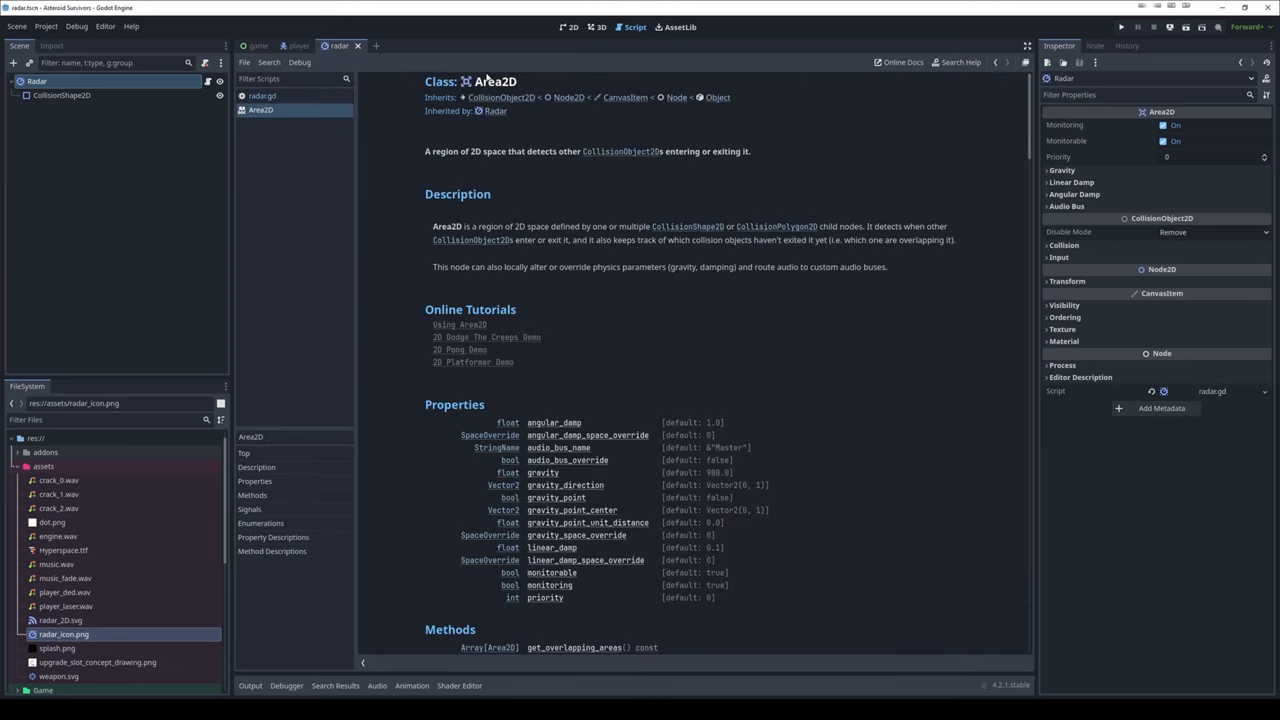
mouse_move(476, 176)
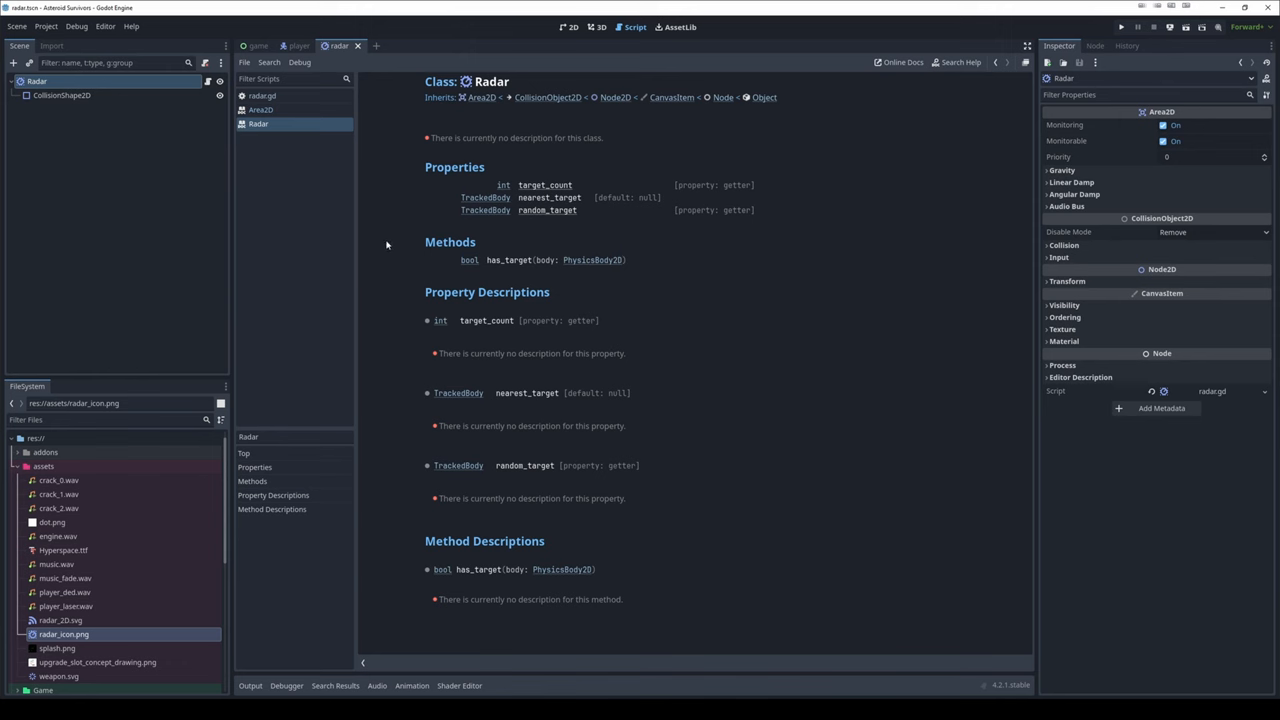
mouse_move(622, 138)
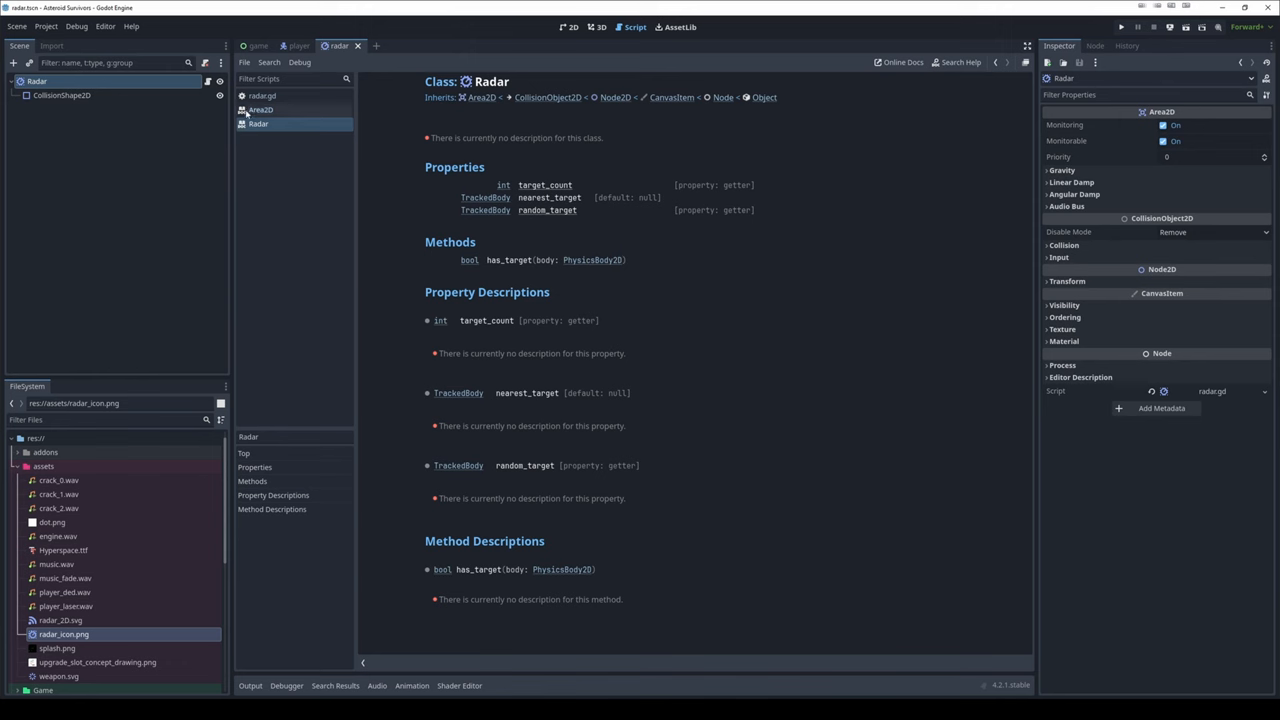
click(260, 96)
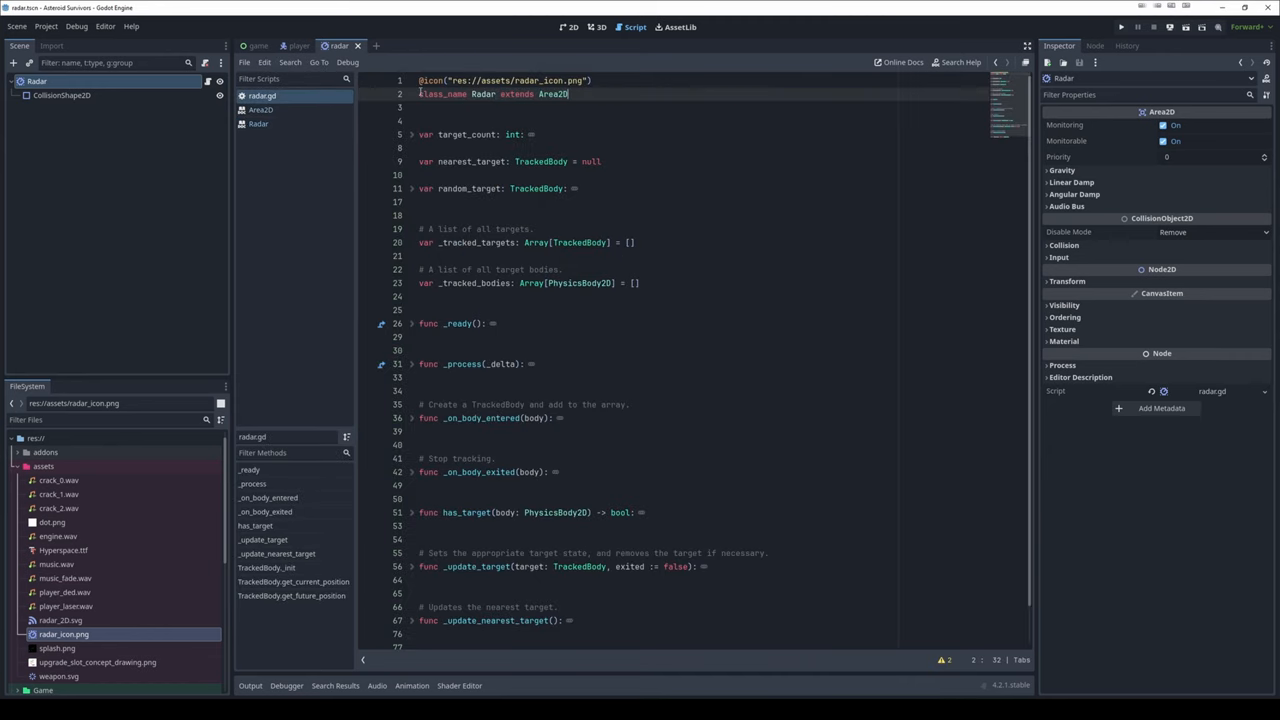
click(260, 124)
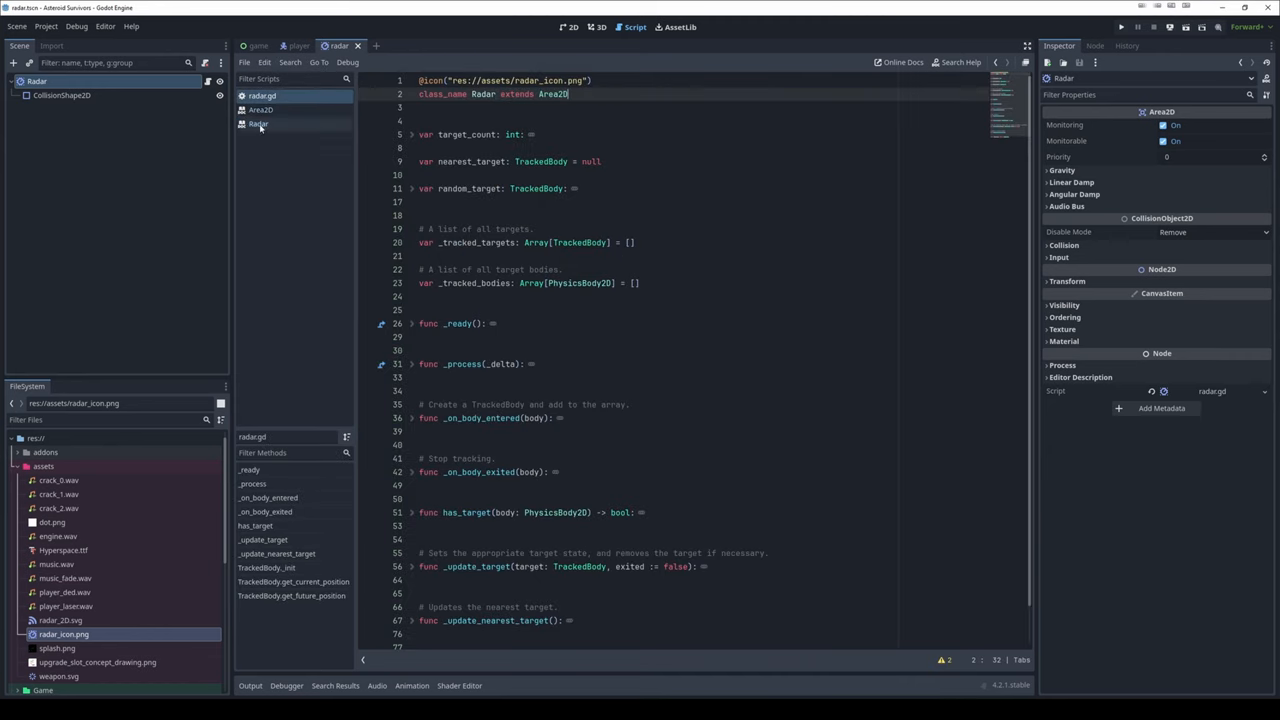
click(258, 124)
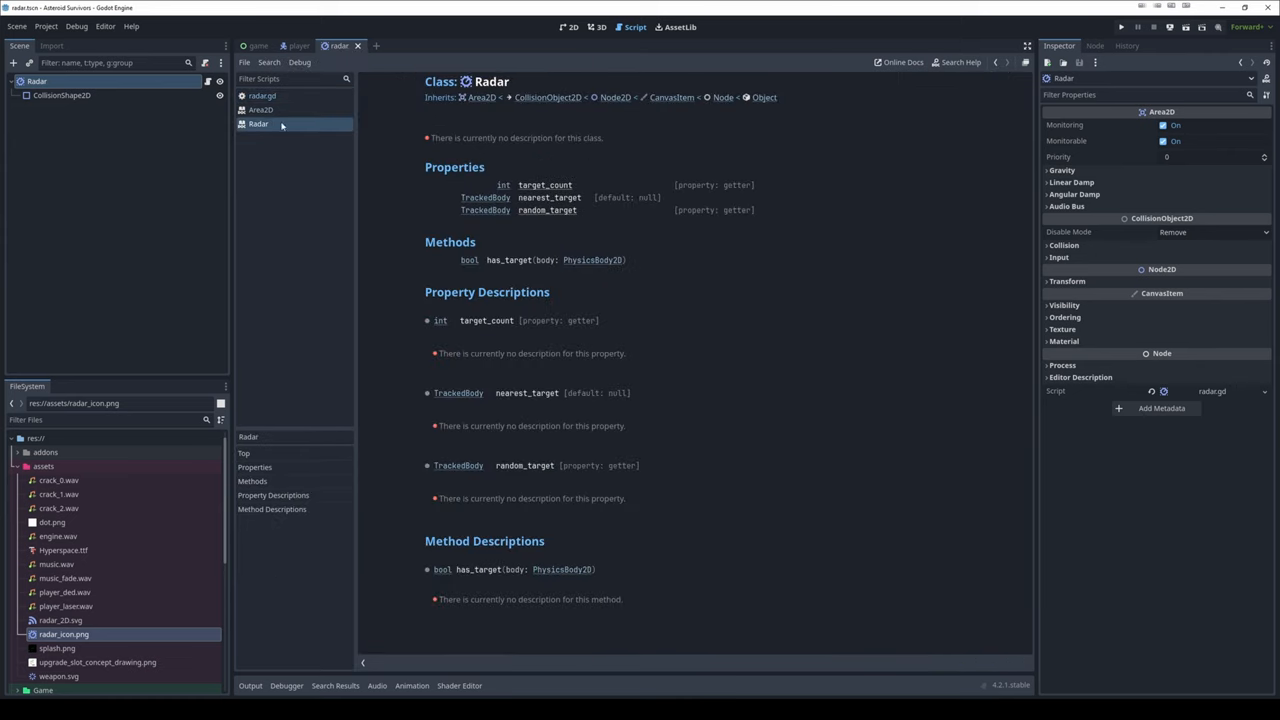
mouse_move(468, 100)
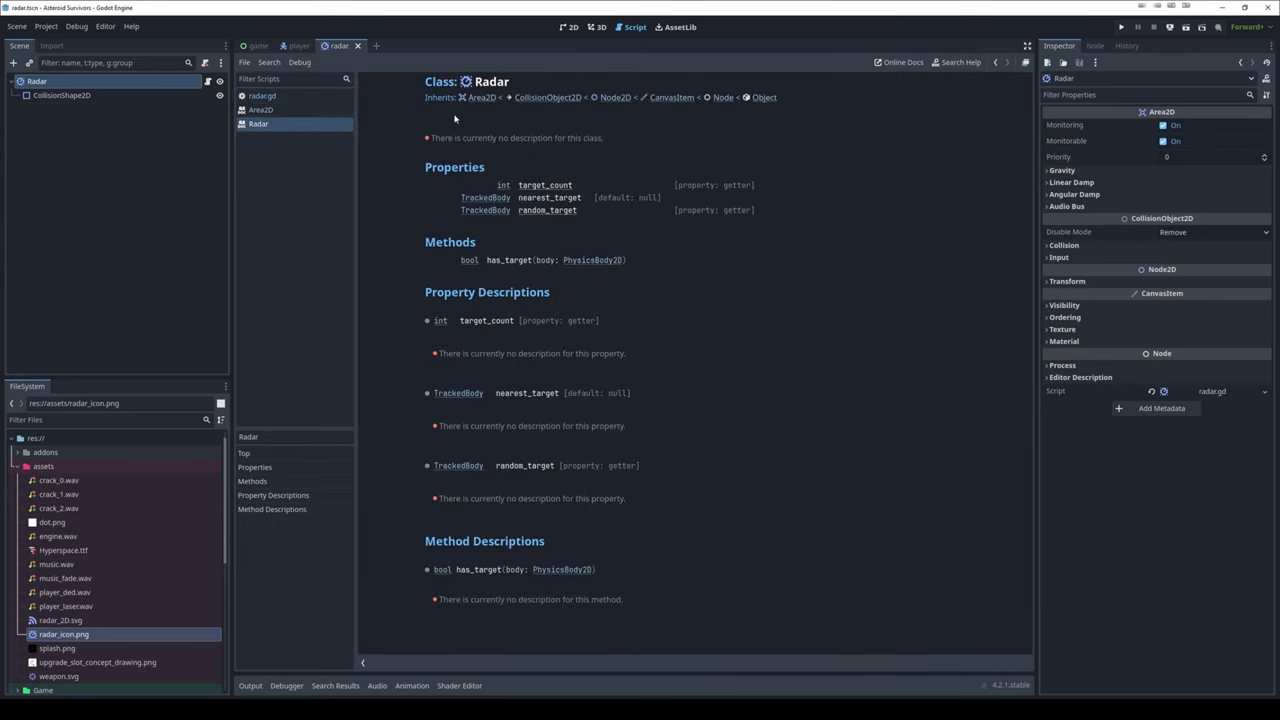
mouse_move(456, 118)
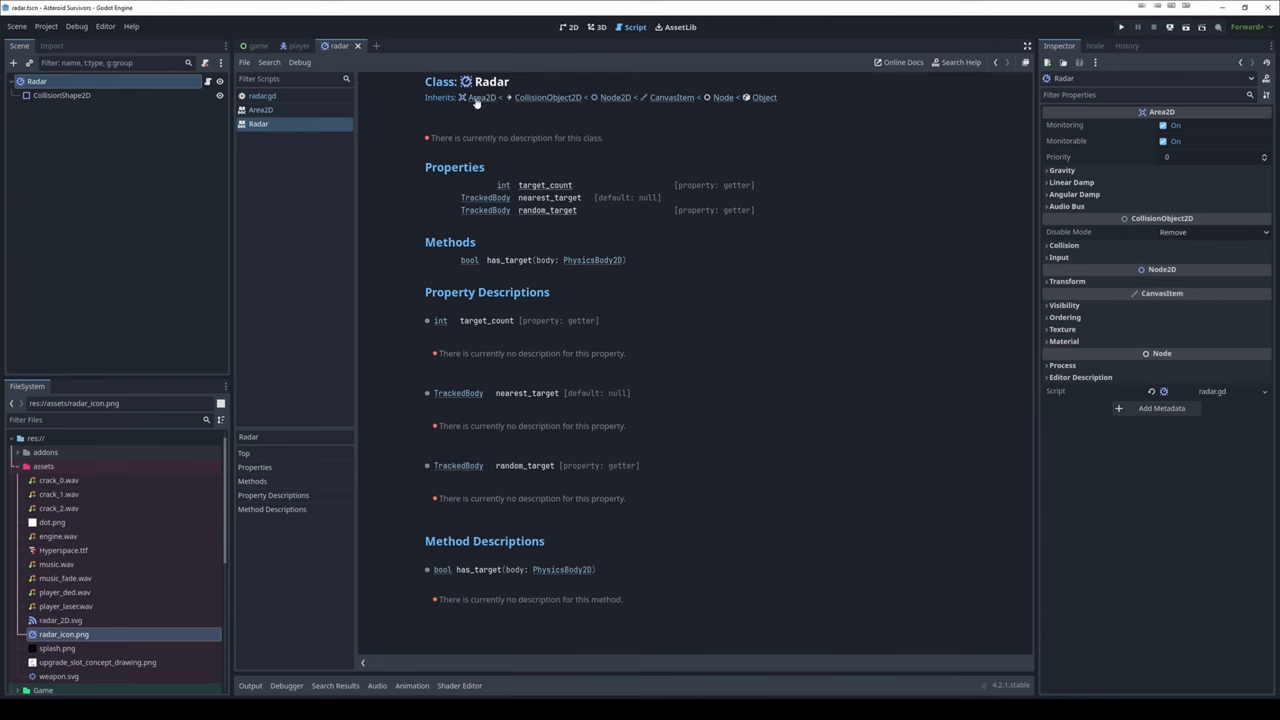
mouse_move(638, 106)
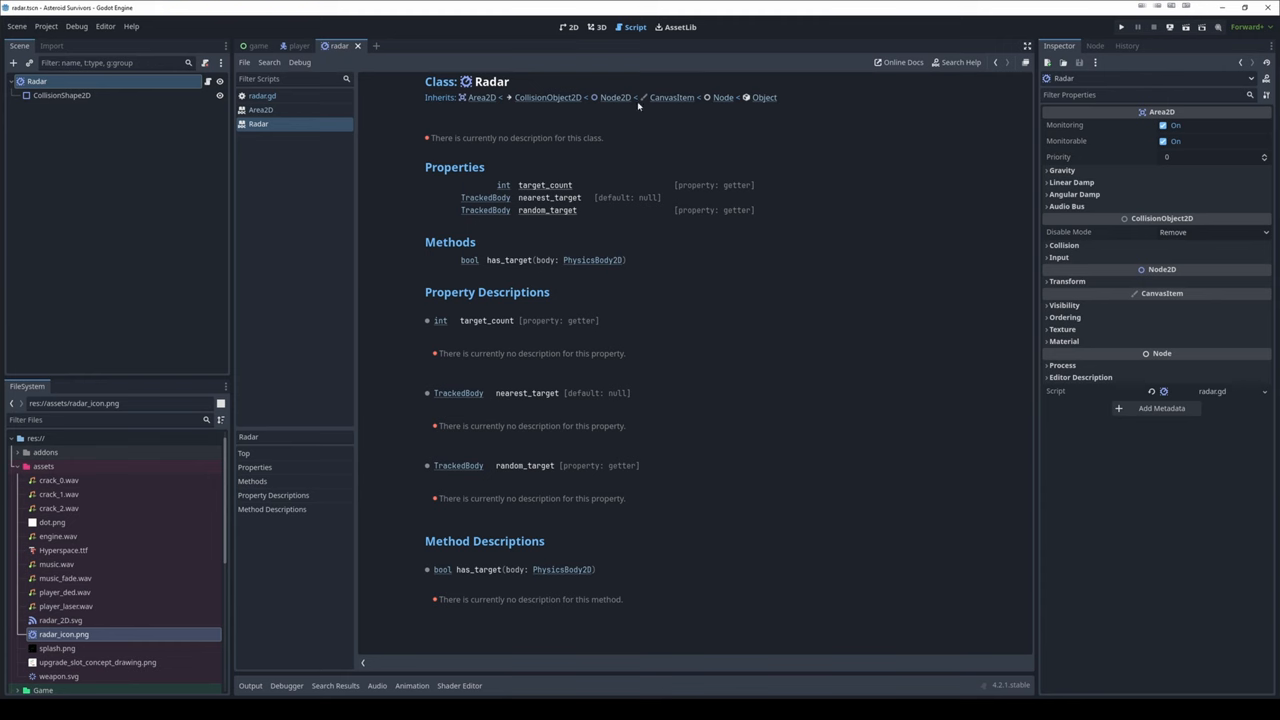
mouse_move(50, 102)
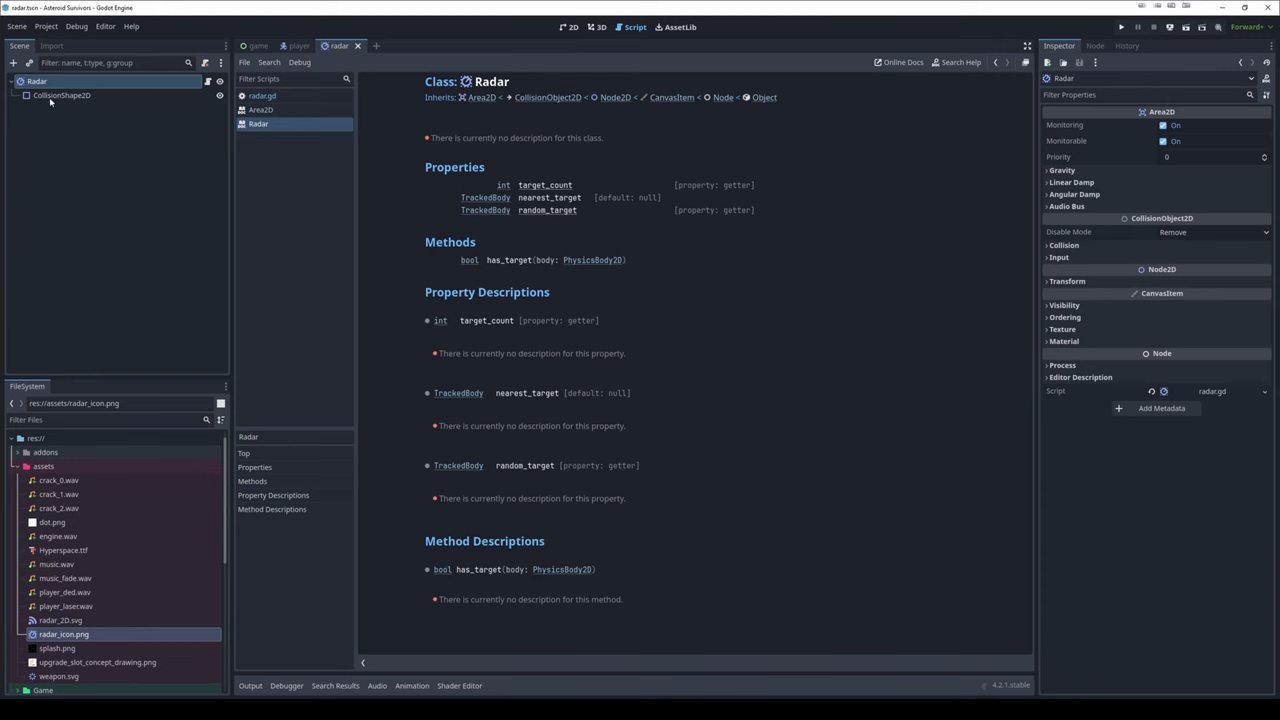
Check Radar's 'No description' entry in the Add Child Node dialog and cancel it
click(36, 80)
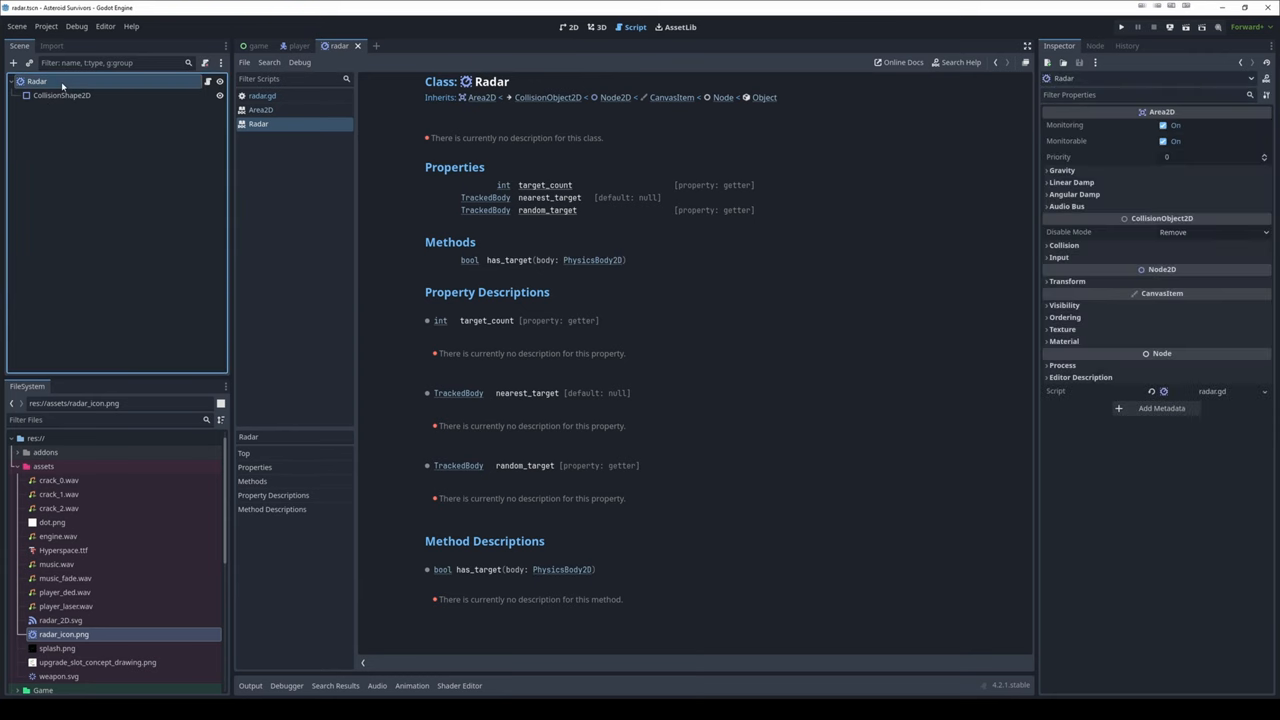
click(12, 62)
text(Radar)
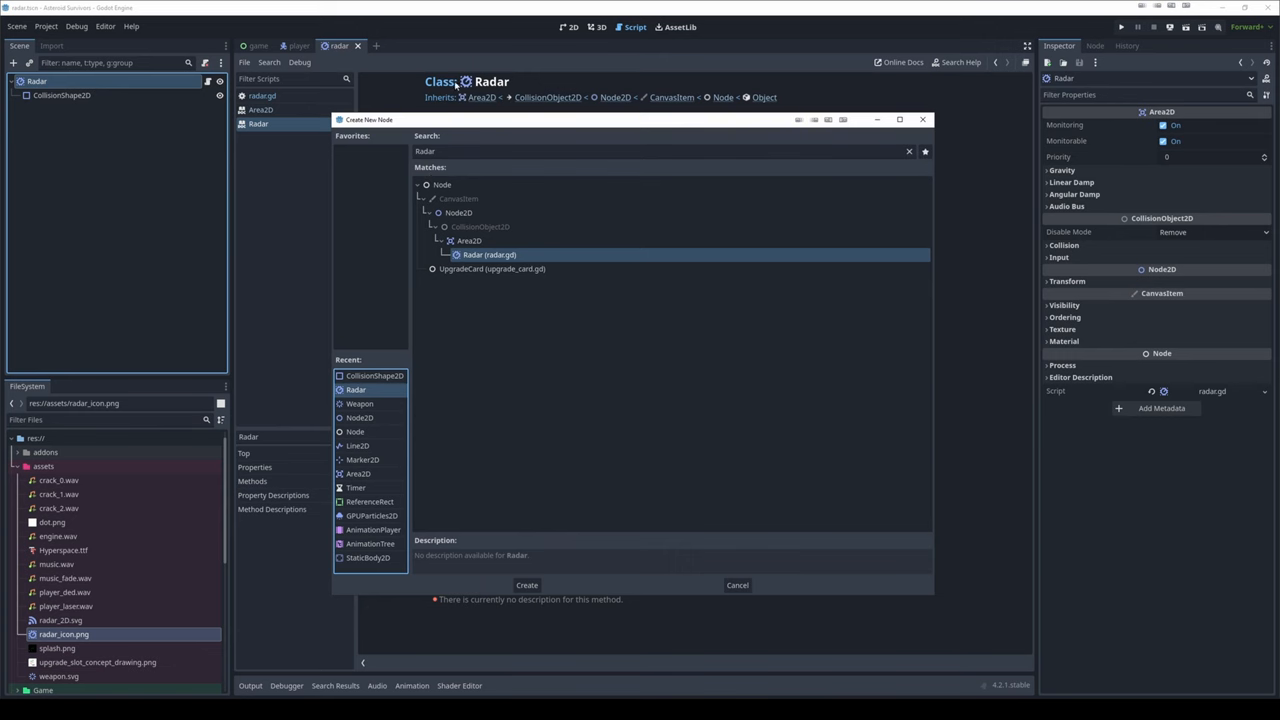
mouse_move(738, 584)
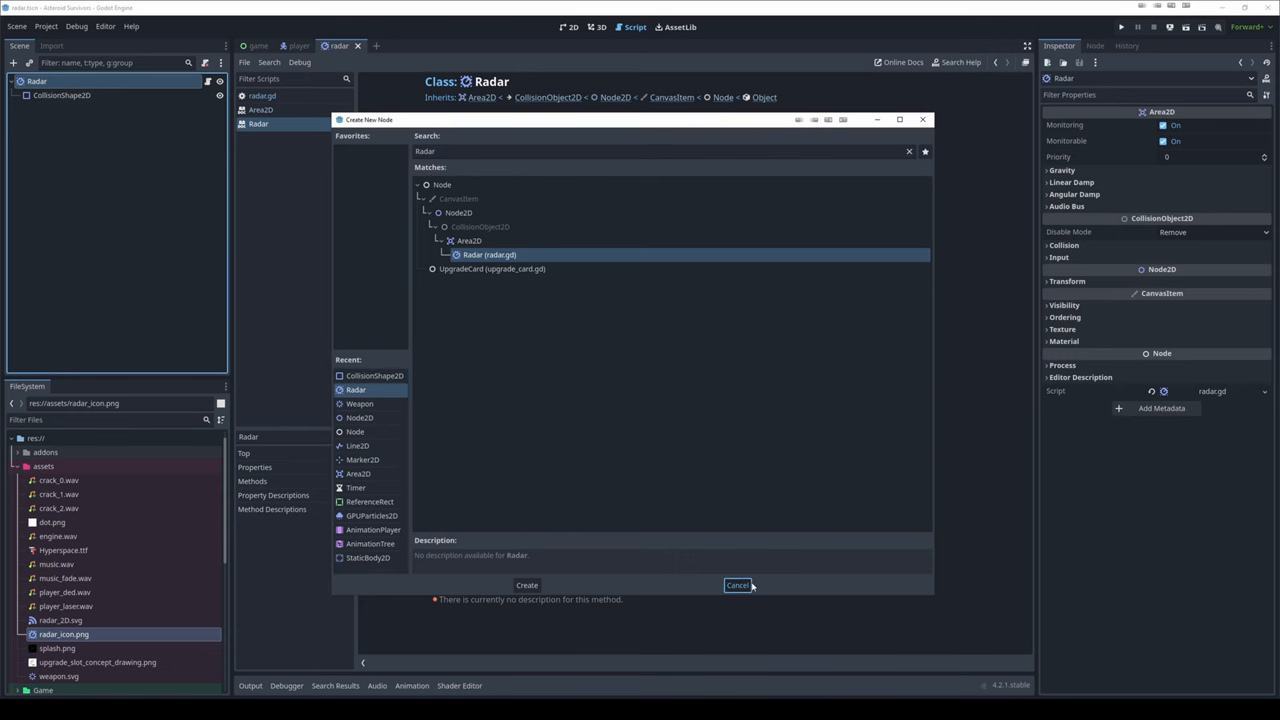
click(736, 584)
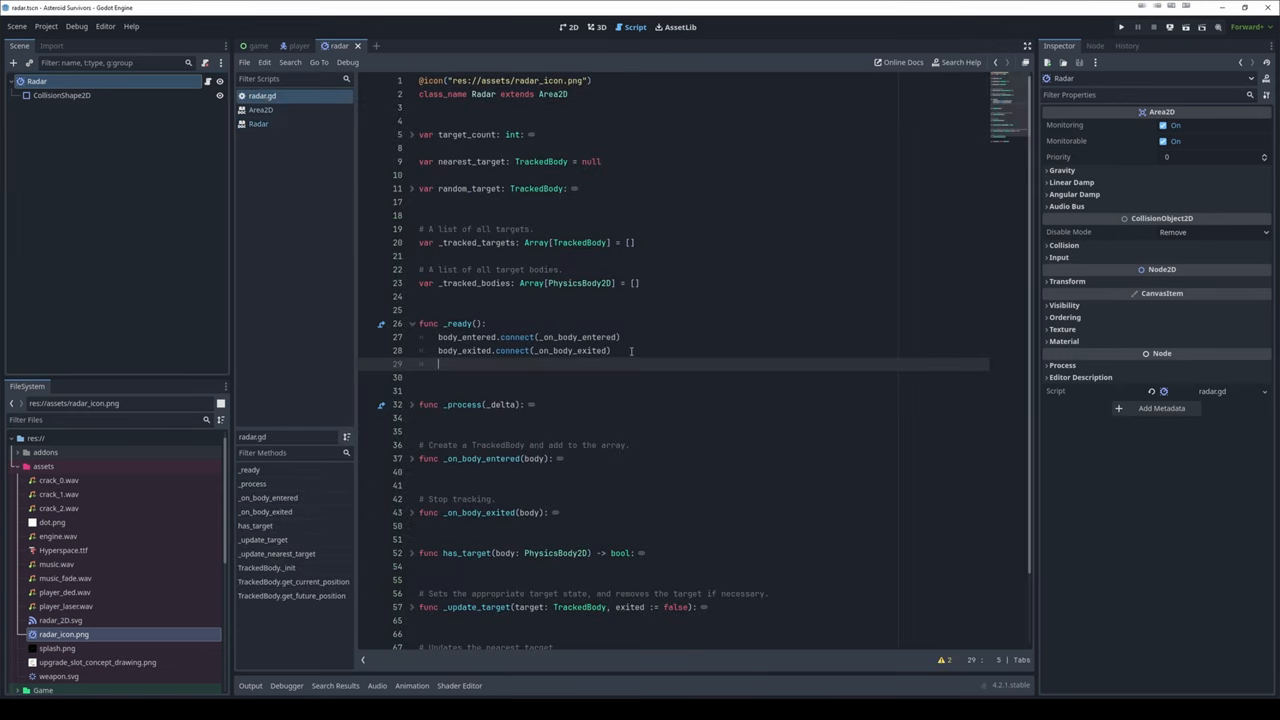
View the Area2D class help page from the scripts list, then return to radar.gd
text(po)
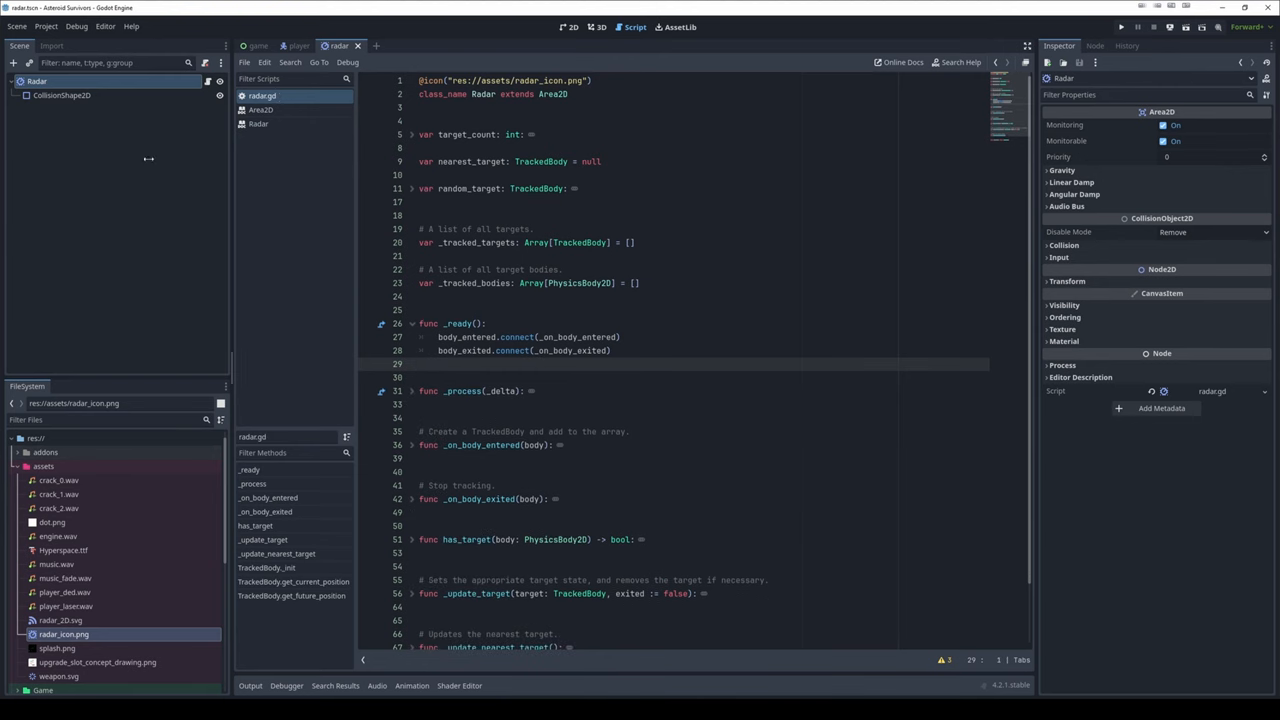
click(260, 108)
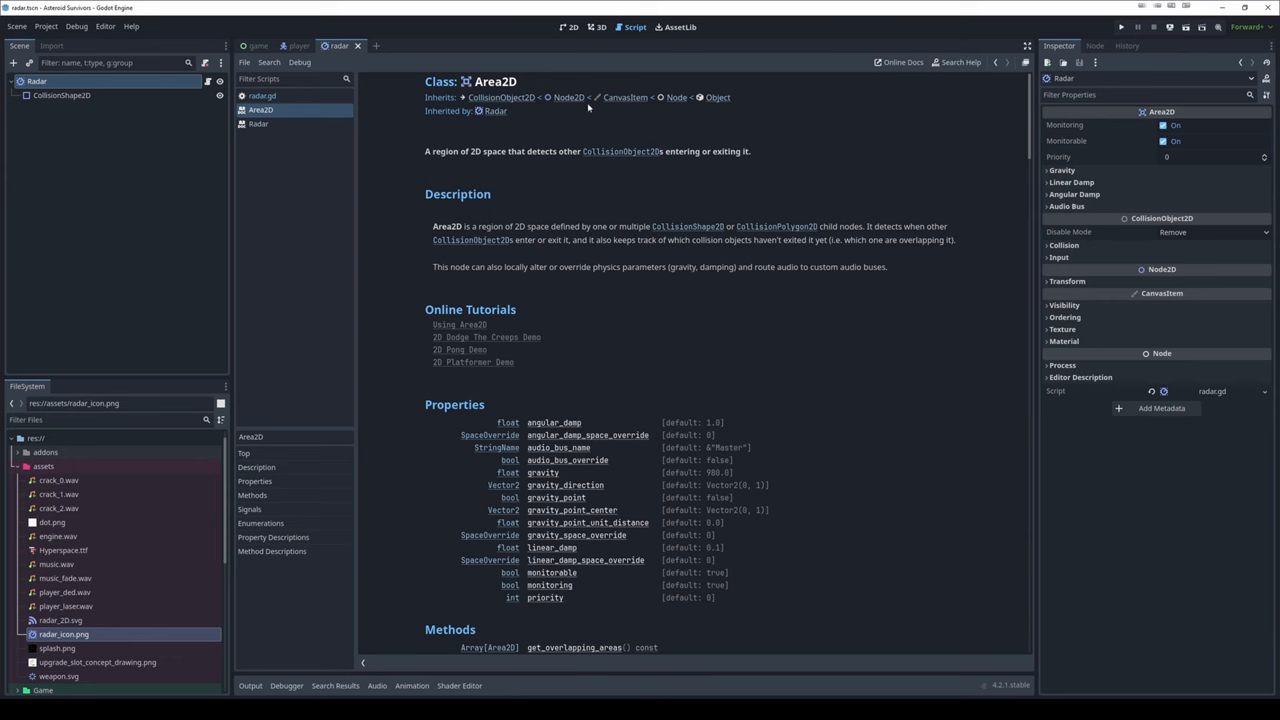
mouse_move(780, 380)
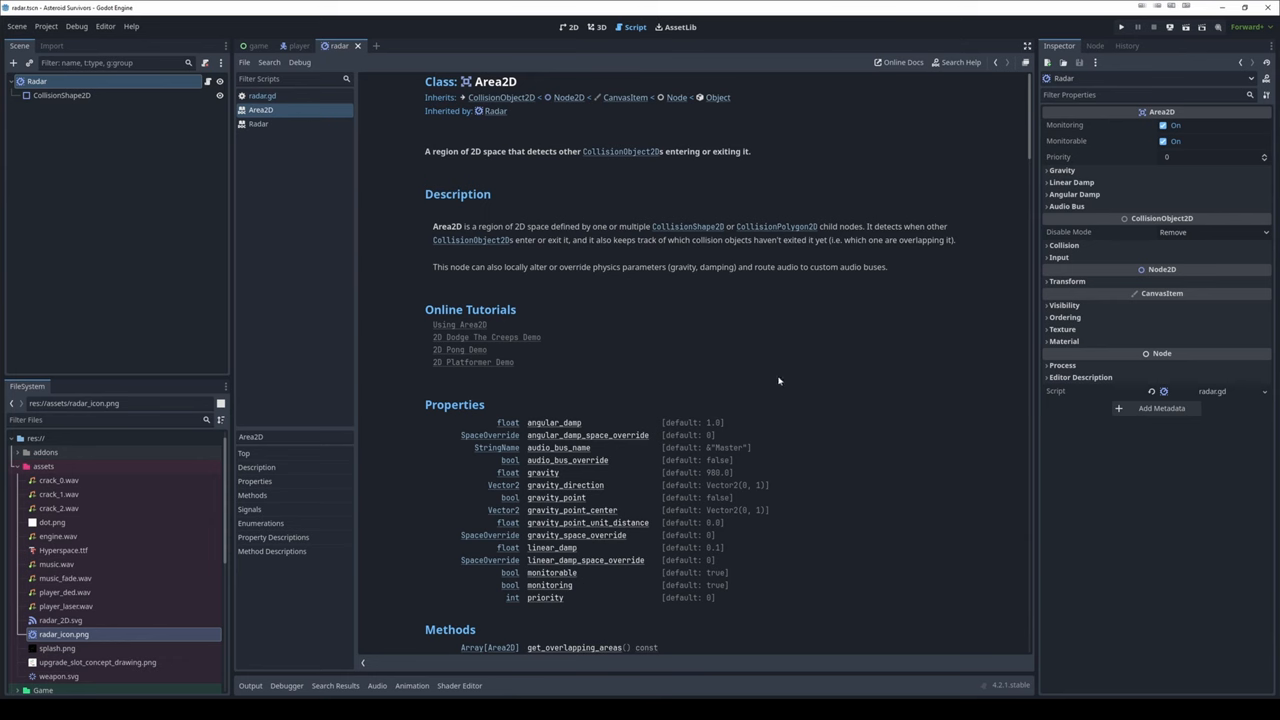
click(258, 124)
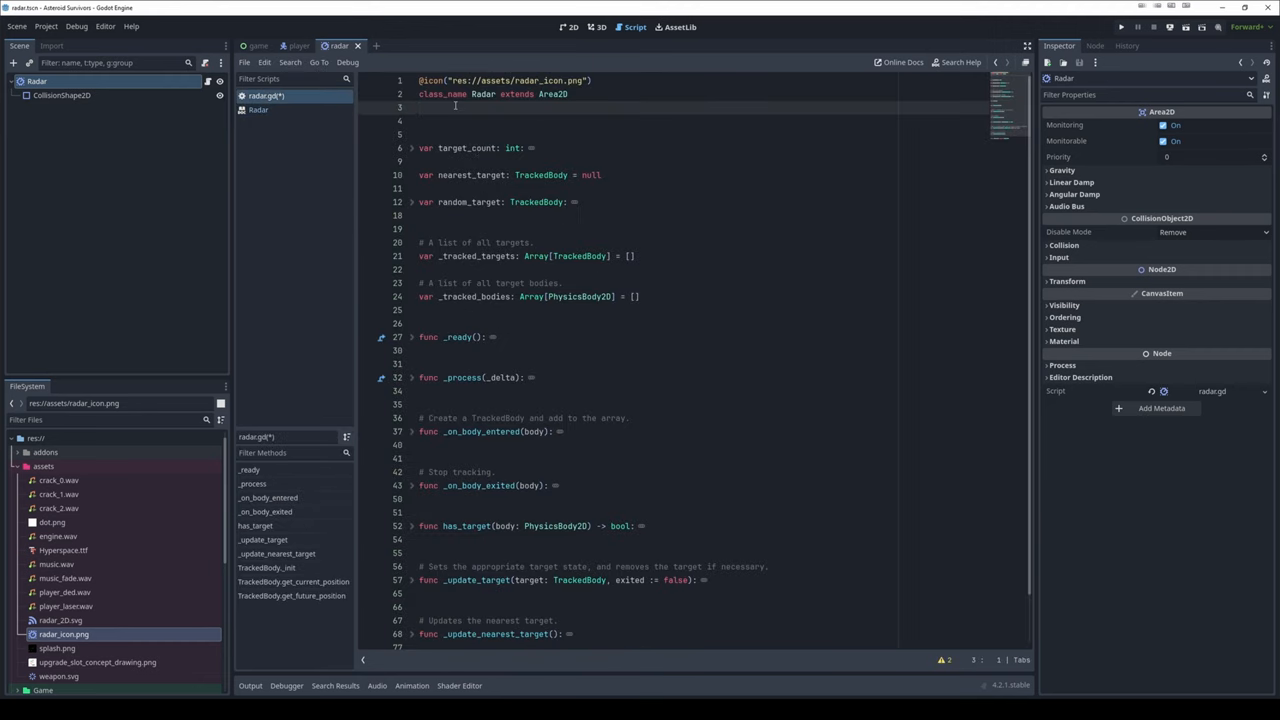
Add the doc comment '## This is a description' under class_name and view it on the Radar help page
text(#)
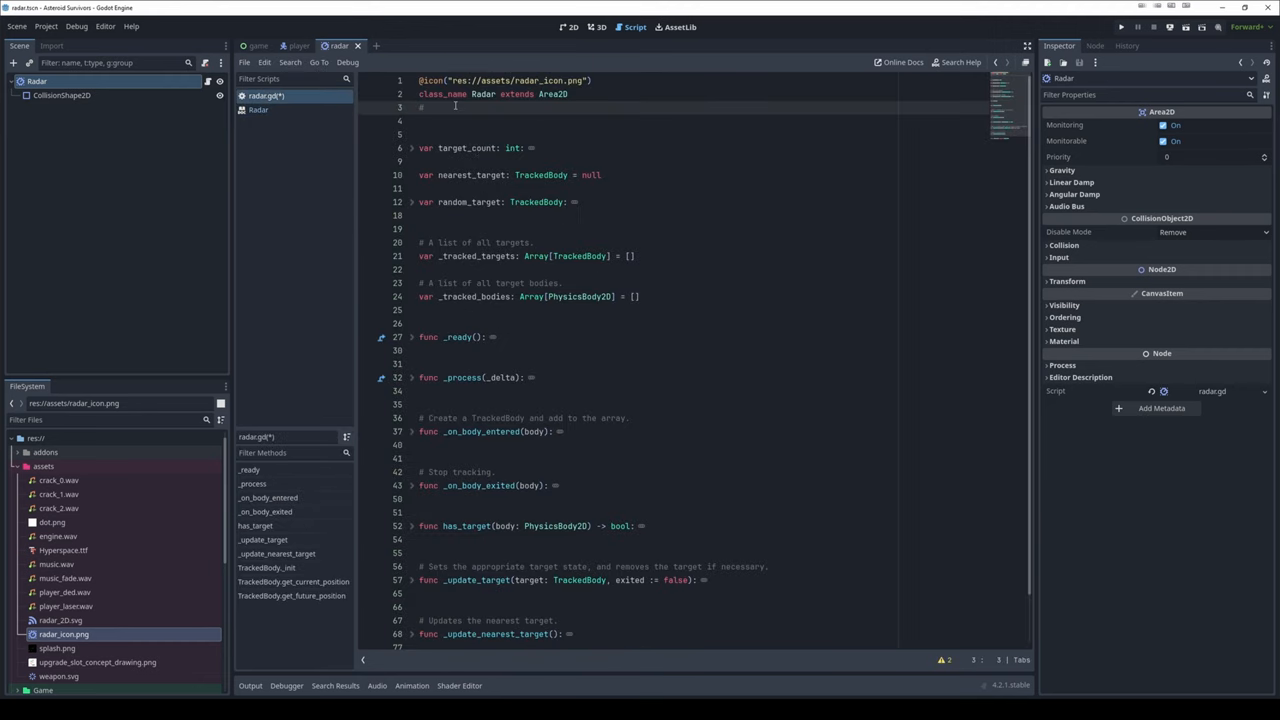
text(This is)
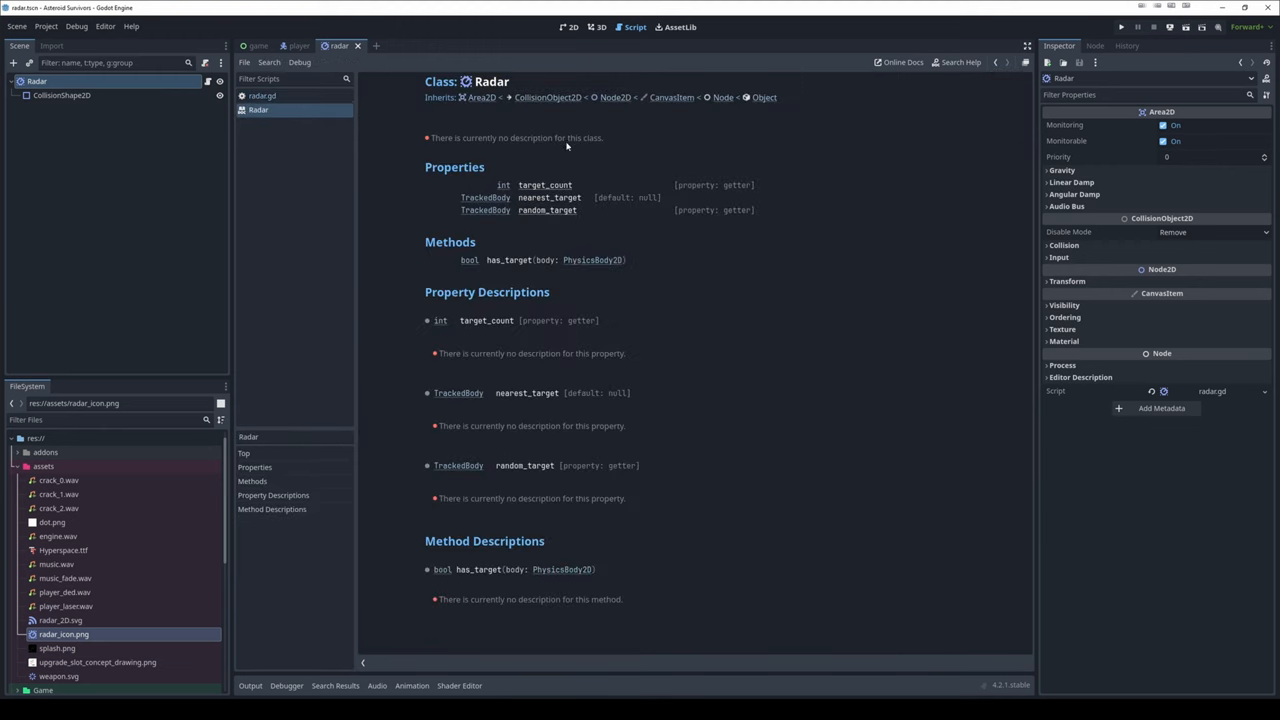
click(262, 96)
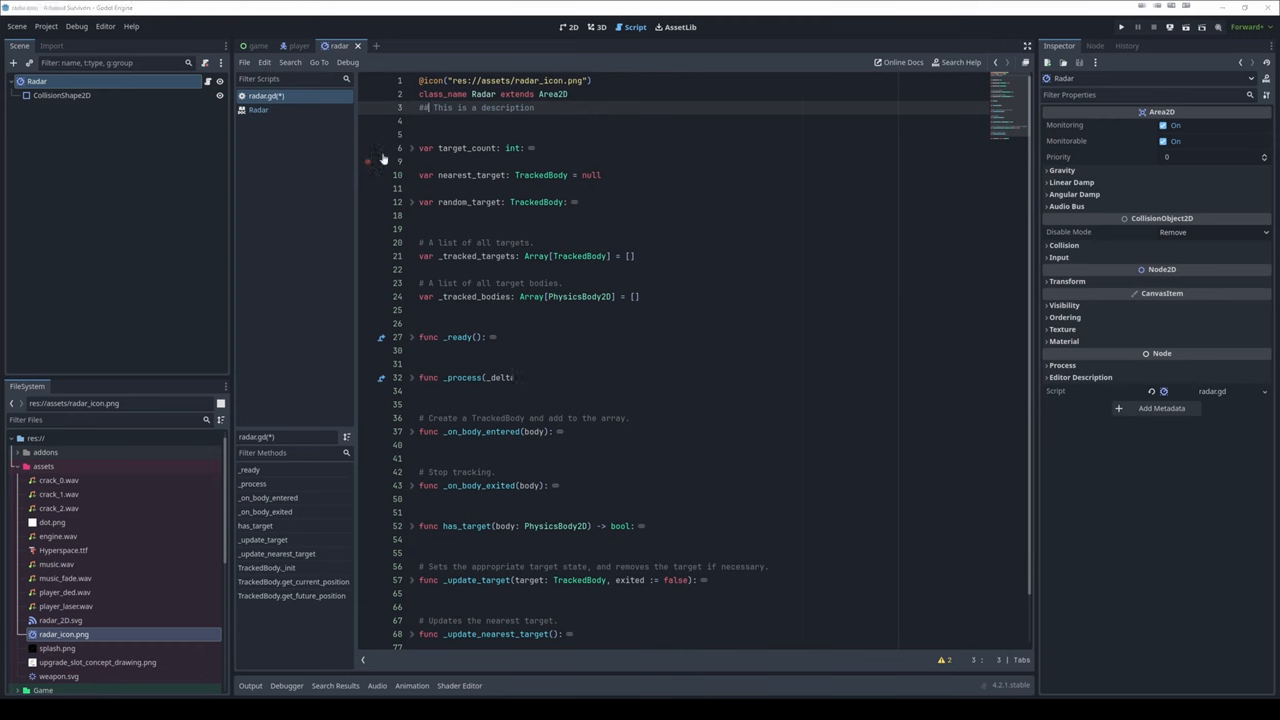
click(258, 110)
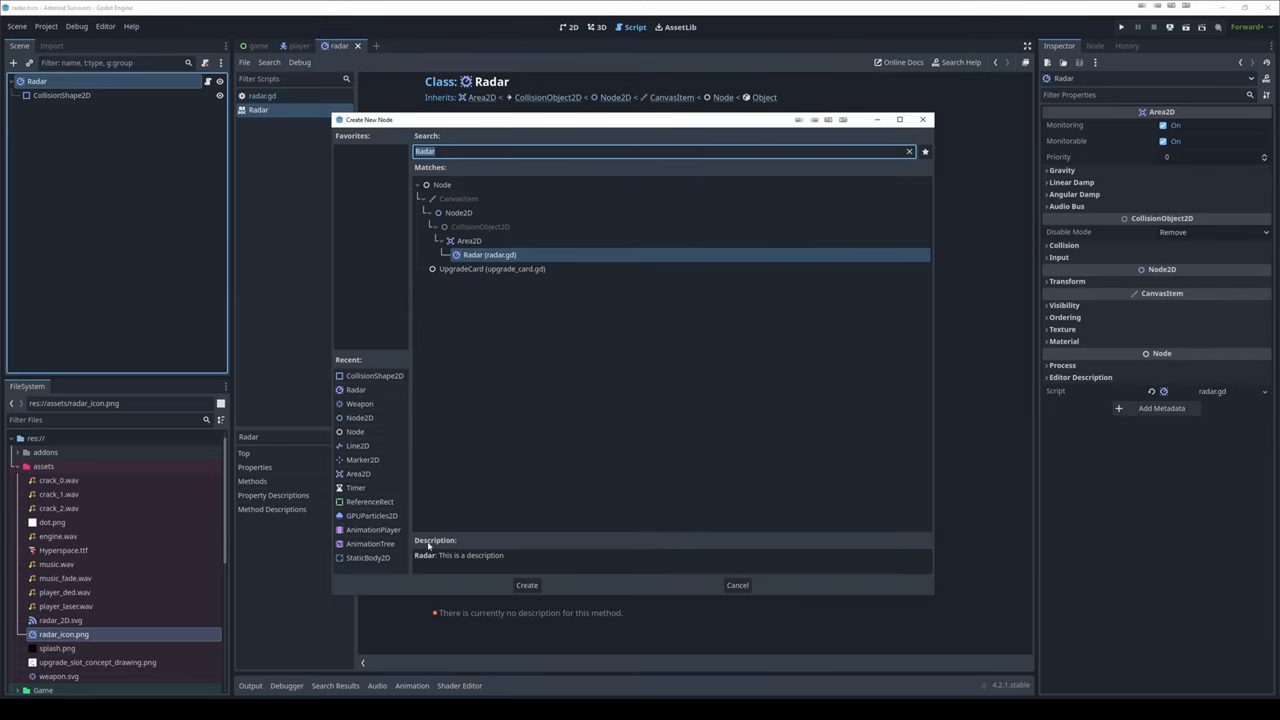
mouse_move(364, 384)
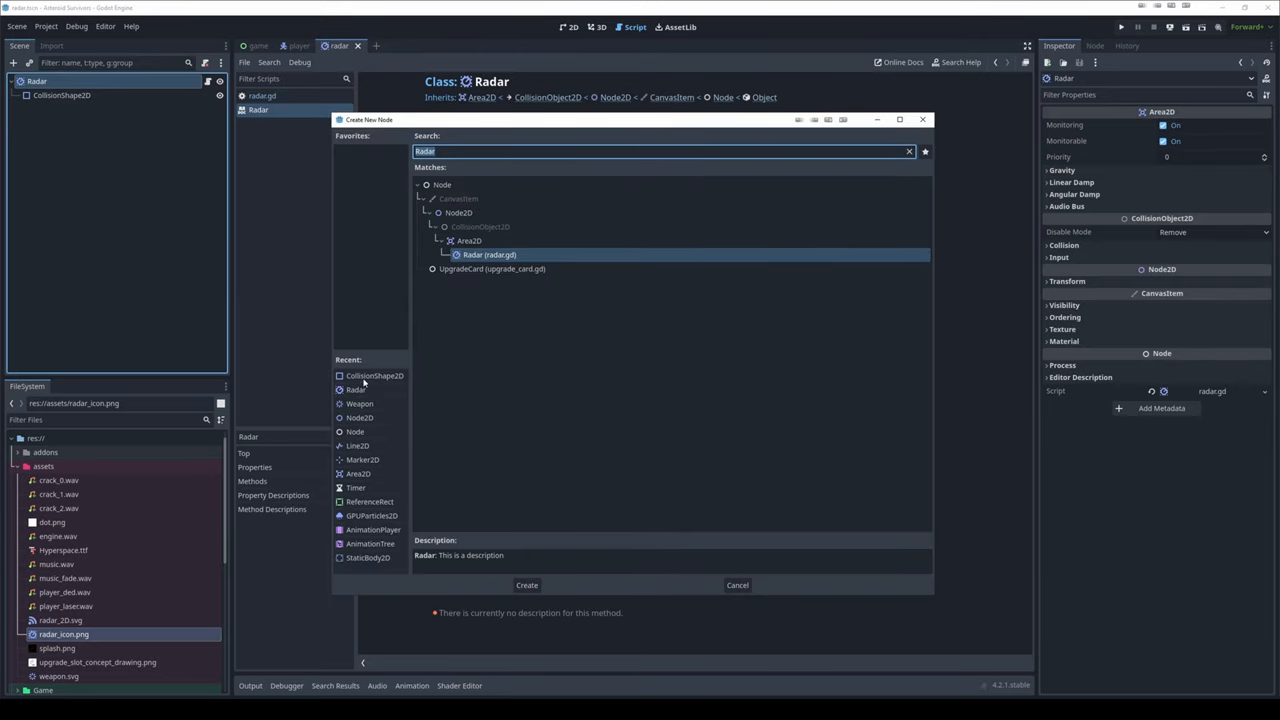
Compare the CollisionShape2D and Node descriptions in the add-node dialog, then cancel it
click(376, 376)
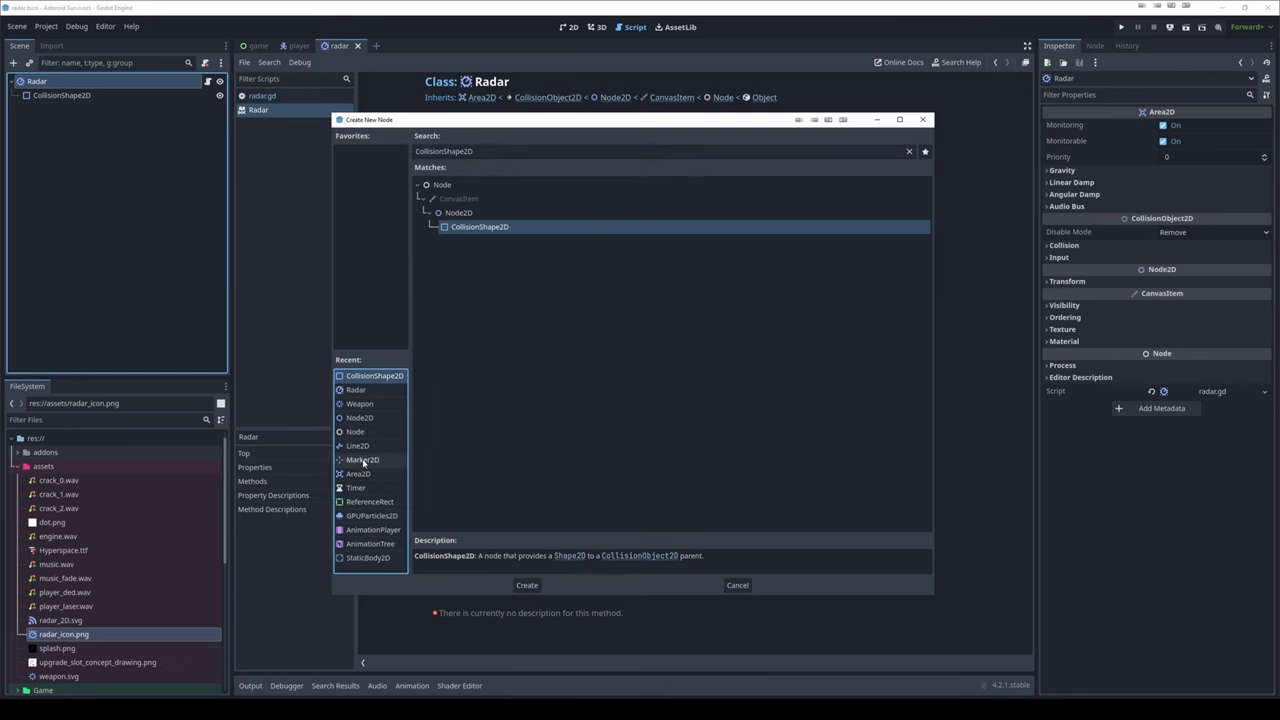
click(356, 432)
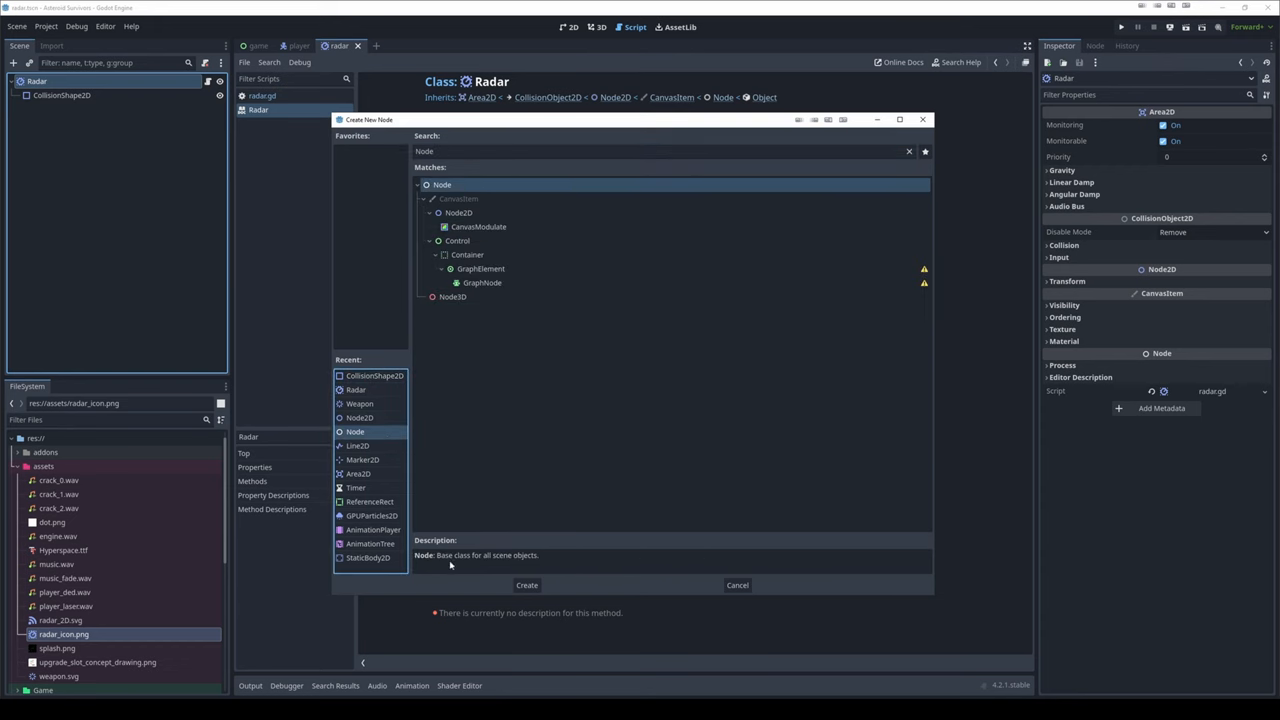
mouse_move(476, 530)
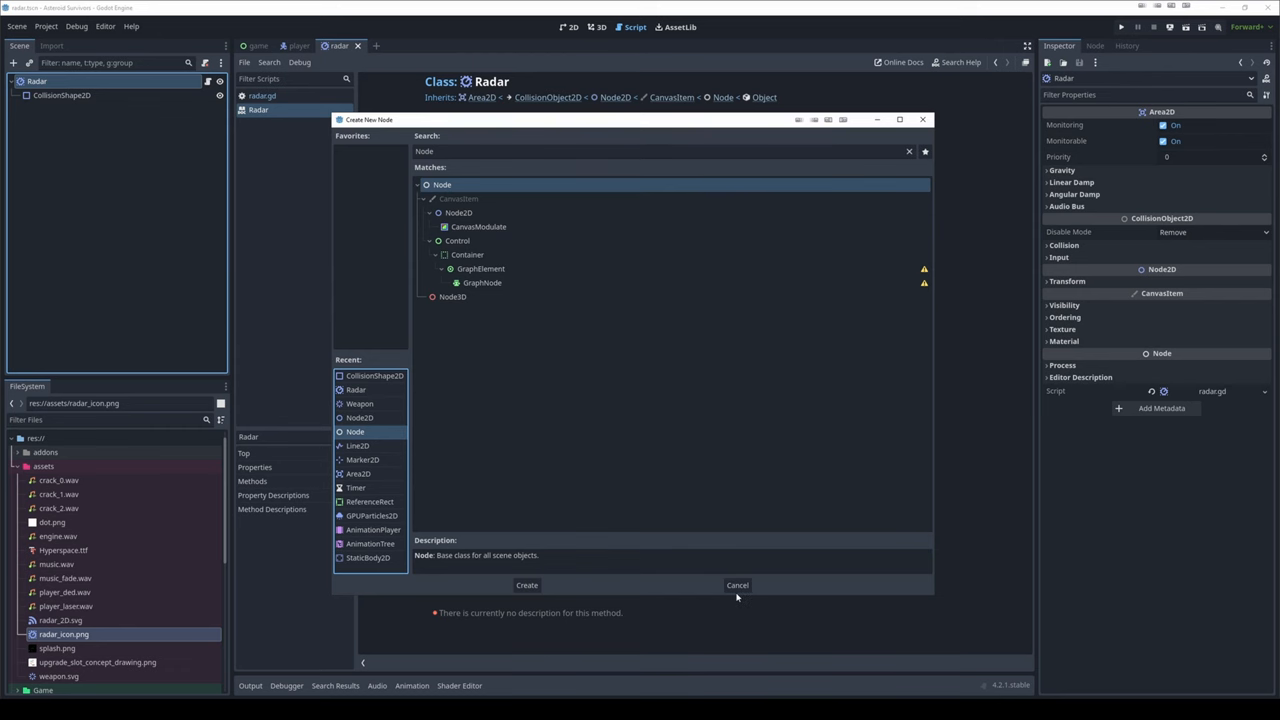
click(736, 584)
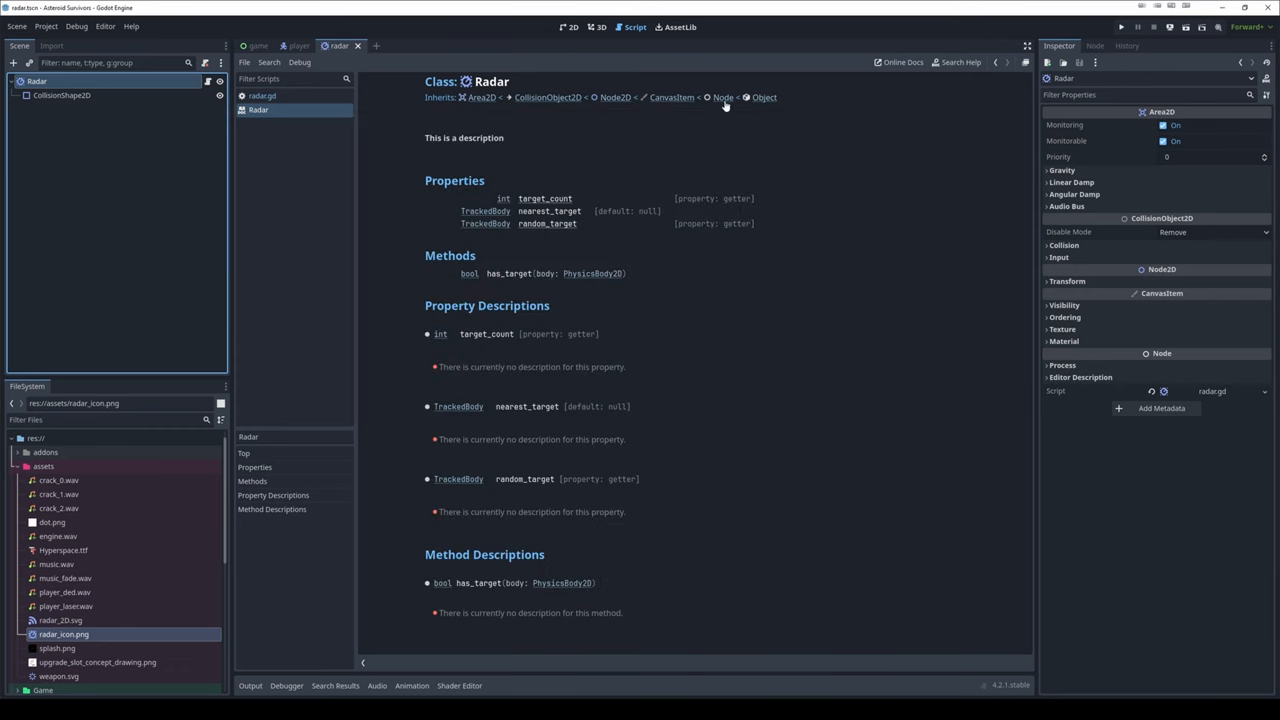
click(724, 96)
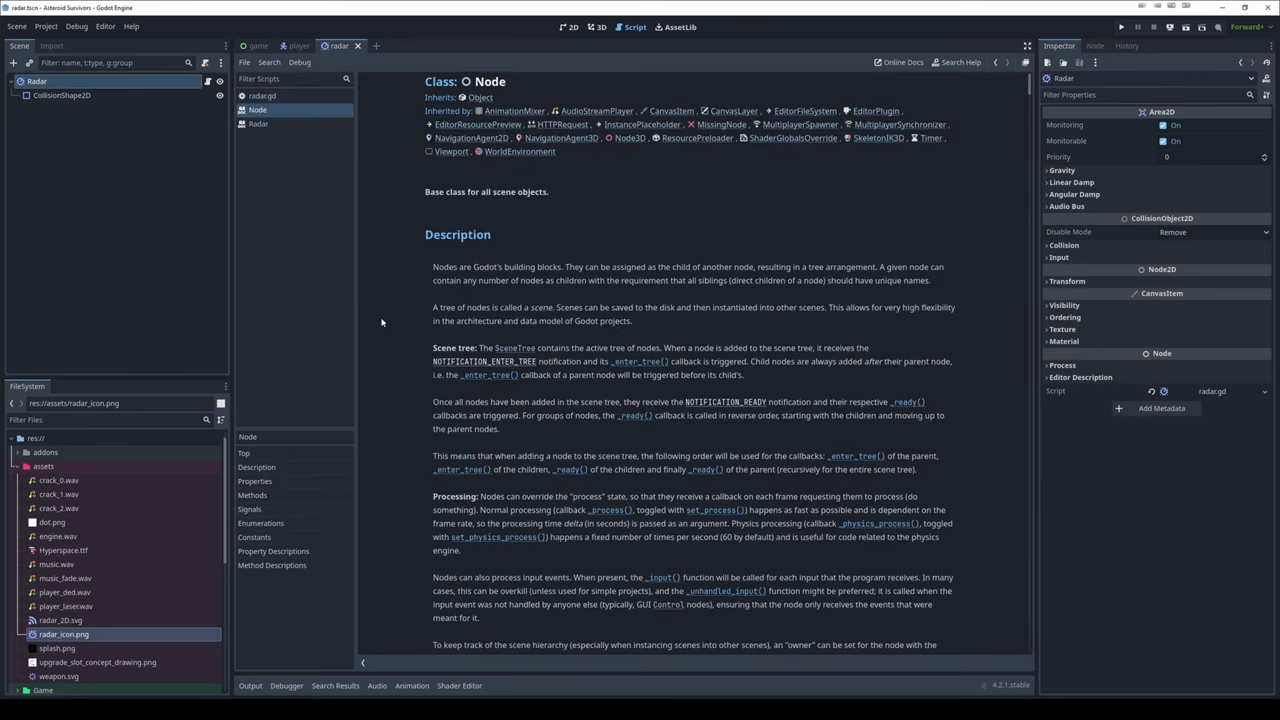
scroll(down, 3)
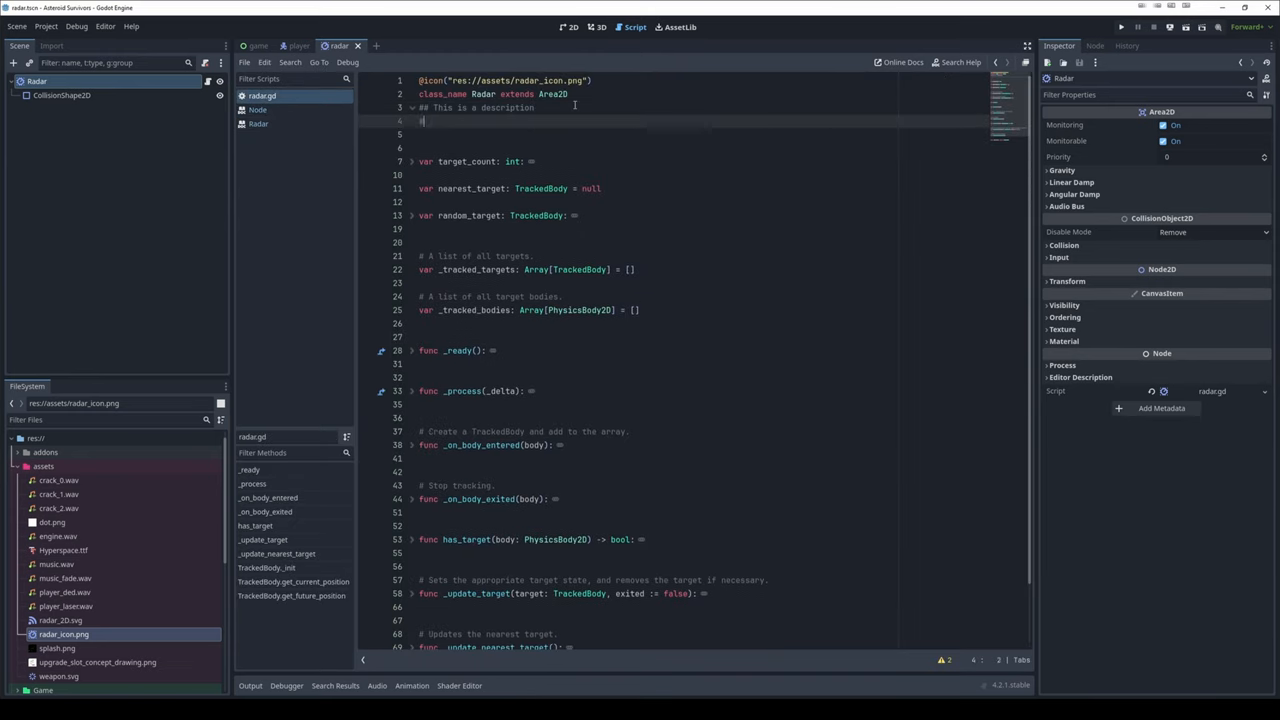
text(##)
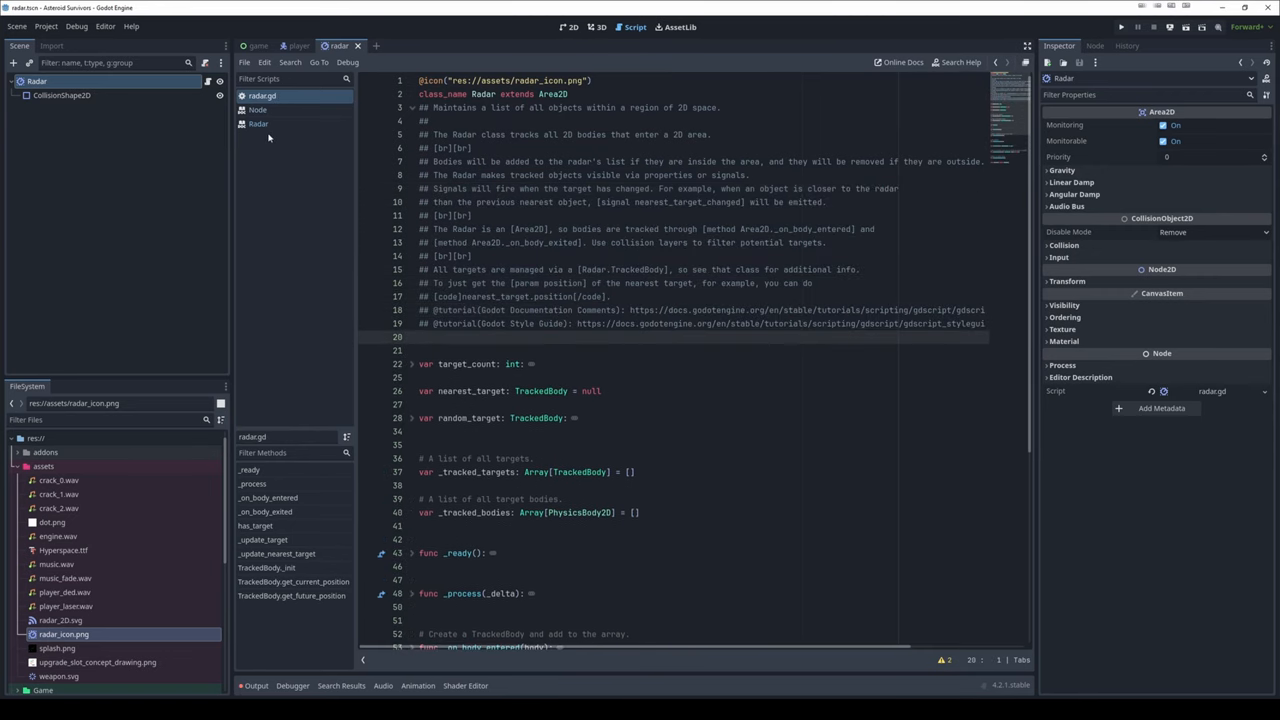
Check the tutorial tag format in the docs and view Radar's help with its two Online Tutorials links
click(258, 124)
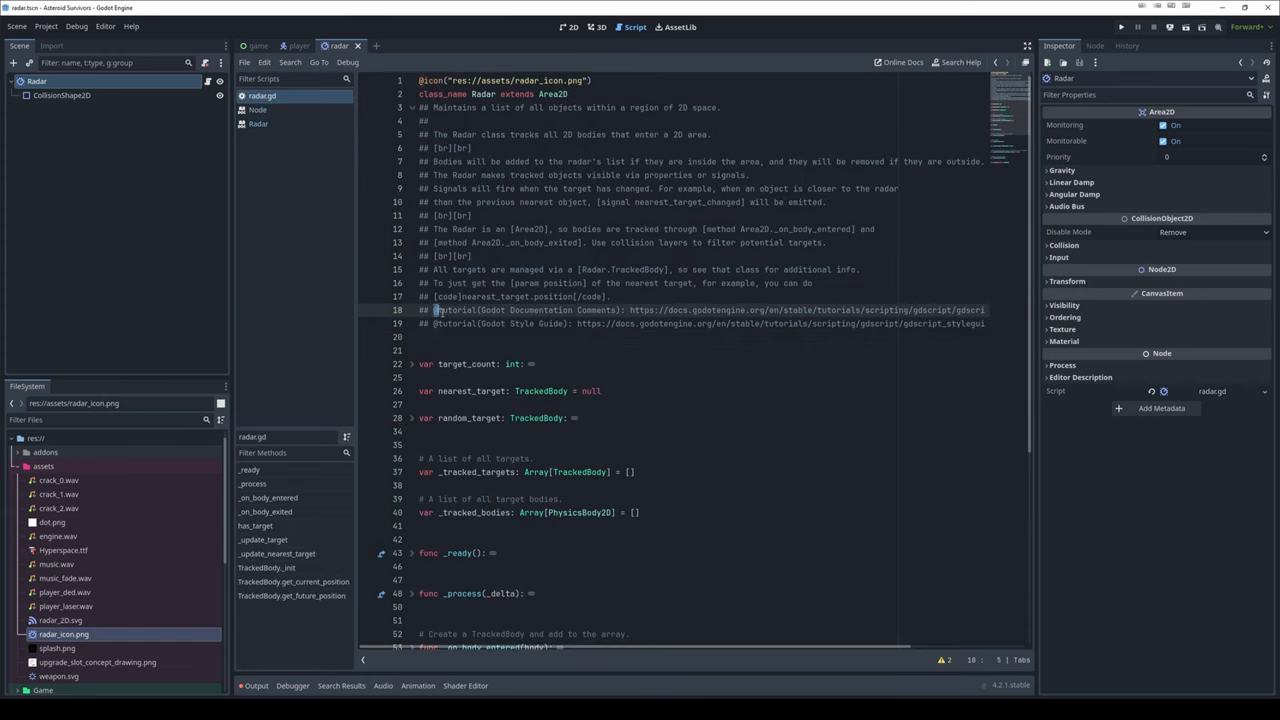
double_click(456, 310)
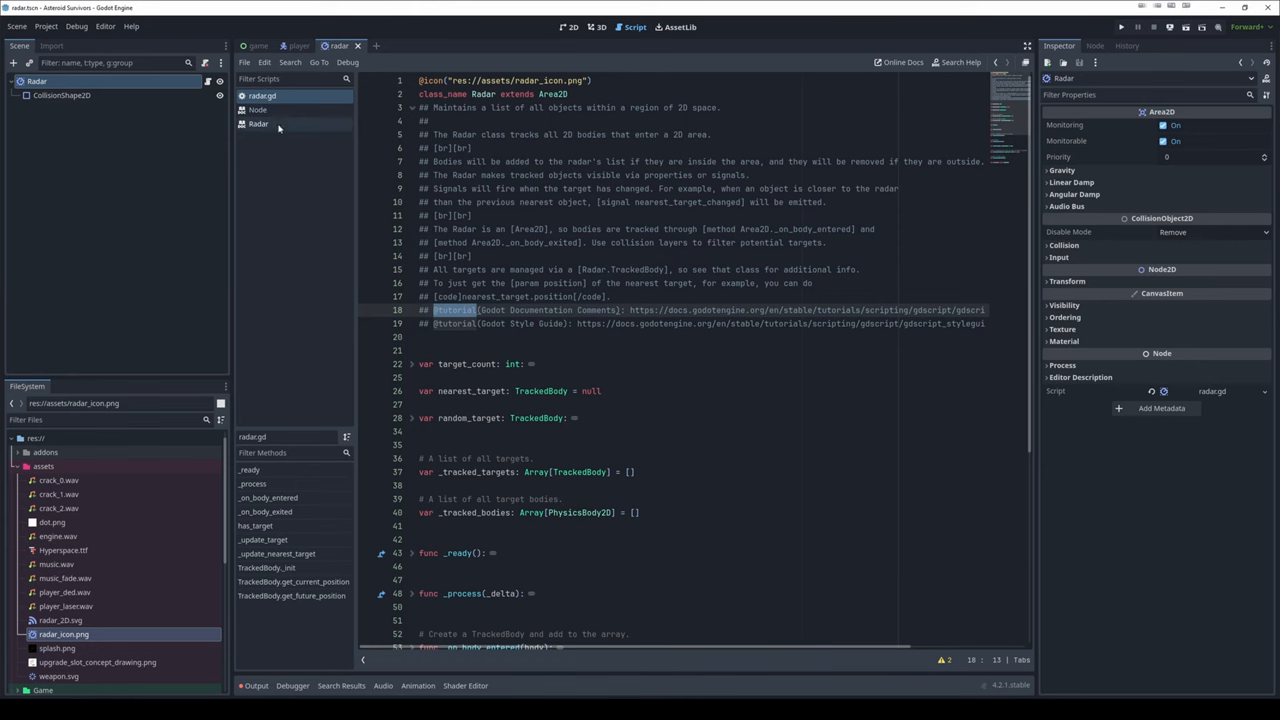
click(258, 124)
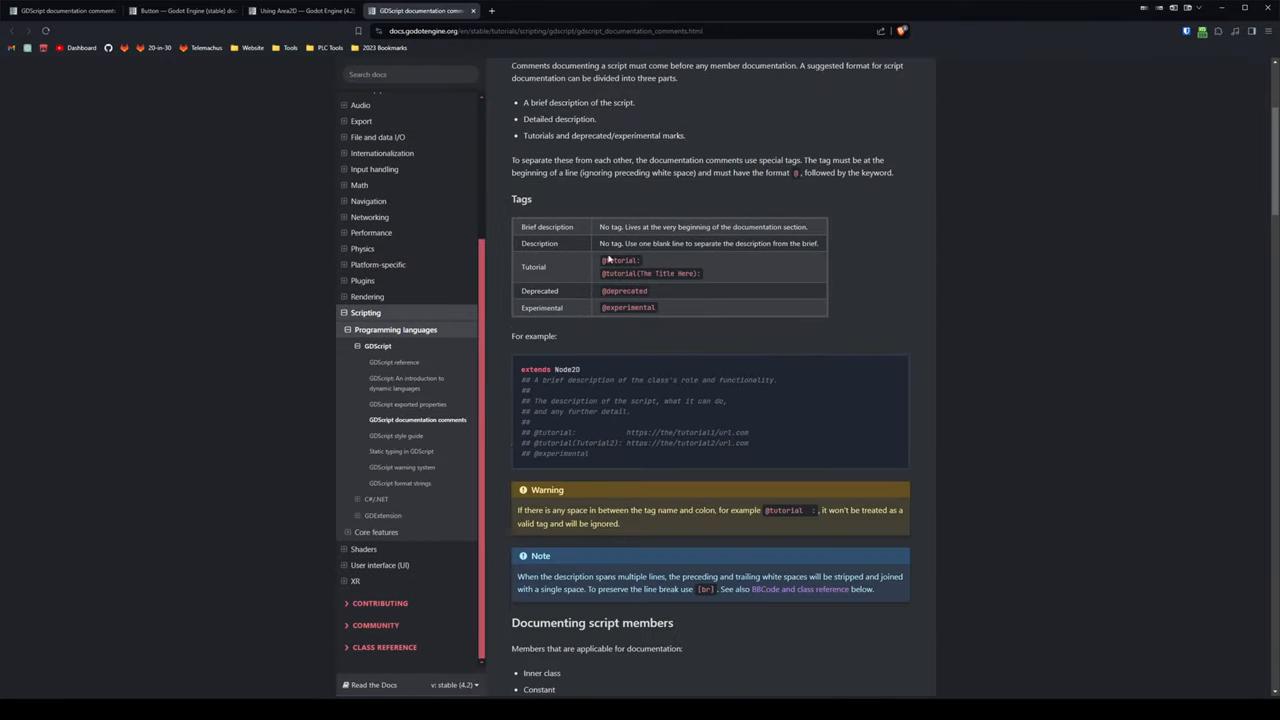
drag(600, 260, 656, 308)
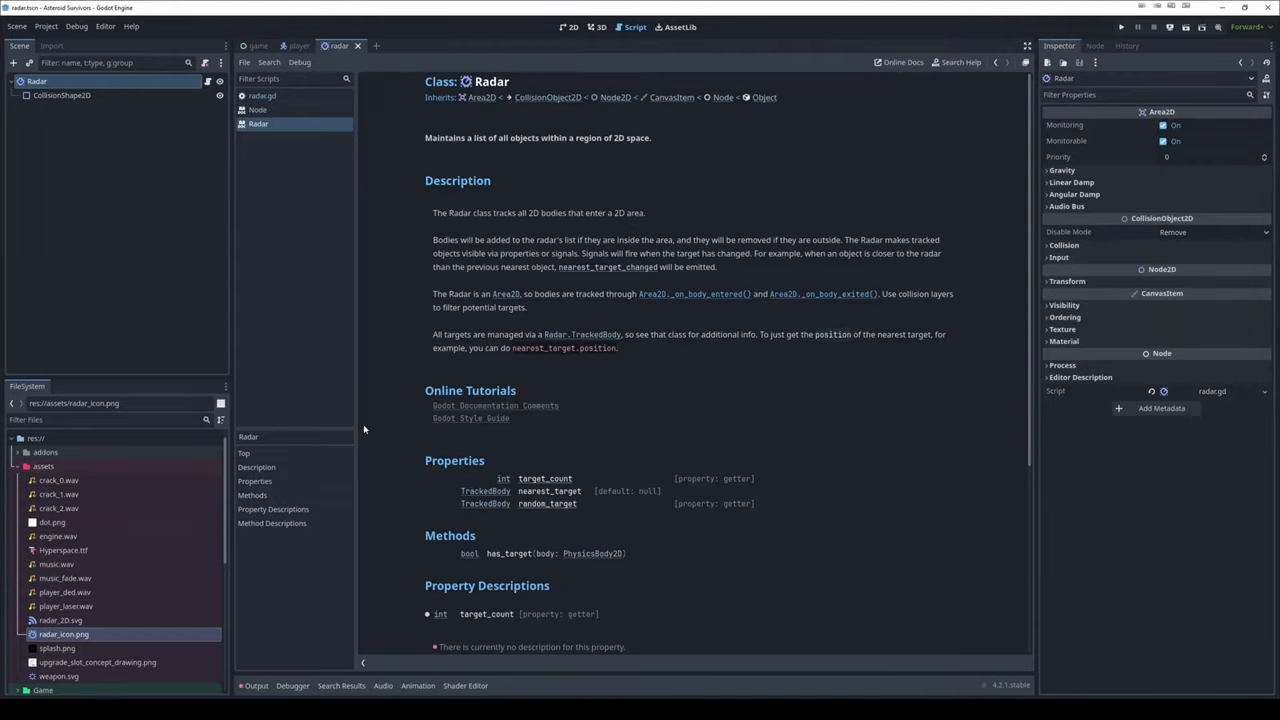
mouse_move(480, 356)
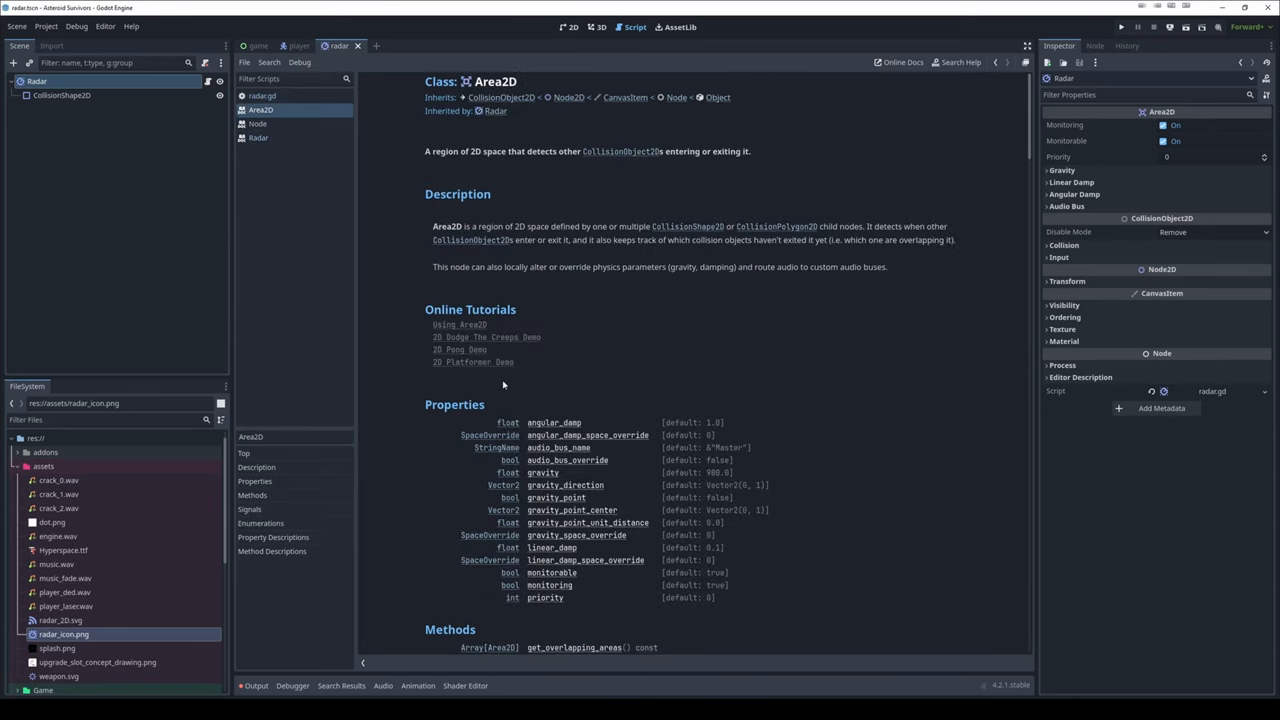
mouse_move(464, 384)
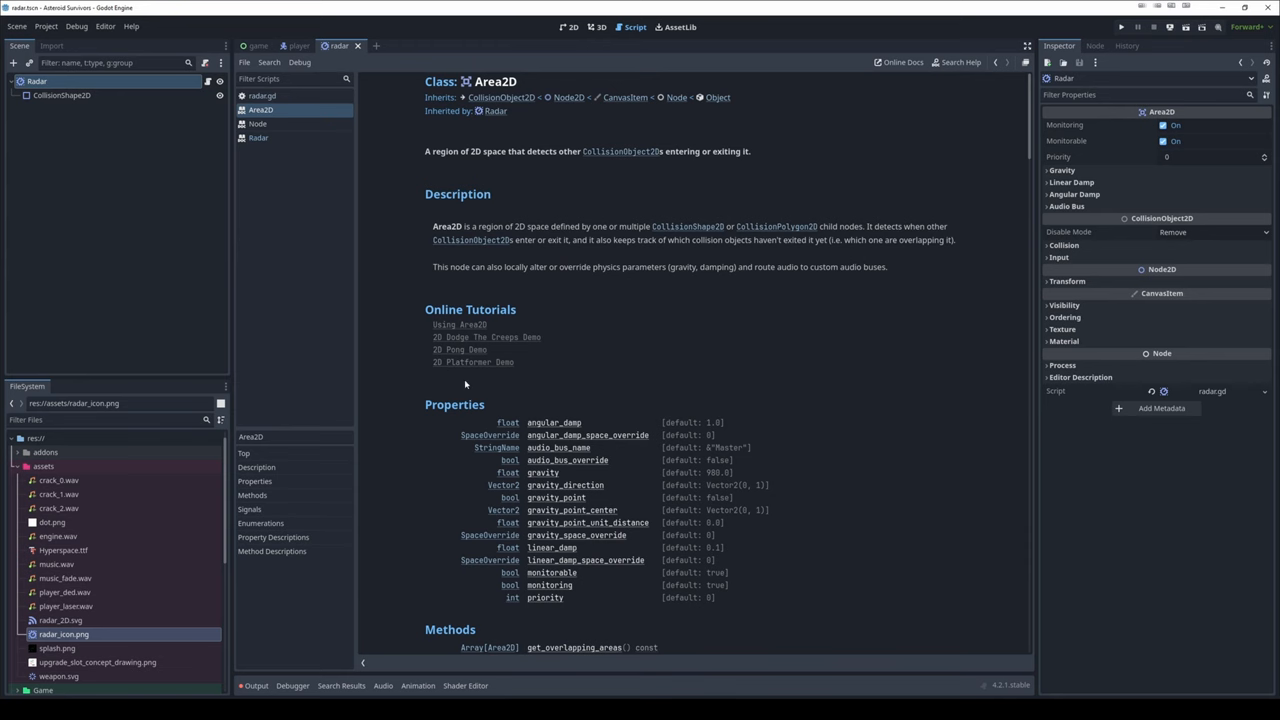
Scroll the Area2D help, follow the inheritance chain to Node2D, then return to radar.gd
scroll(down, 3)
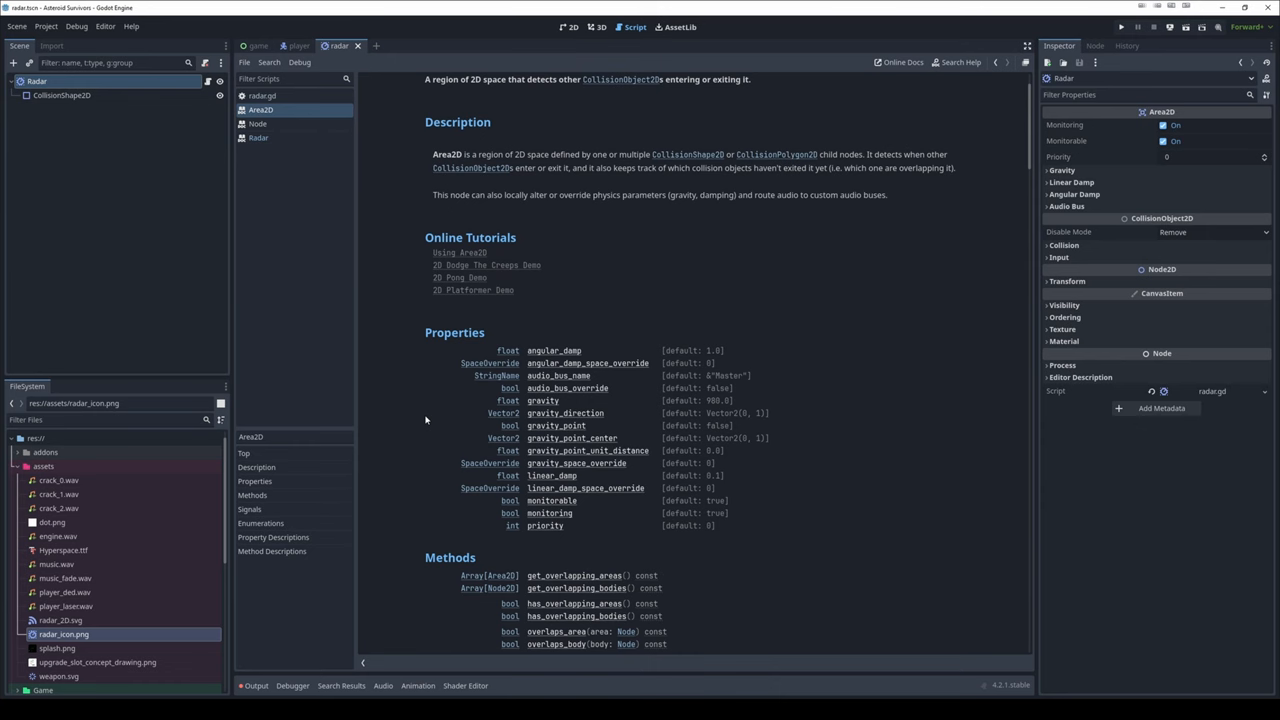
mouse_move(452, 272)
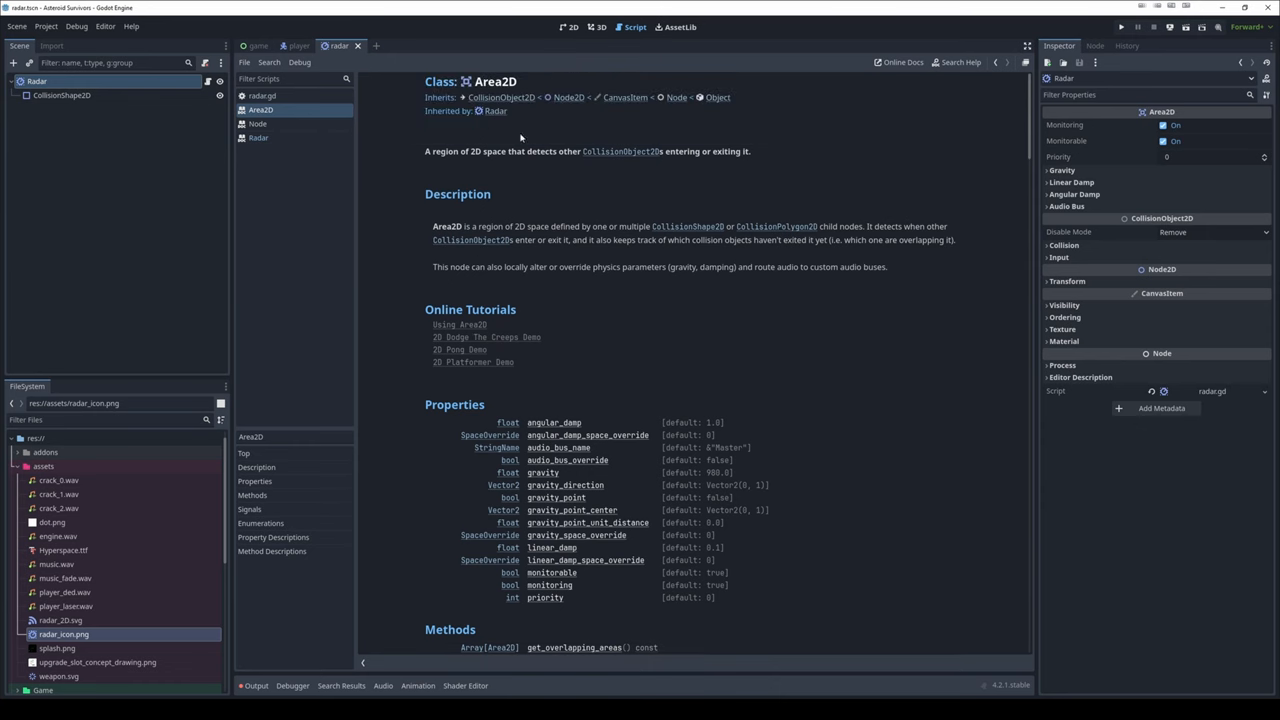
click(262, 136)
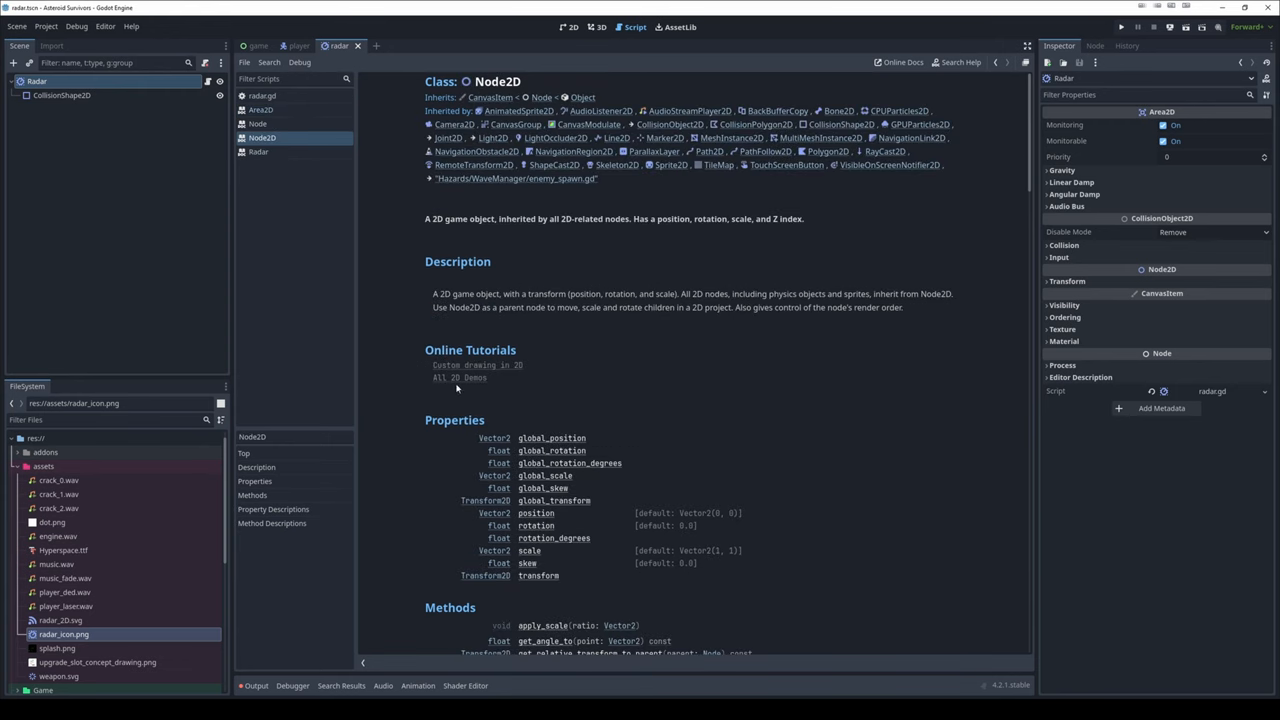
click(262, 96)
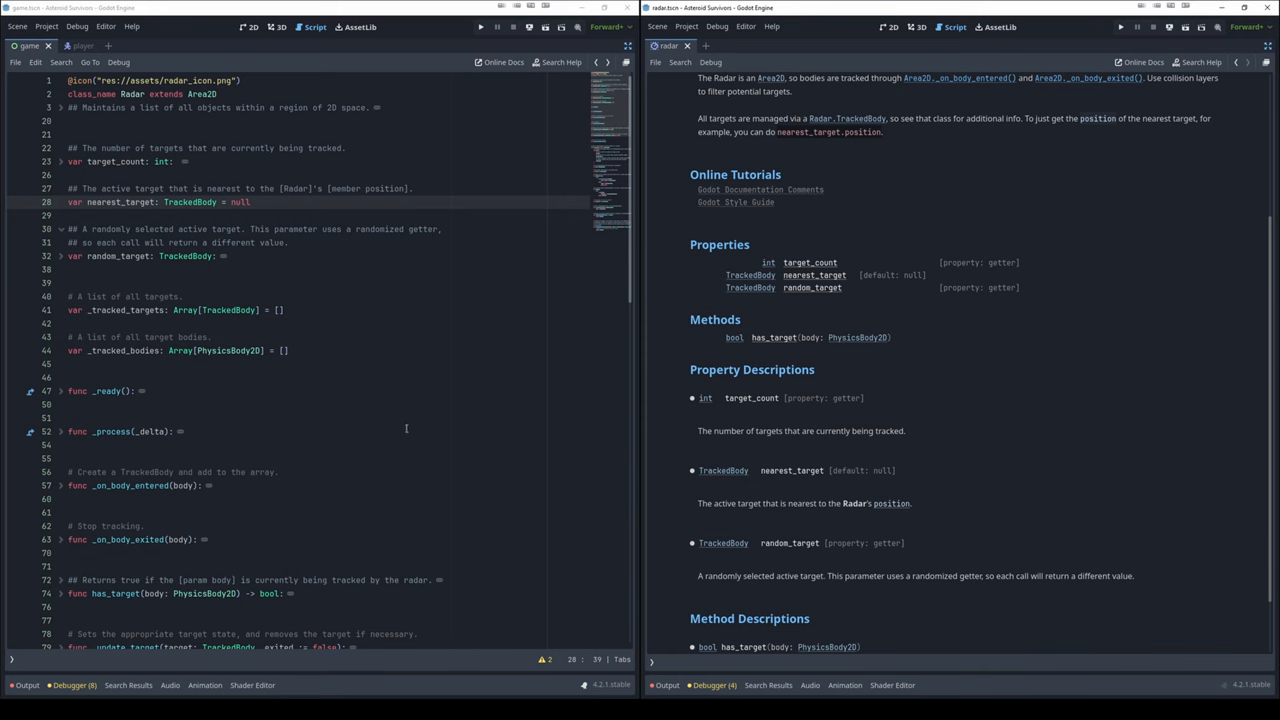
mouse_move(656, 342)
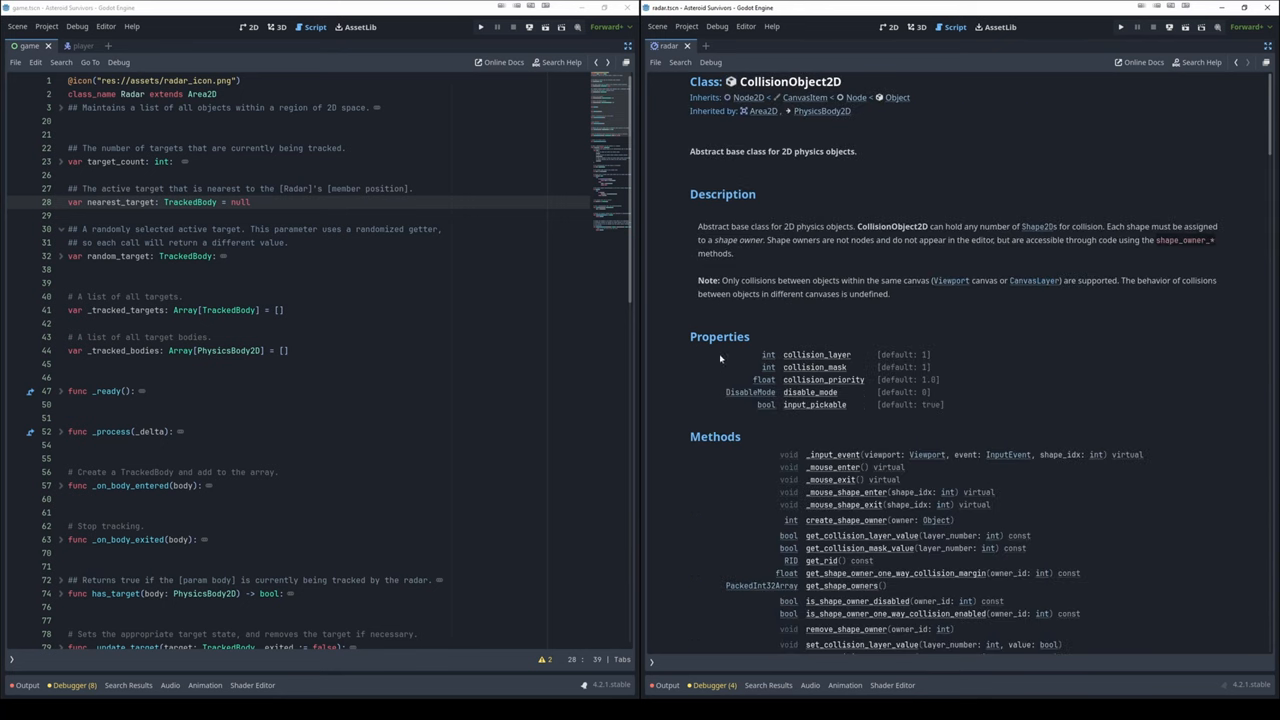
Browse the Radar help and follow the TrackedBody type link to its page with the State enumeration
scroll(down, 3)
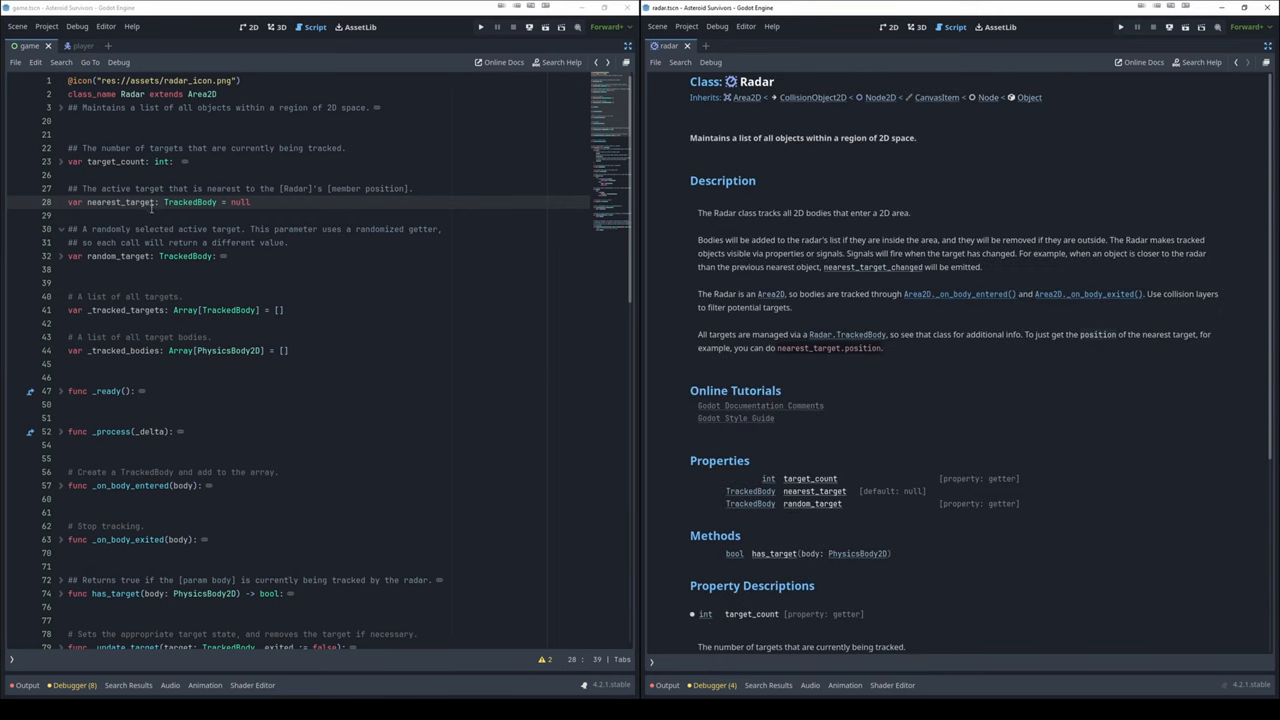
double_click(104, 200)
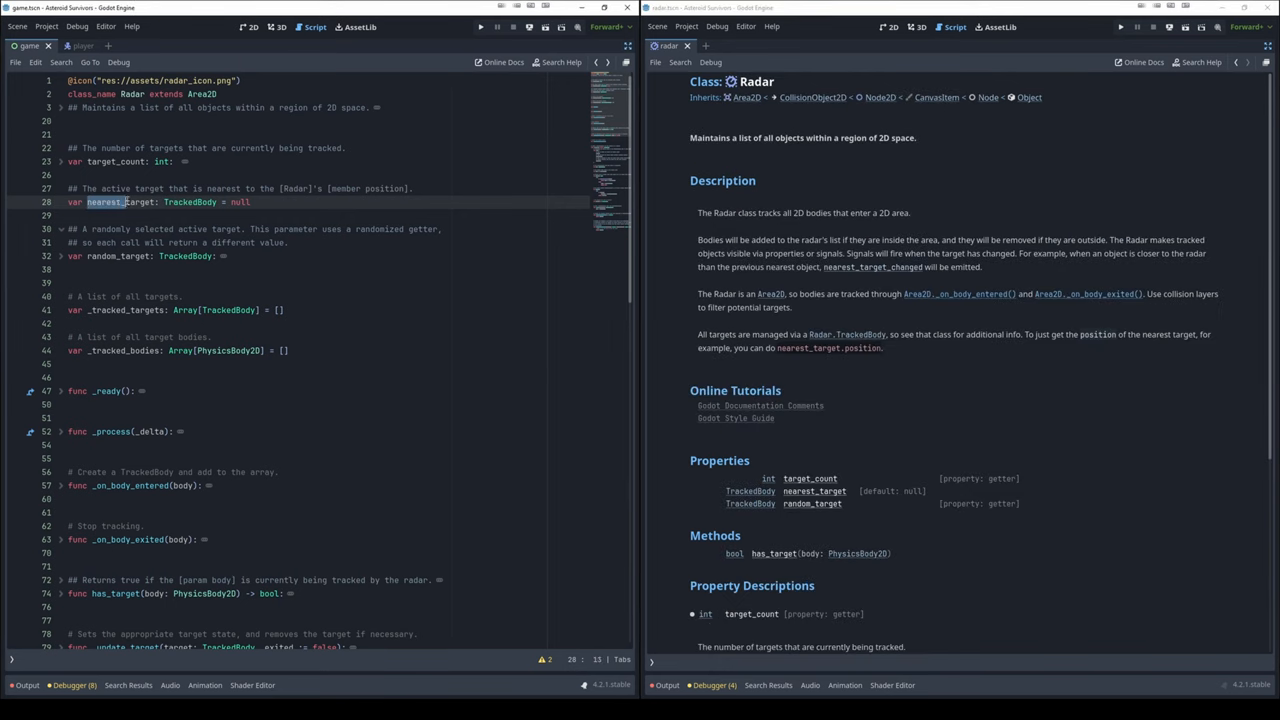
double_click(120, 202)
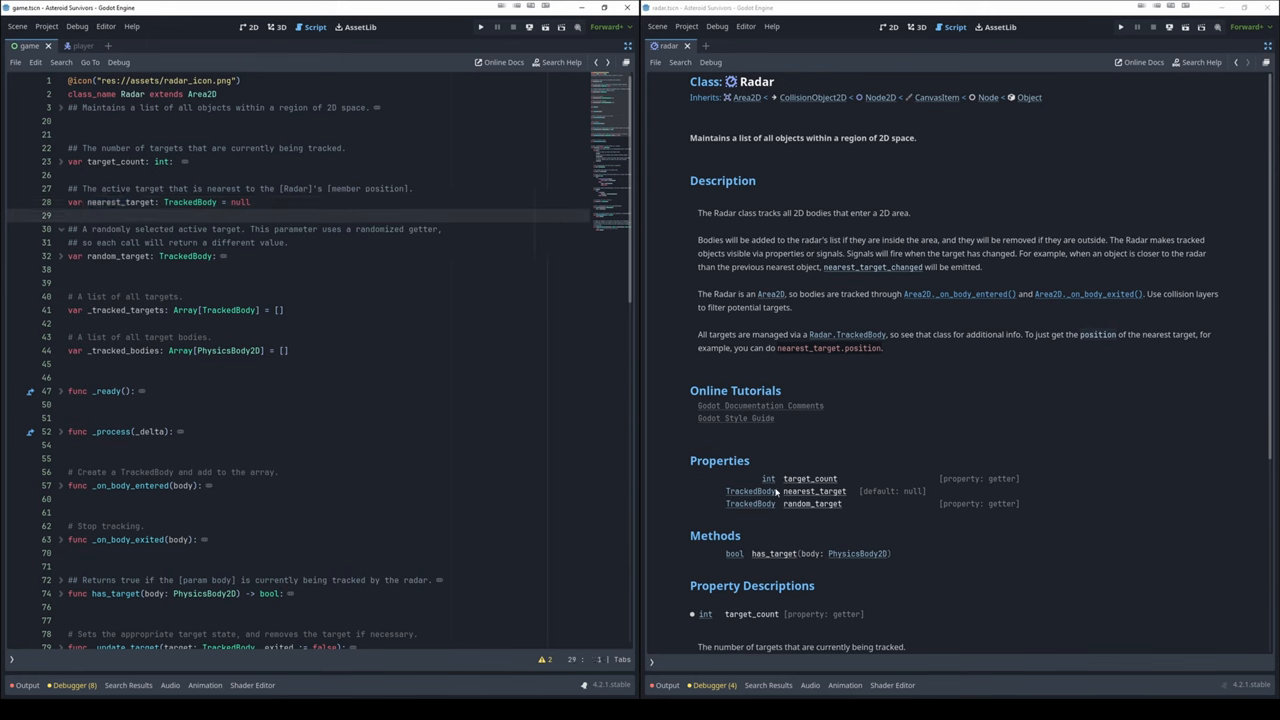
scroll(down, 3)
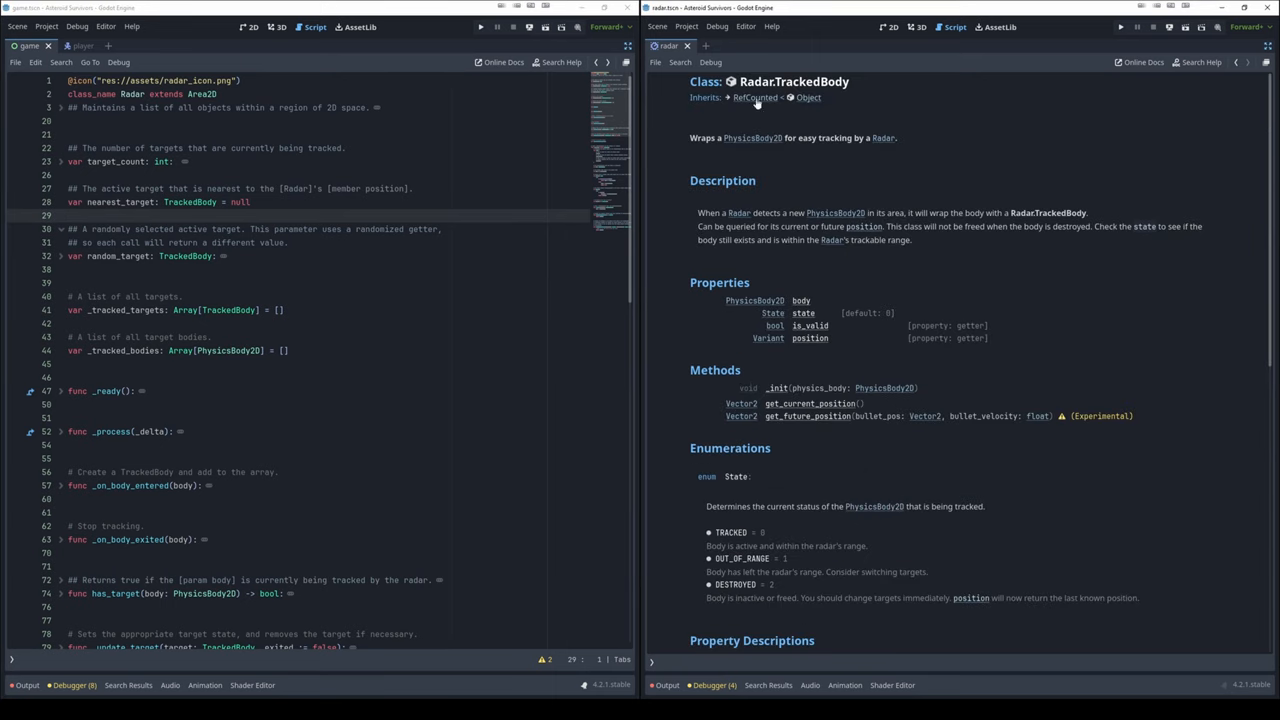
scroll(down, 3)
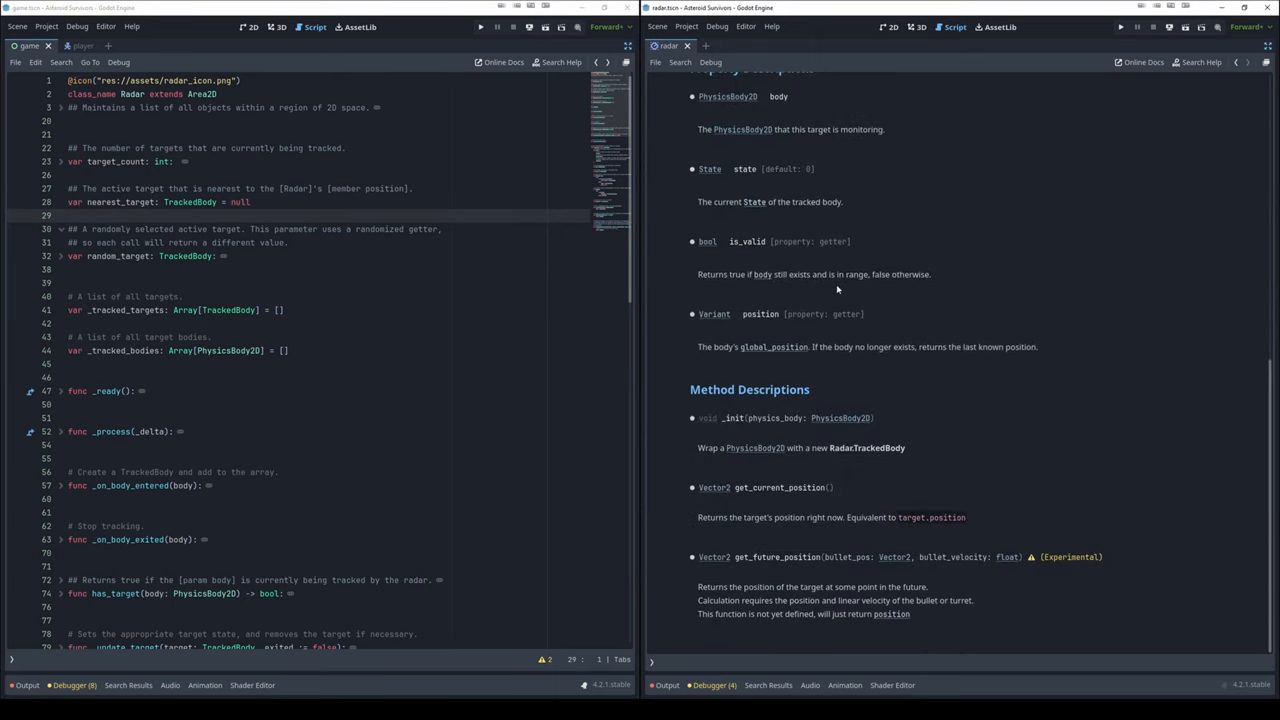
scroll(down, 3)
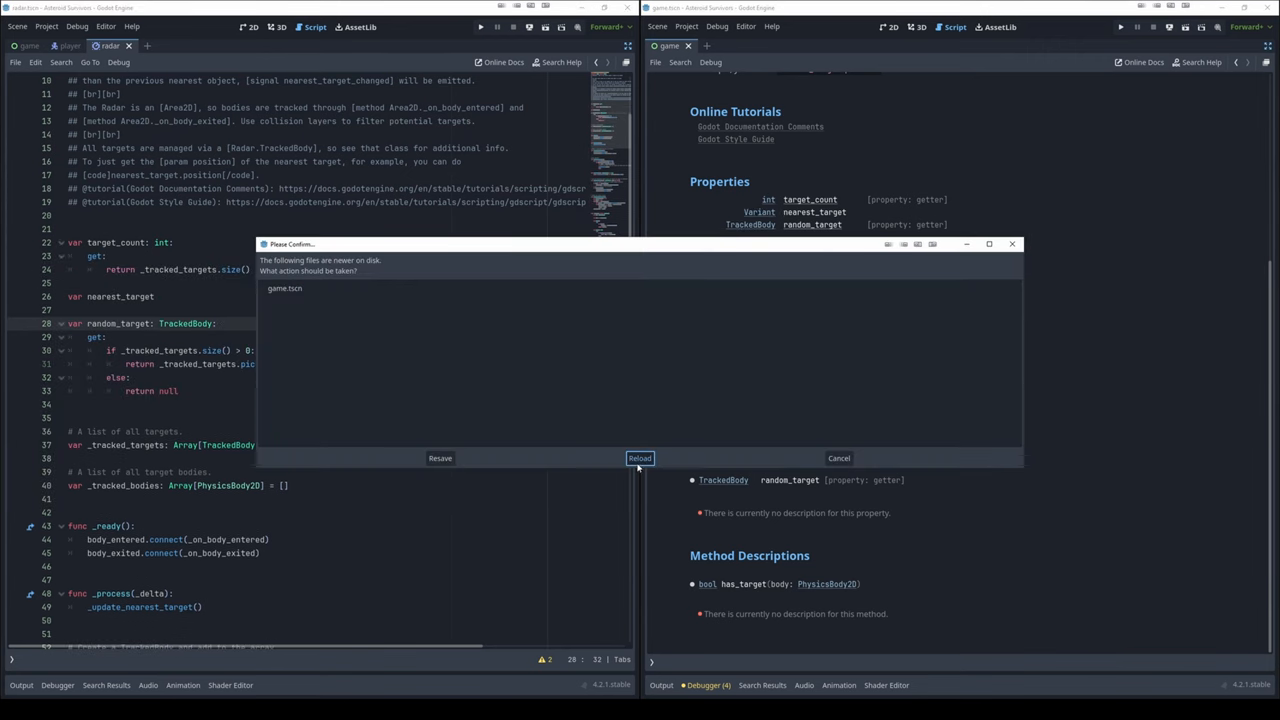
Reload the files changed on disk and browse the Radar help descriptions
click(640, 458)
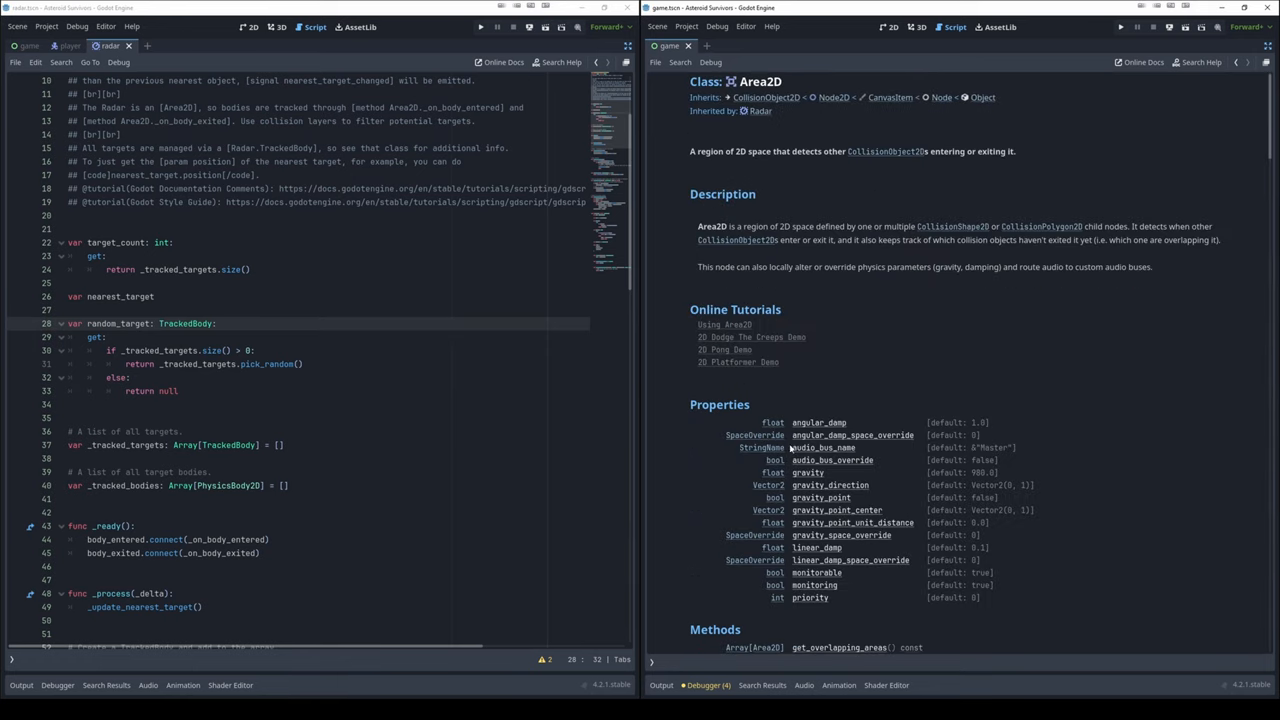
mouse_move(748, 548)
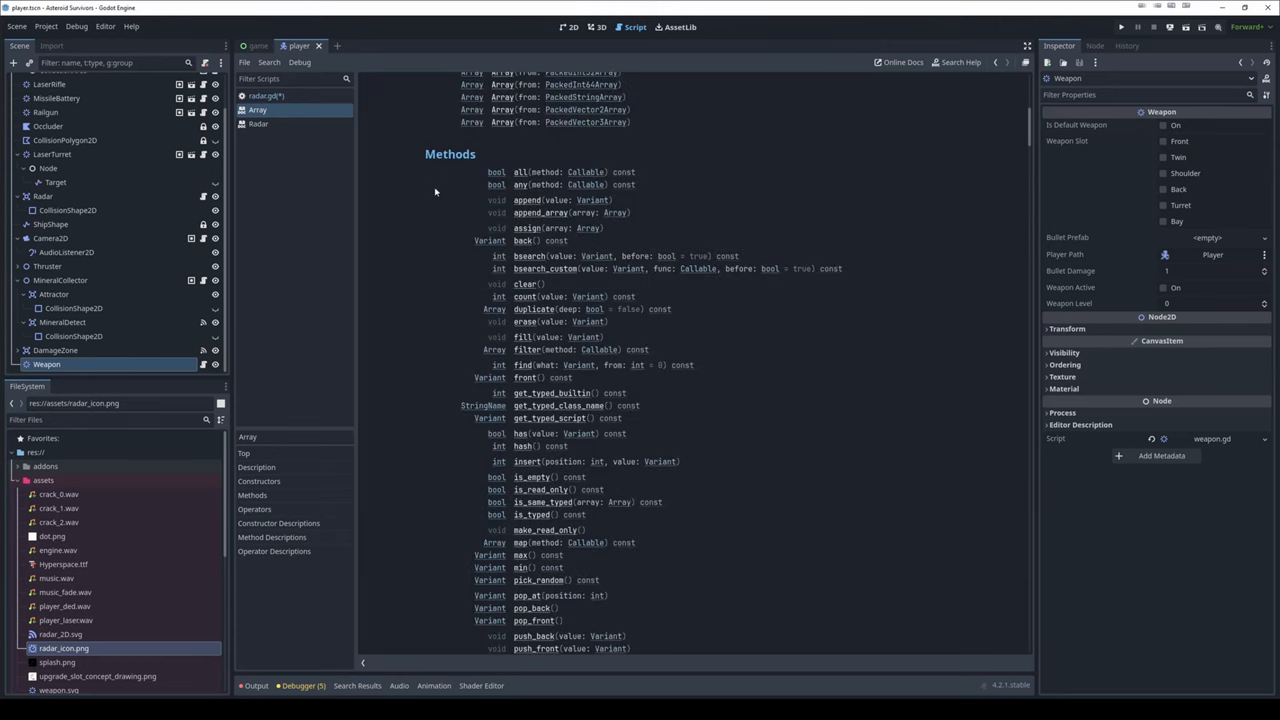
mouse_move(448, 396)
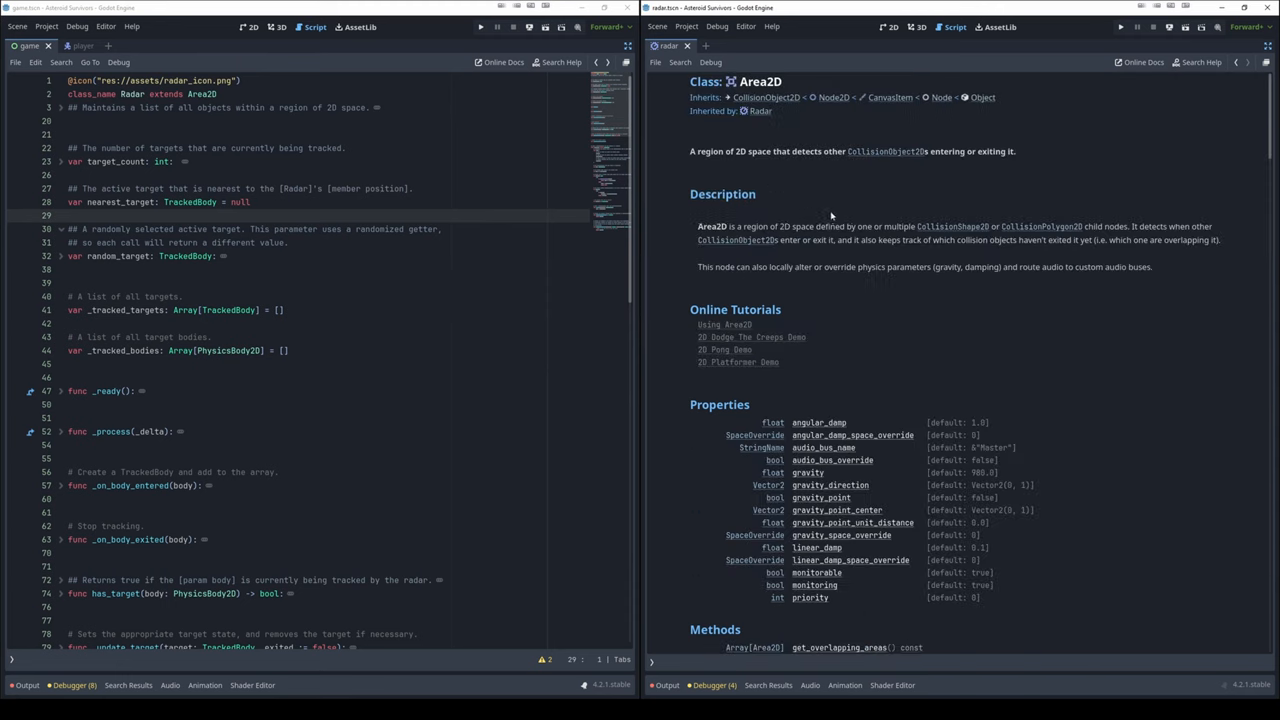
scroll(down, 3)
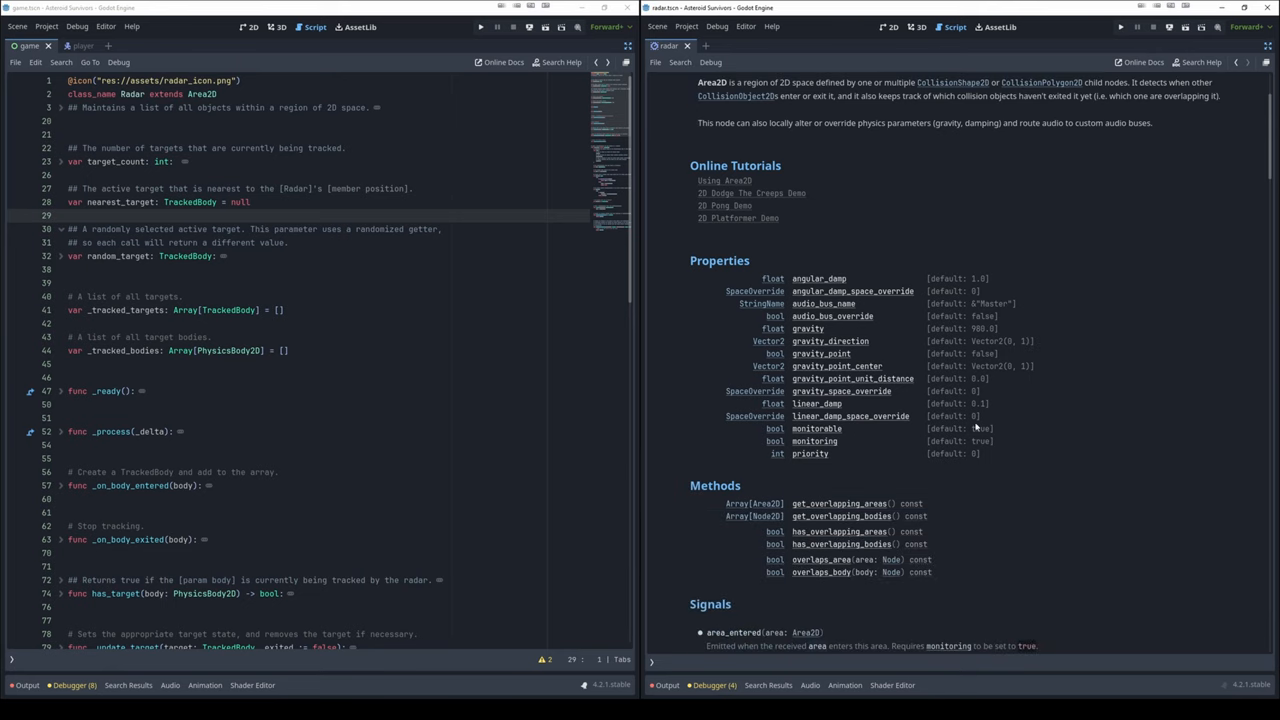
mouse_move(1004, 398)
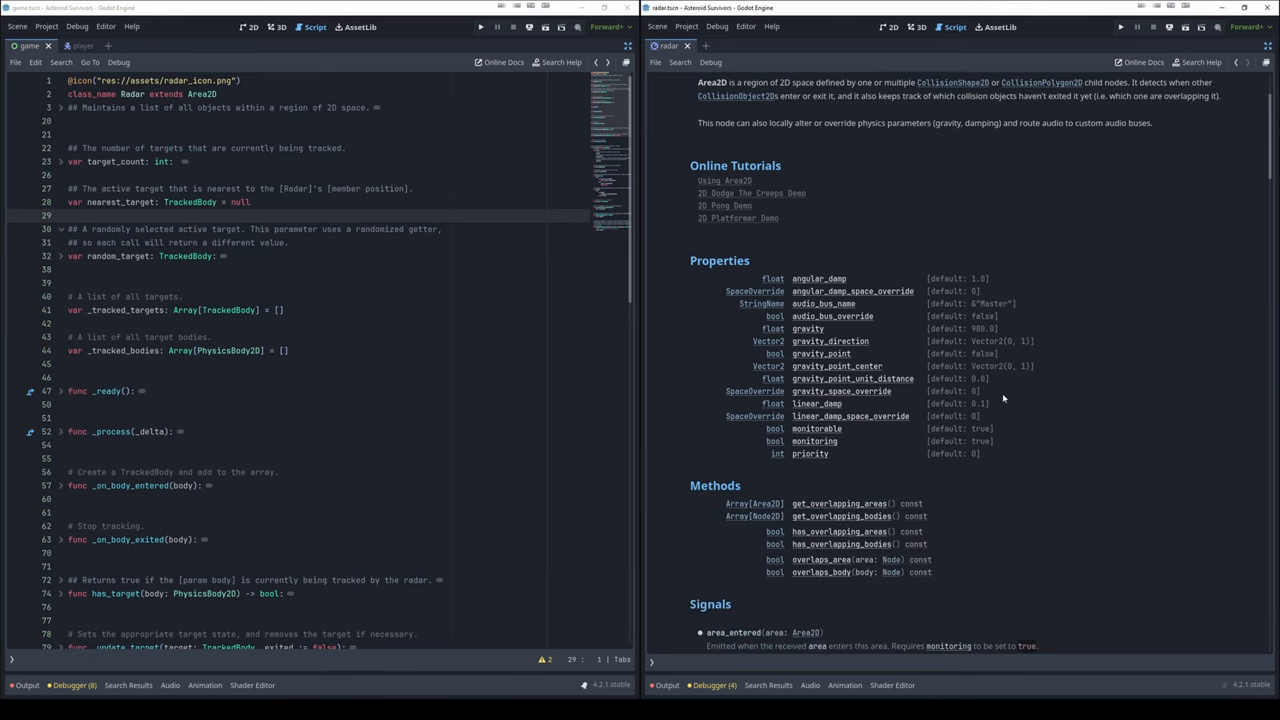
mouse_move(1052, 350)
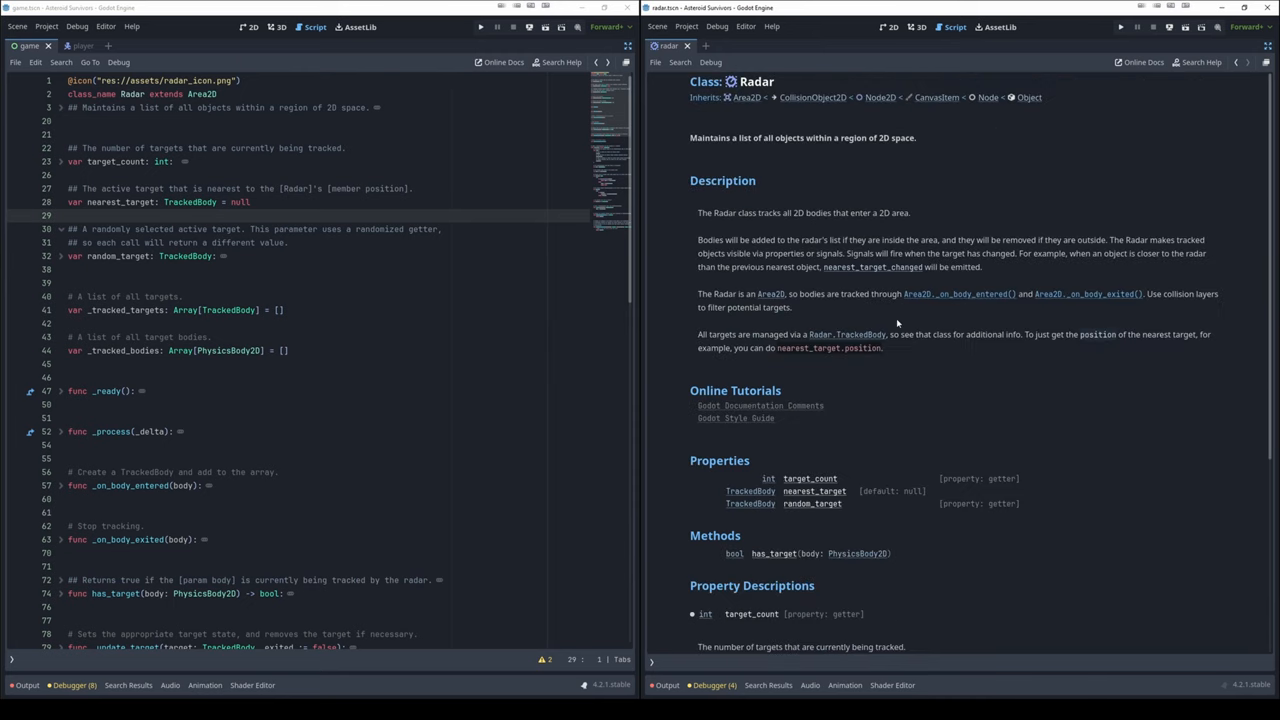
mouse_move(480, 338)
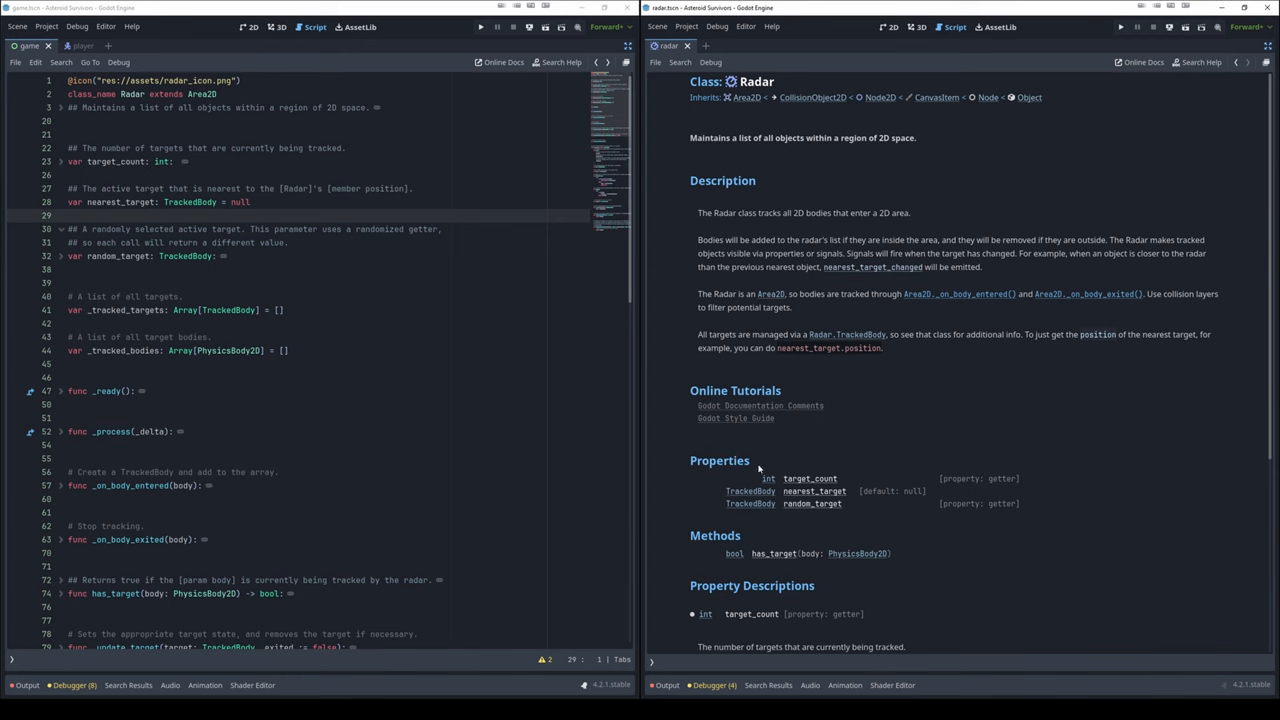
mouse_move(464, 278)
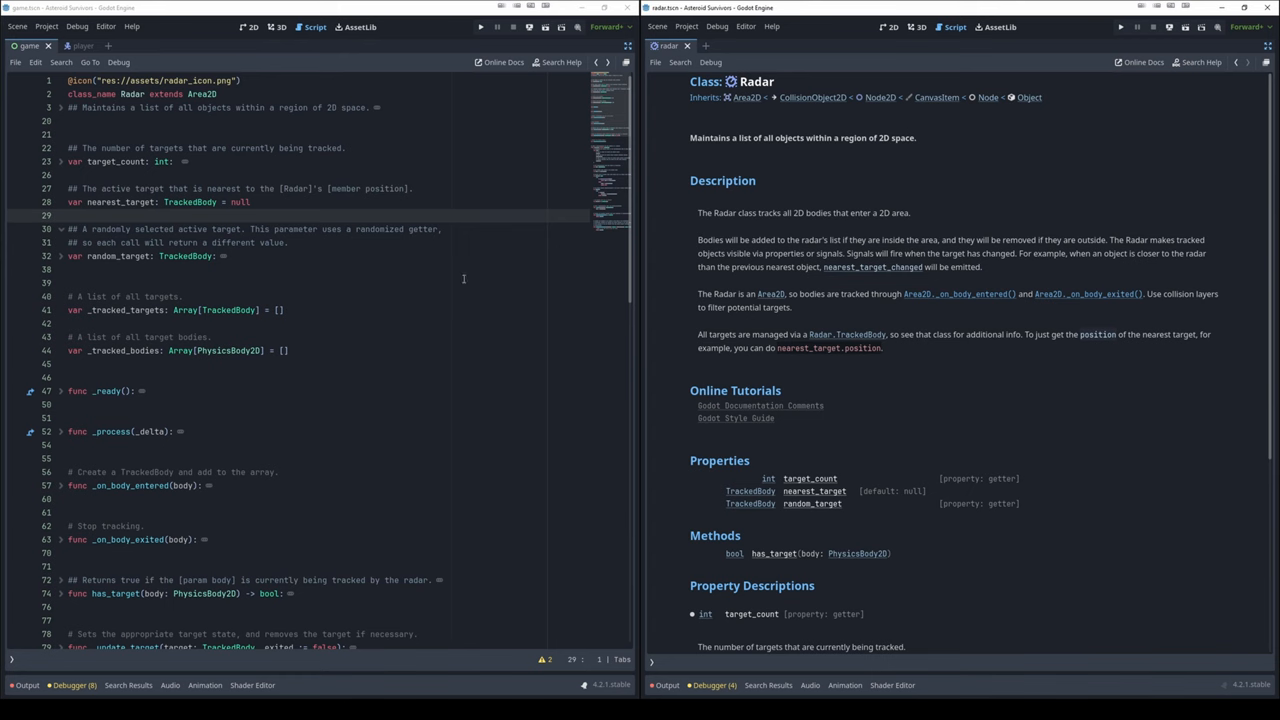
mouse_move(796, 490)
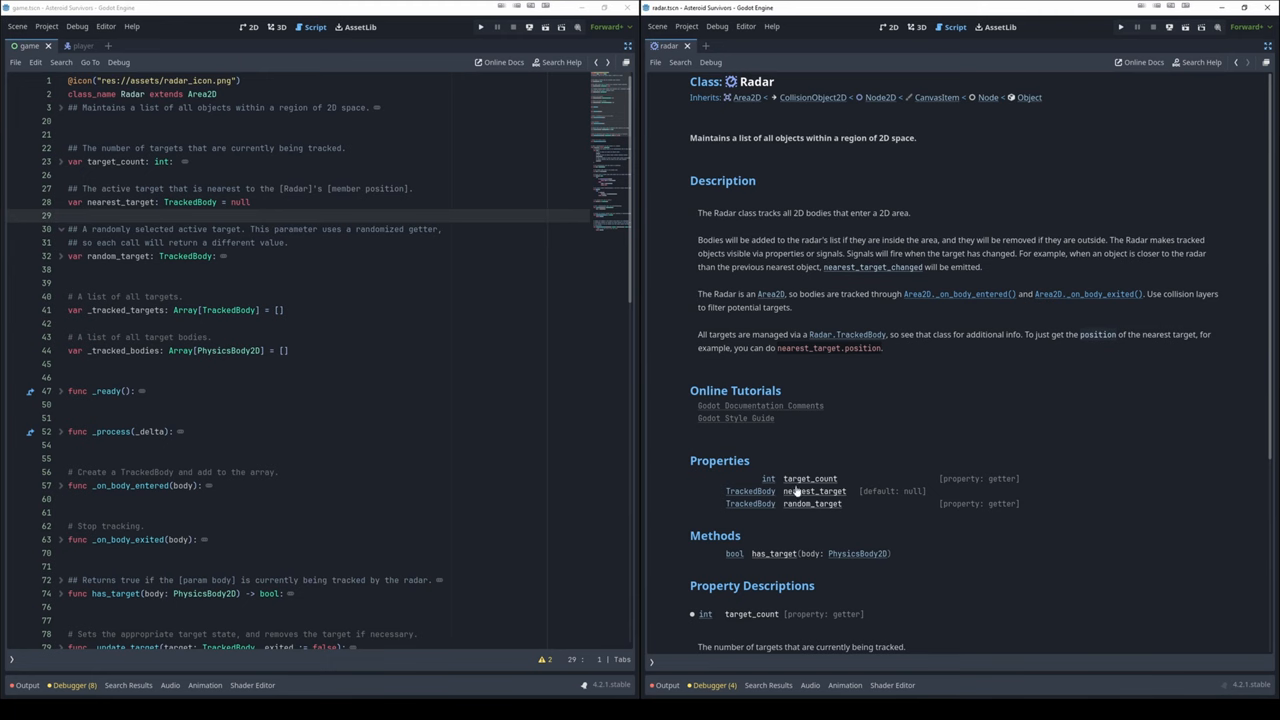
scroll(down, 3)
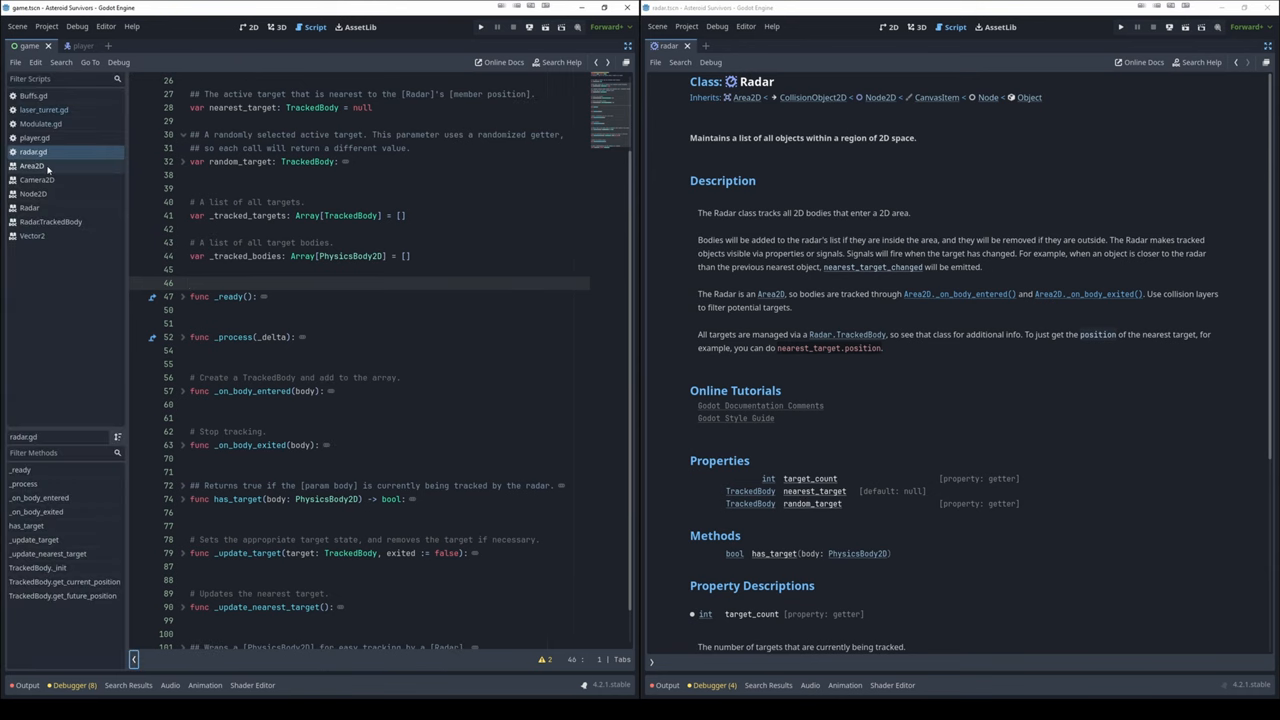
Open the turret script that reads radar.nearest_target from the Scripts list
click(44, 108)
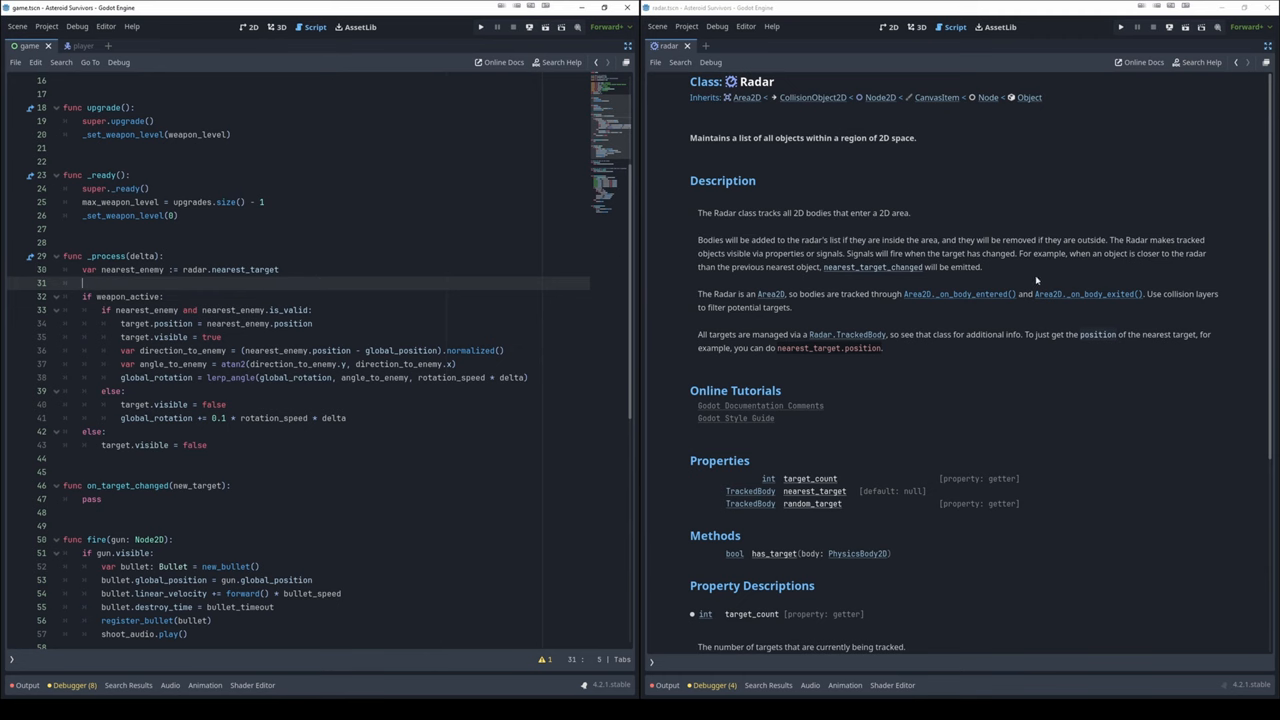
text(ra)
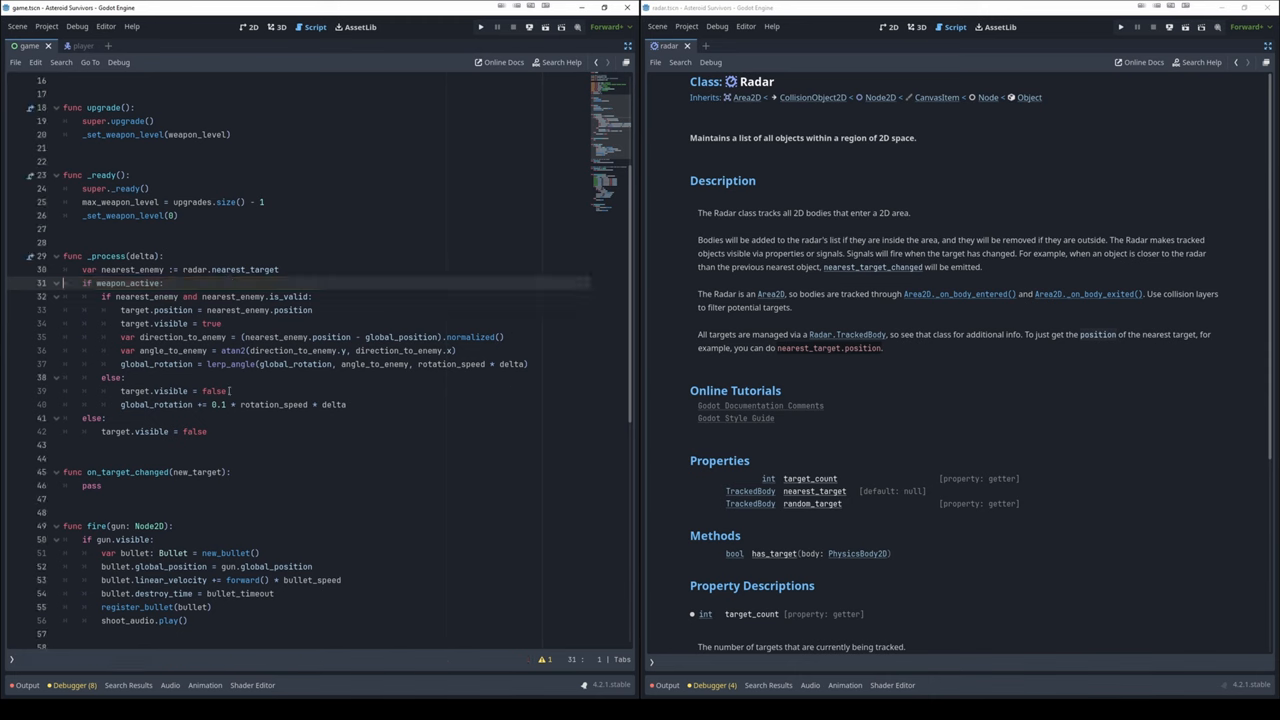
mouse_move(724, 430)
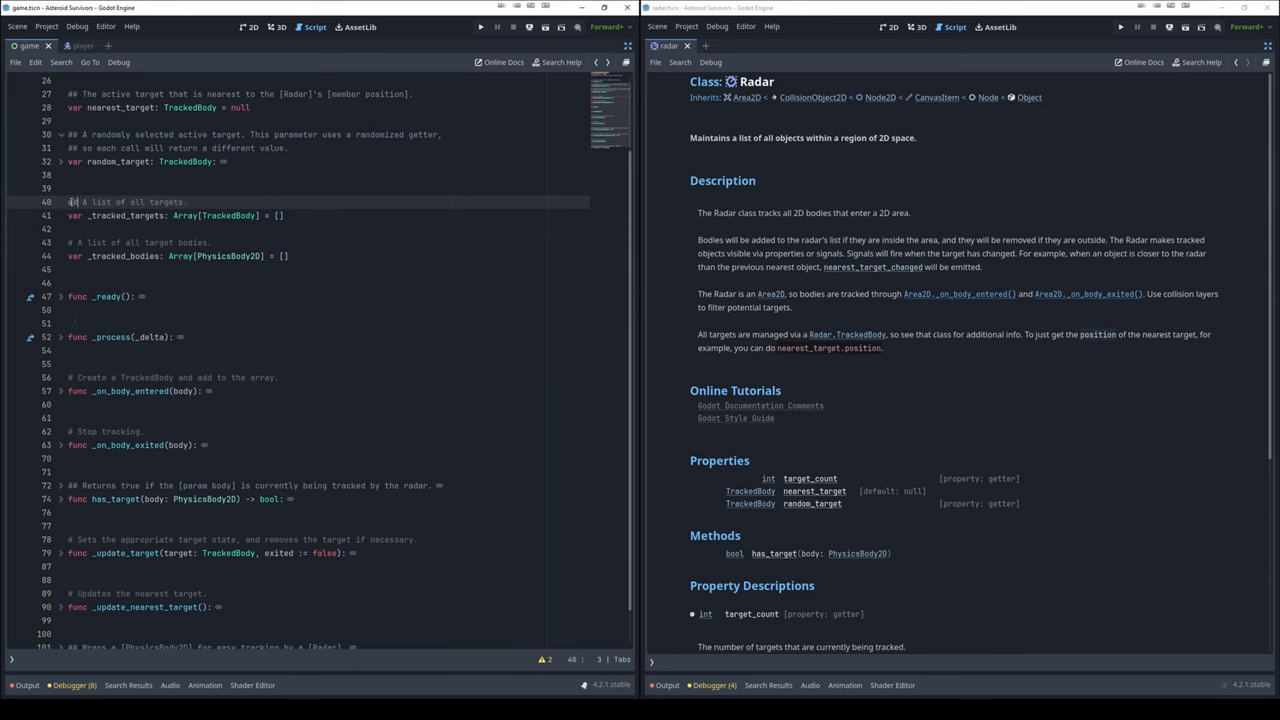
mouse_move(414, 224)
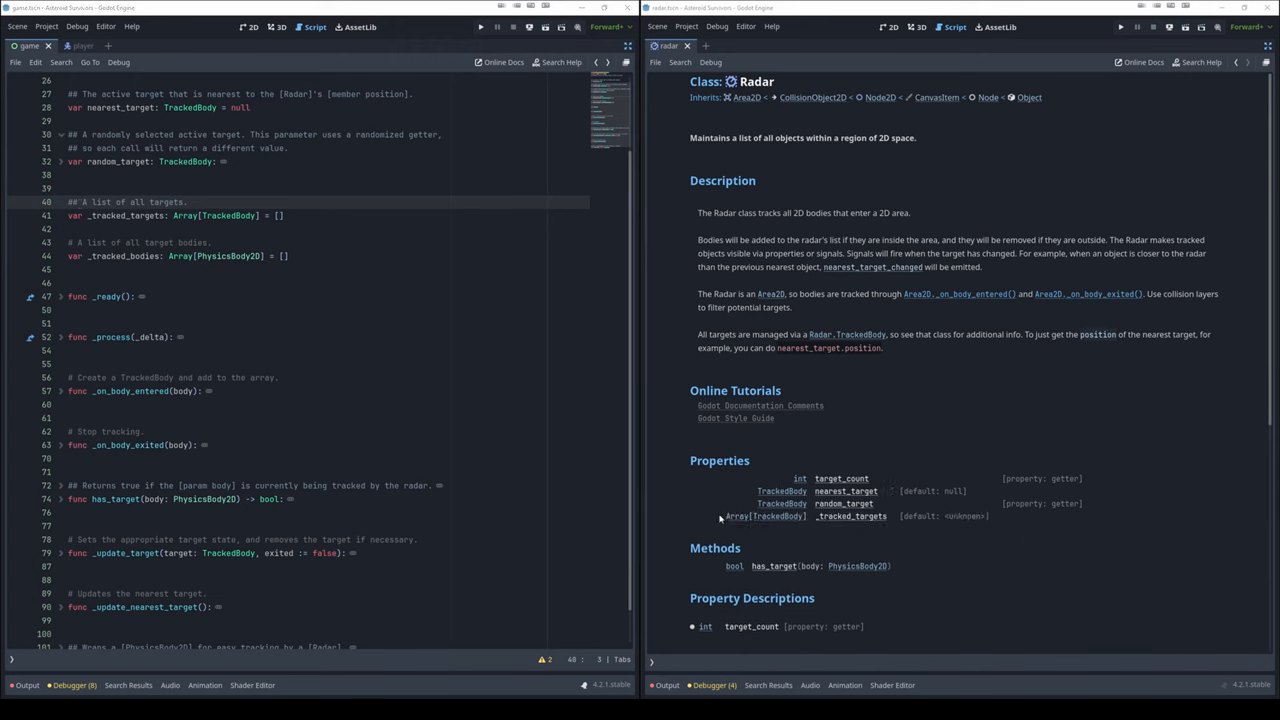
mouse_move(810, 528)
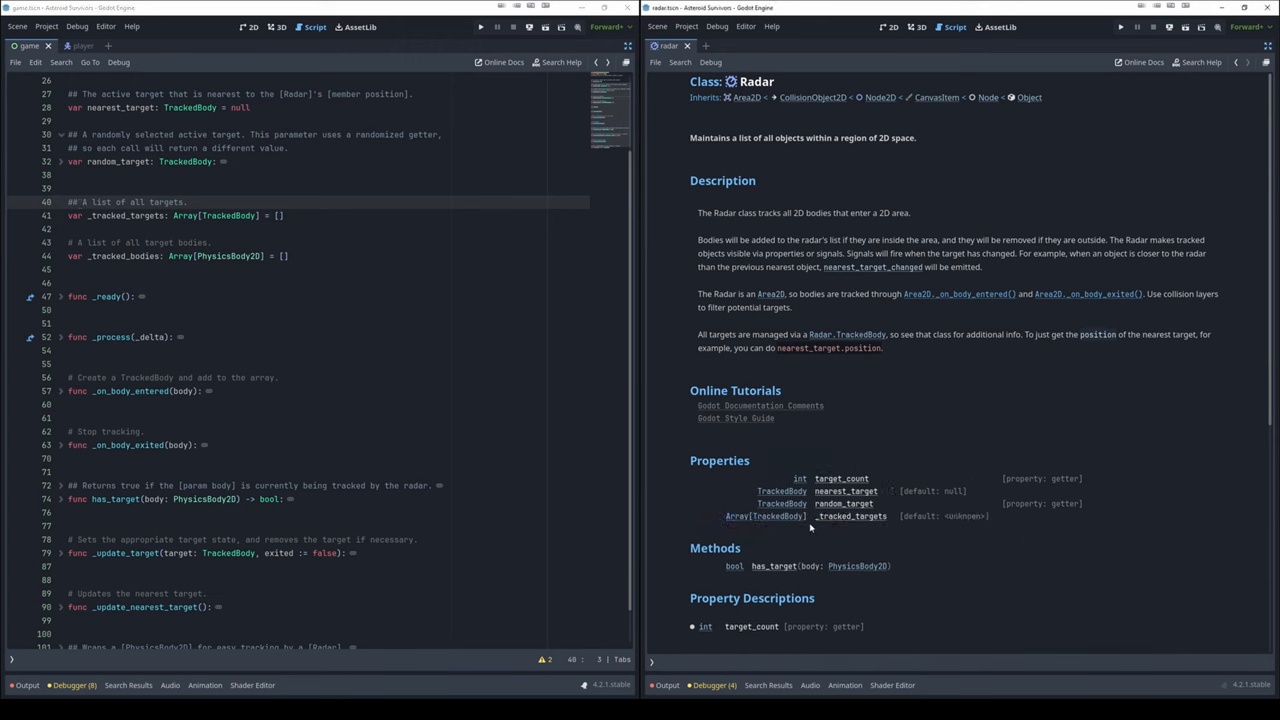
scroll(down, 3)
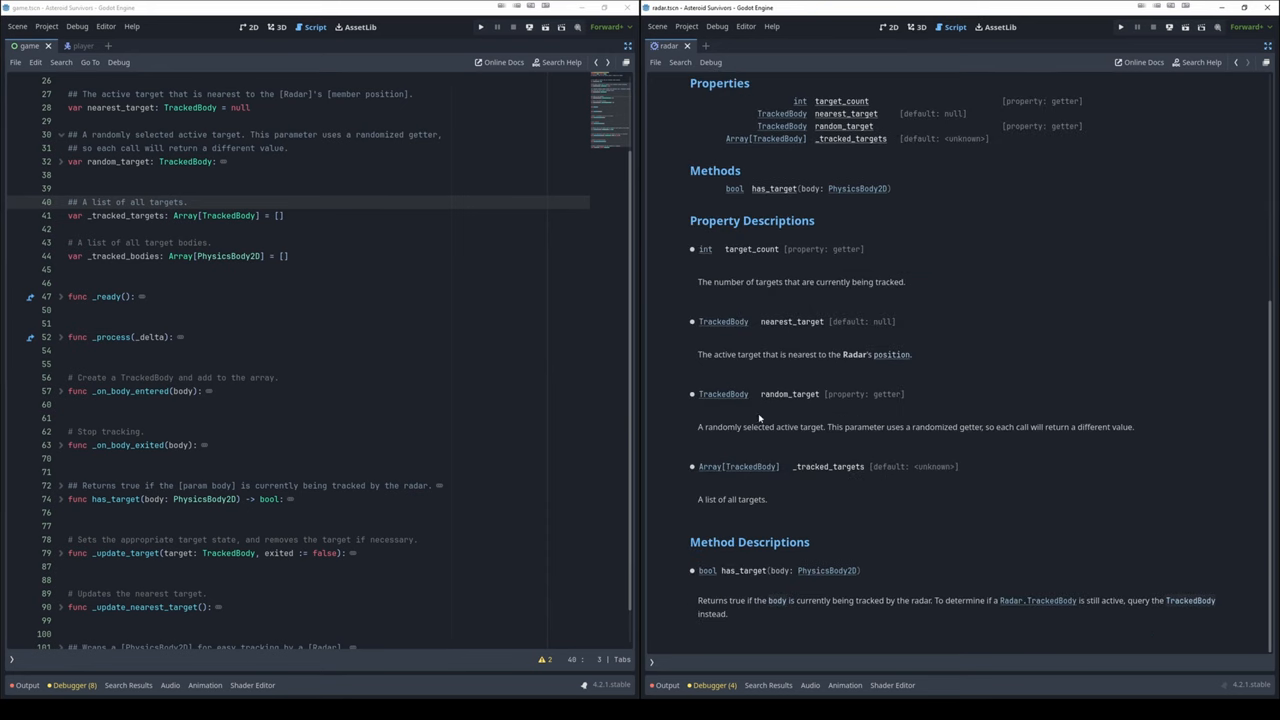
mouse_move(824, 302)
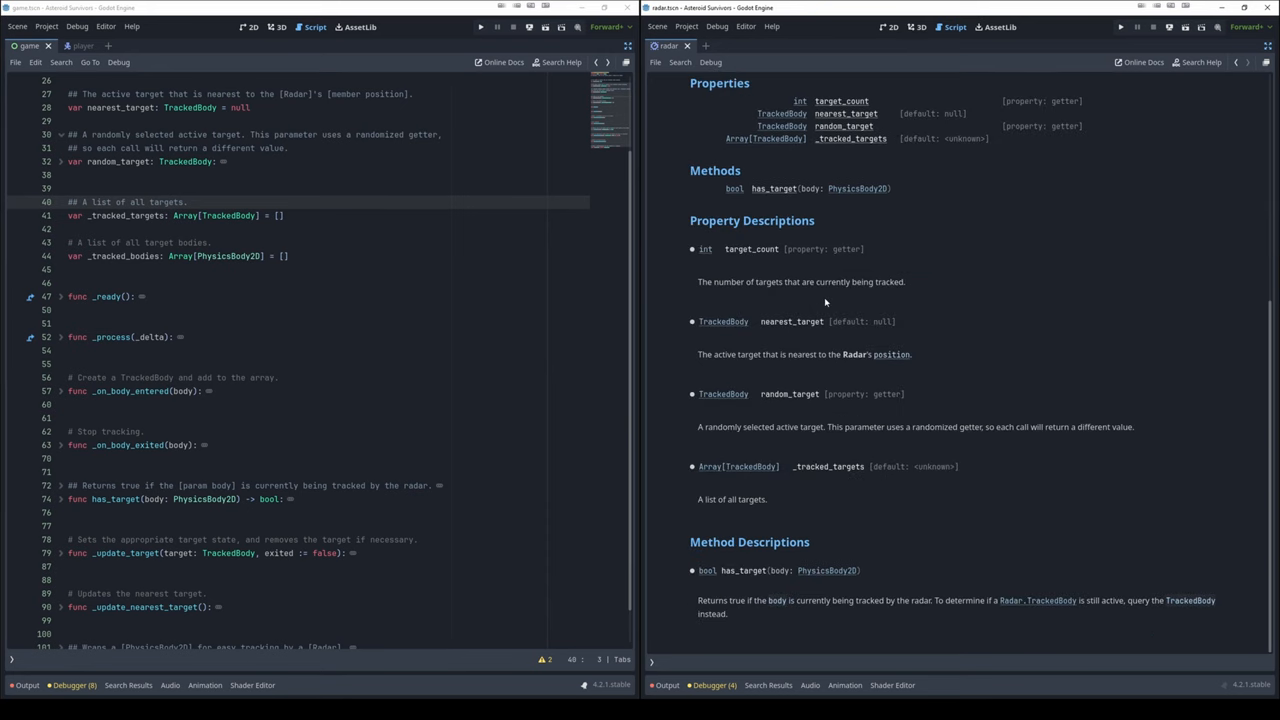
mouse_move(770, 354)
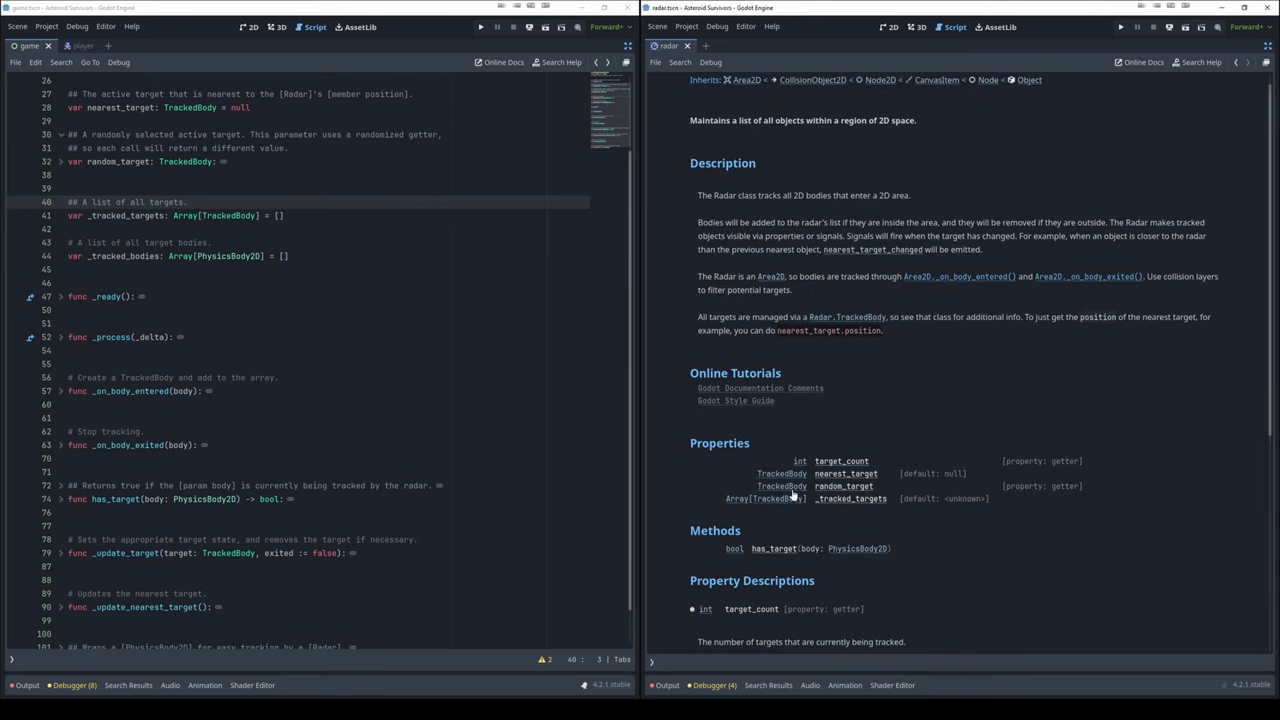
mouse_move(760, 510)
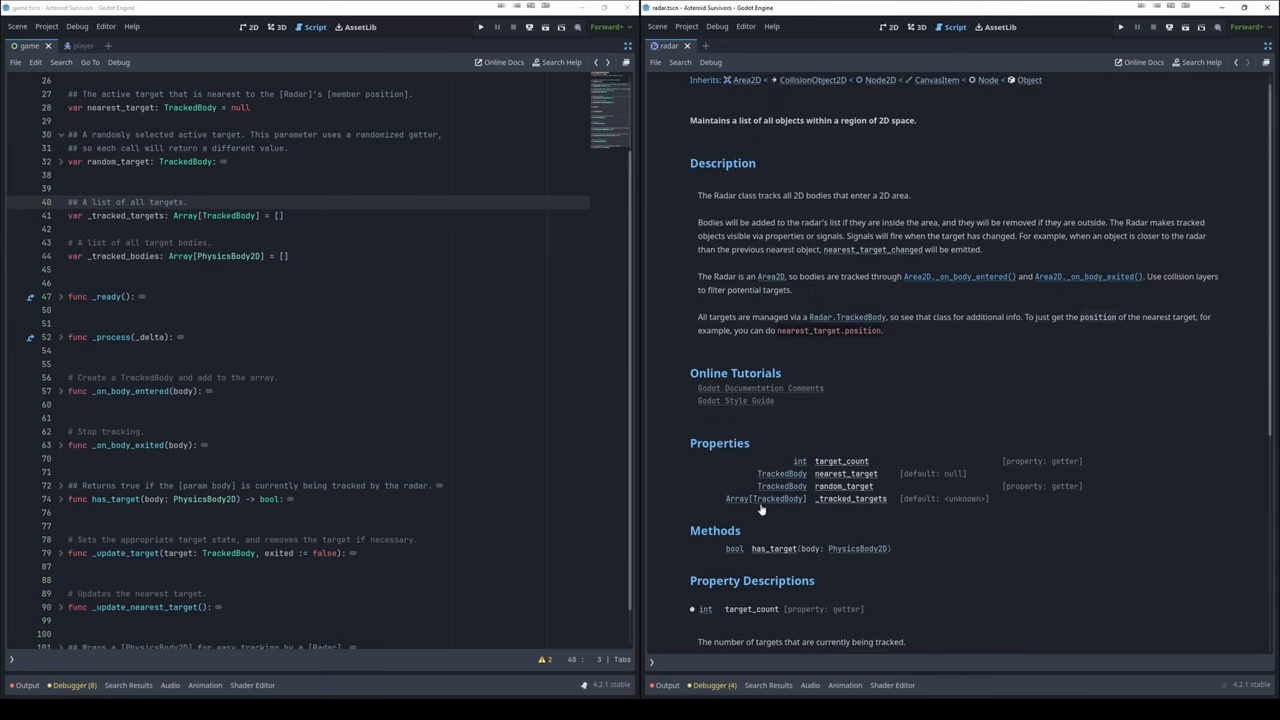
mouse_move(714, 592)
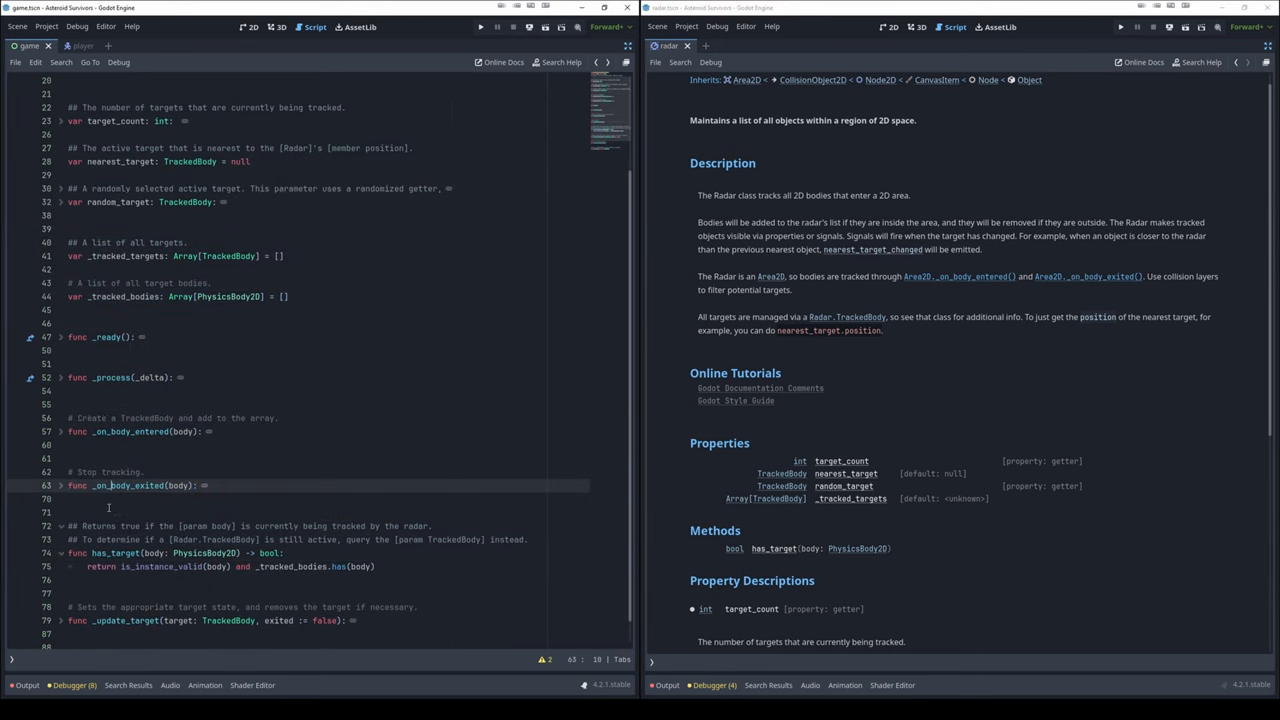
Review has_target's doc comment and Methods help, then reopen the laser turret script
scroll(down, 3)
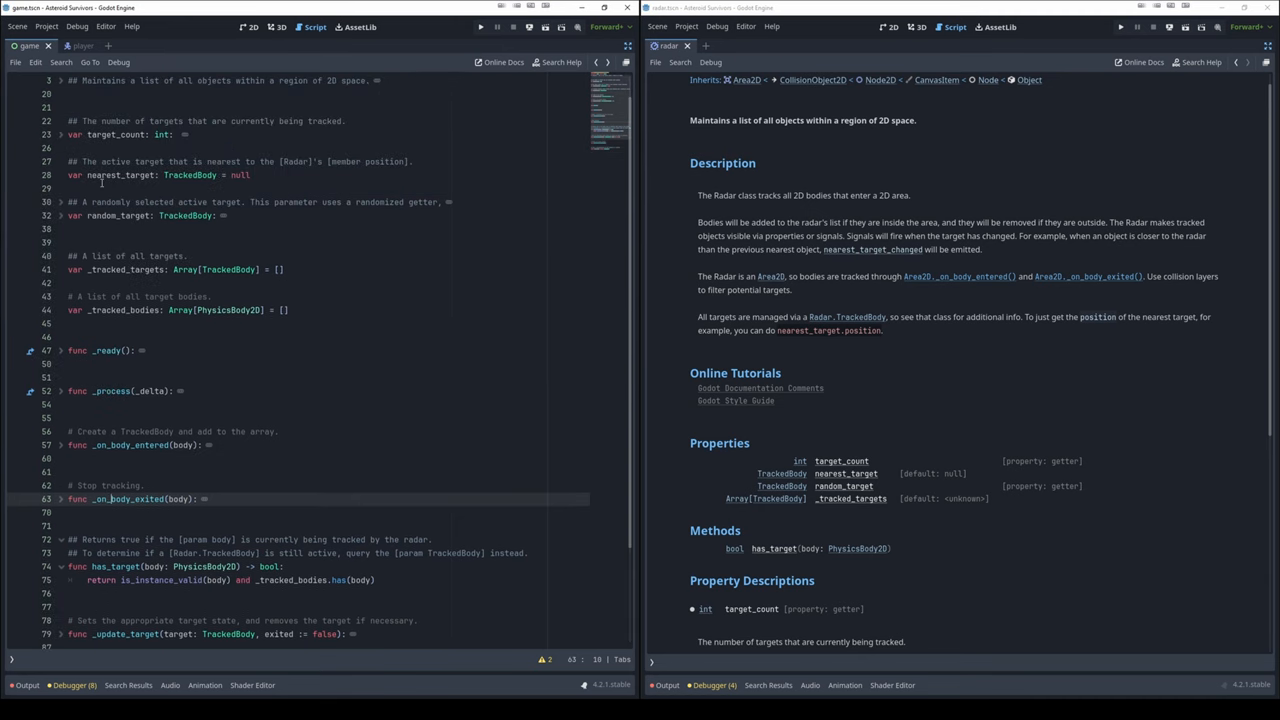
scroll(down, 3)
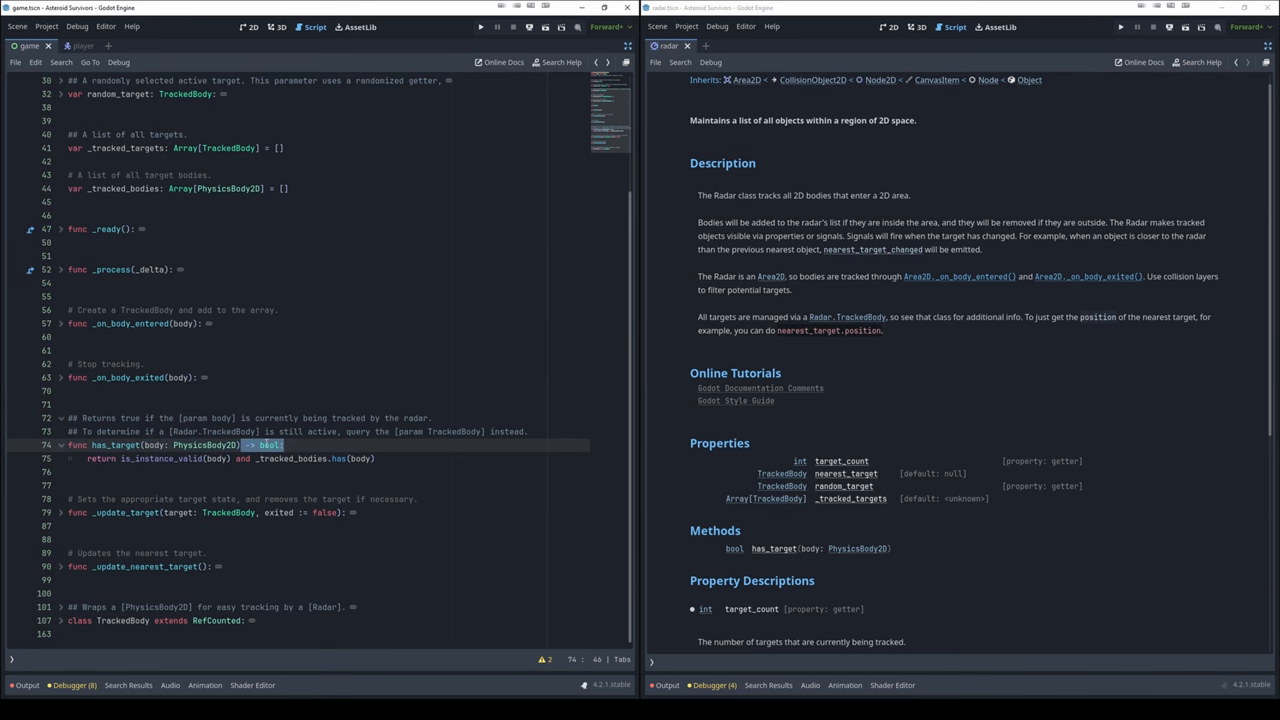
scroll(down, 3)
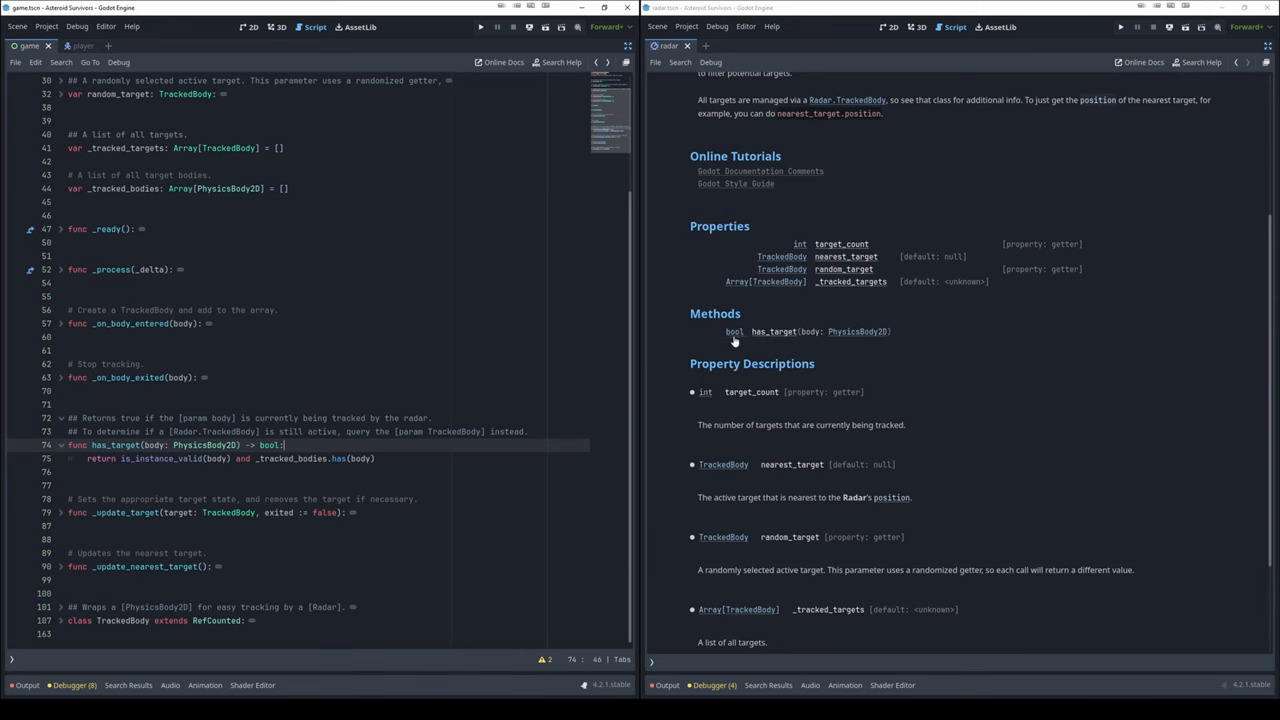
mouse_move(748, 320)
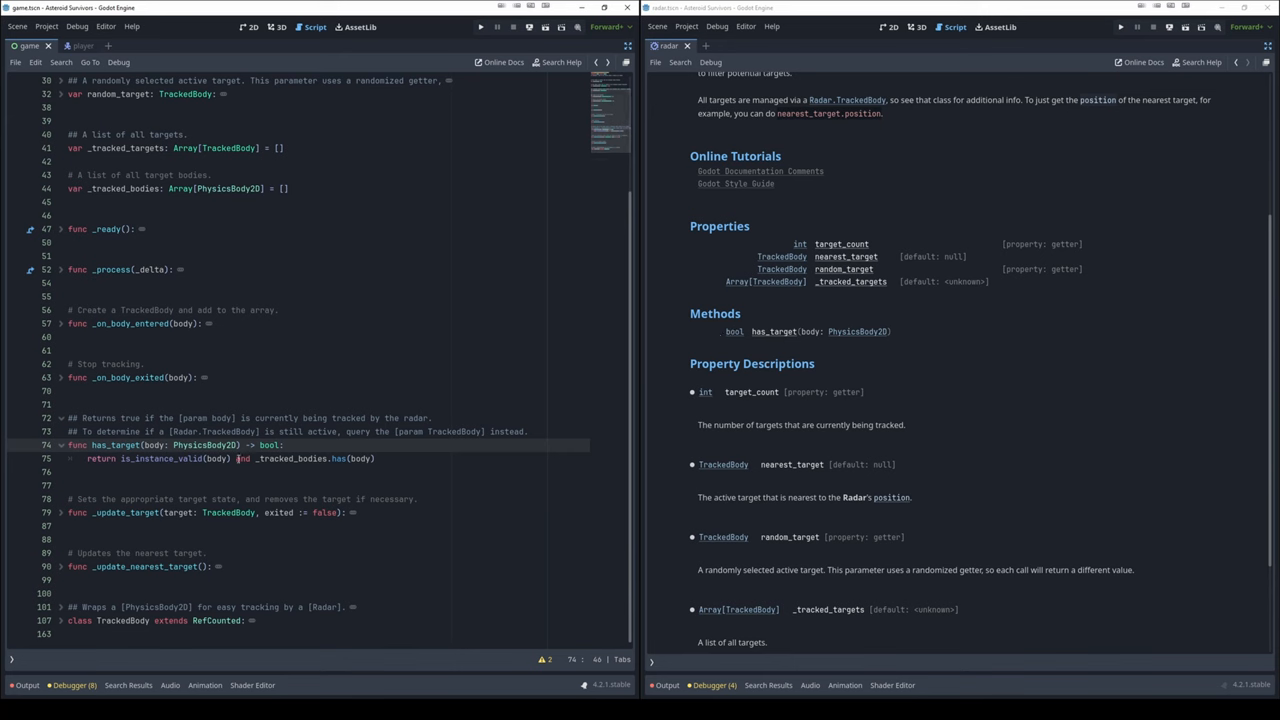
double_click(264, 444)
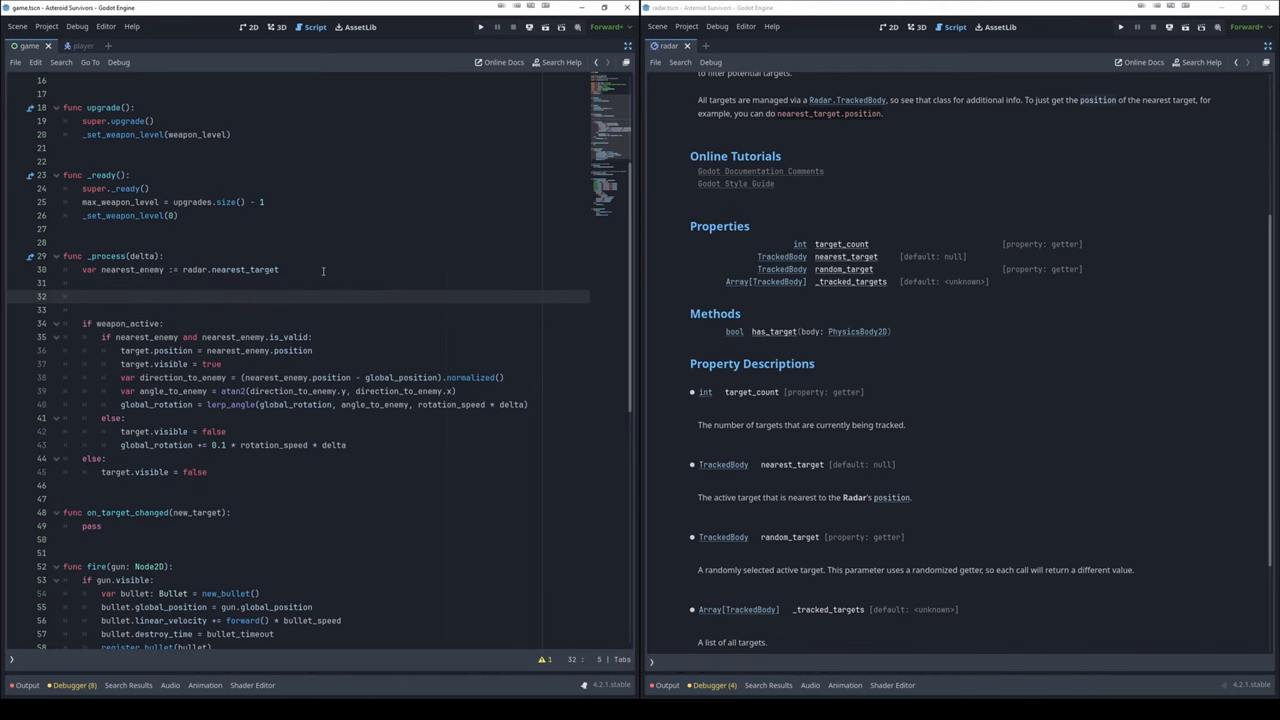
Add print("does whatever") to the turret's _process after reading the nearest target
text(prin)
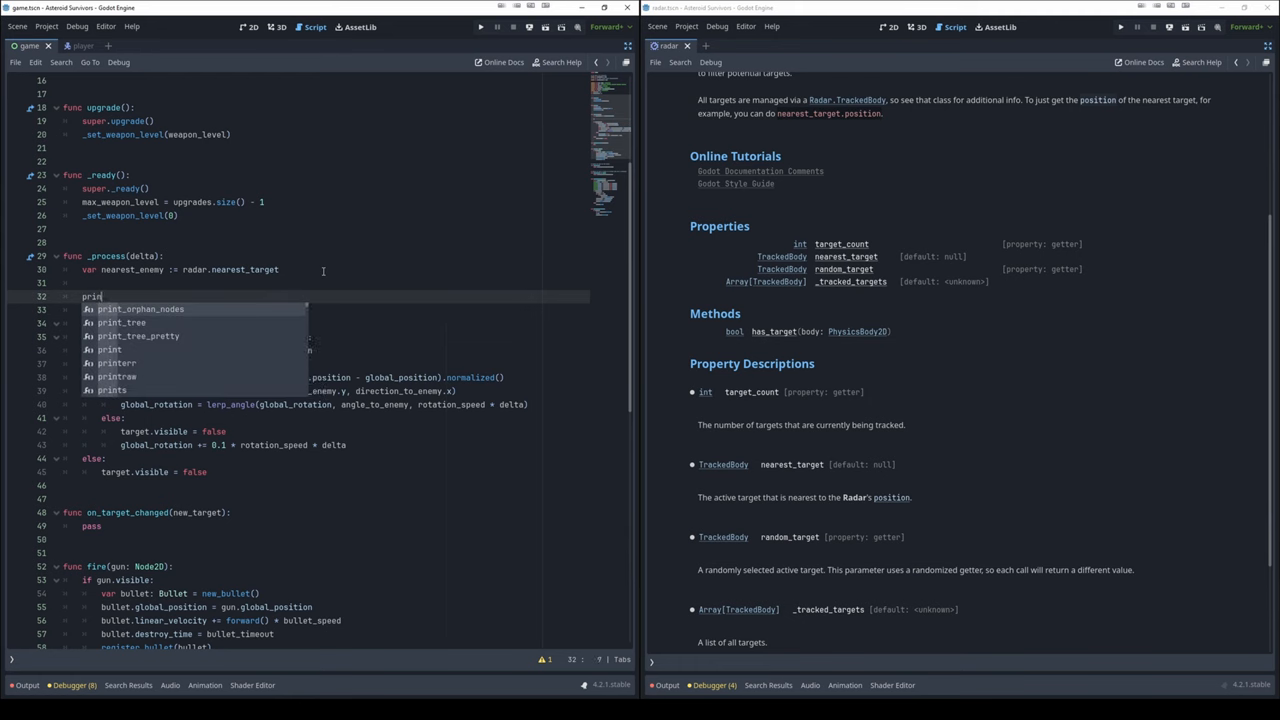
text(()
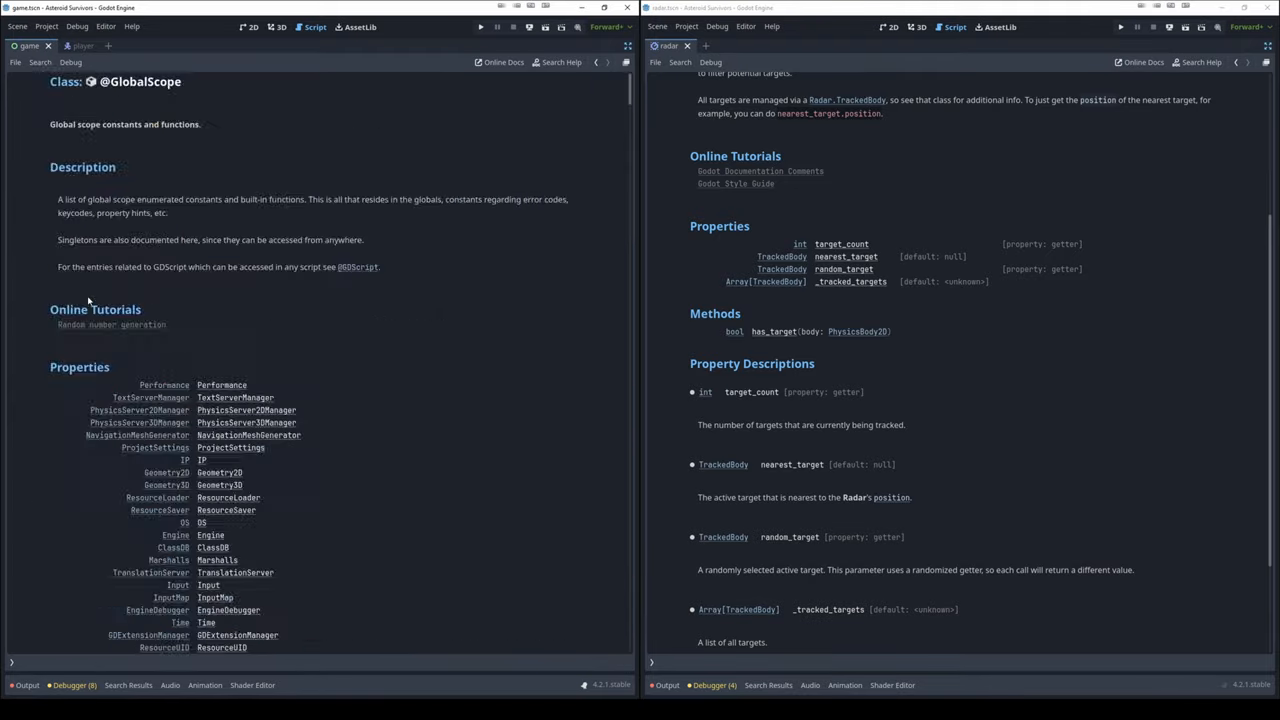
scroll(down, 3)
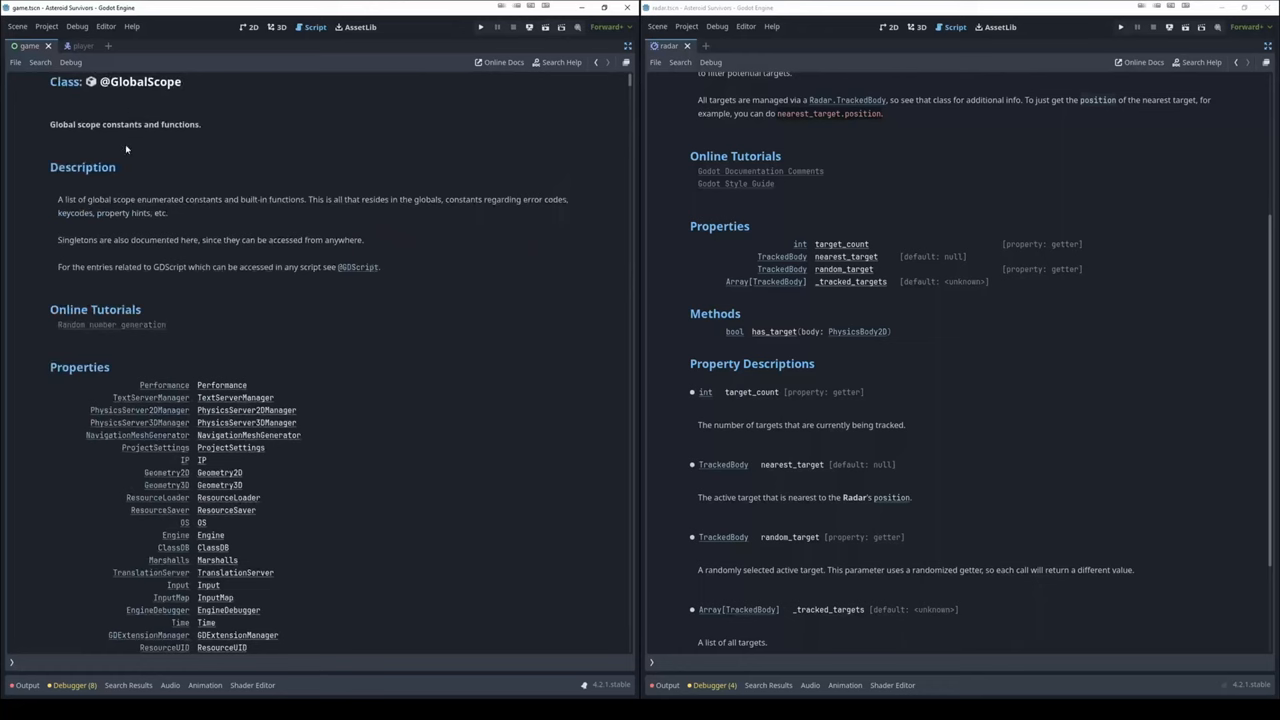
mouse_move(124, 136)
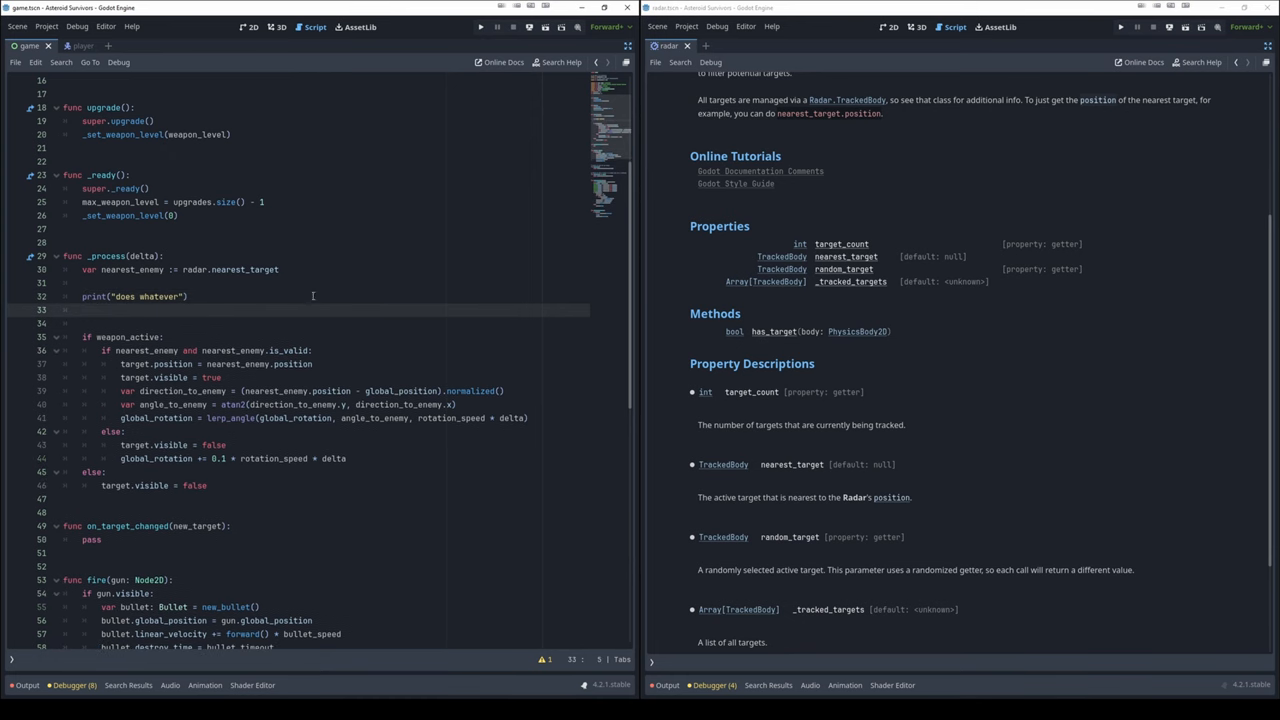
Call radar.has_target(null) via autocomplete and dismiss the argument hint
text(has_)
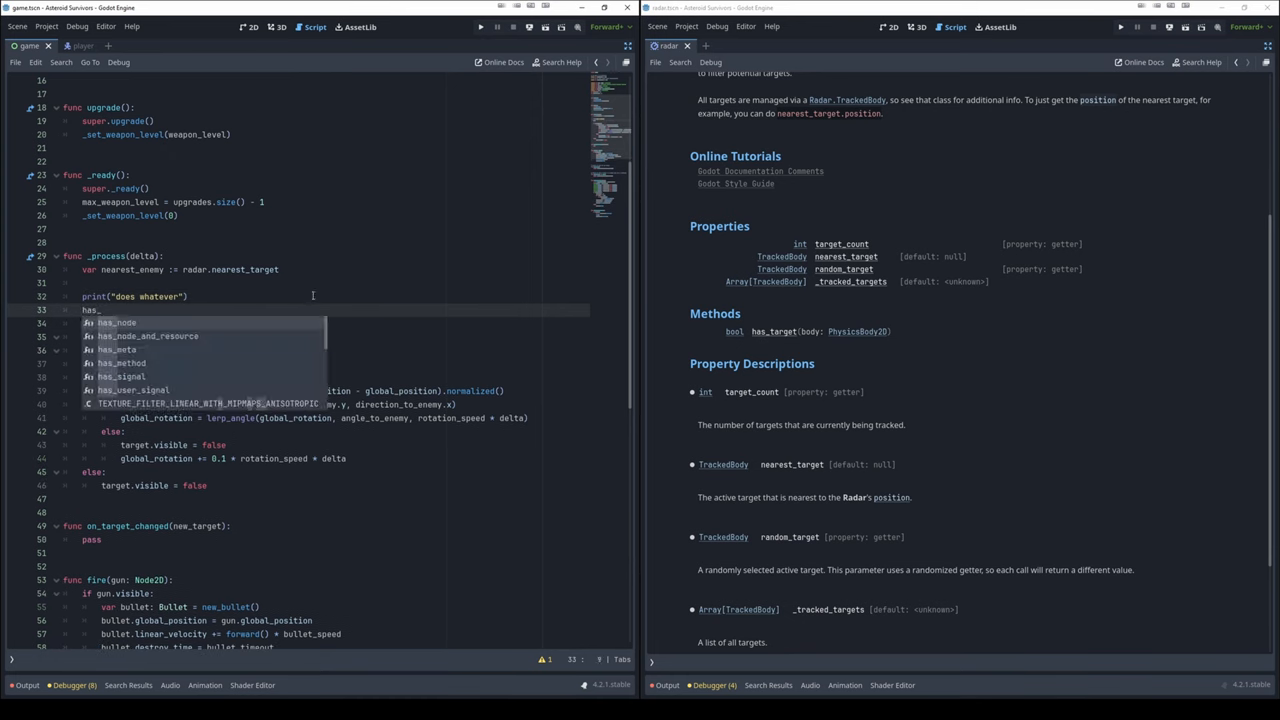
text(target()
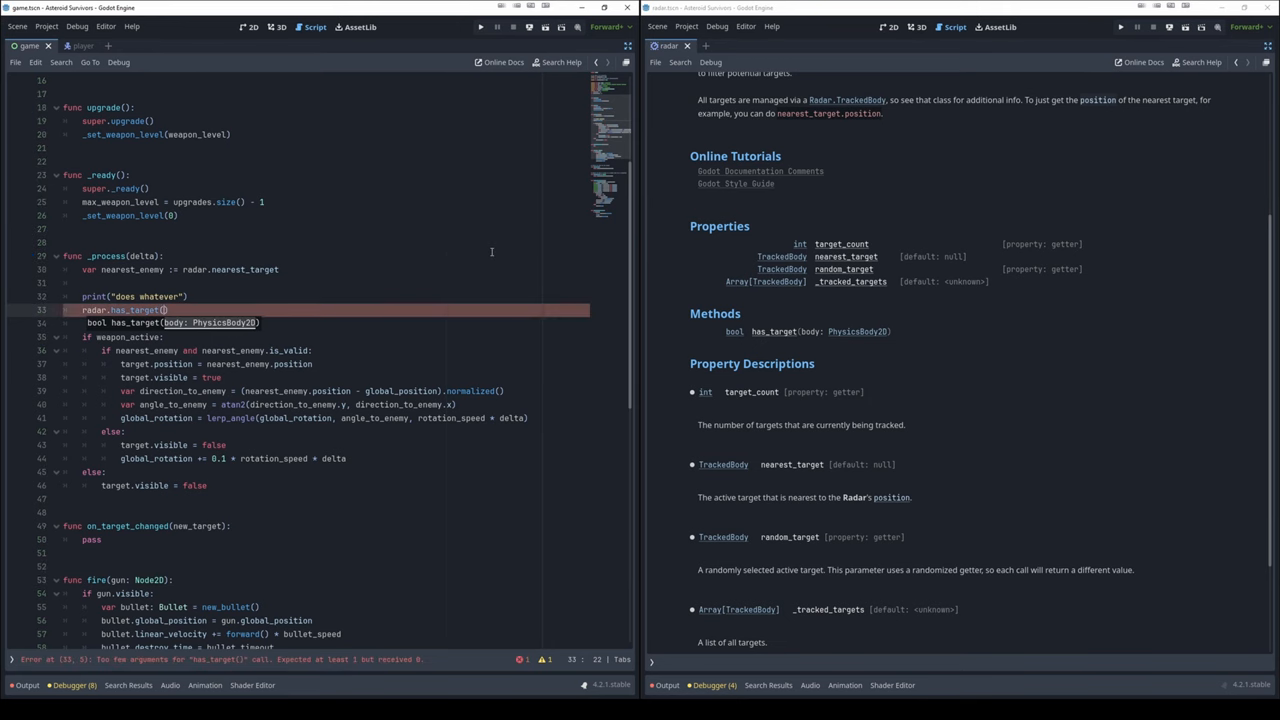
text(null)
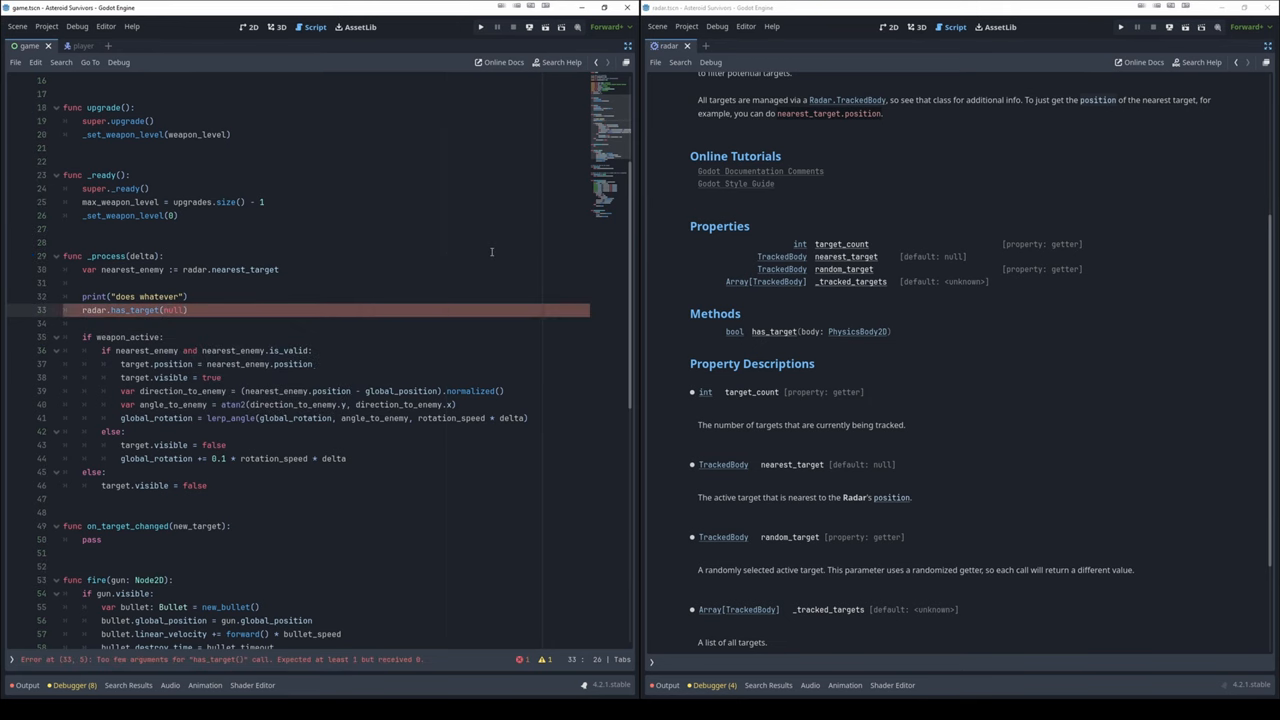
key(enter)
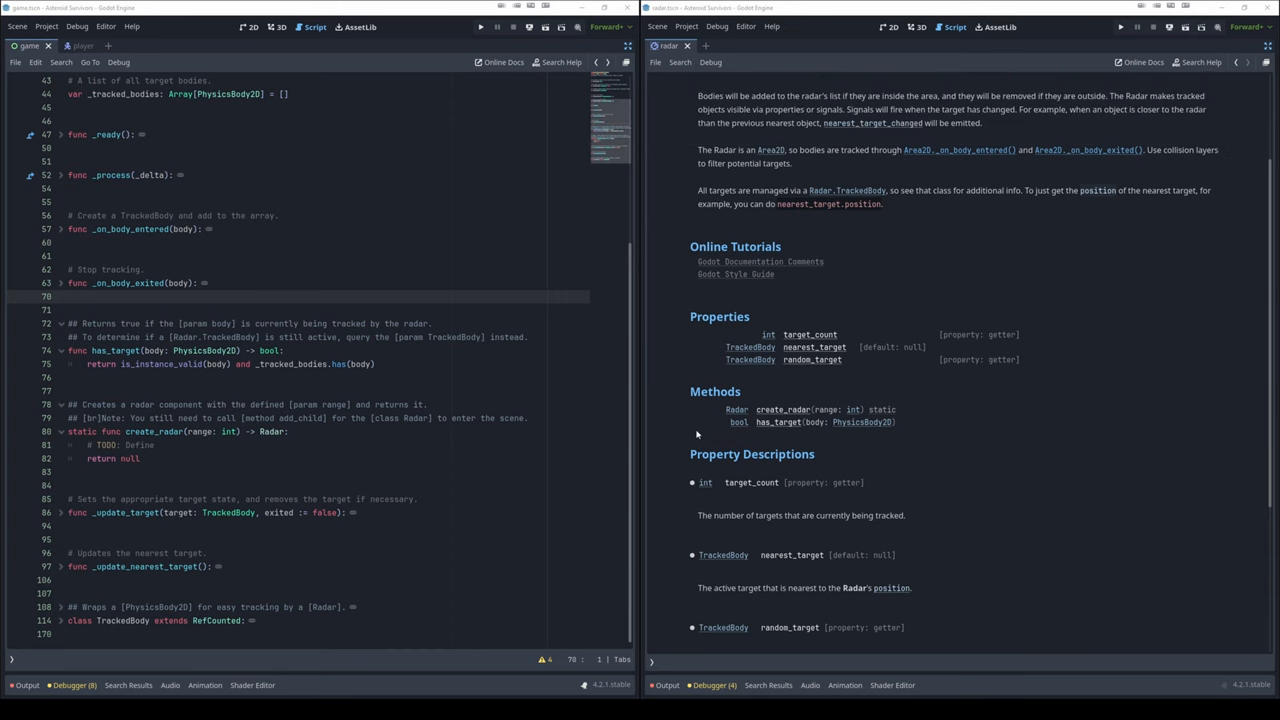
mouse_move(890, 418)
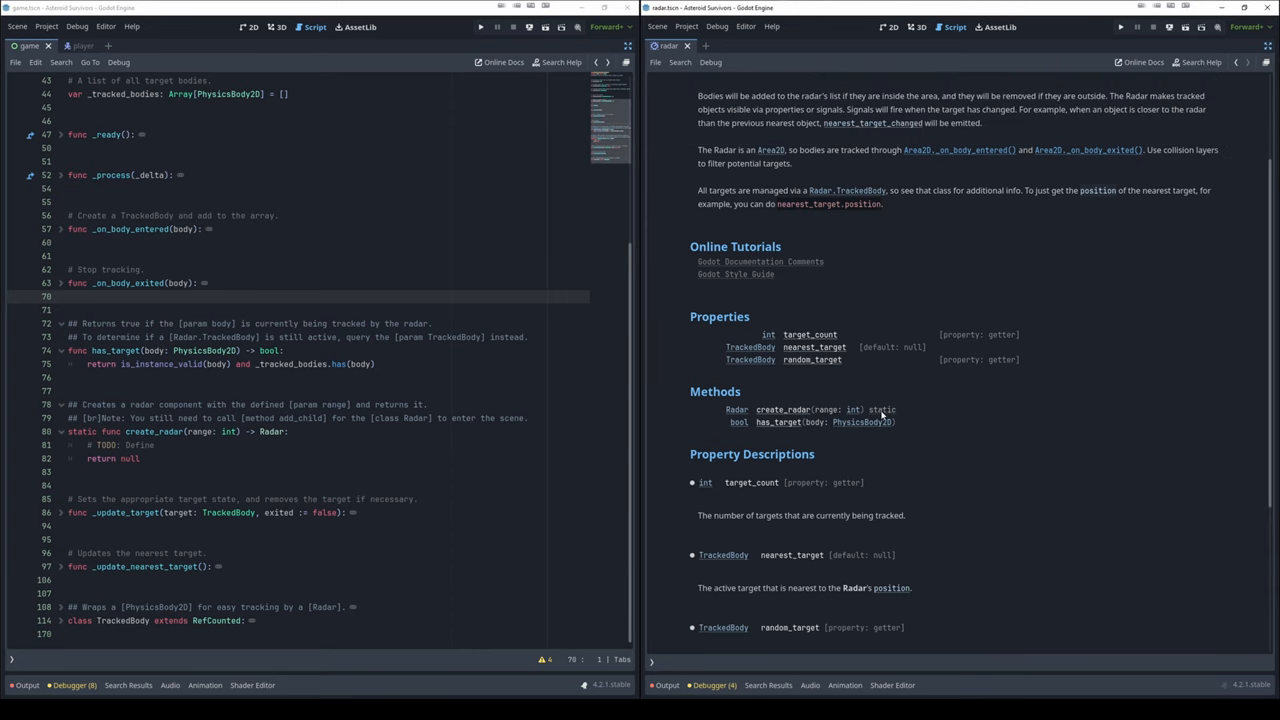
mouse_move(656, 470)
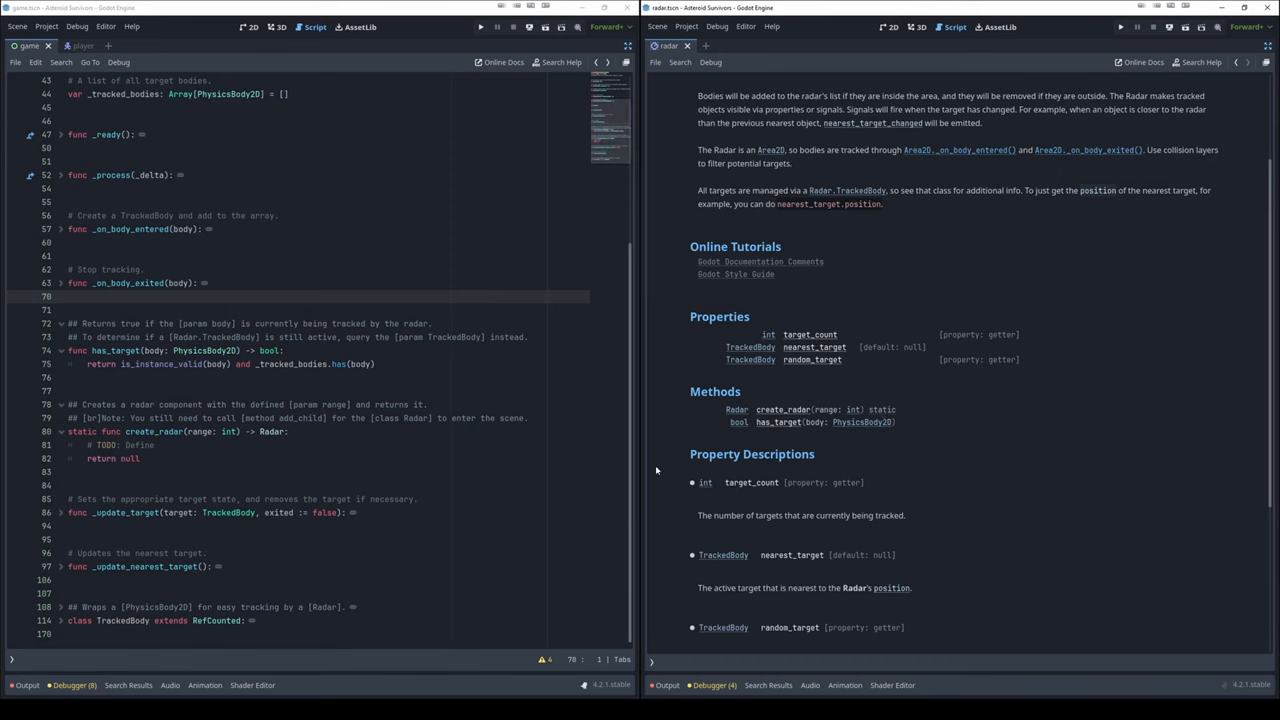
mouse_move(730, 430)
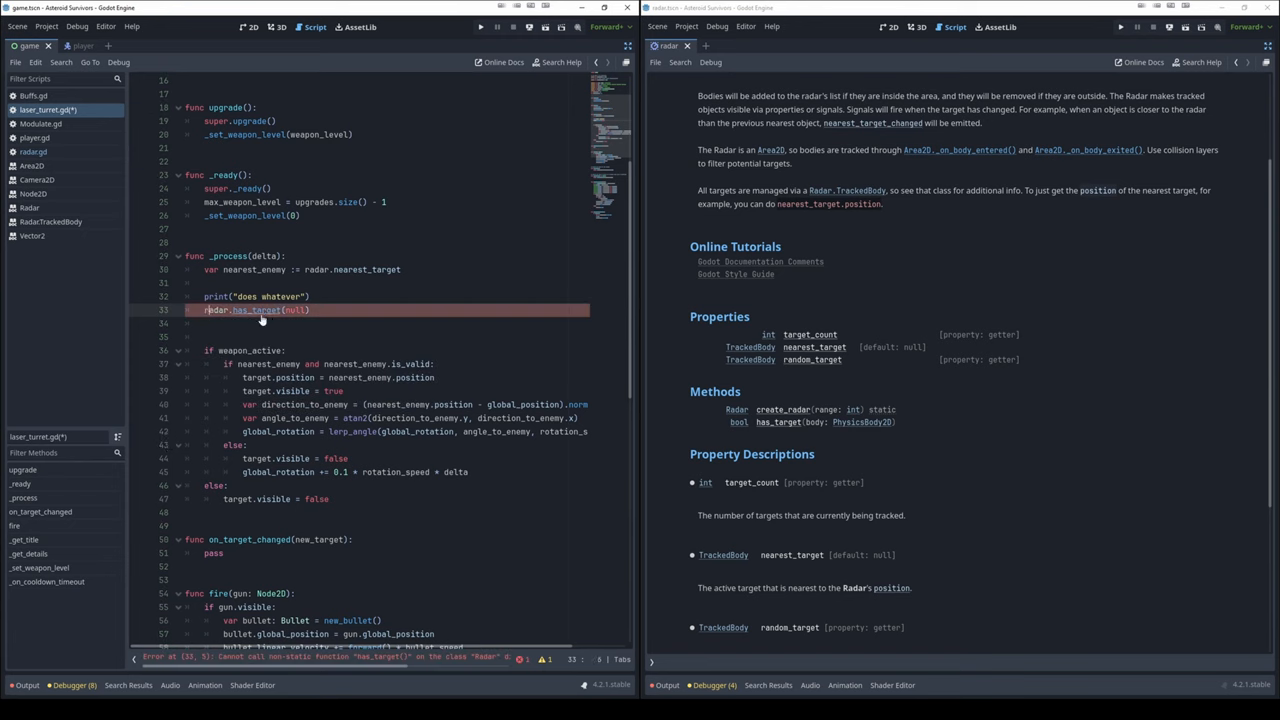
Call Radar.create_radar(3) and read radar.nearest_target in the turret's _process
text(Radar)
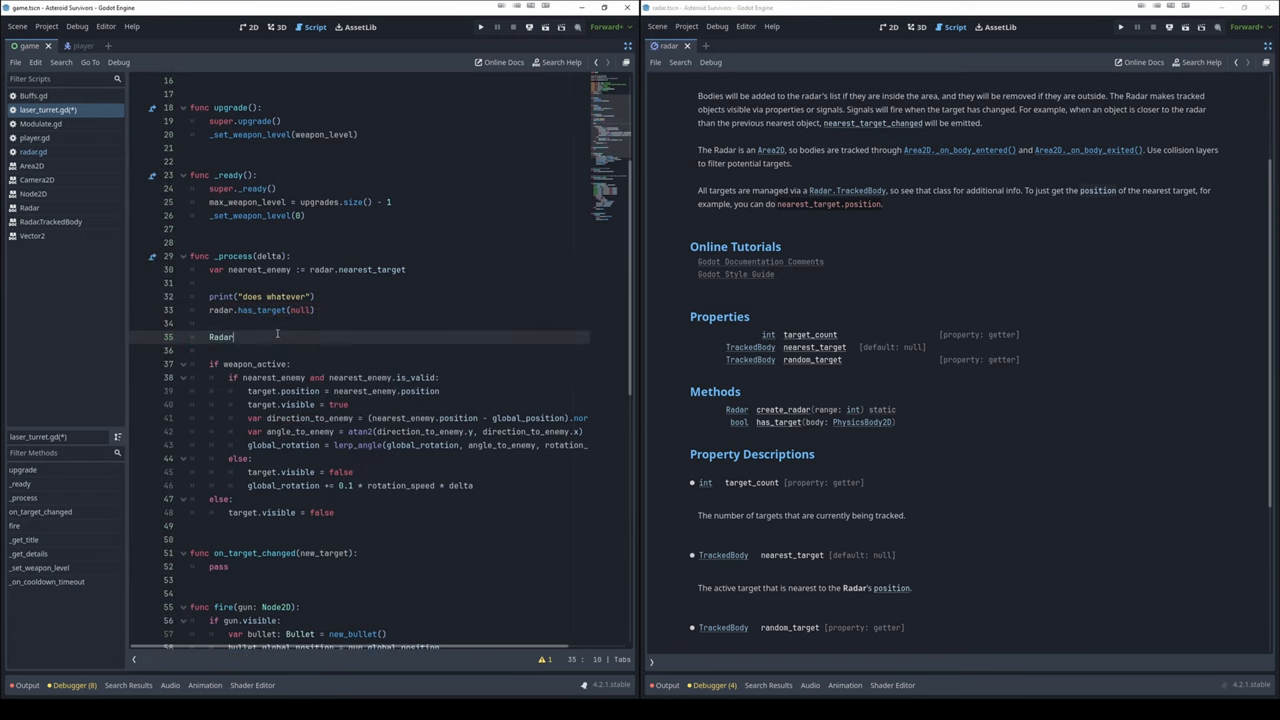
text(.create_radar(3)
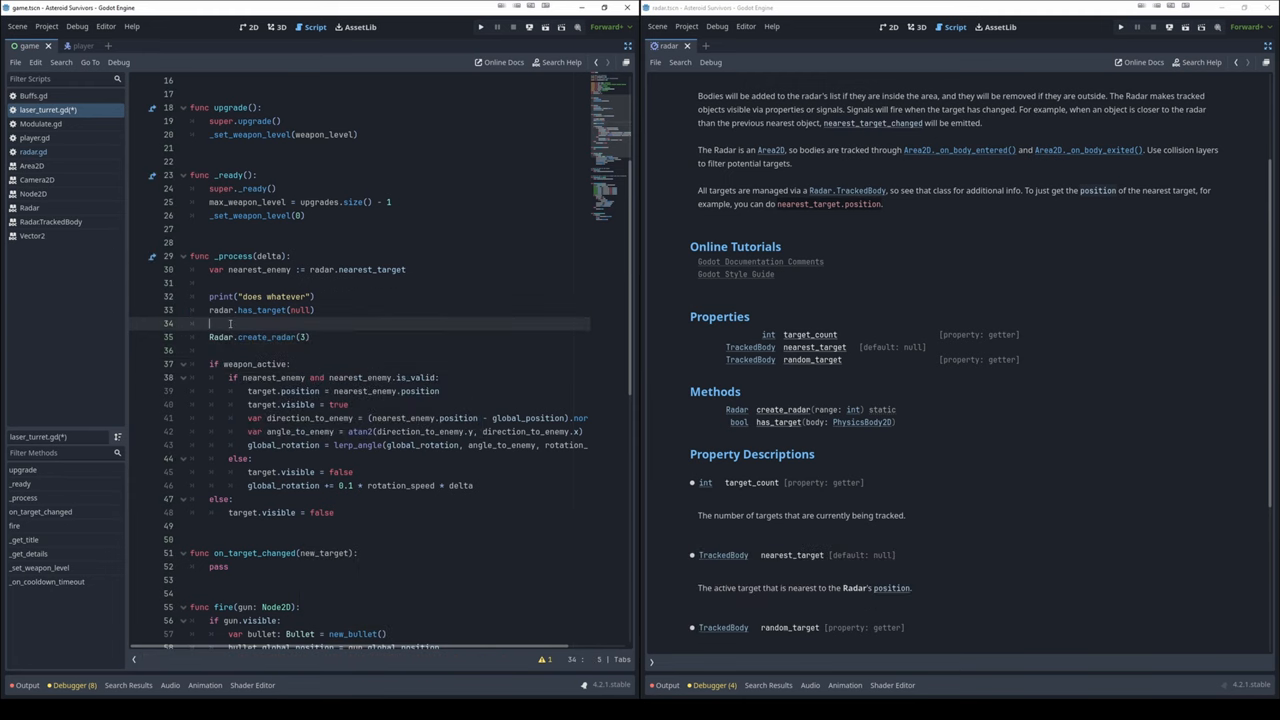
text(radar.)
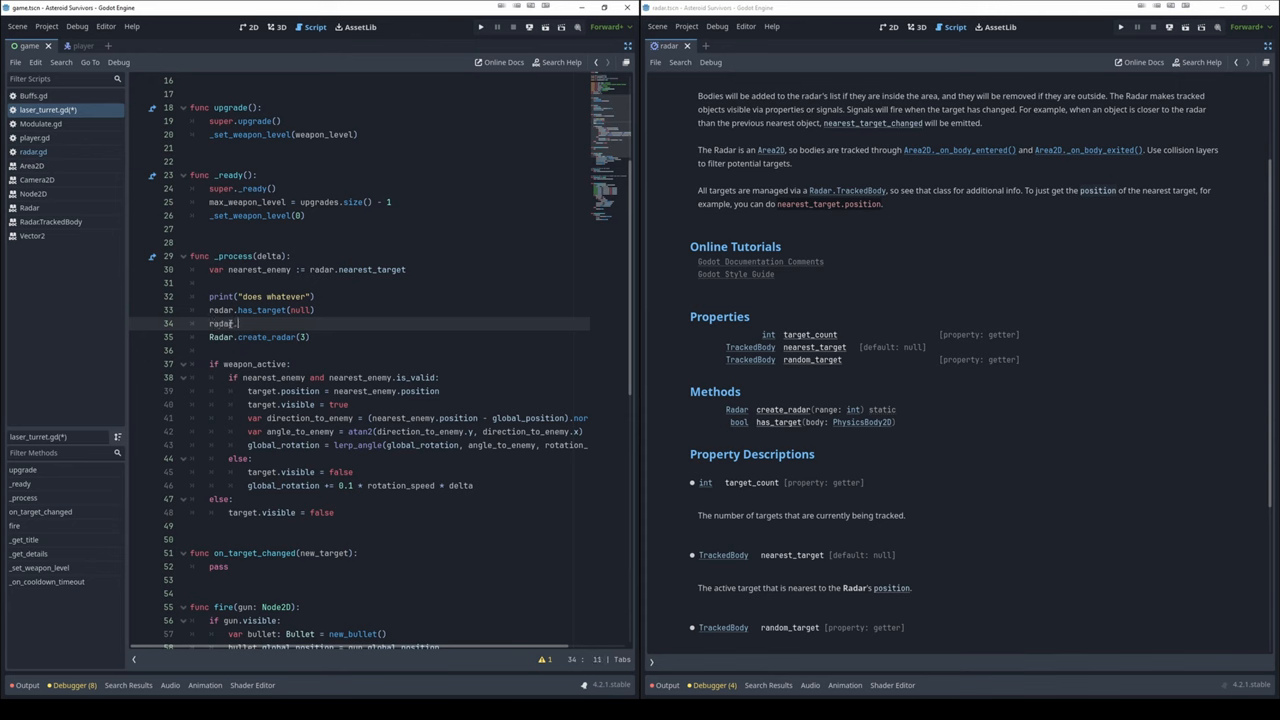
text(n)
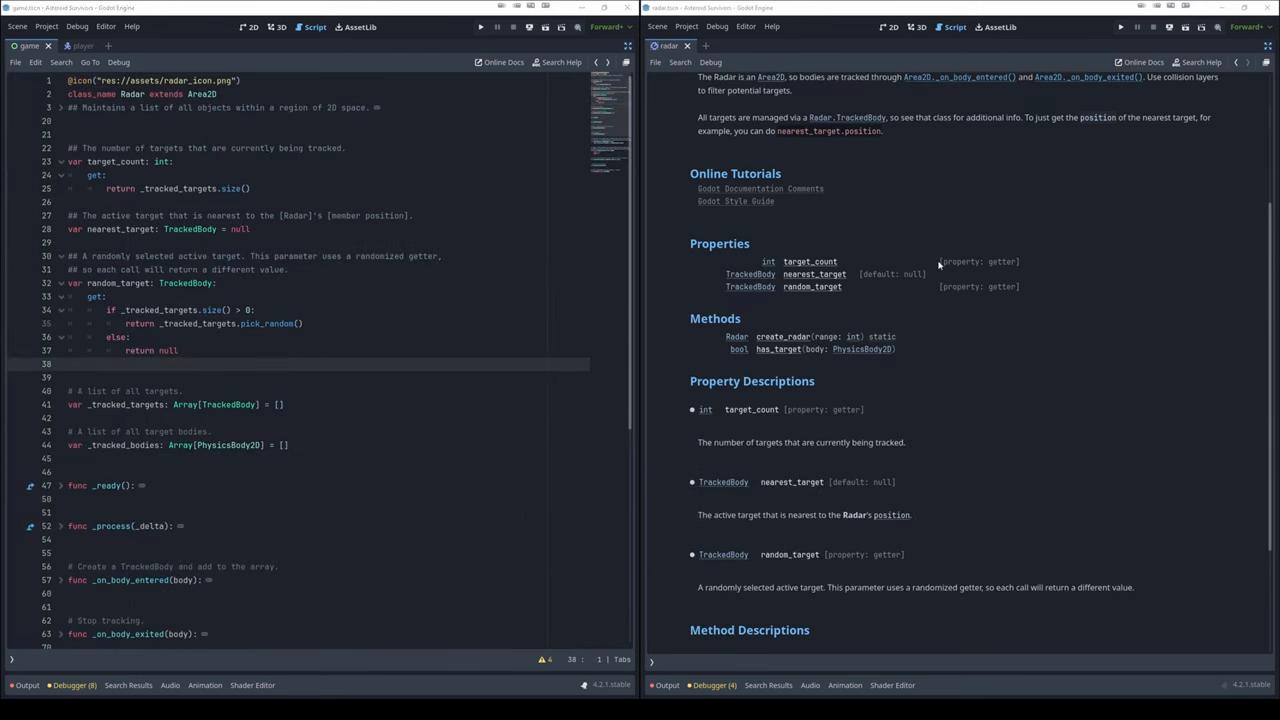
Inspect target_count's getter and its help note, then browse Radar's inherited Node members
double_click(978, 260)
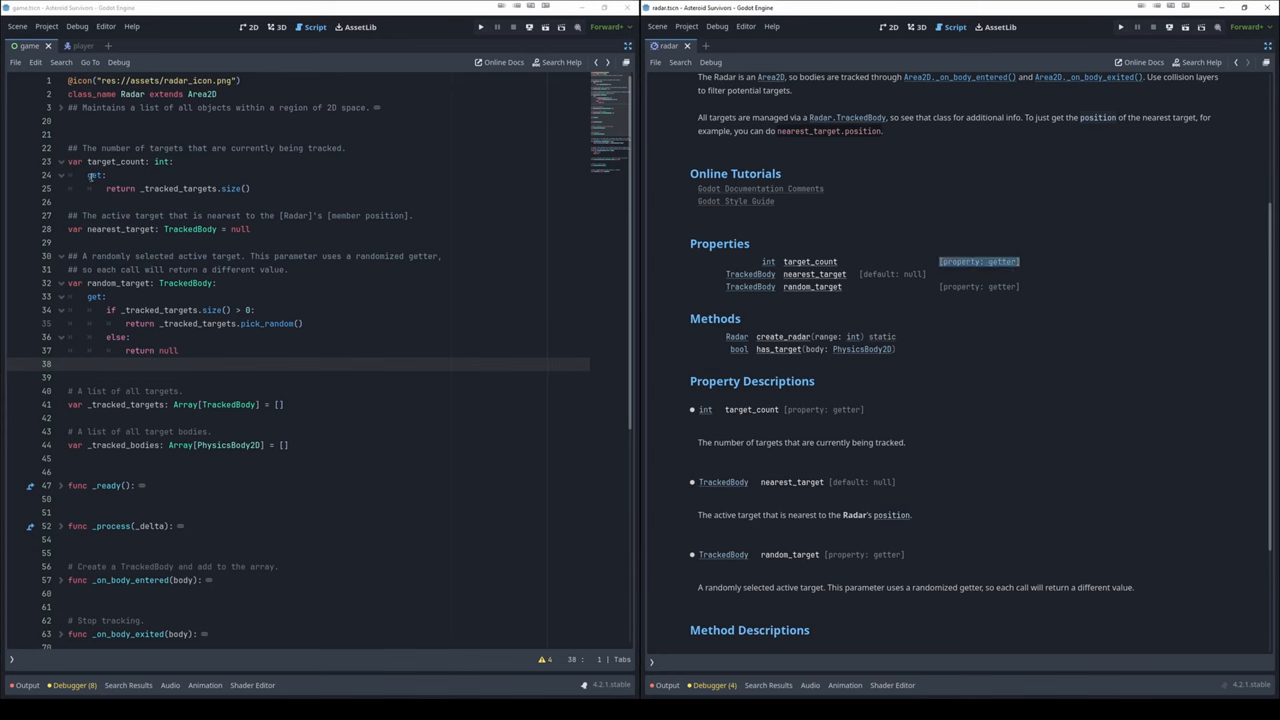
click(140, 188)
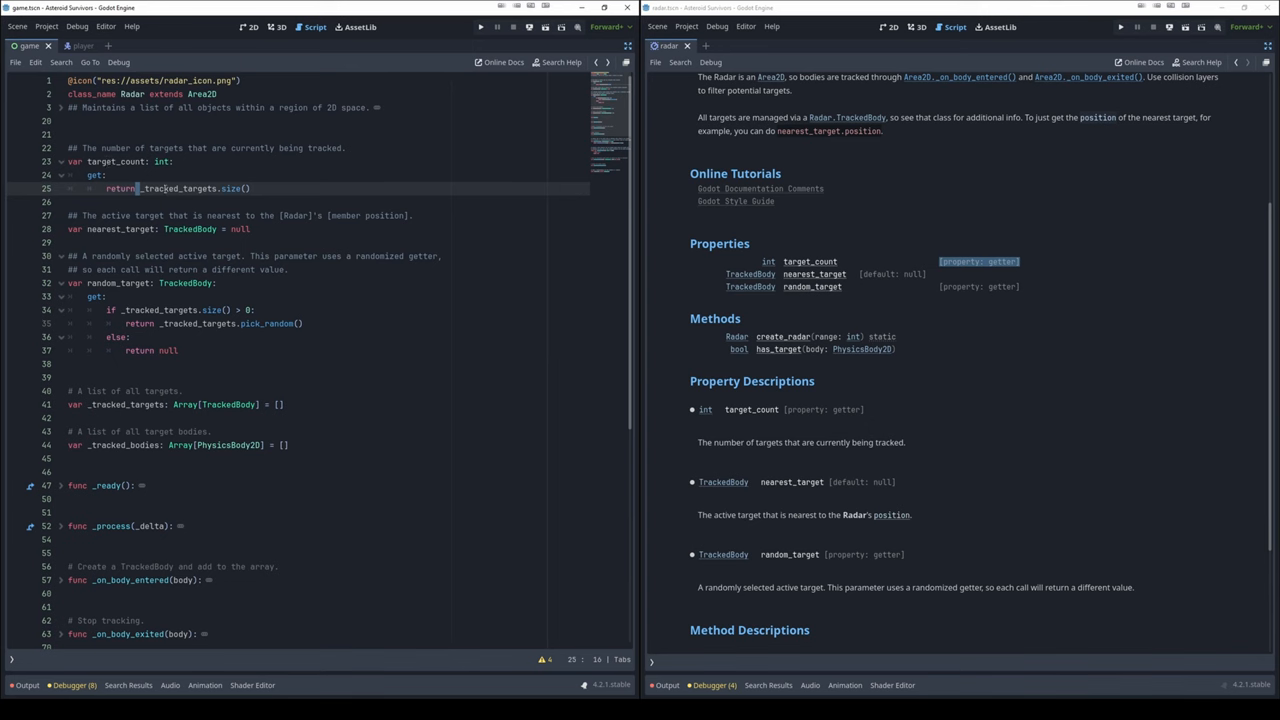
double_click(178, 188)
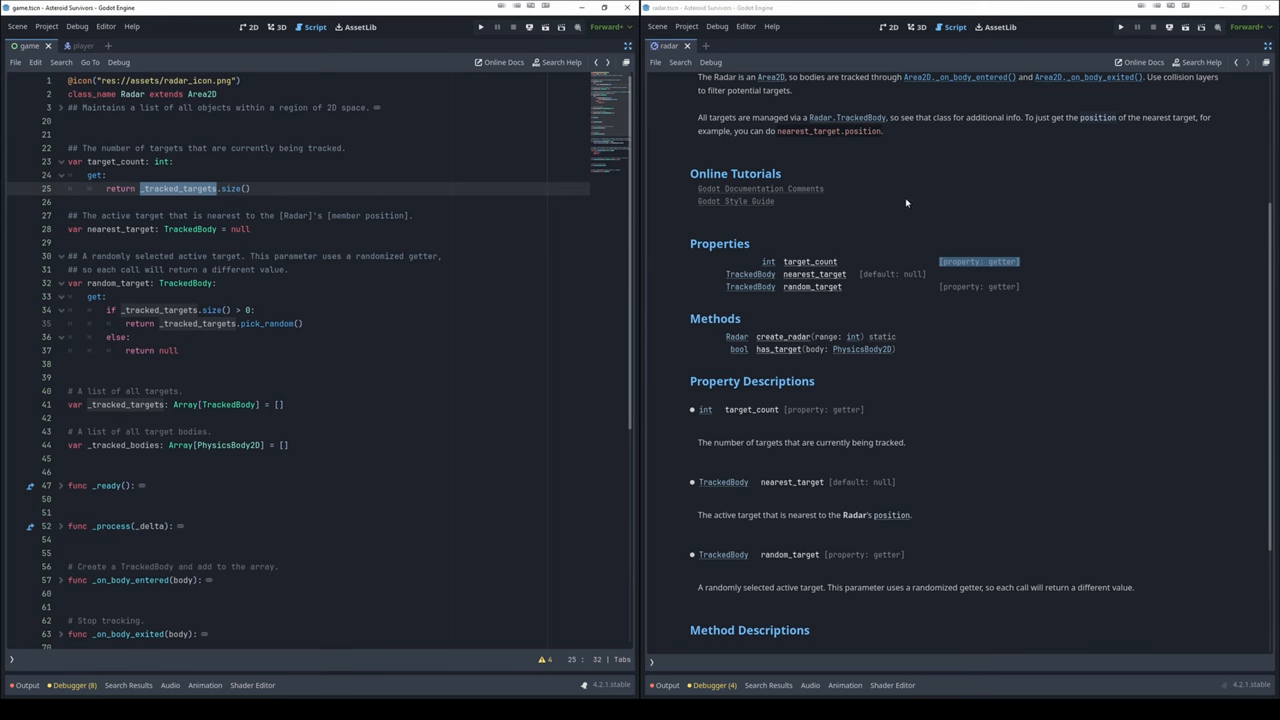
mouse_move(1038, 280)
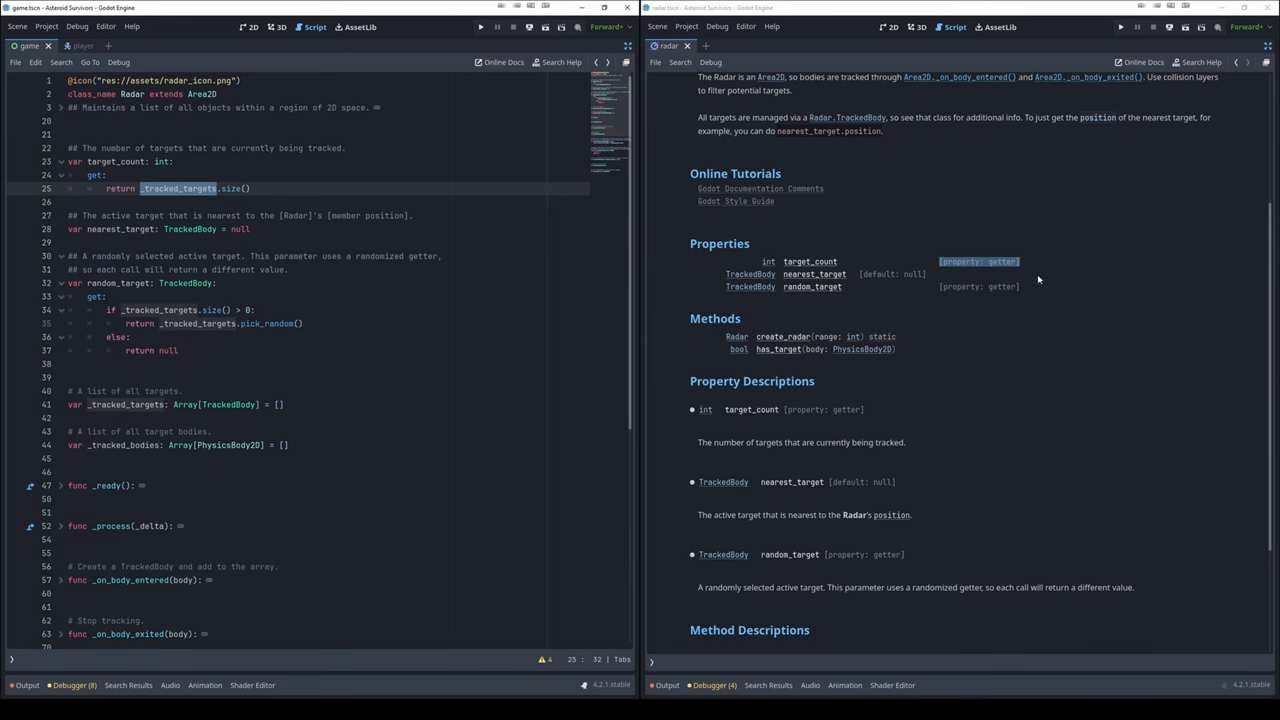
mouse_move(904, 358)
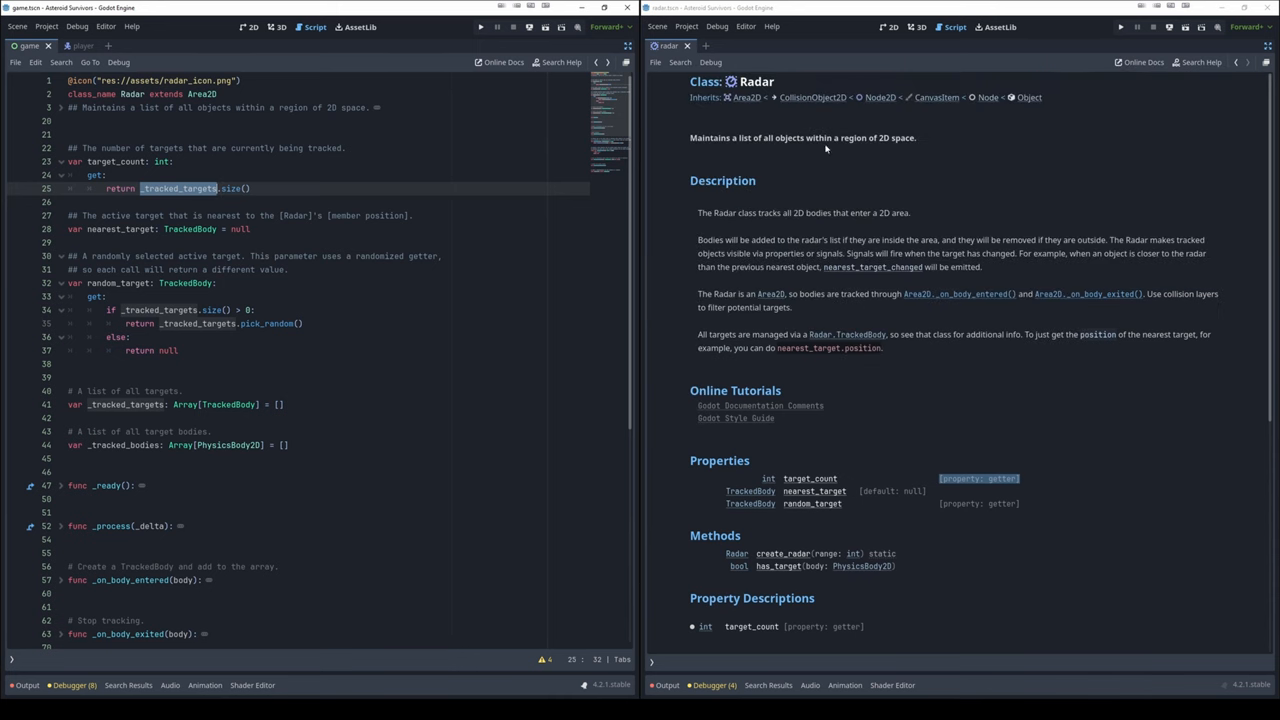
mouse_move(984, 108)
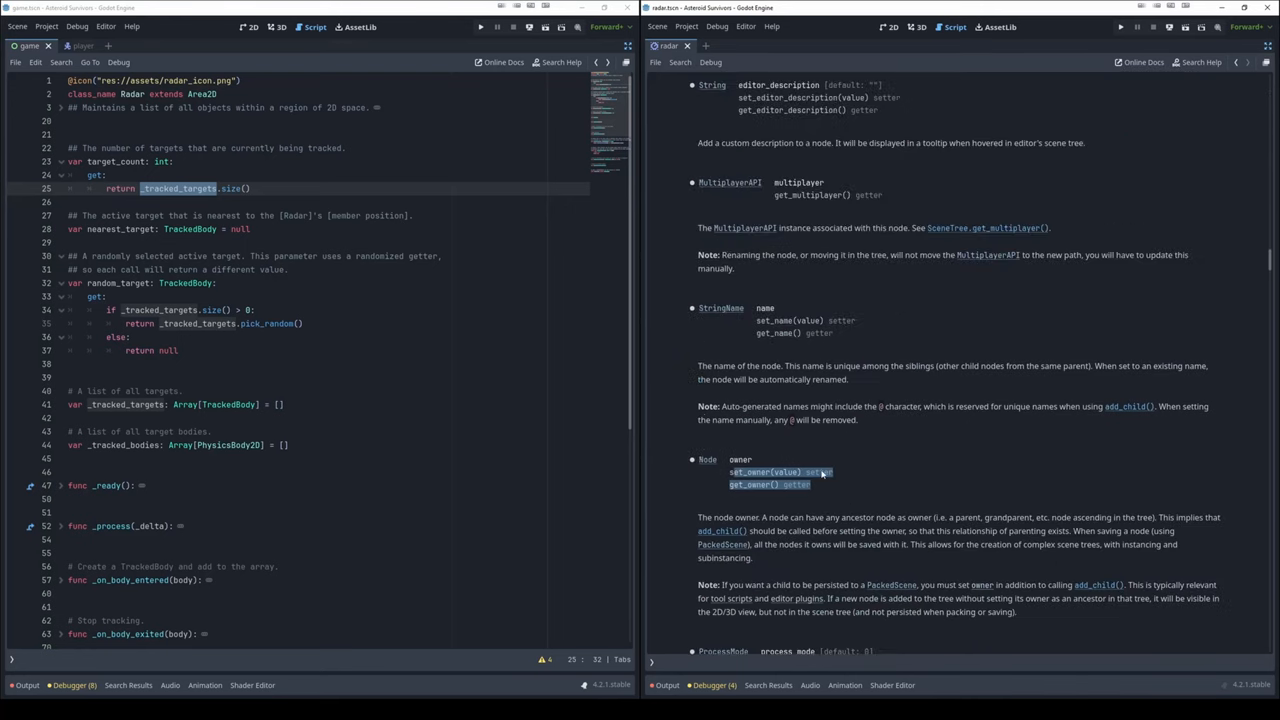
scroll(down, 3)
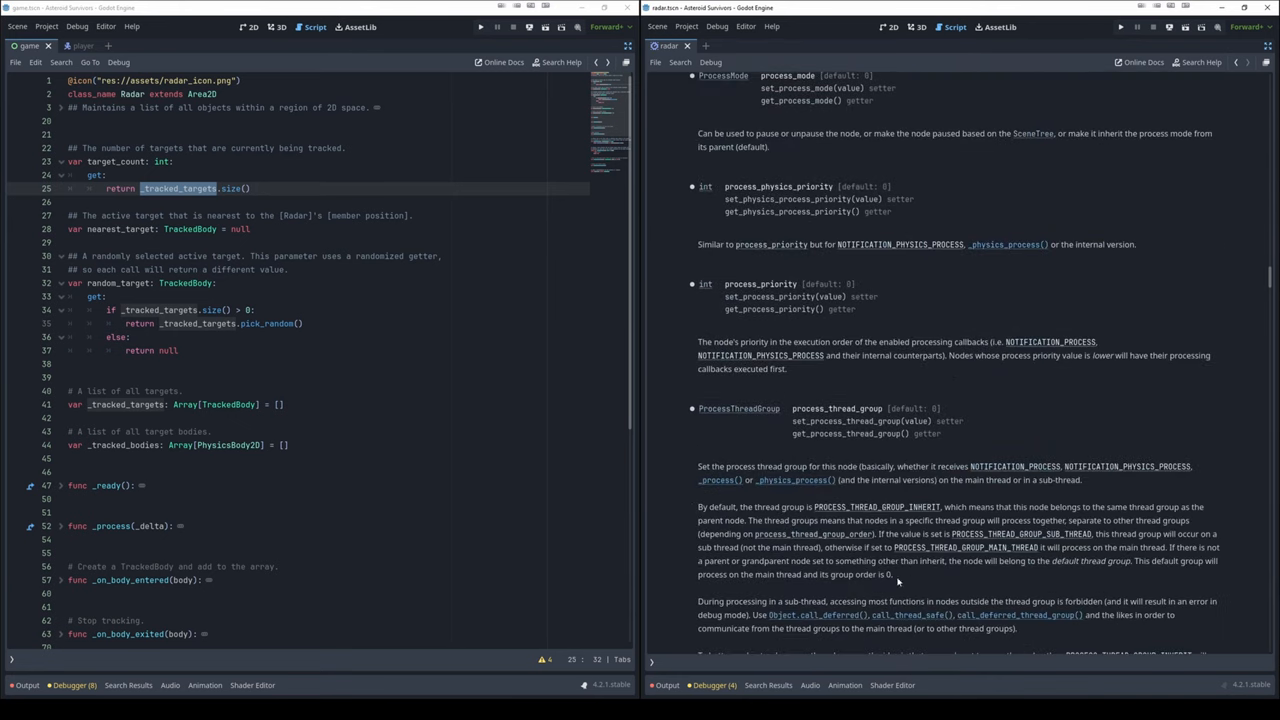
scroll(down, 3)
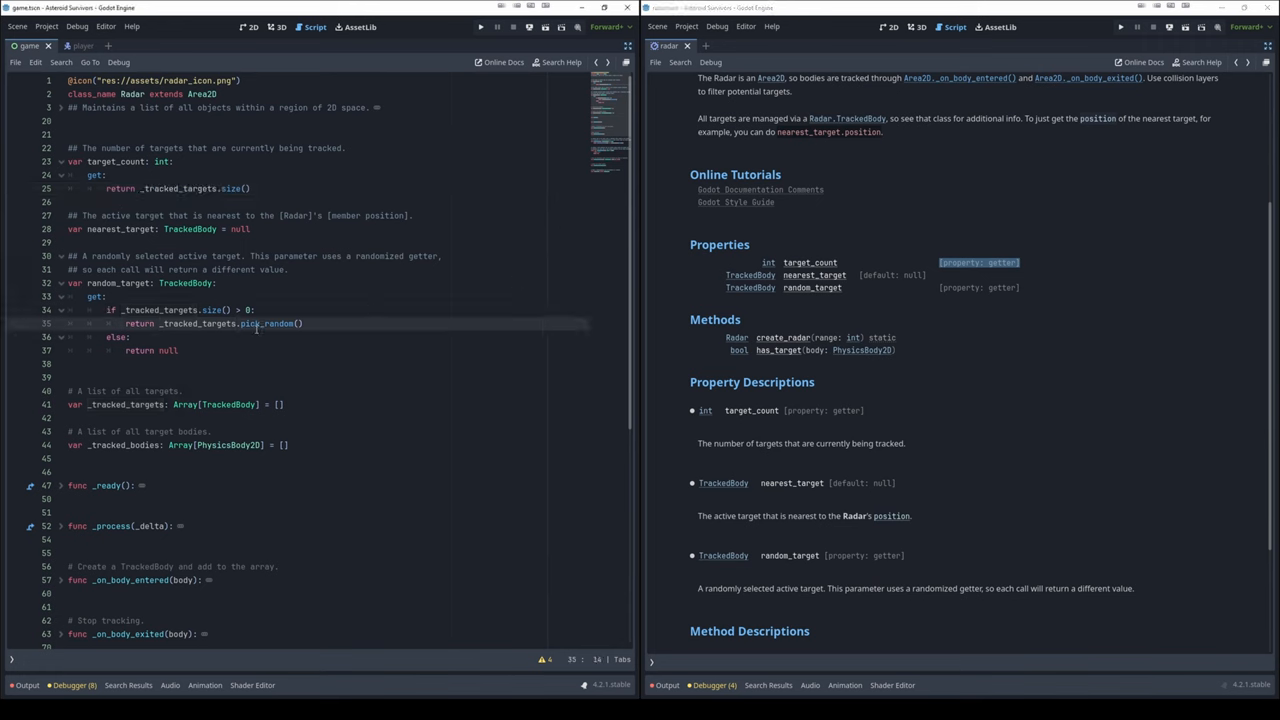
Add a queue_free() line under the size check in the random_target getter
double_click(268, 324)
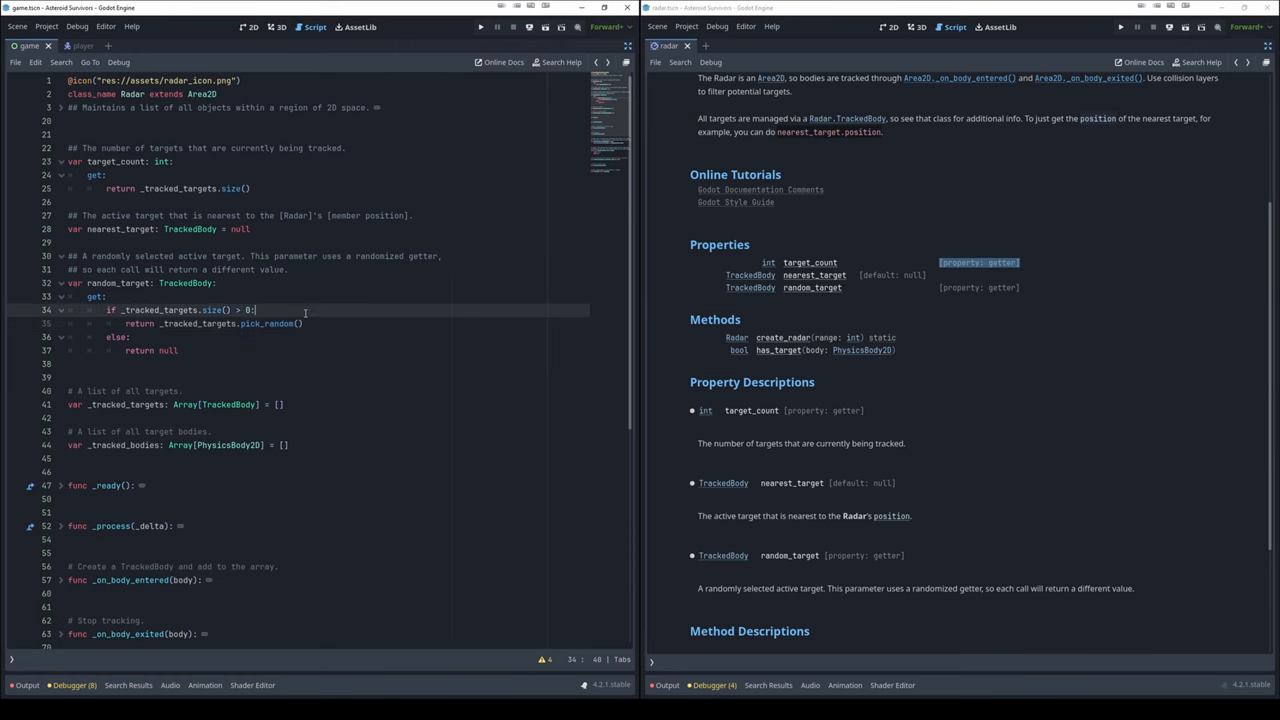
key(enter)
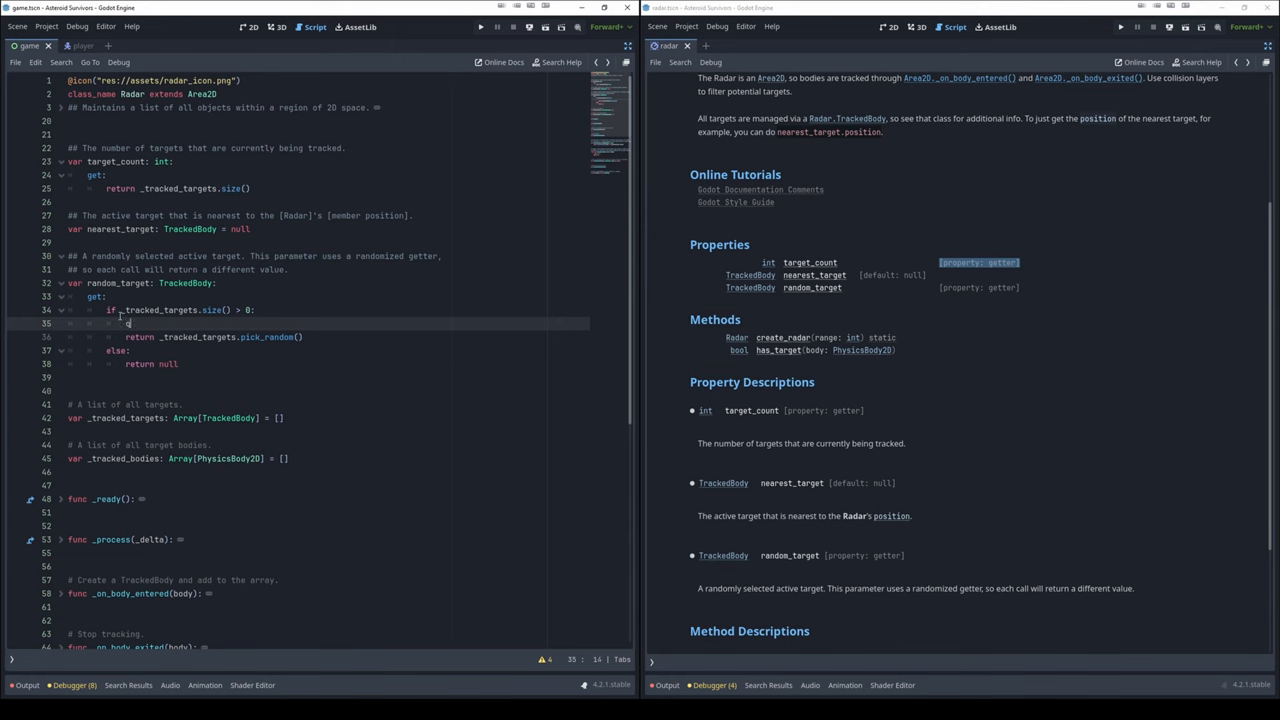
text(queue_free())
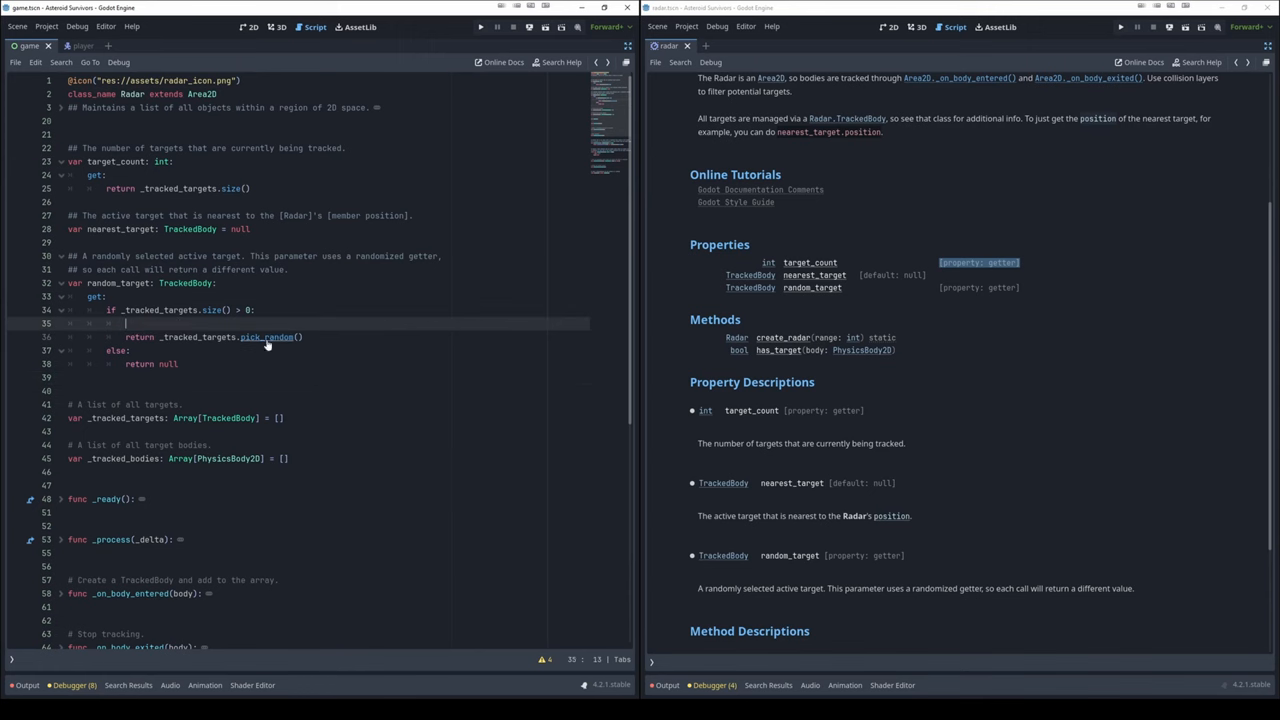
Browse the Node2D class reference through its property descriptions and back to the top
scroll(down, 3)
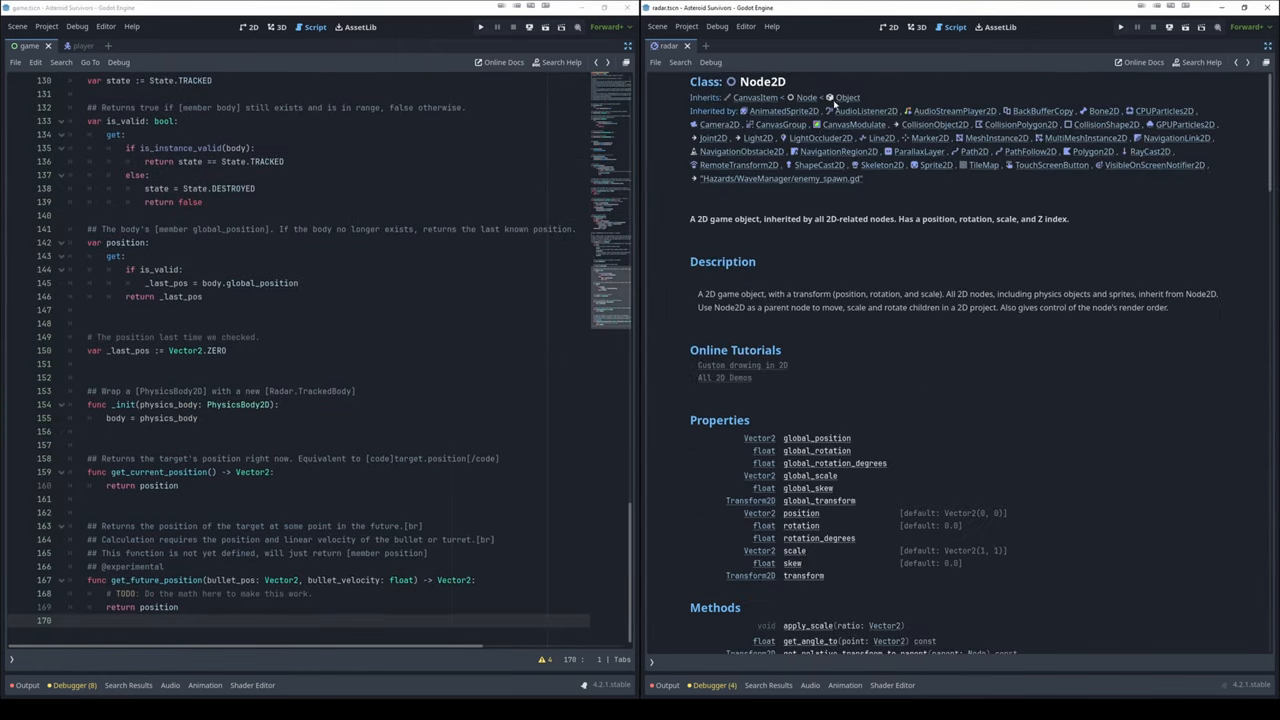
scroll(down, 3)
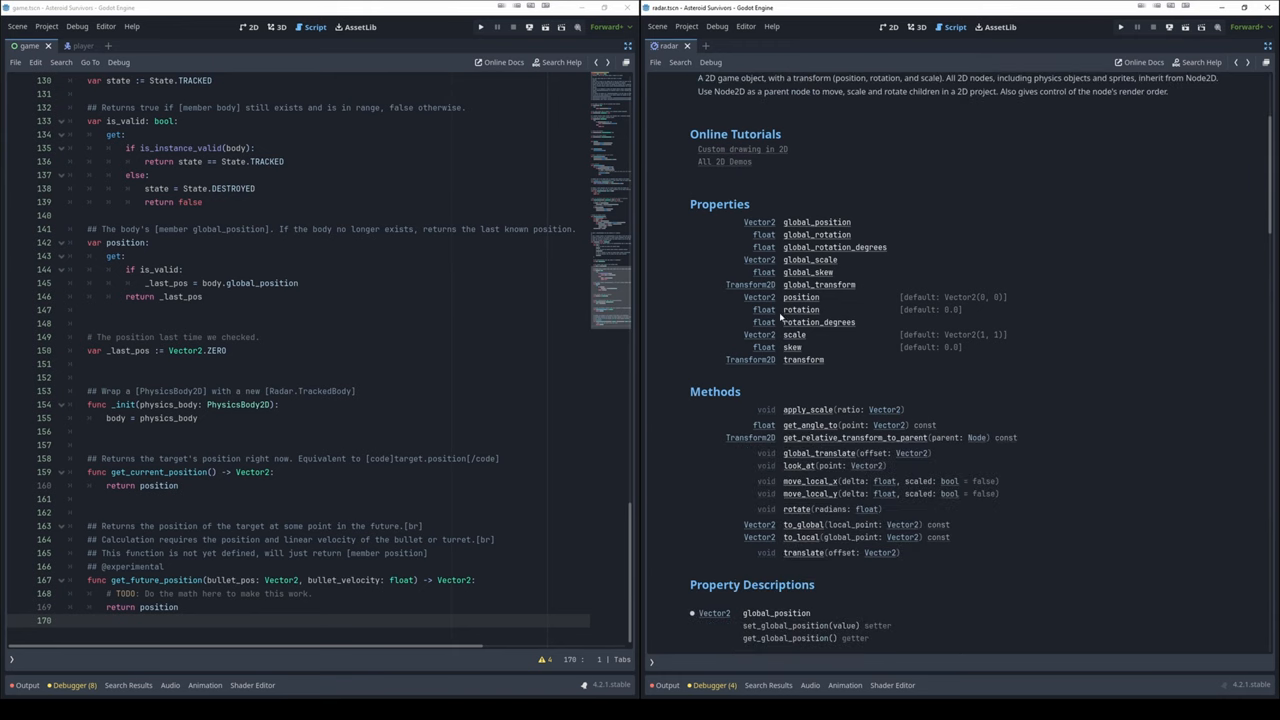
mouse_move(810, 222)
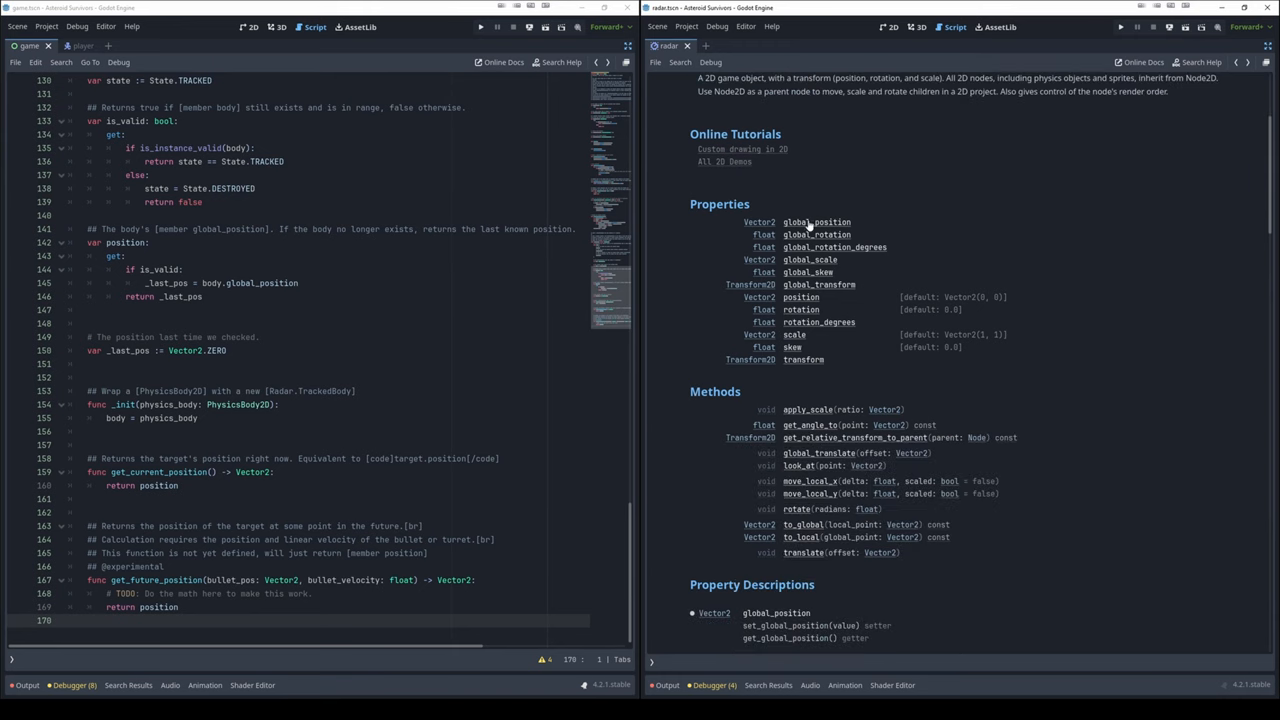
mouse_move(806, 228)
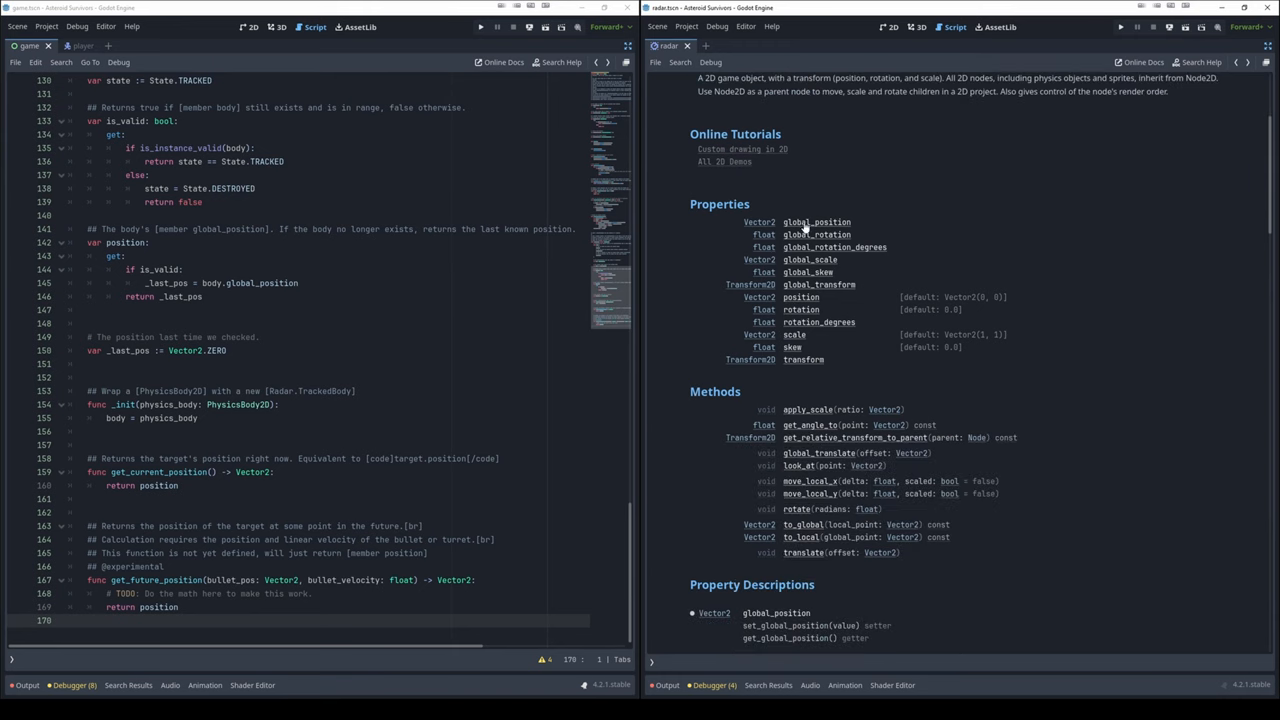
scroll(down, 3)
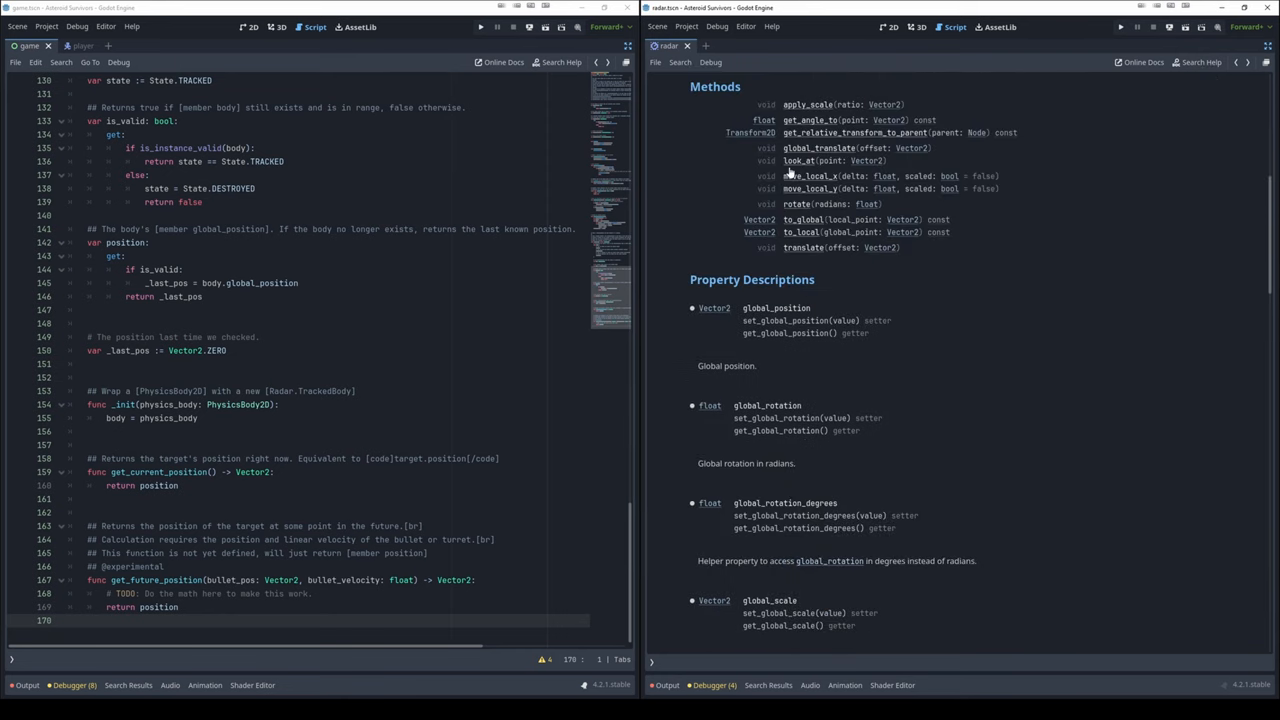
mouse_move(878, 336)
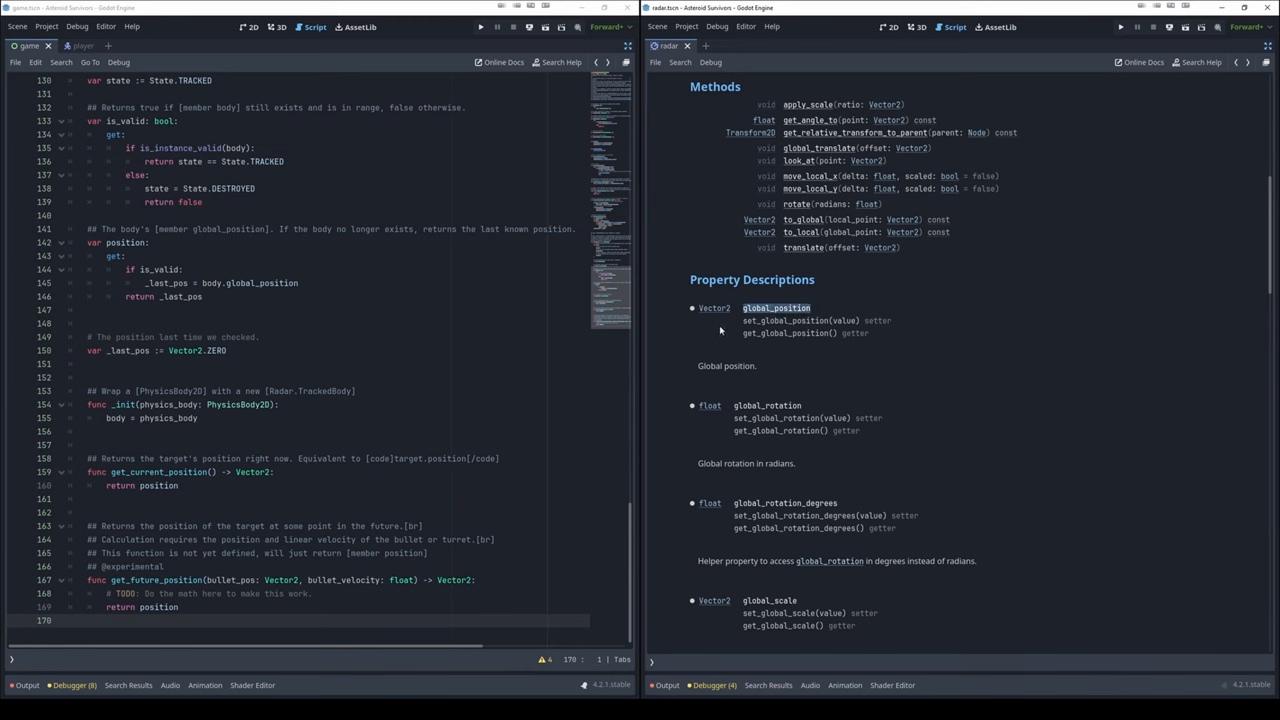
mouse_move(1122, 142)
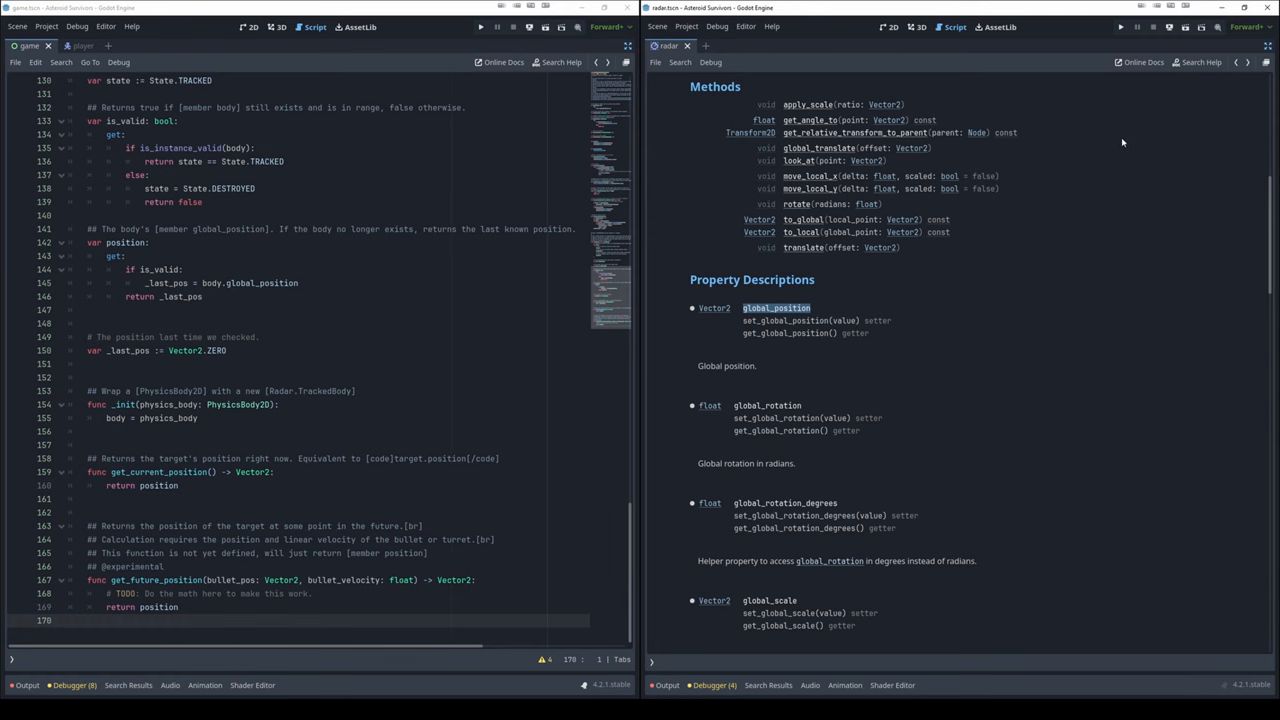
scroll(down, 3)
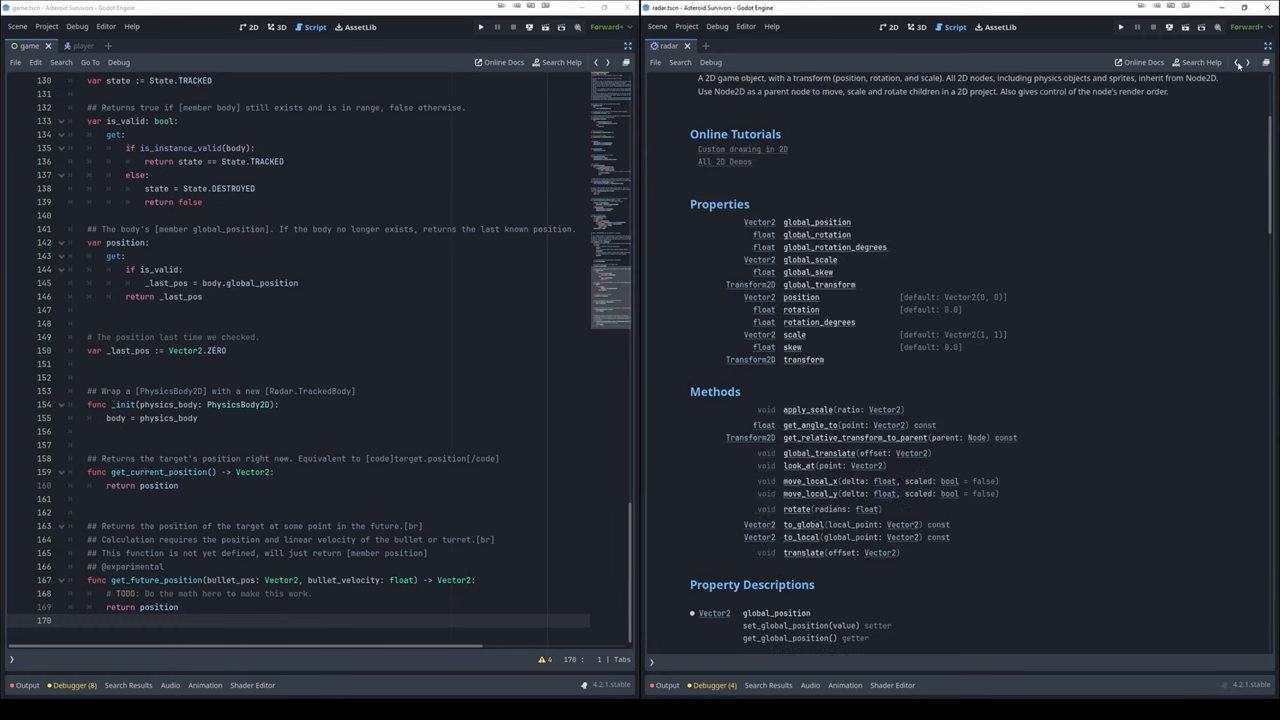
scroll(up, 3)
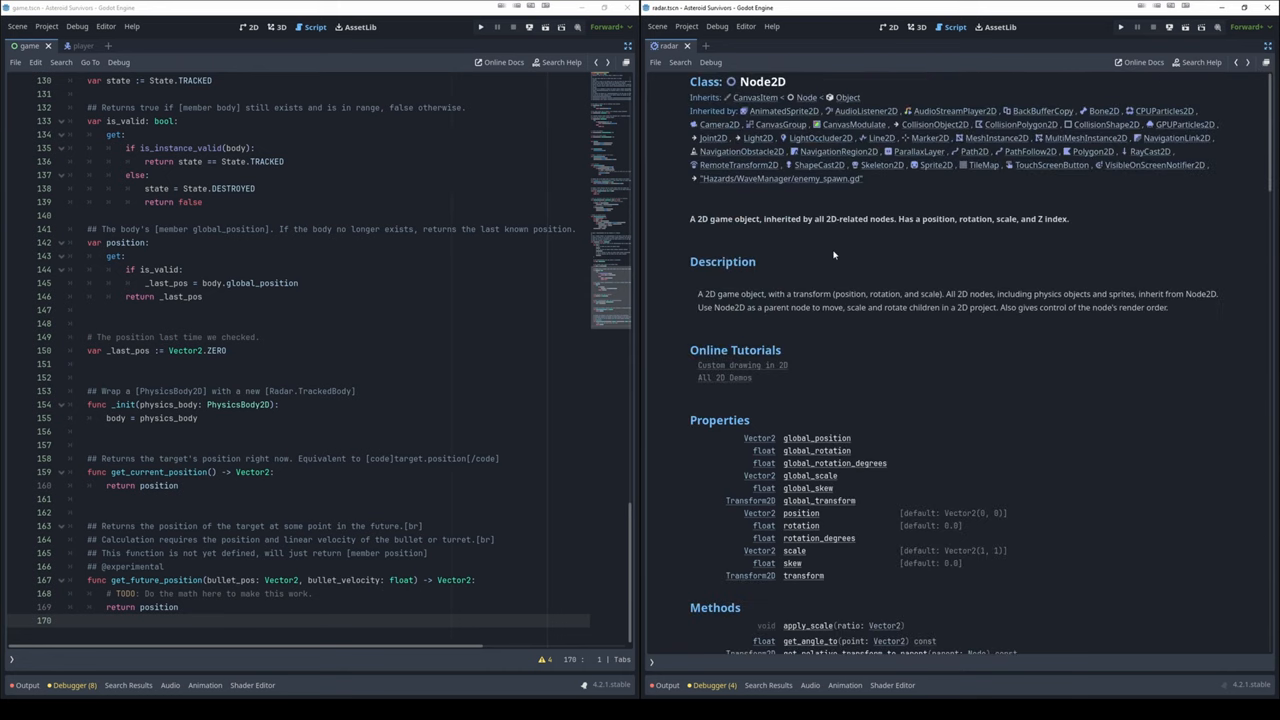
mouse_move(698, 396)
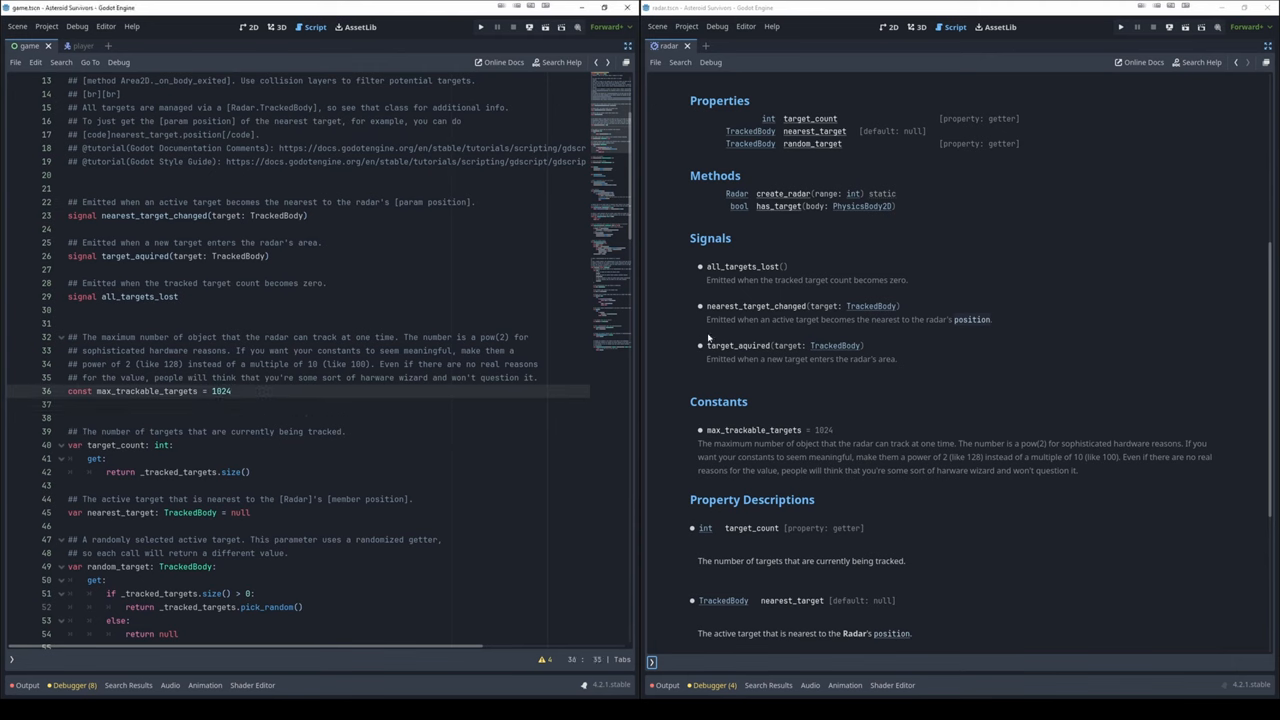
Assign max_trackable_targets = 3 in _ready to trigger the constant-assignment error
scroll(down, 3)
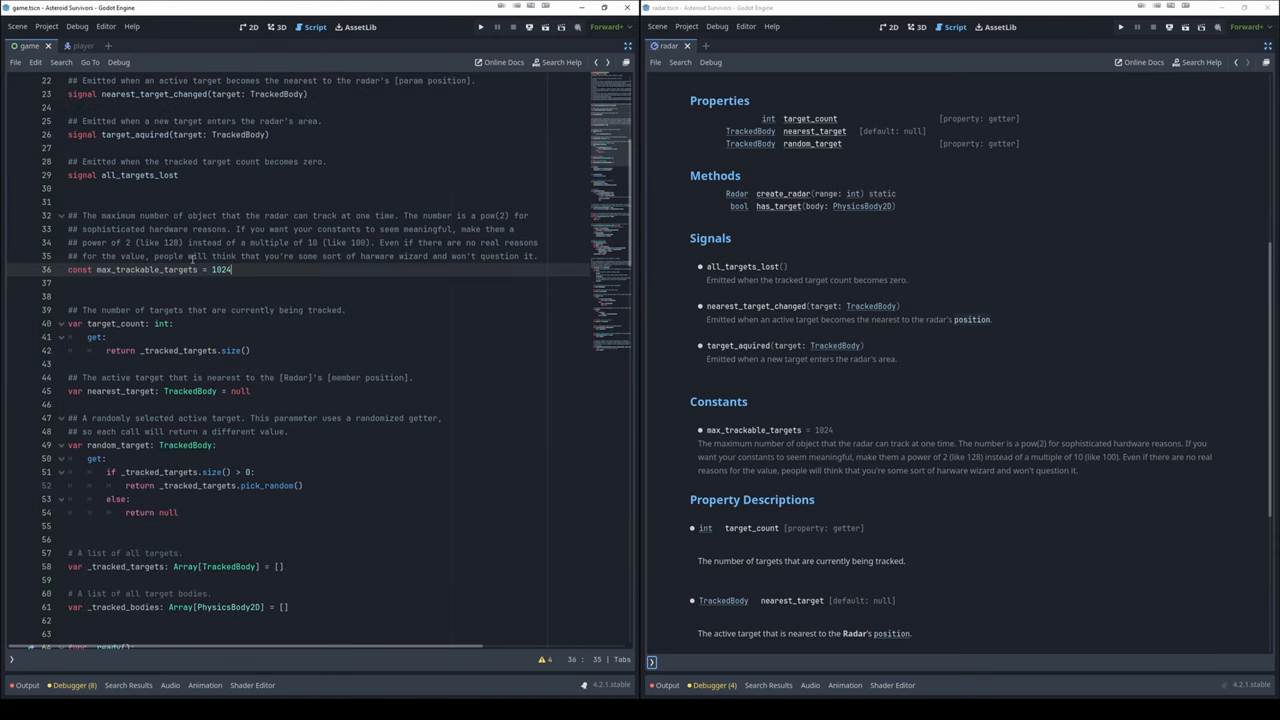
scroll(down, 3)
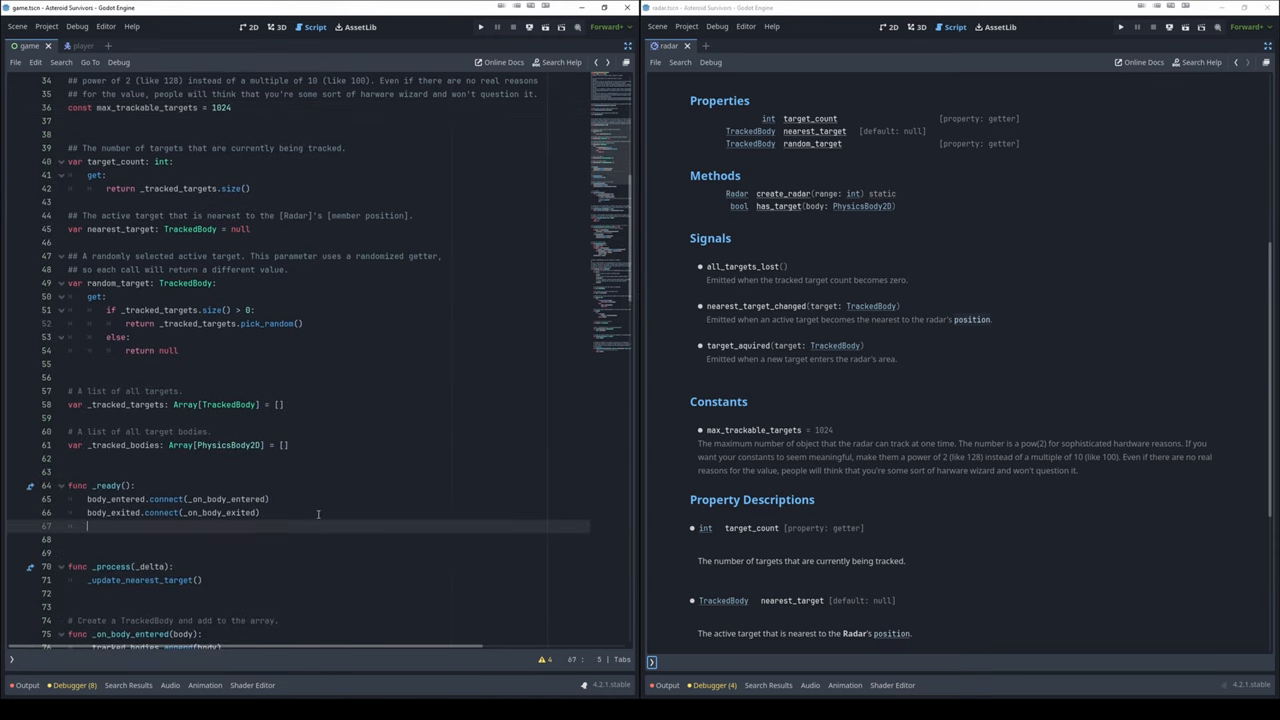
mouse_move(408, 414)
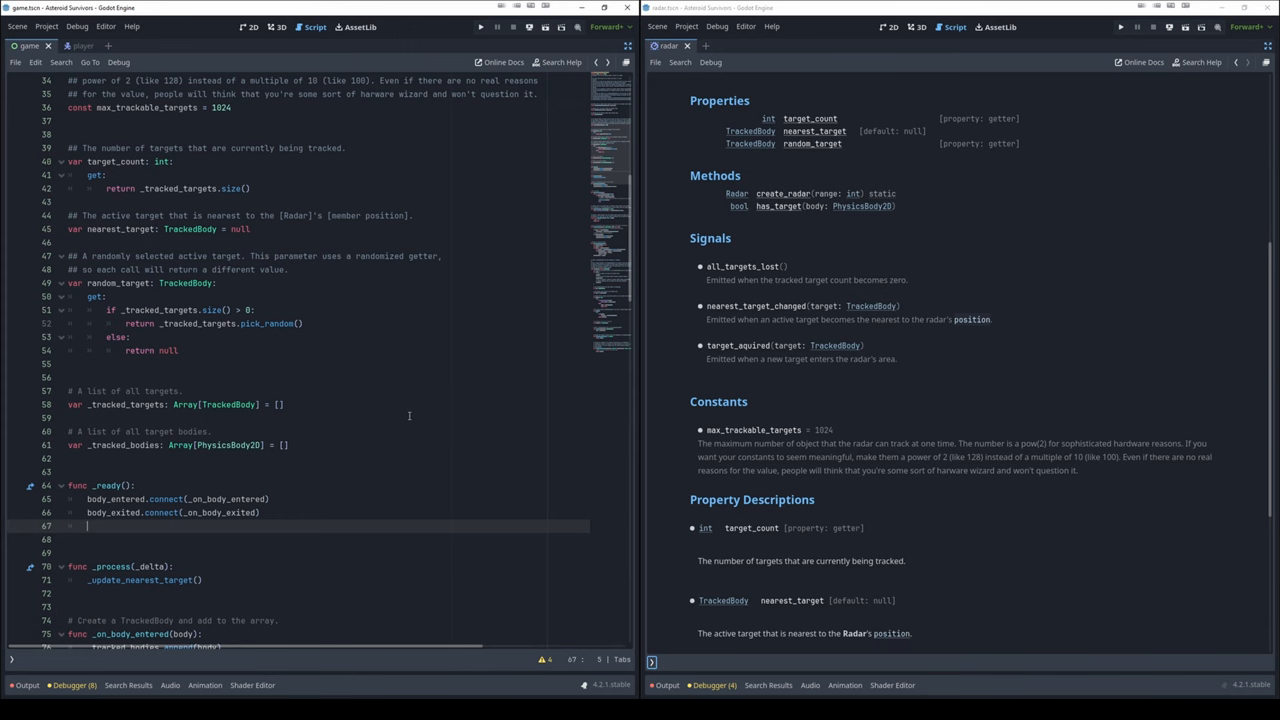
text(max_trackable_targets)
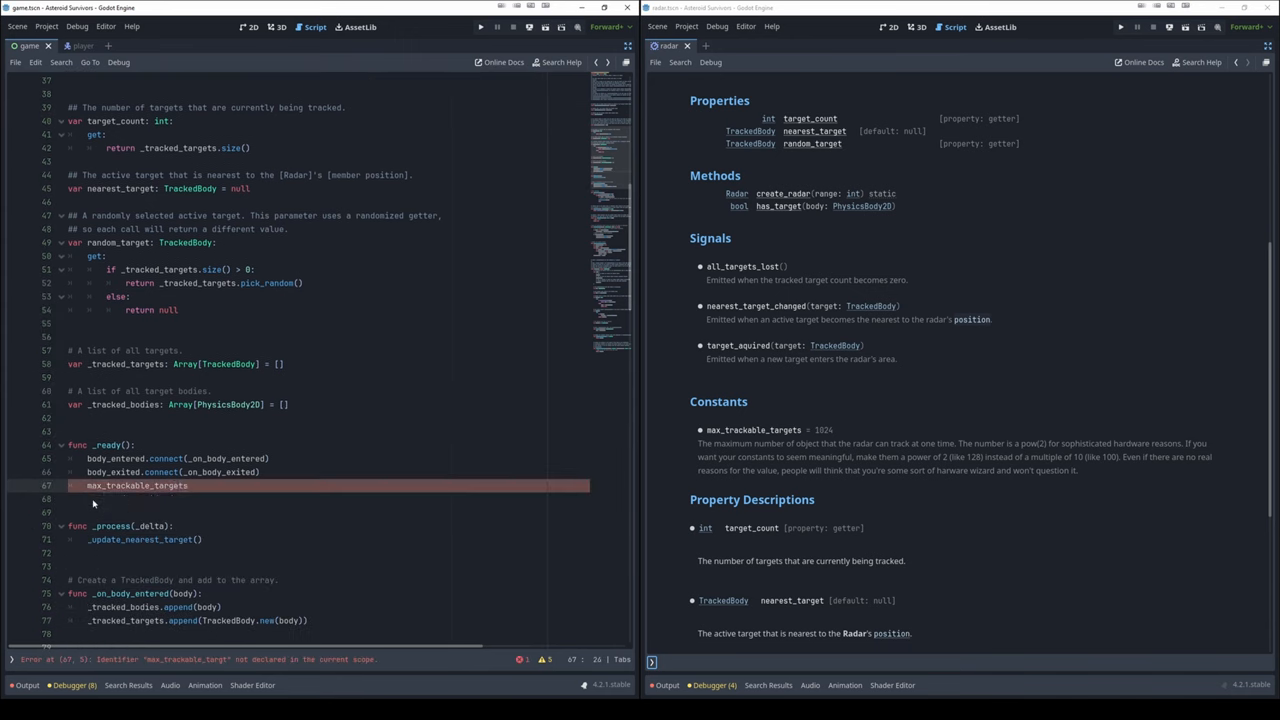
text(=)
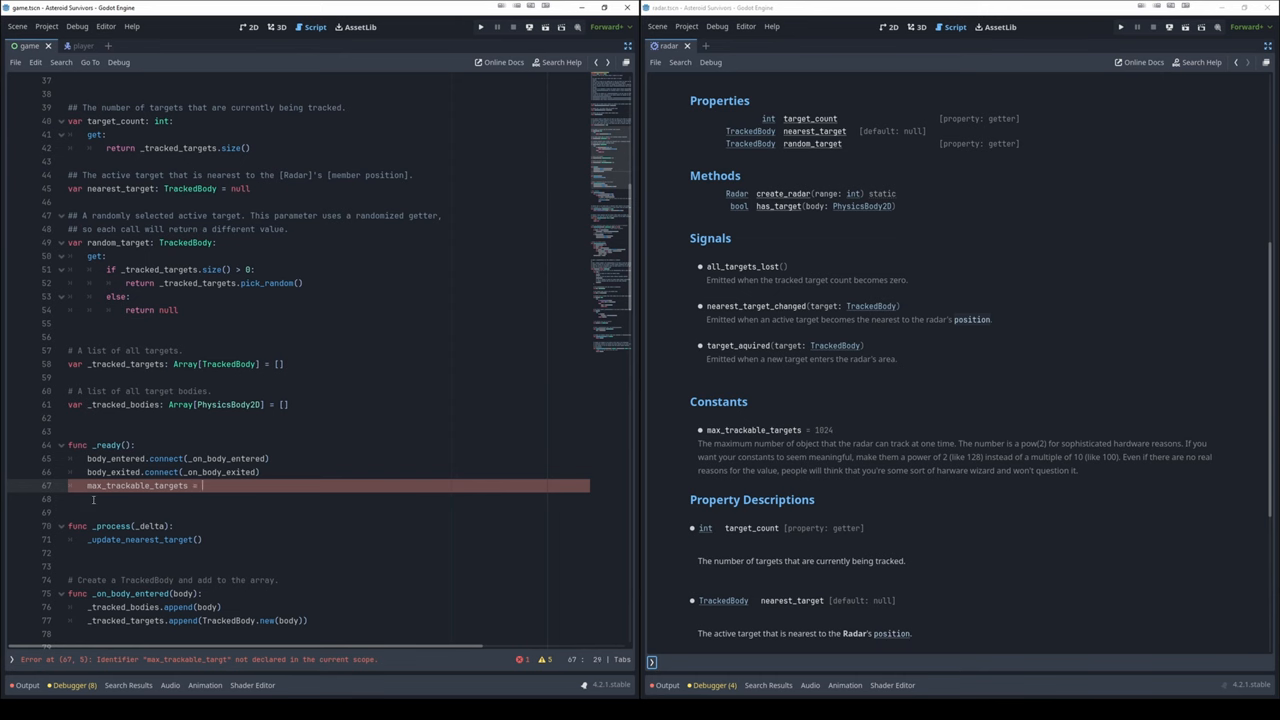
text(3)
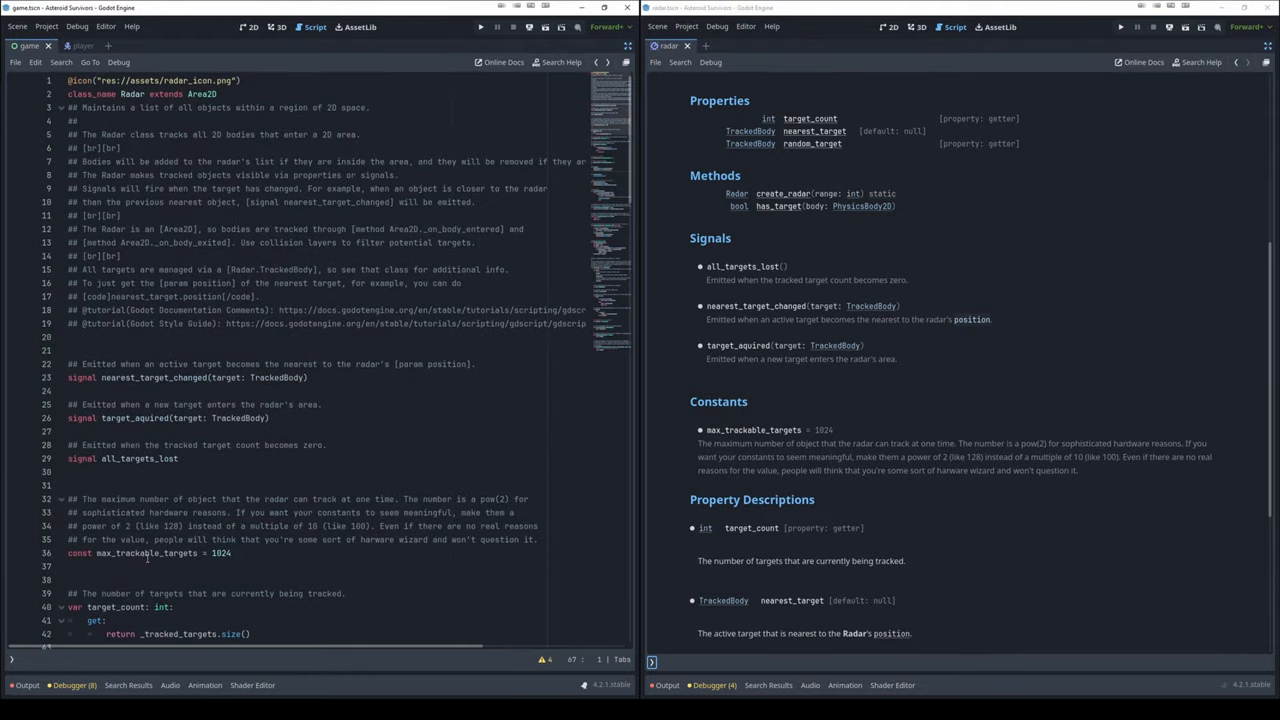
Connect the Radar node's all_targets_lost signal to a new _on_all_targets_lost handler
scroll(down, 3)
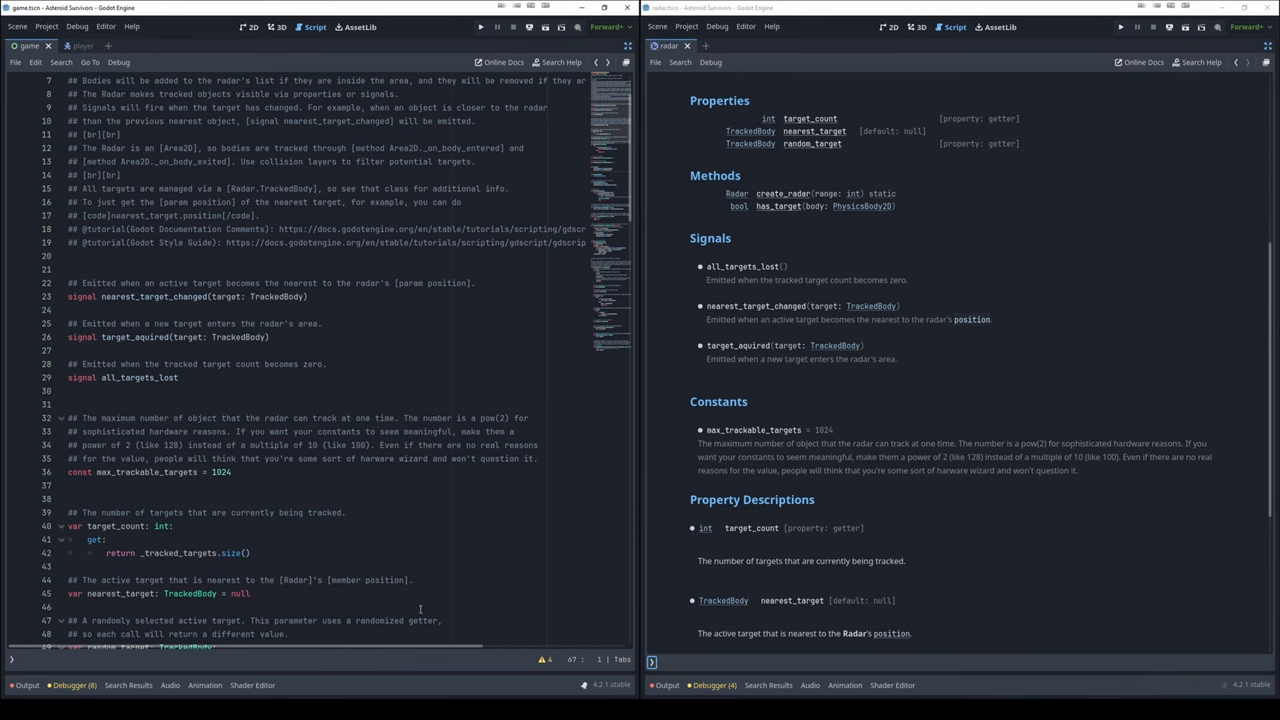
mouse_move(1090, 476)
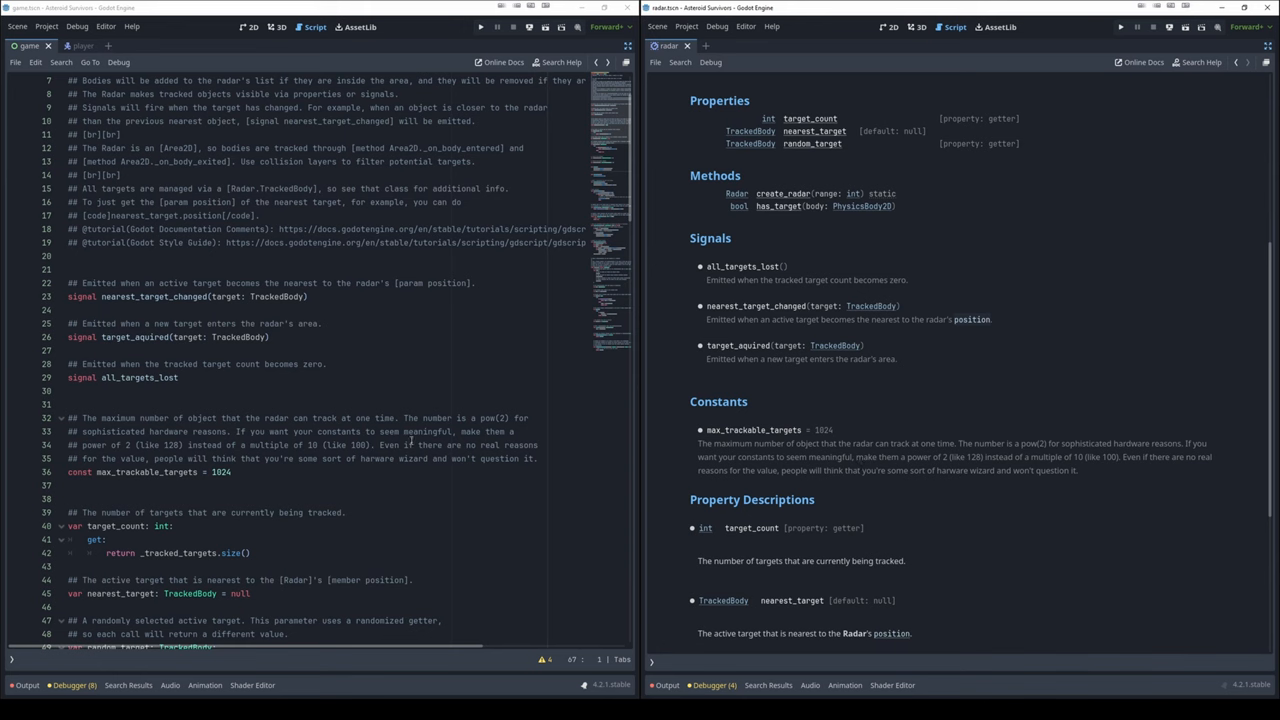
mouse_move(696, 404)
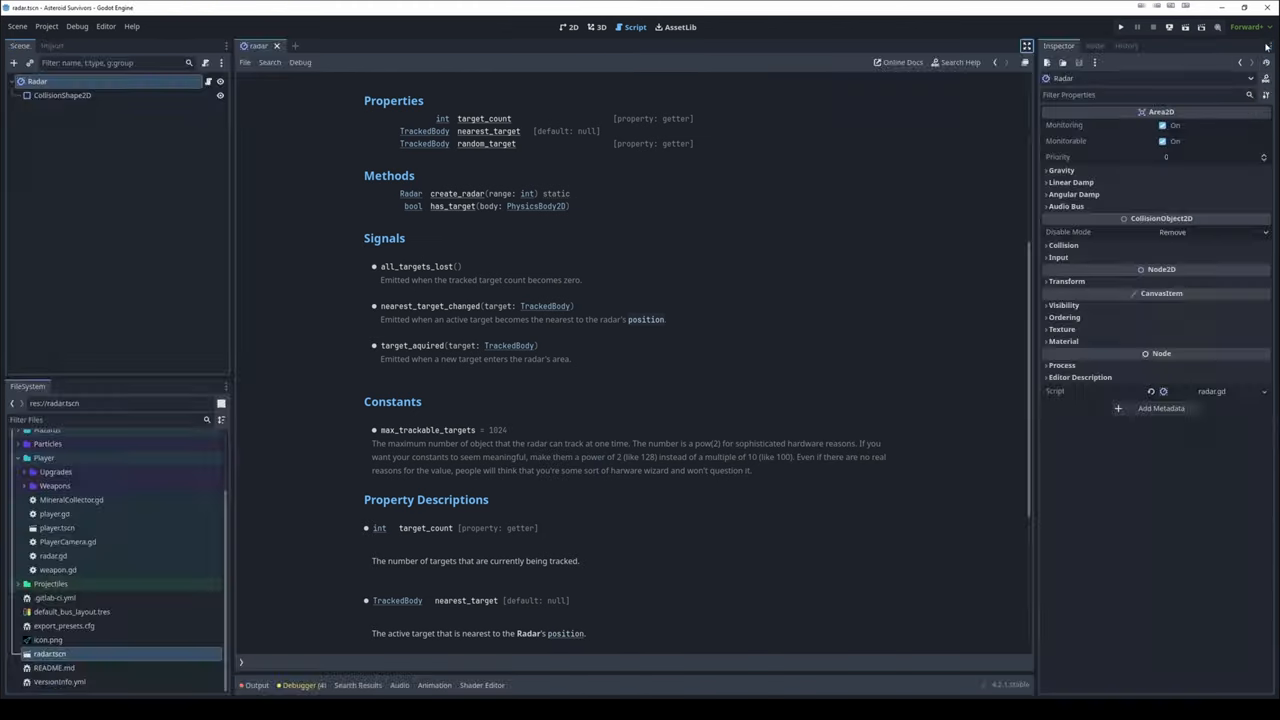
click(1094, 44)
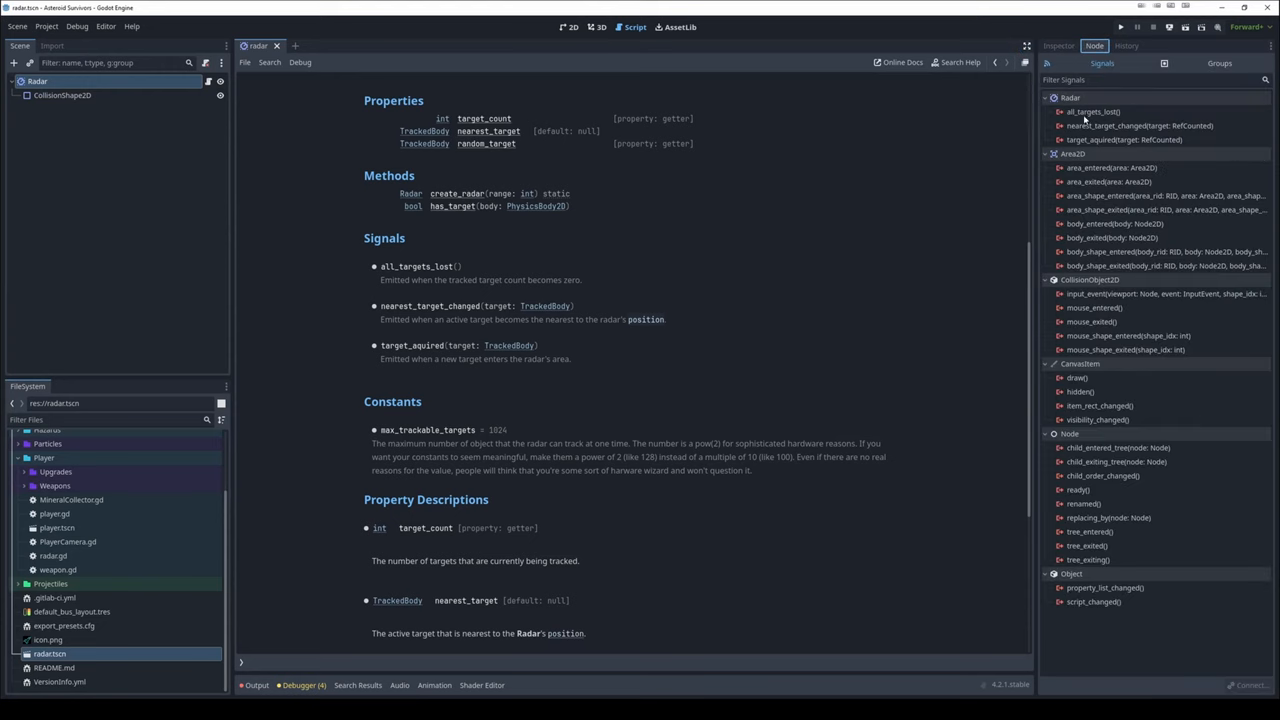
click(1140, 124)
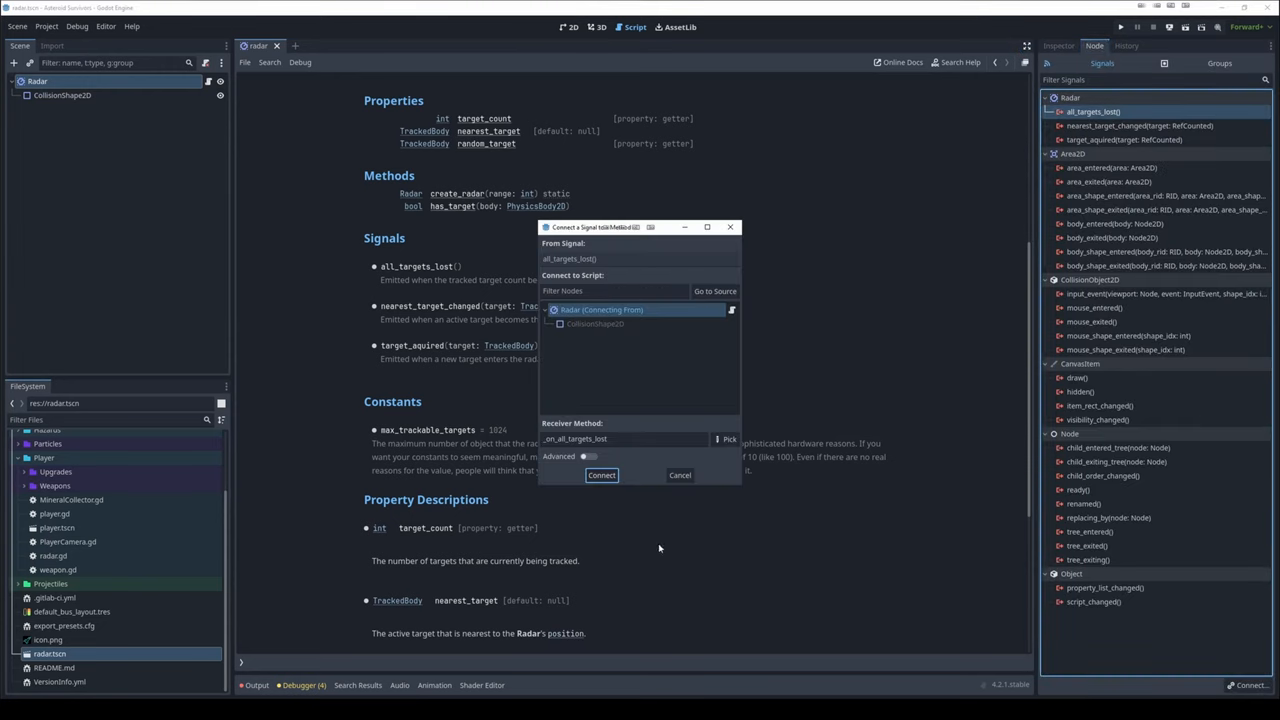
click(600, 476)
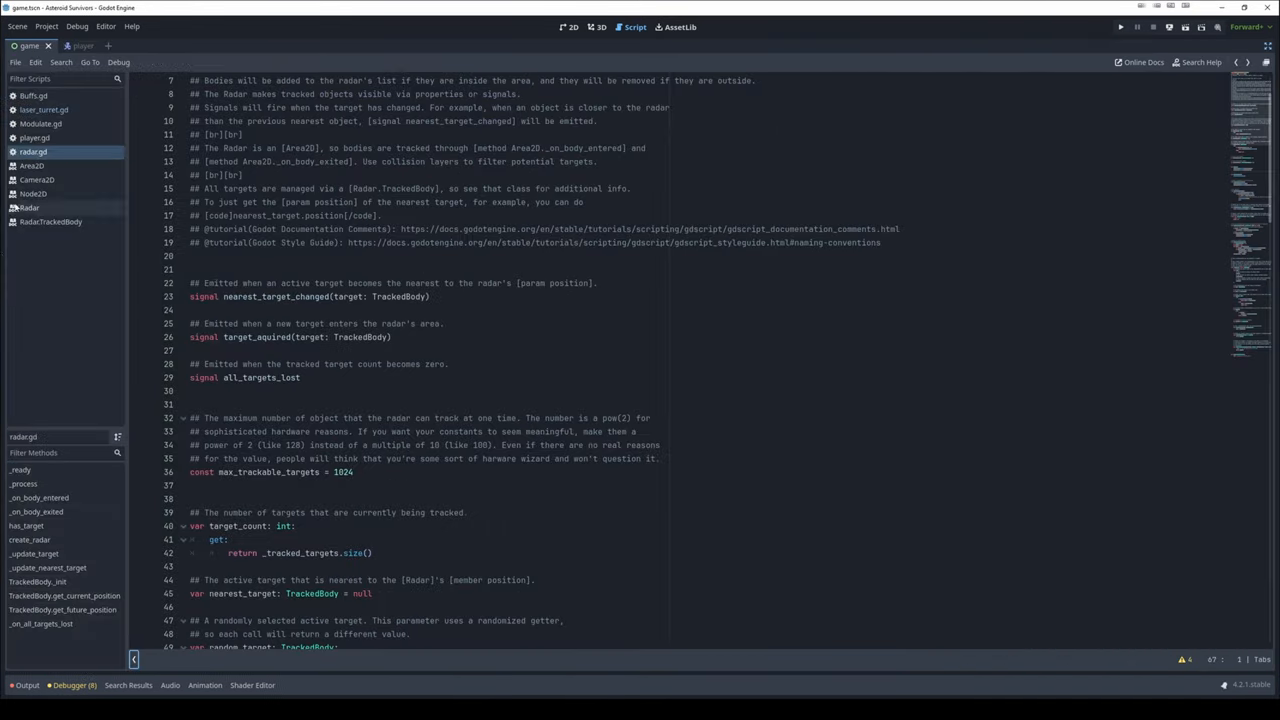
Make nearest_enemy a member set from radar.nearest_target in _on_target_changed, then return to radar.gd
click(44, 108)
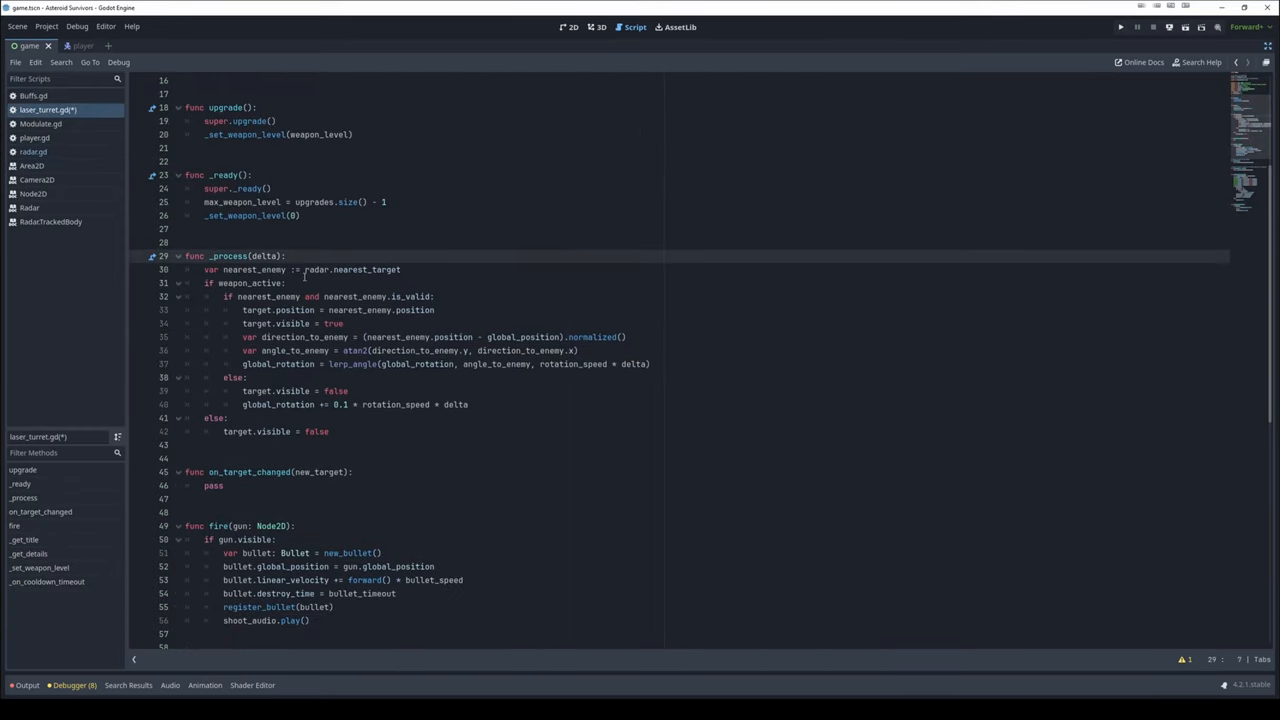
double_click(352, 268)
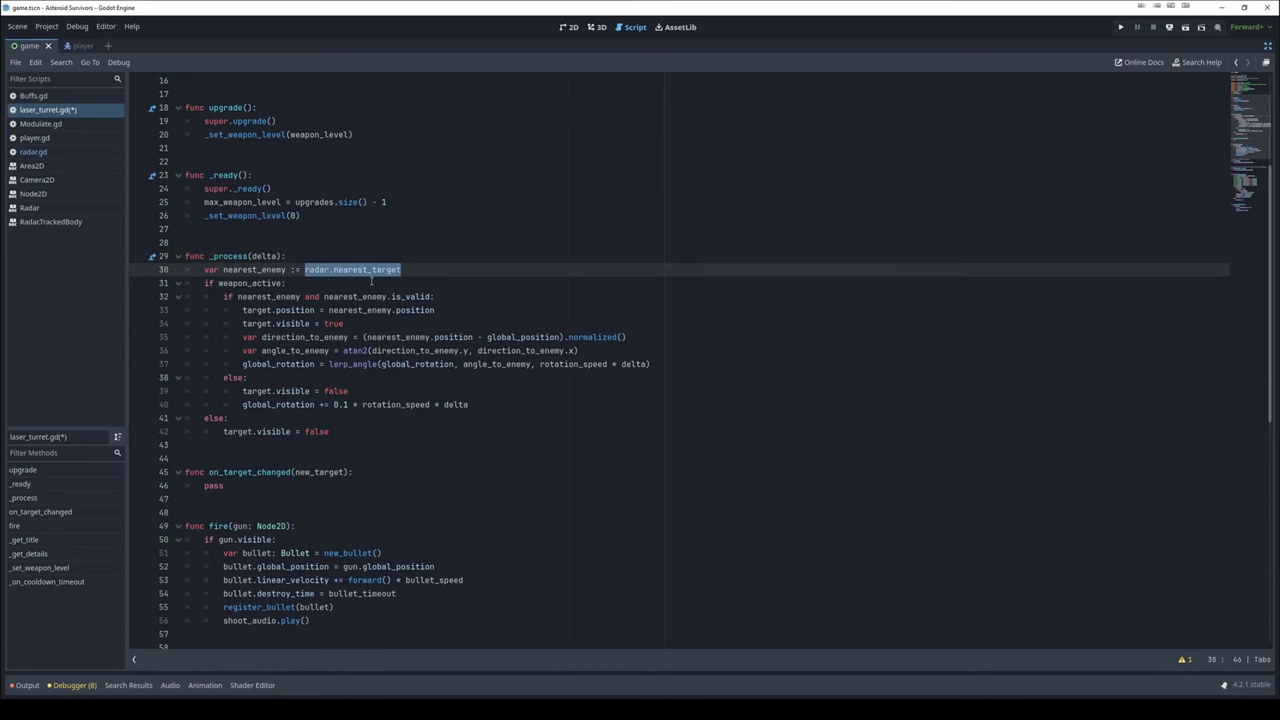
mouse_move(298, 256)
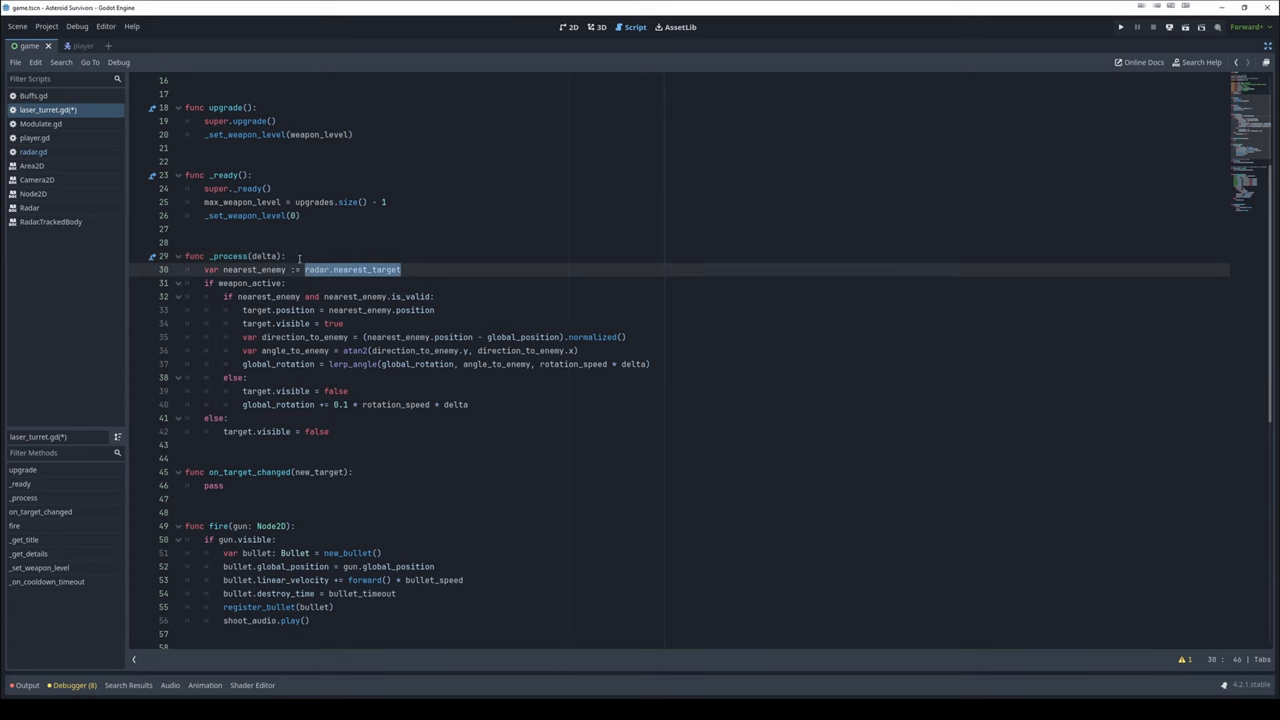
mouse_move(338, 292)
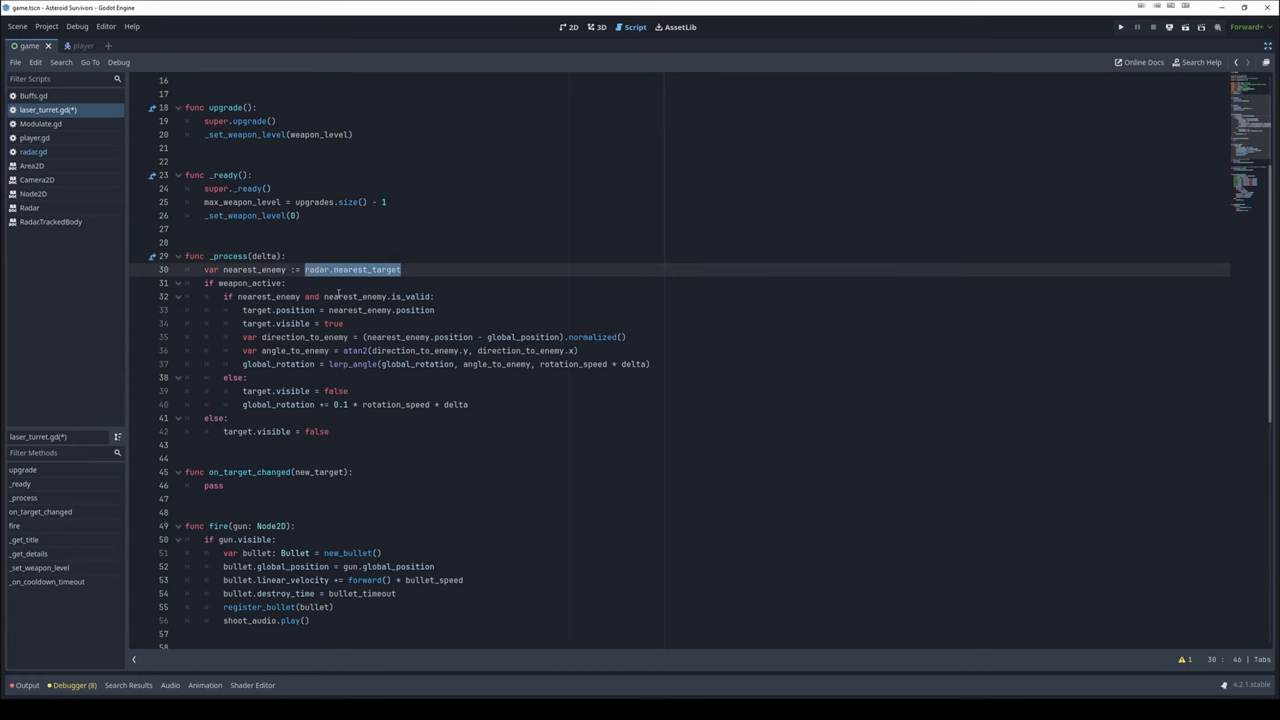
mouse_move(108, 148)
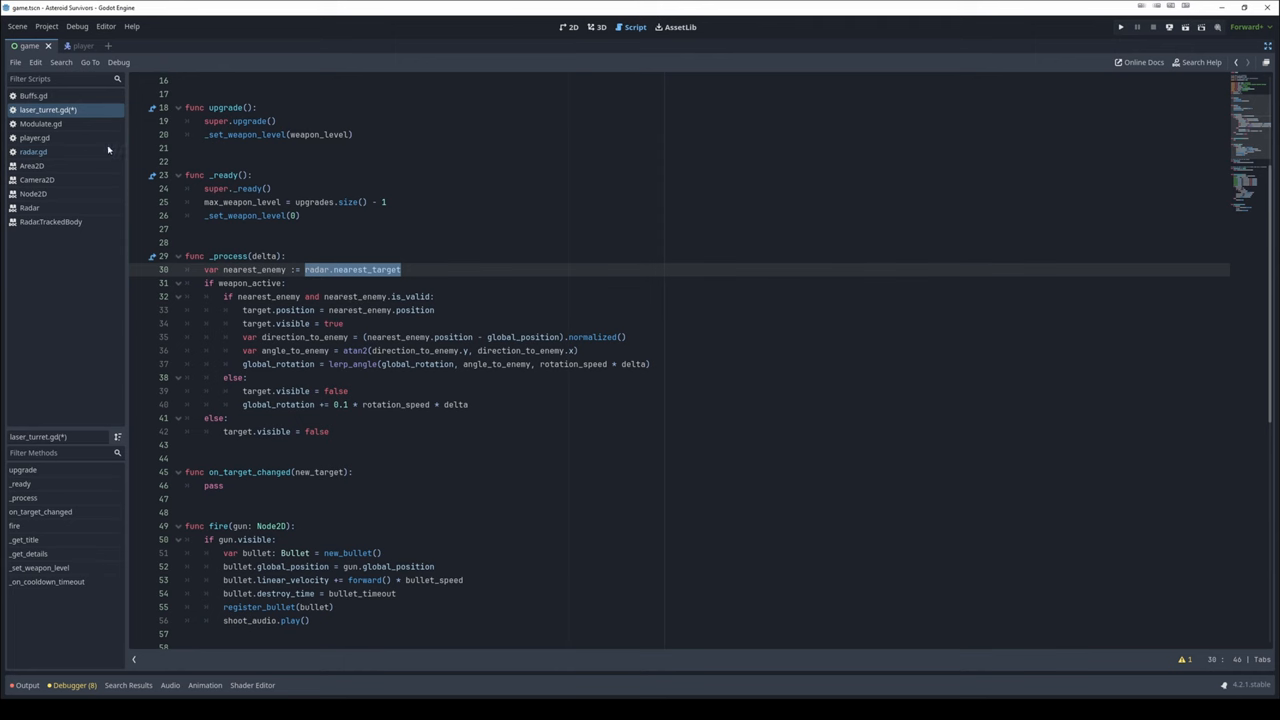
mouse_move(32, 152)
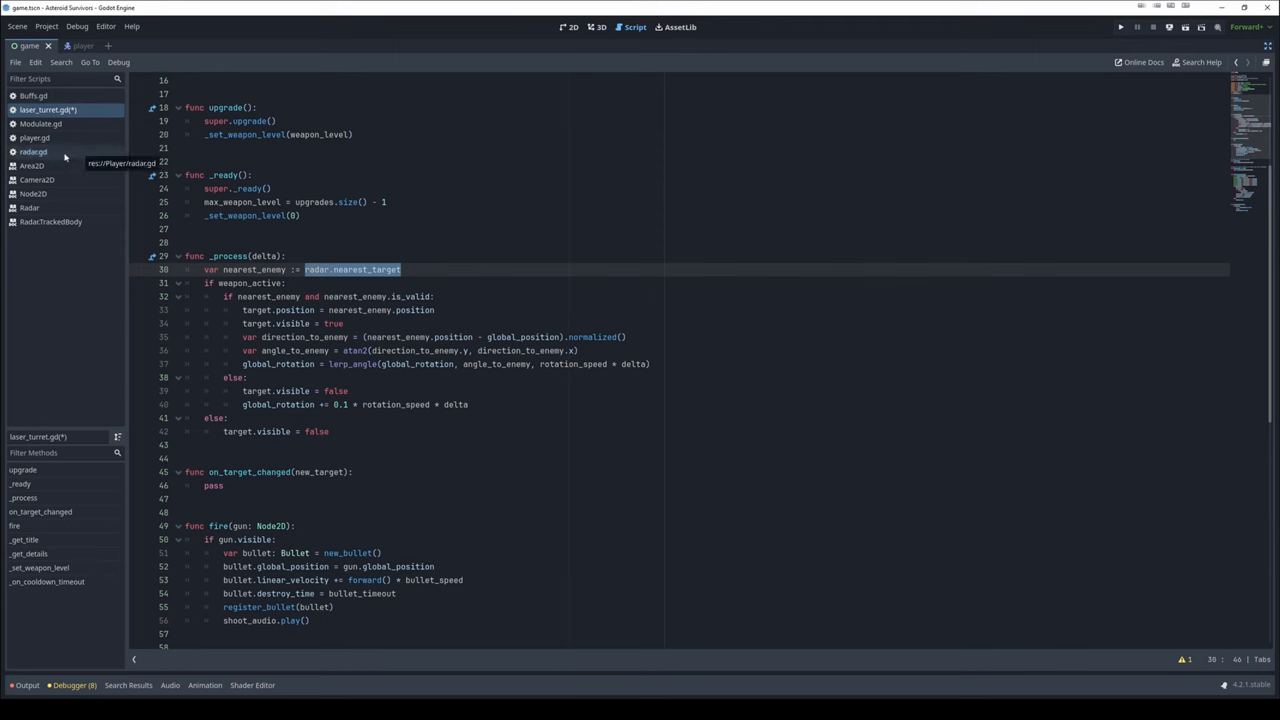
mouse_move(60, 152)
text(nearest_enemy = radar.nearest_target)
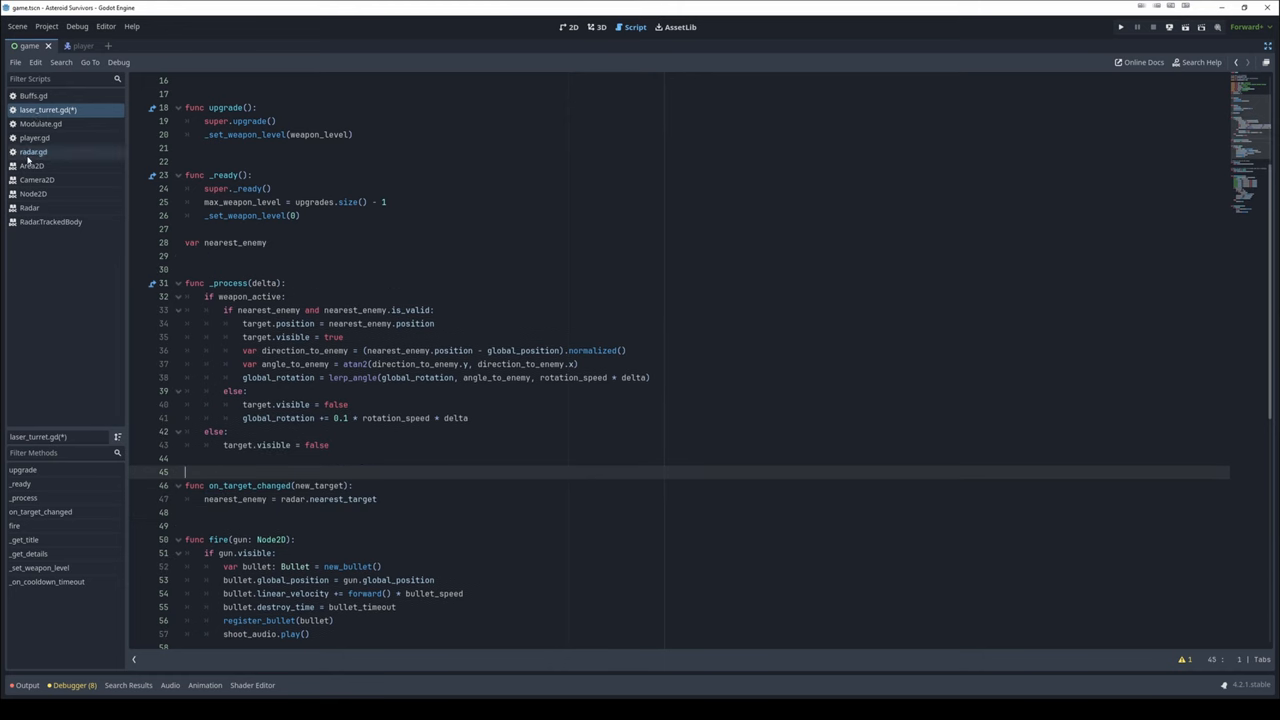
click(32, 152)
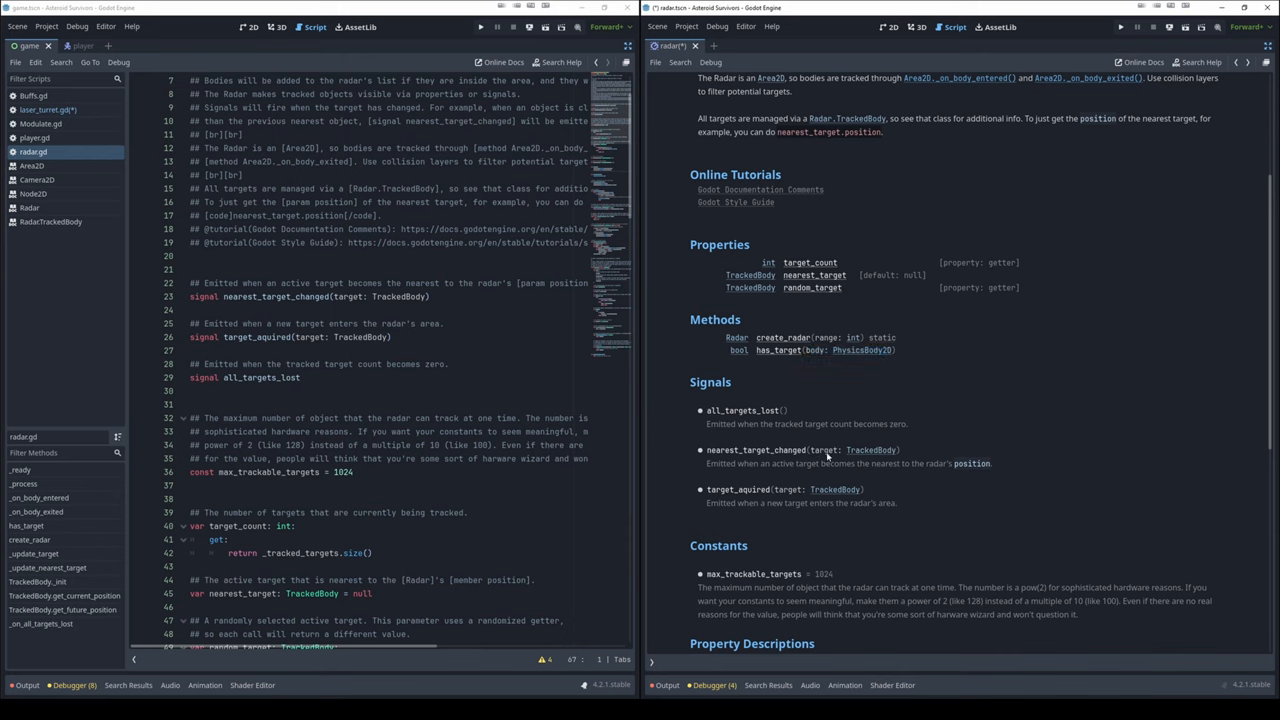
mouse_move(828, 460)
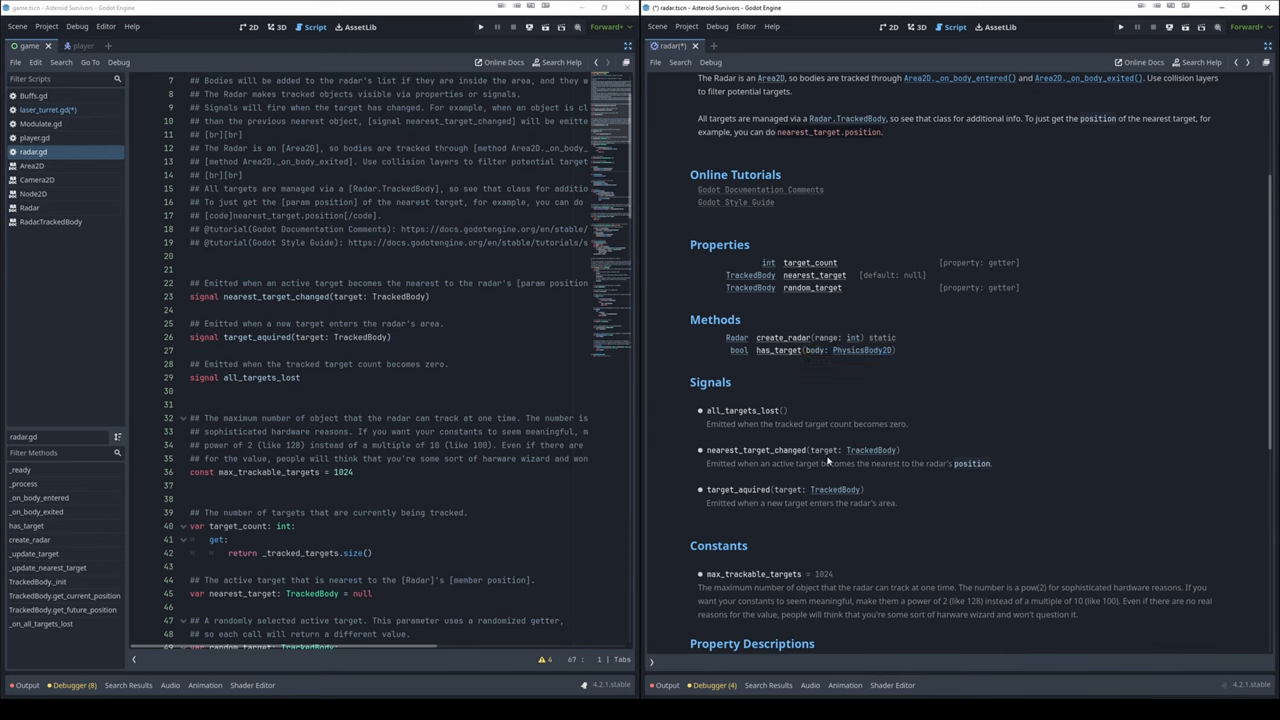
mouse_move(812, 450)
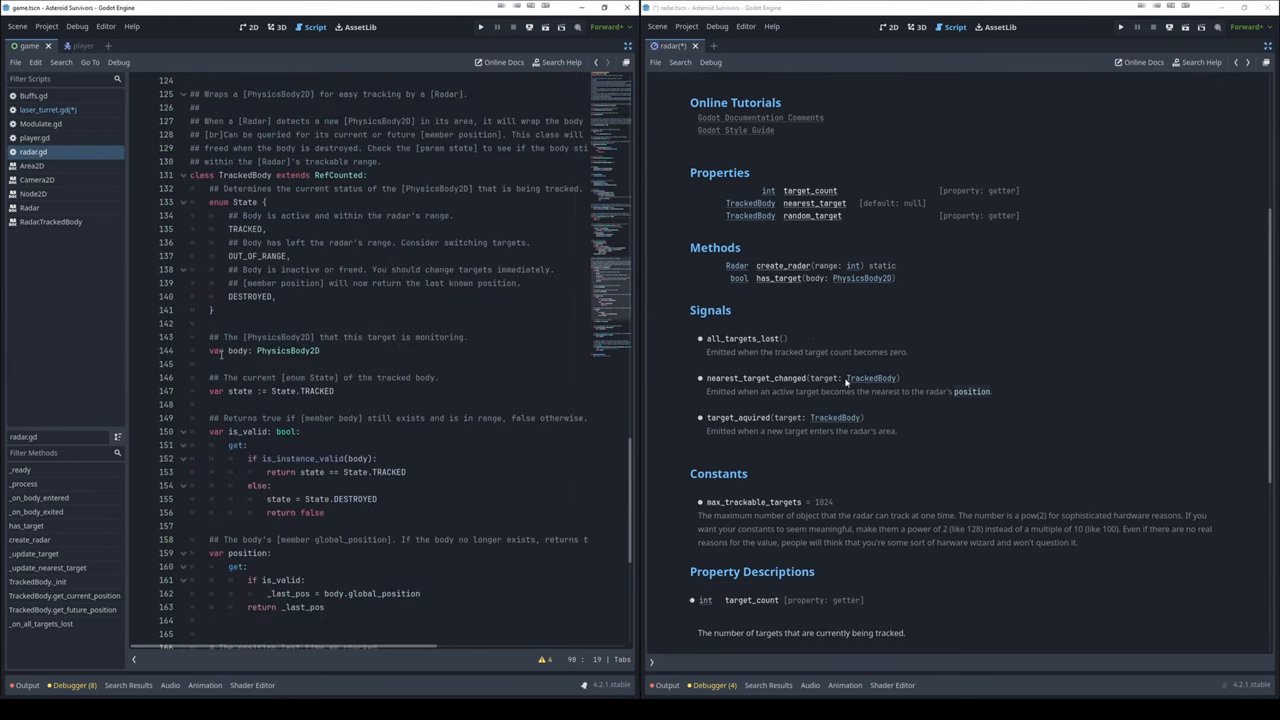
mouse_move(710, 168)
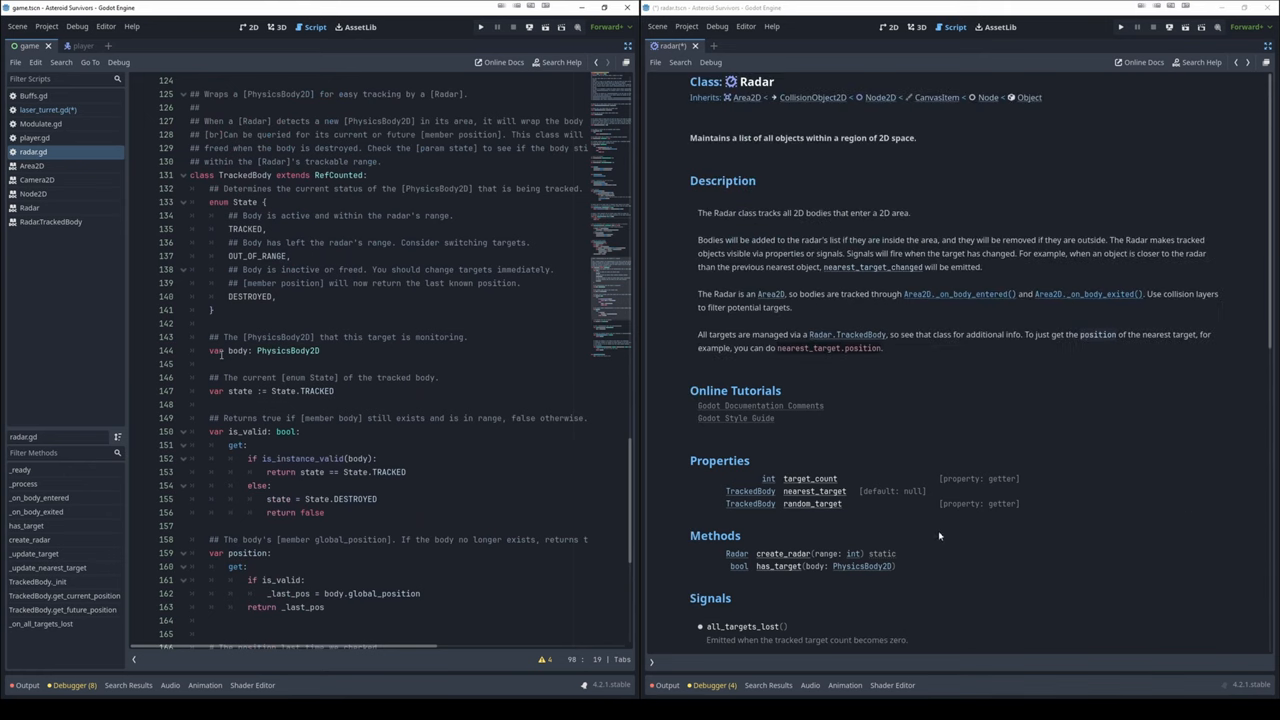
mouse_move(844, 584)
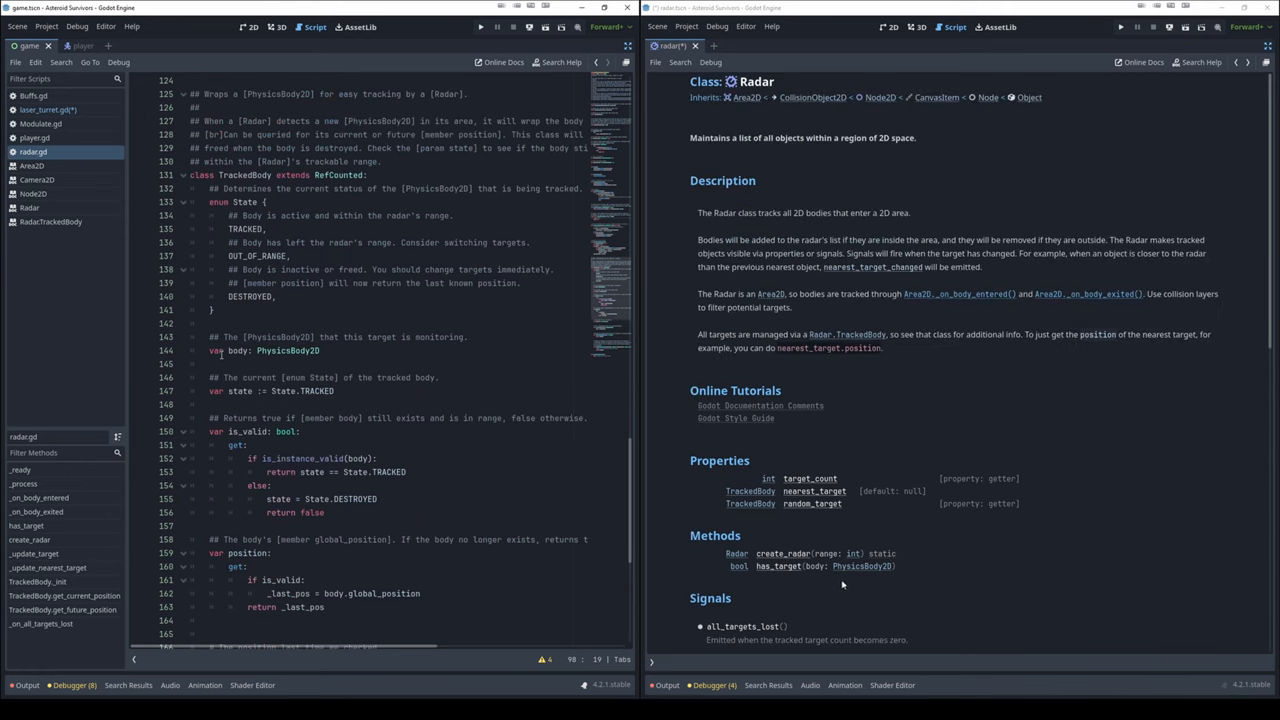
mouse_move(740, 512)
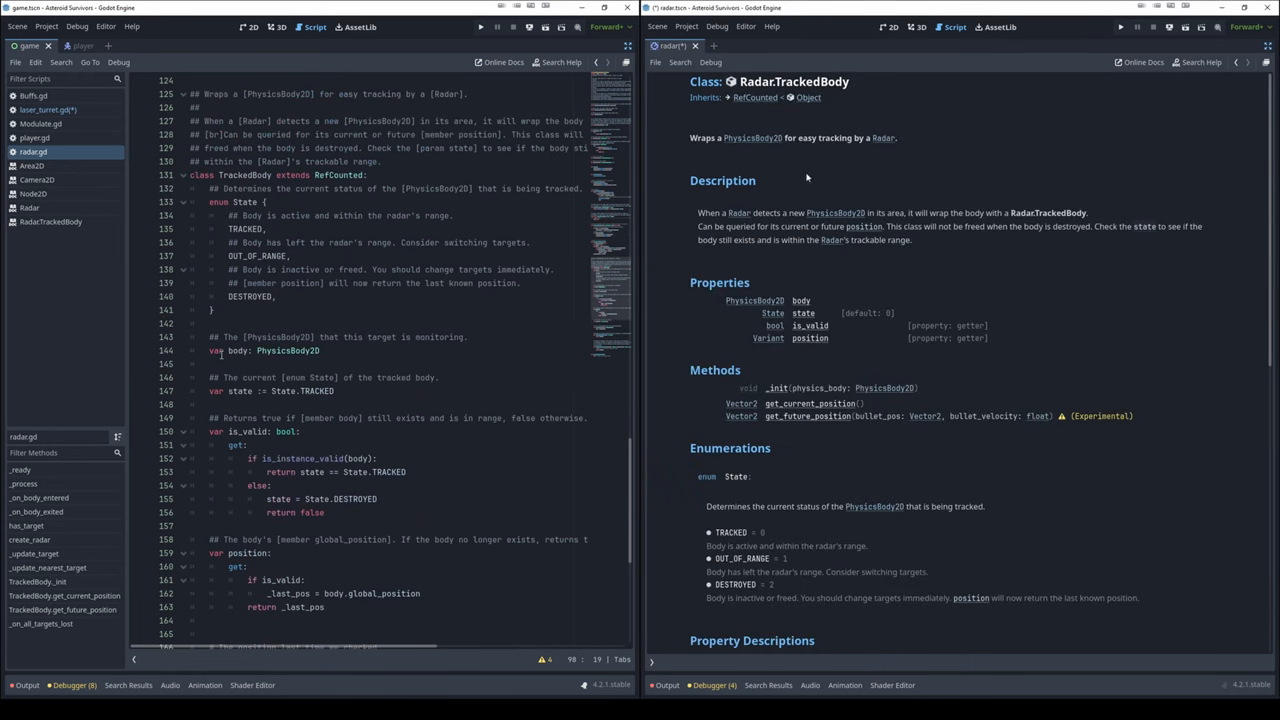
mouse_move(808, 176)
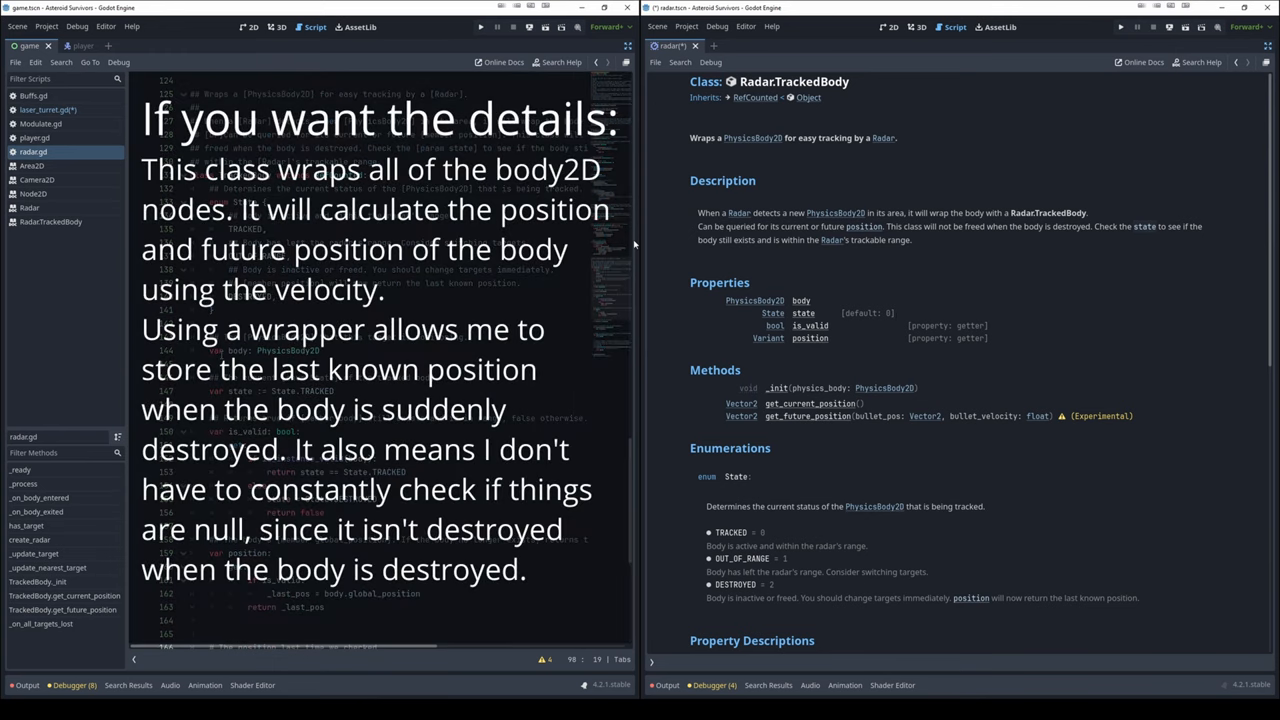
mouse_move(750, 352)
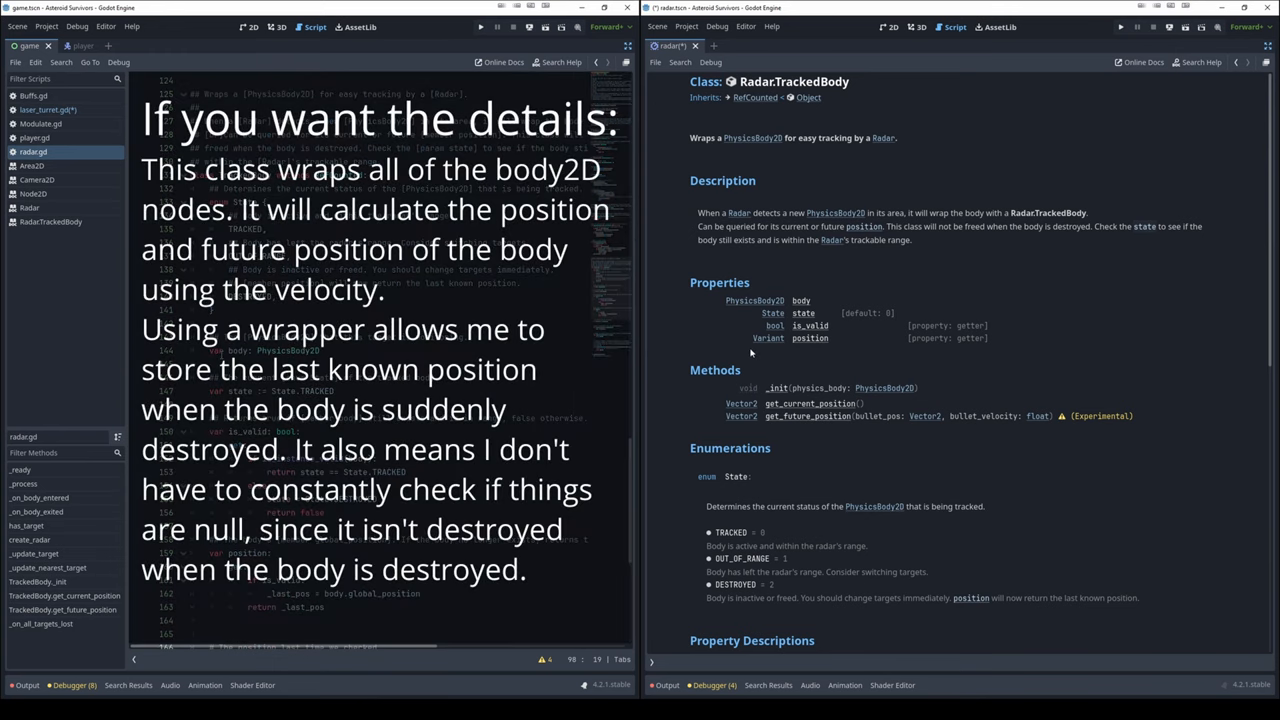
mouse_move(810, 352)
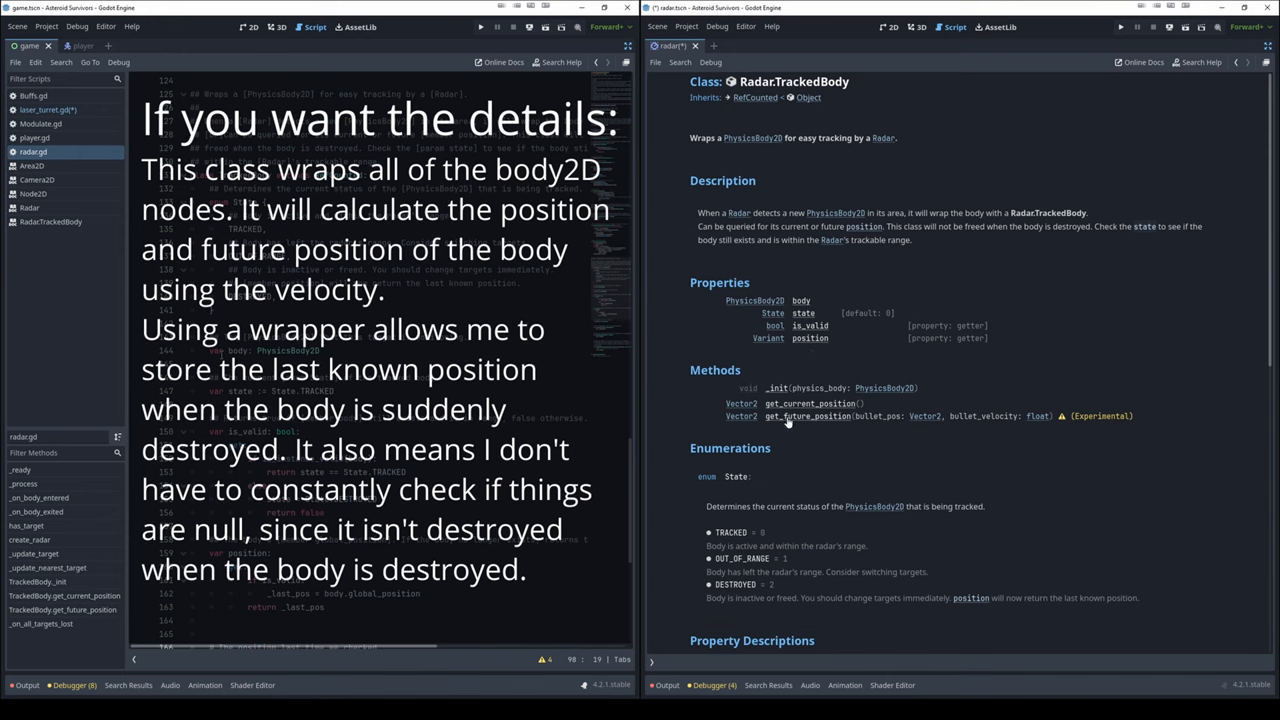
mouse_move(810, 424)
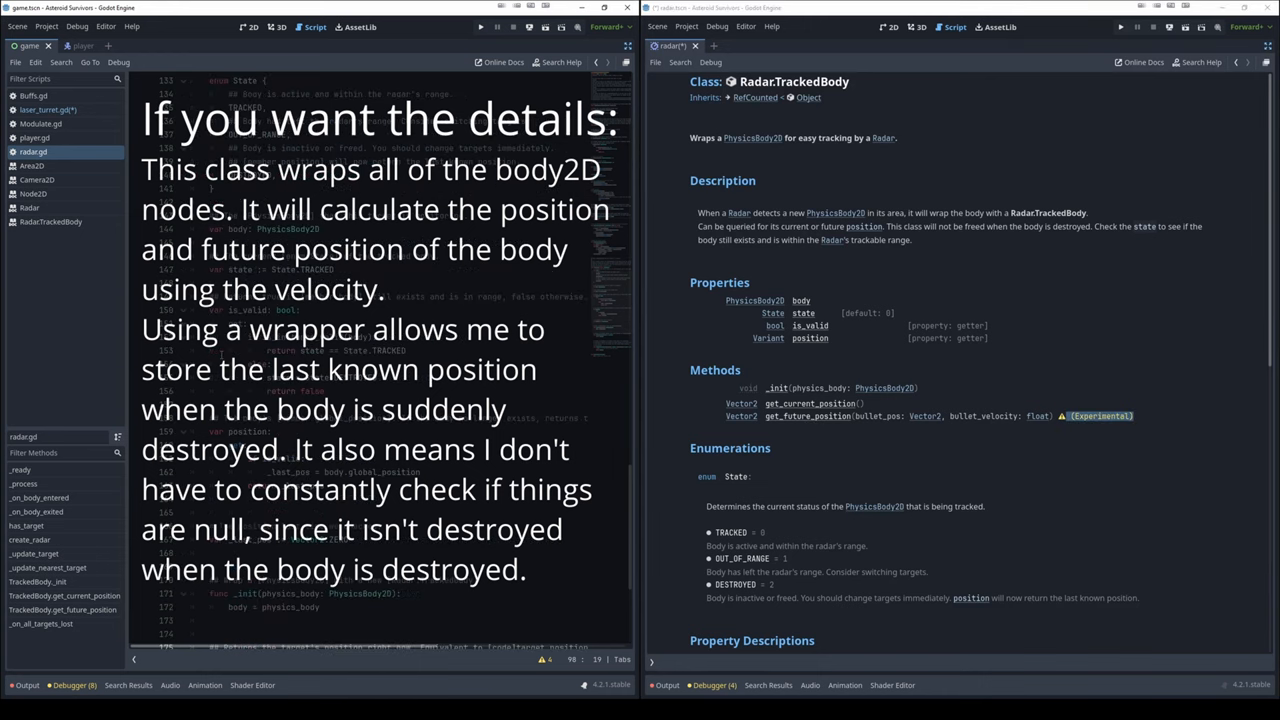
scroll(down, 3)
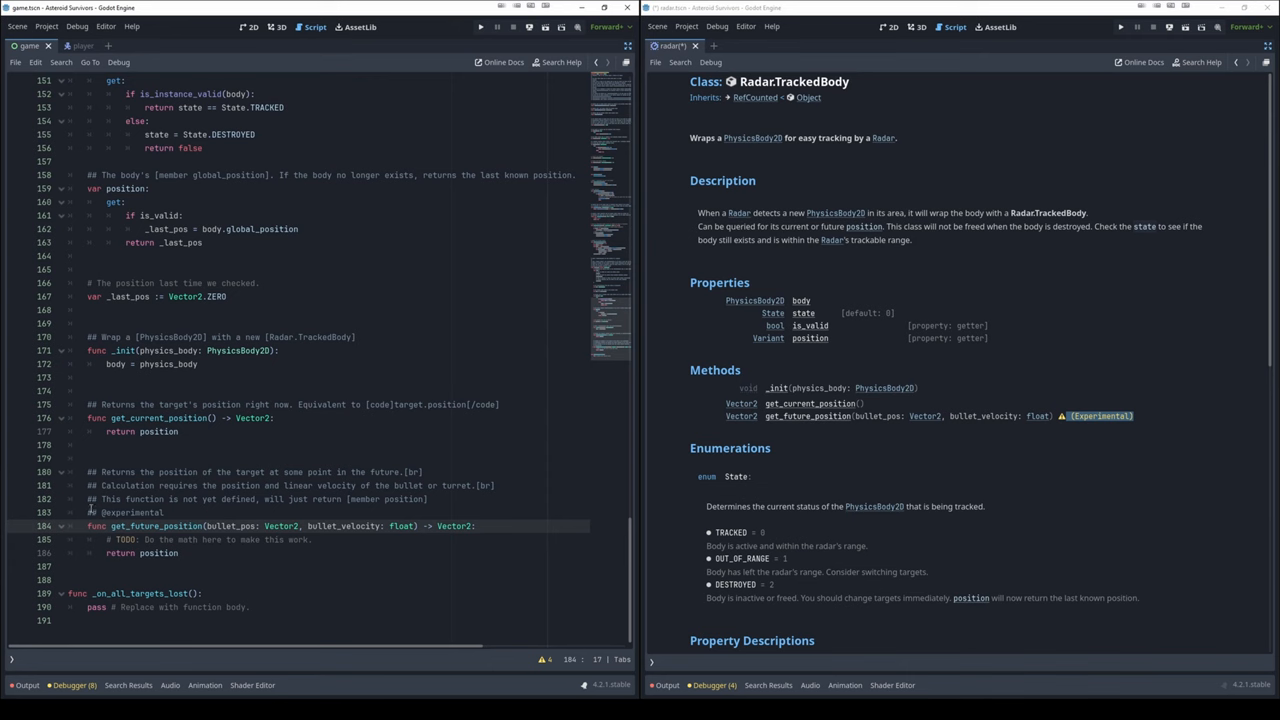
mouse_move(812, 544)
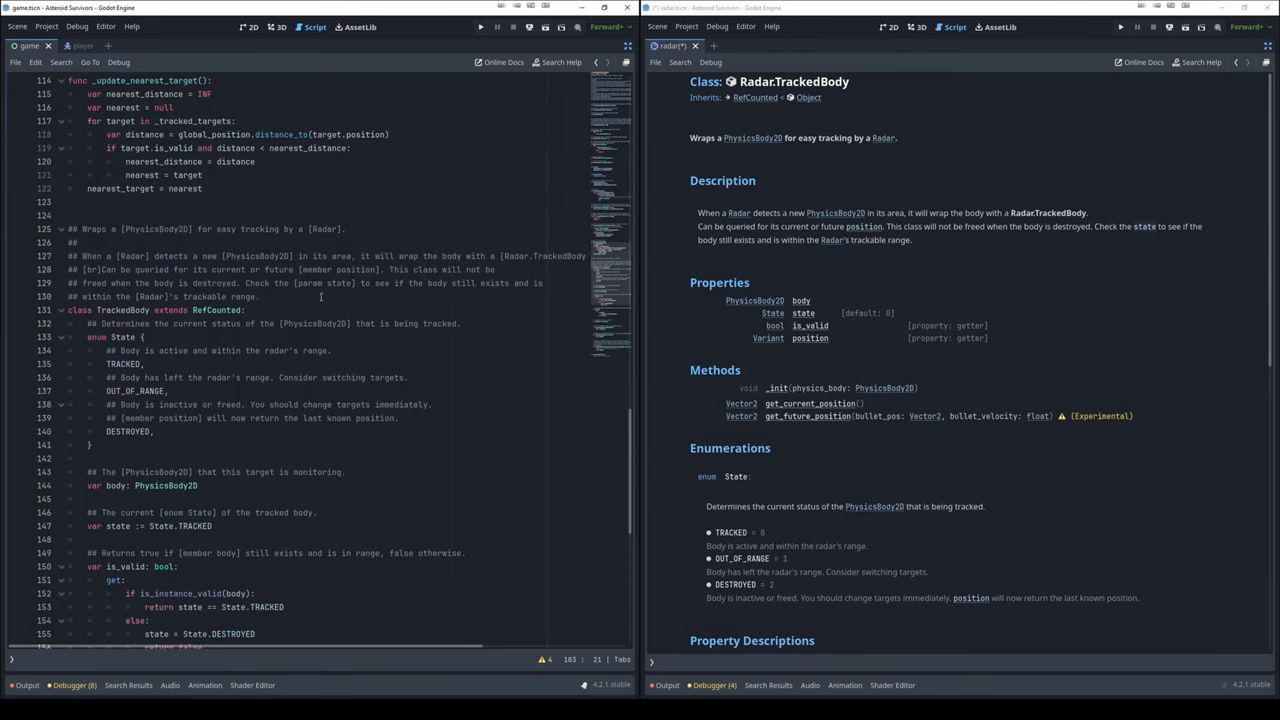
click(290, 296)
text(## @deprecated)
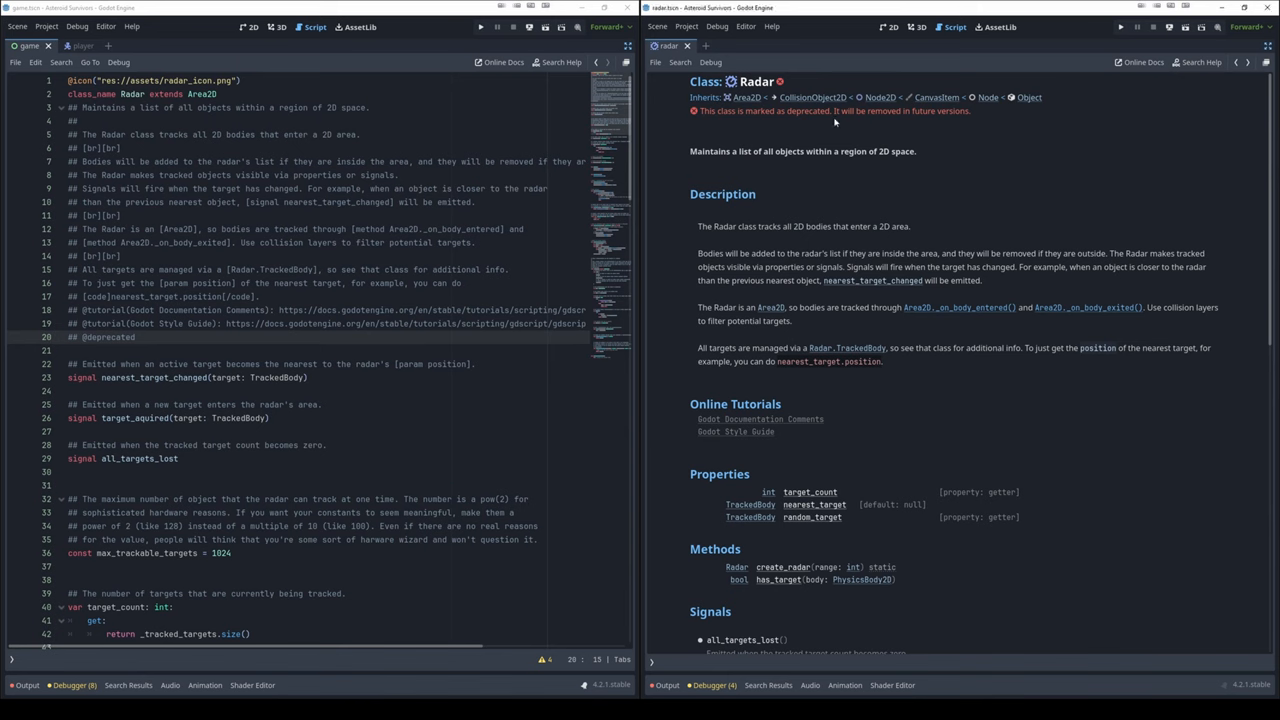
mouse_move(912, 116)
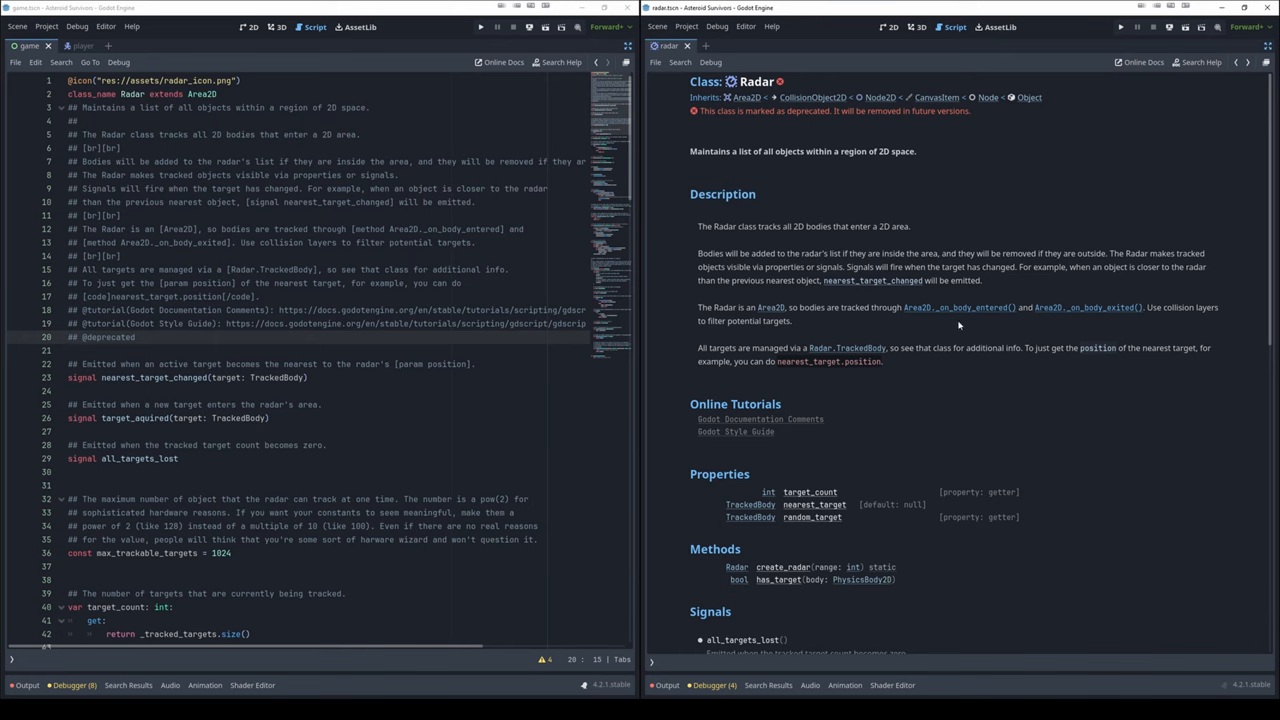
click(846, 348)
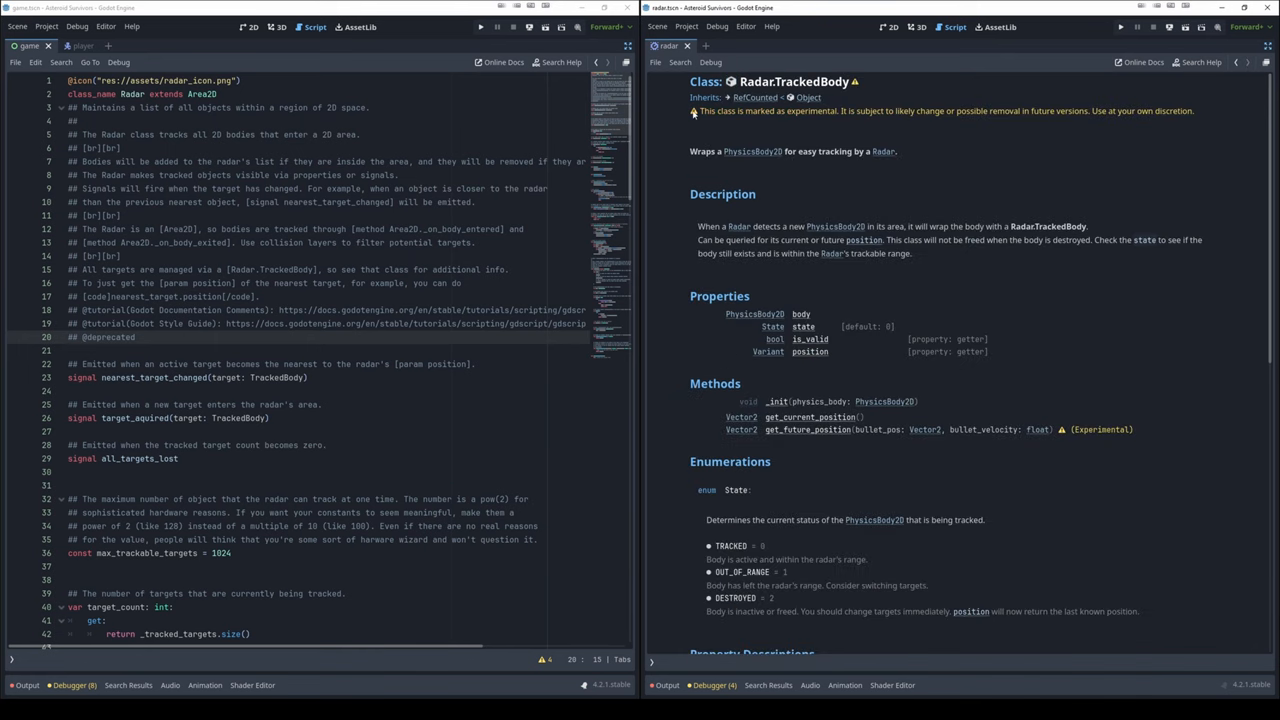
mouse_move(928, 126)
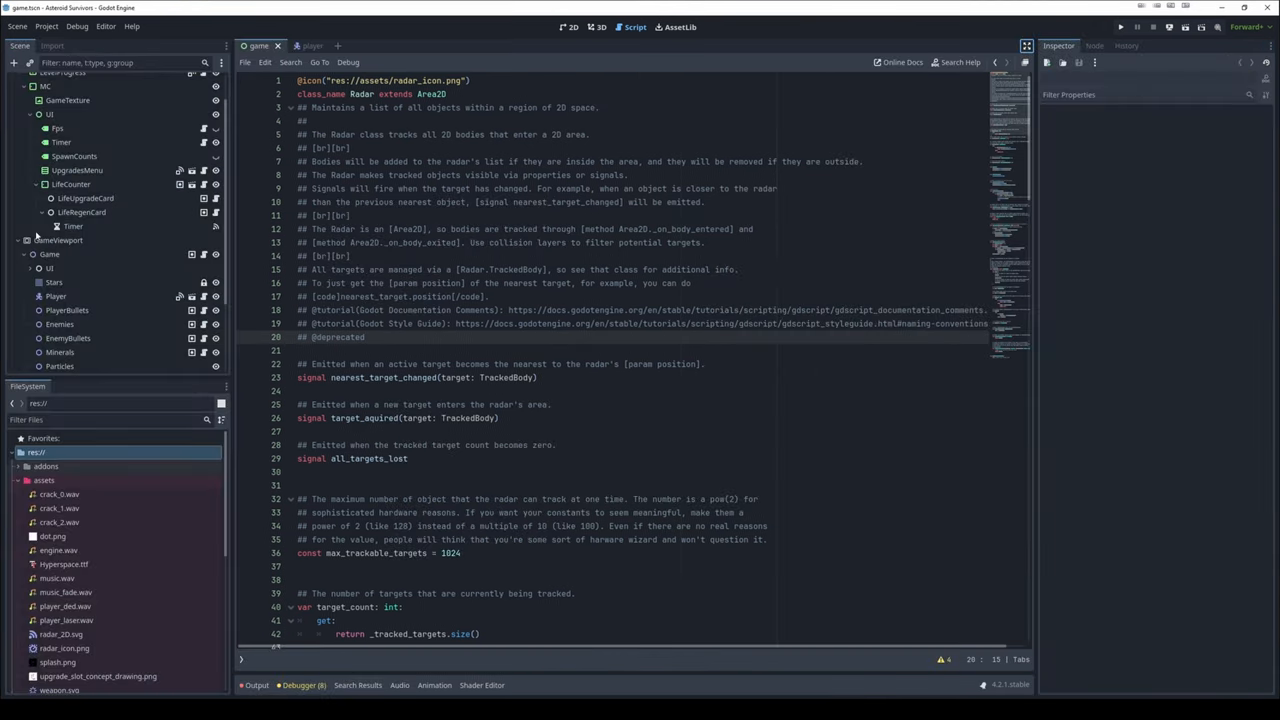
click(38, 80)
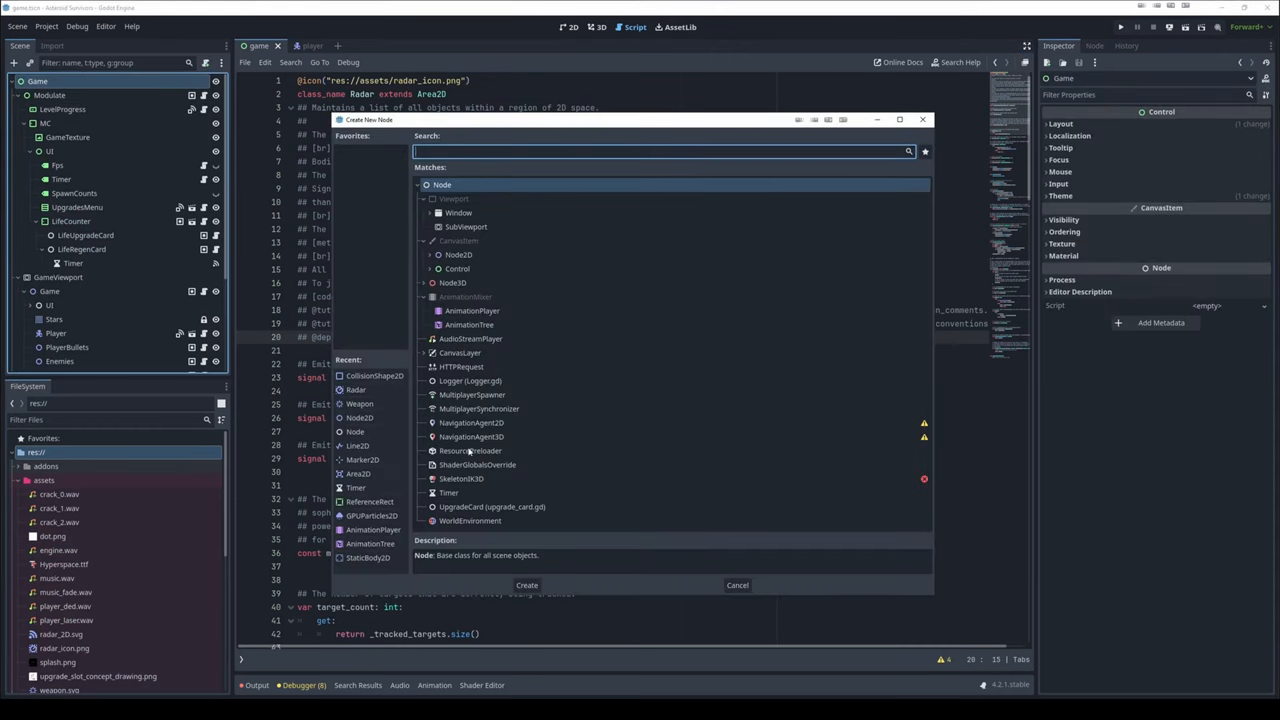
click(472, 422)
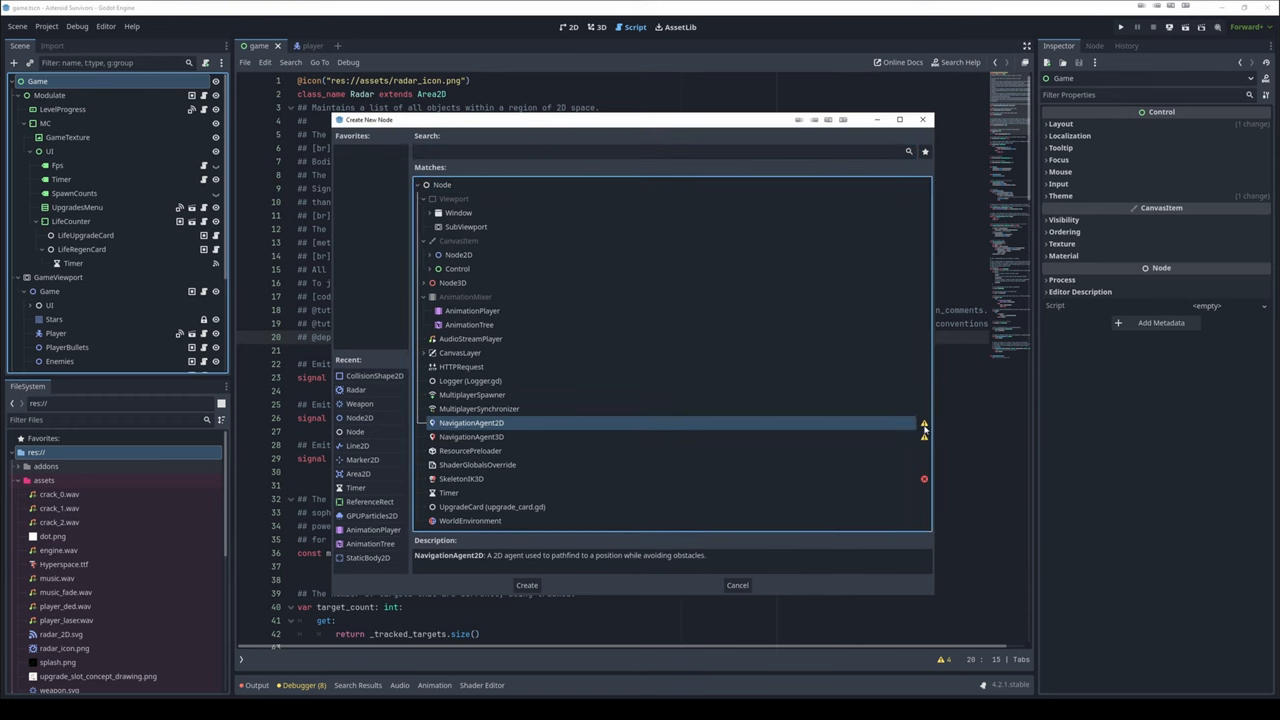
mouse_move(920, 444)
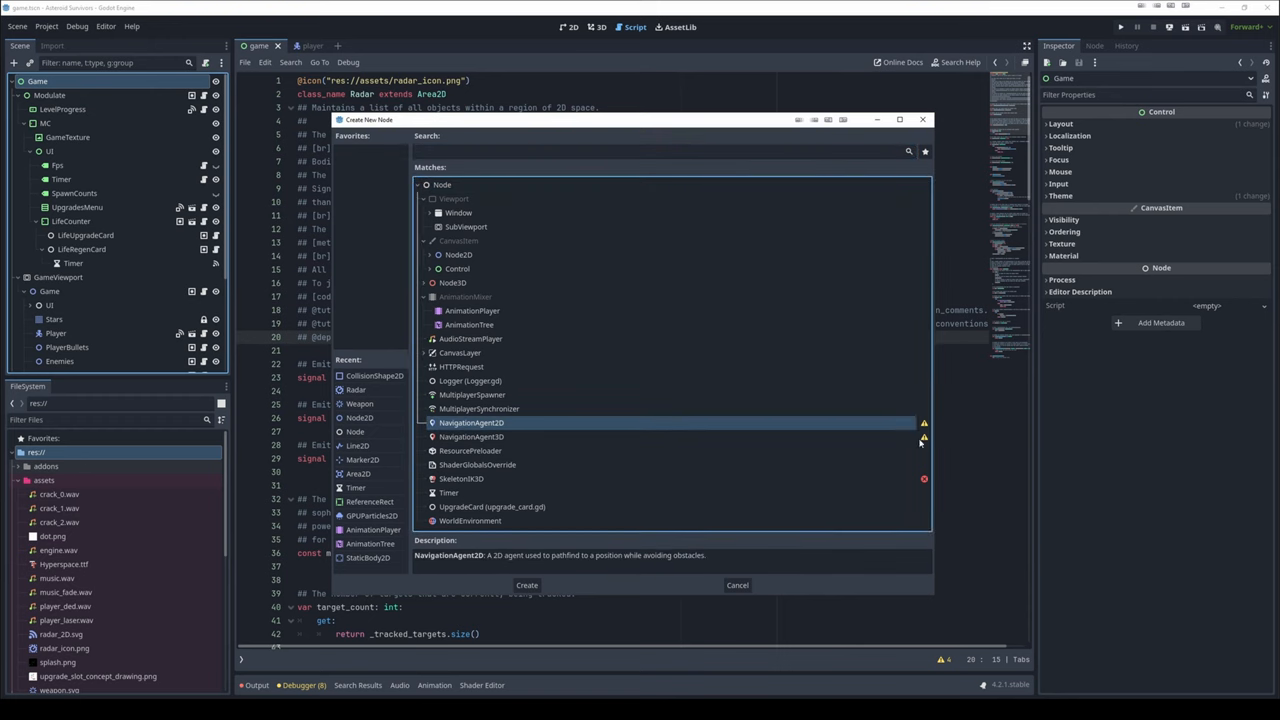
mouse_move(924, 412)
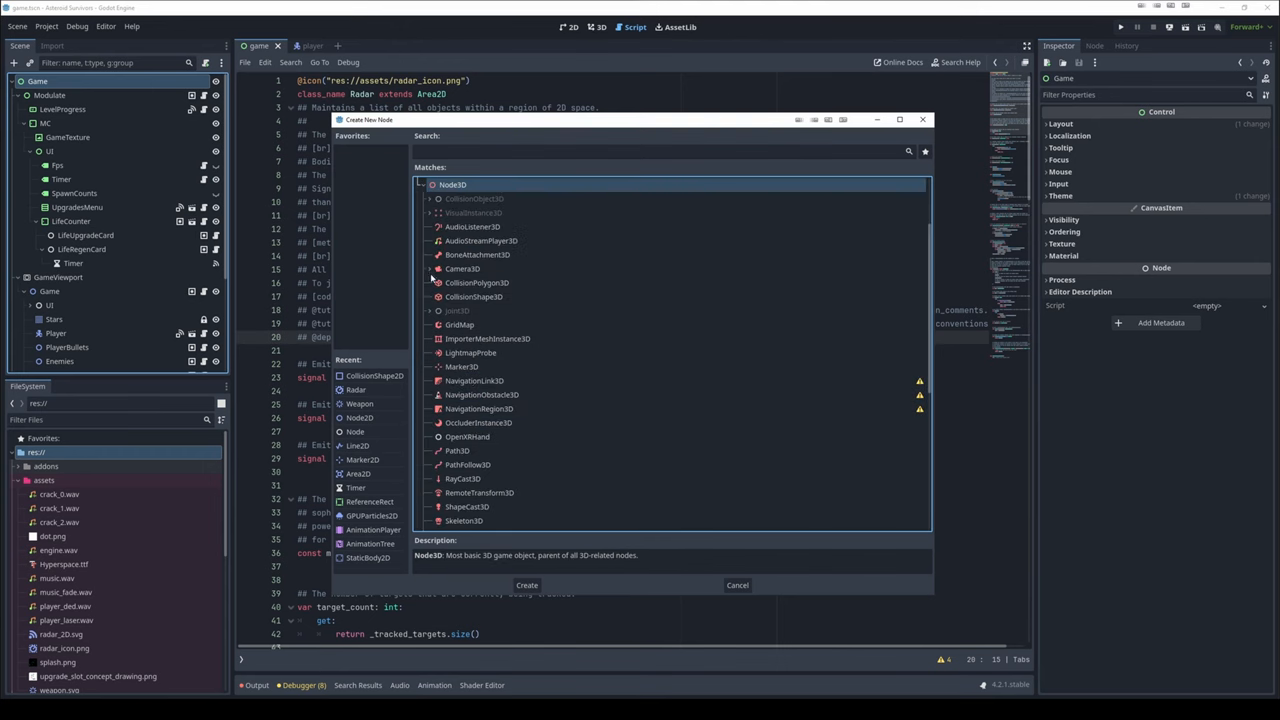
mouse_move(512, 394)
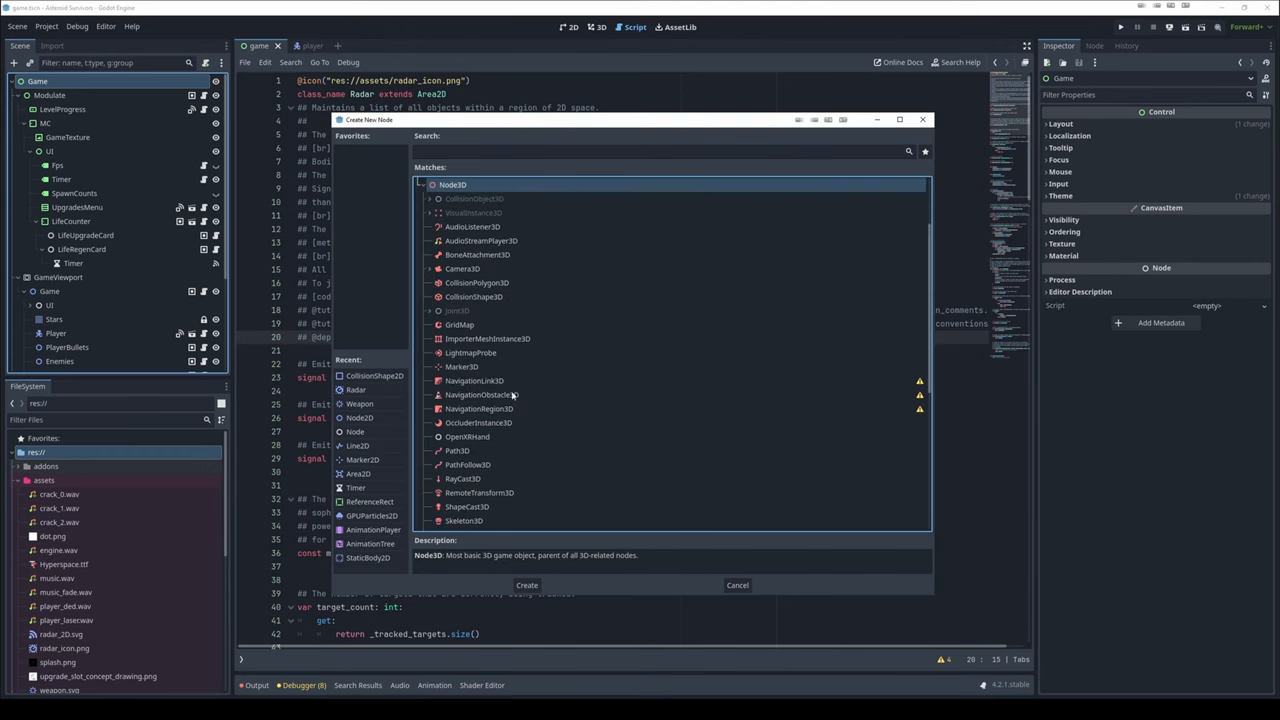
scroll(down, 3)
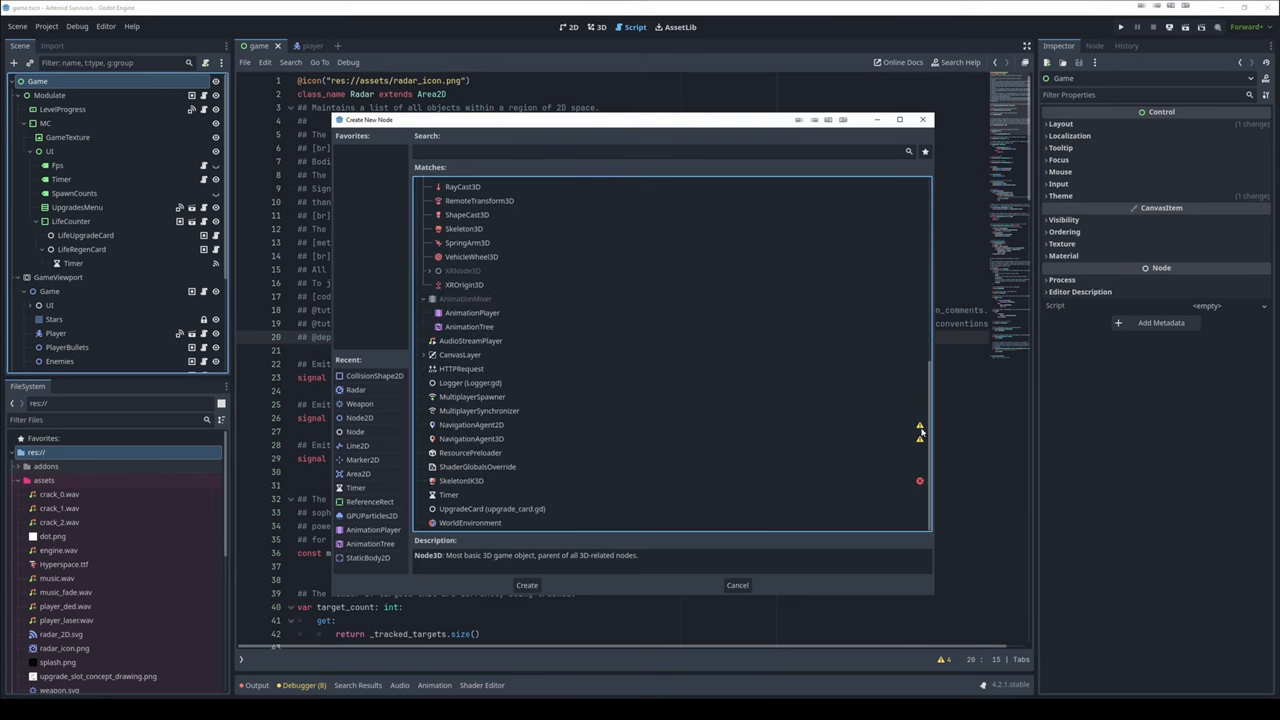
mouse_move(892, 456)
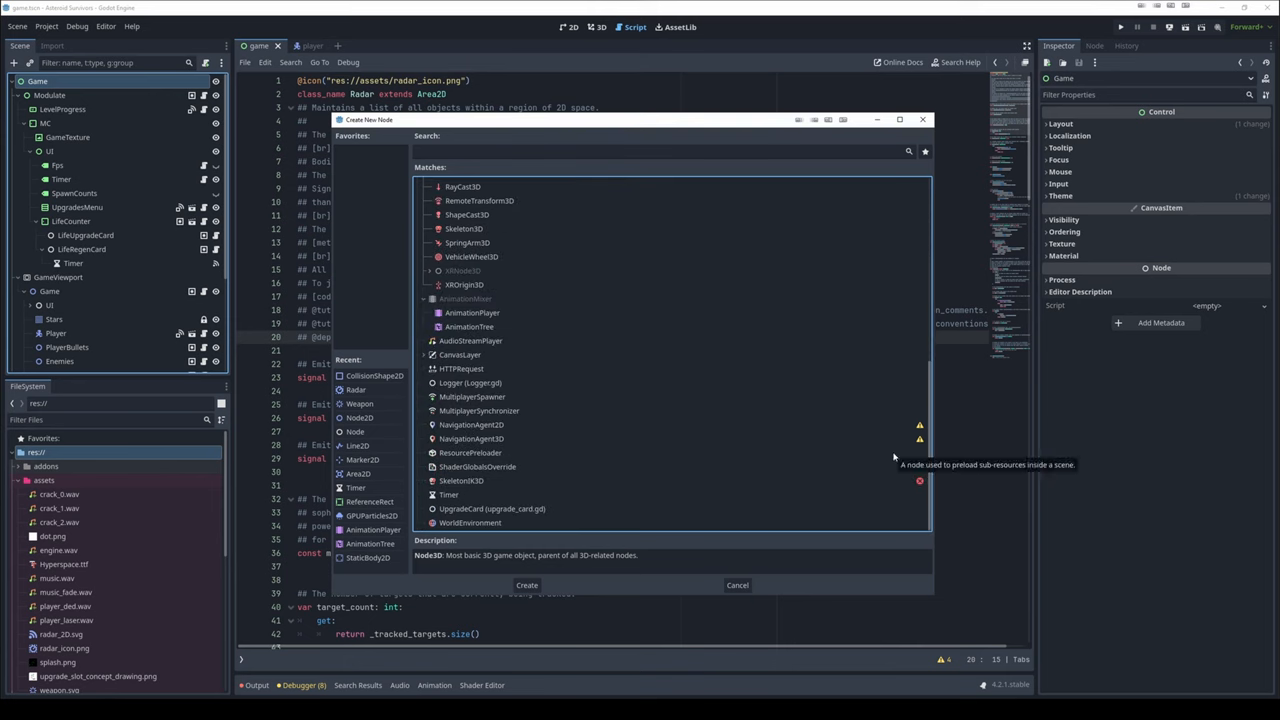
scroll(down, 3)
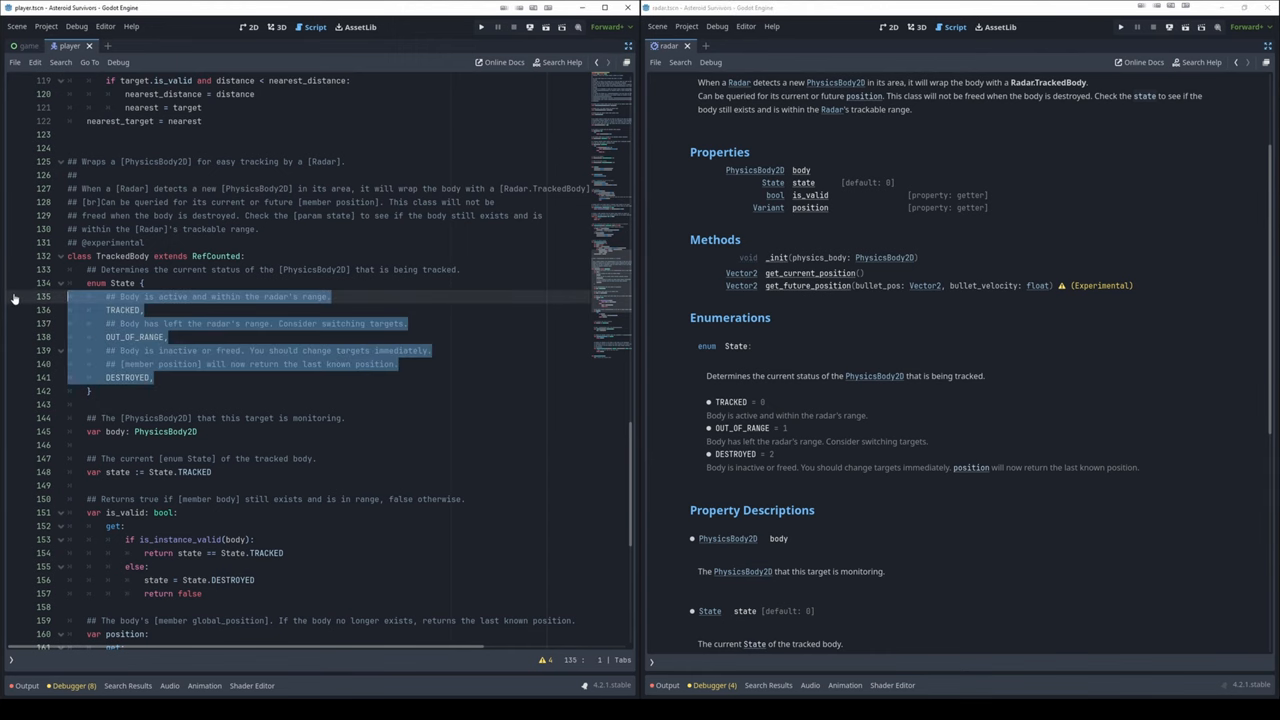
Assign TRACKED = 100 in the State enum so later states number 101 and 102
click(130, 324)
text( = 100)
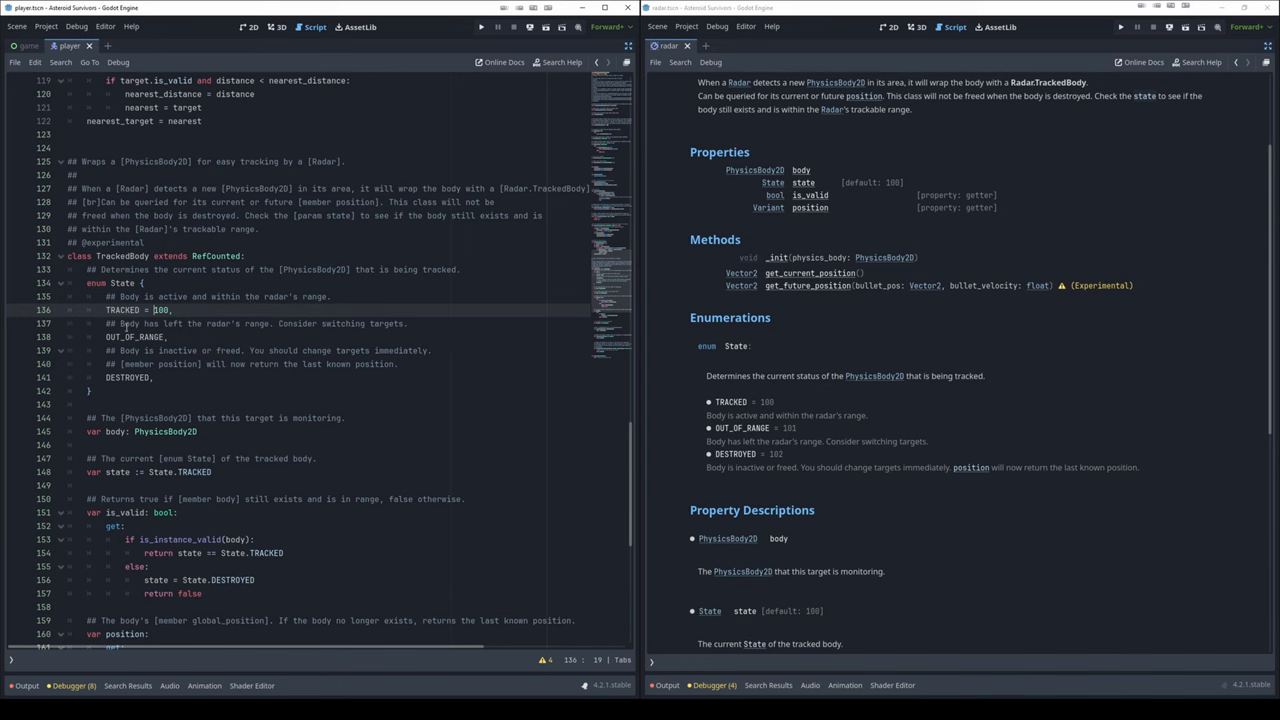
double_click(160, 310)
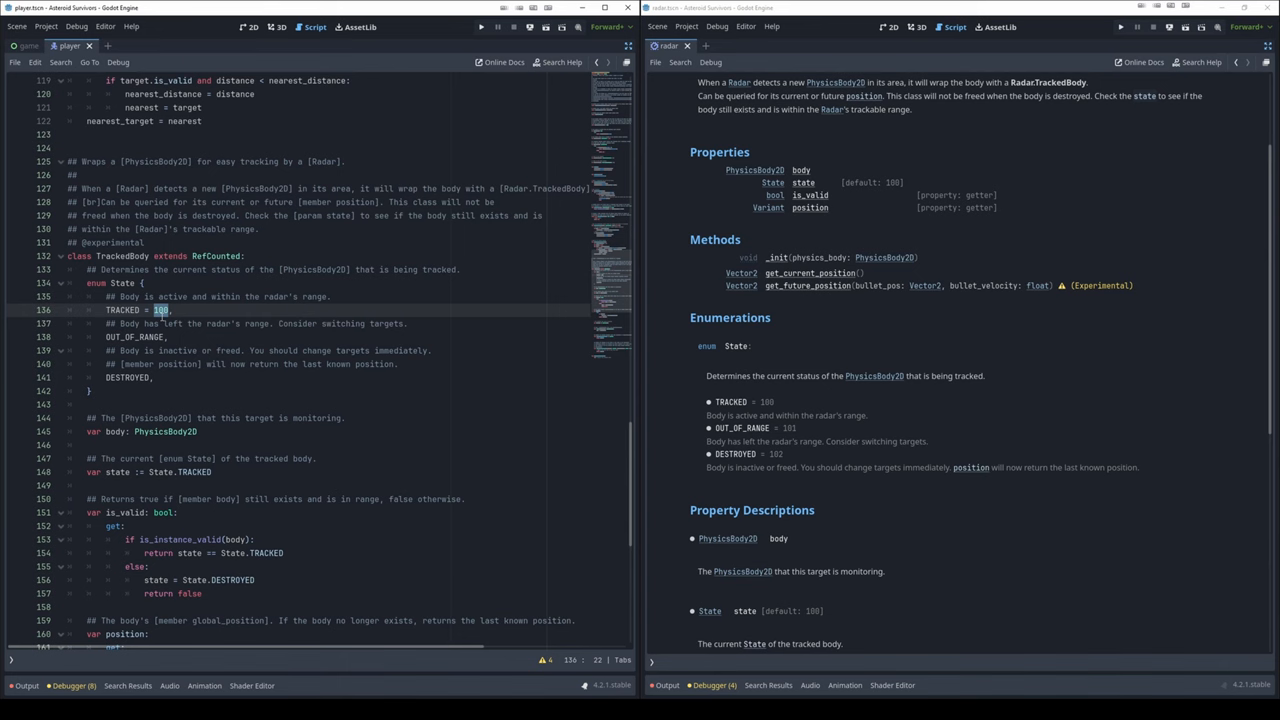
mouse_move(756, 512)
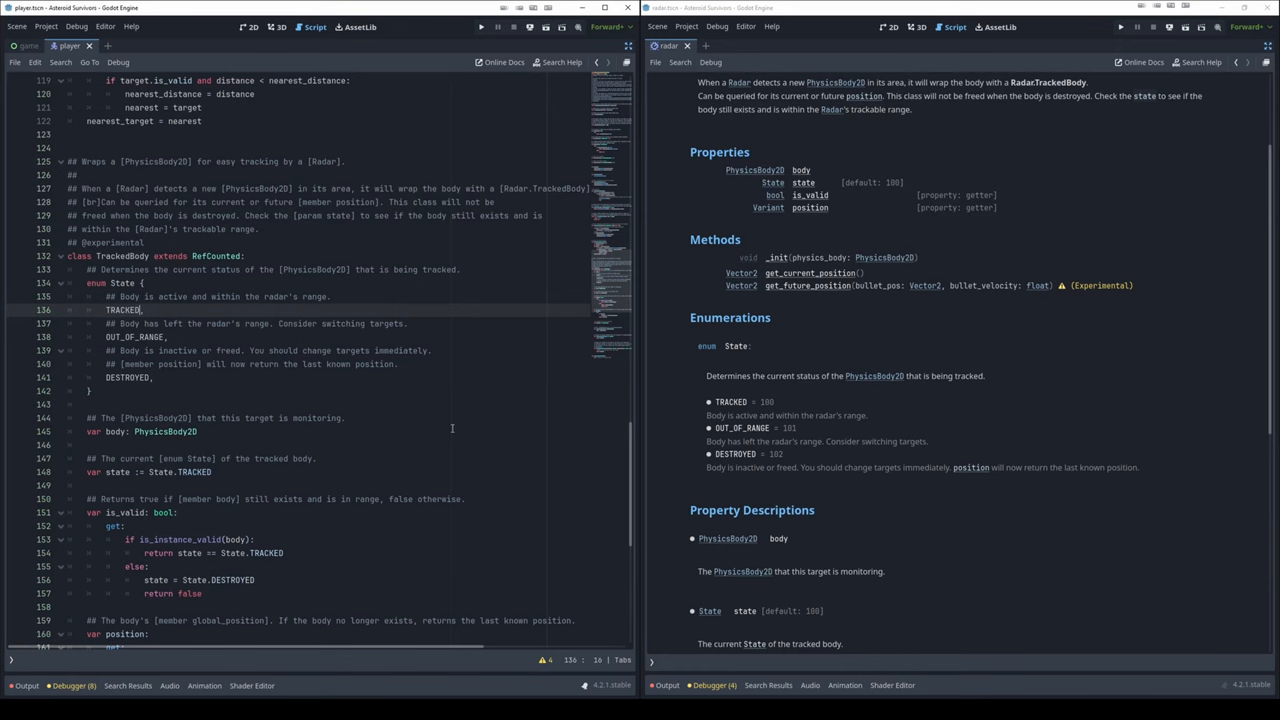
mouse_move(44, 362)
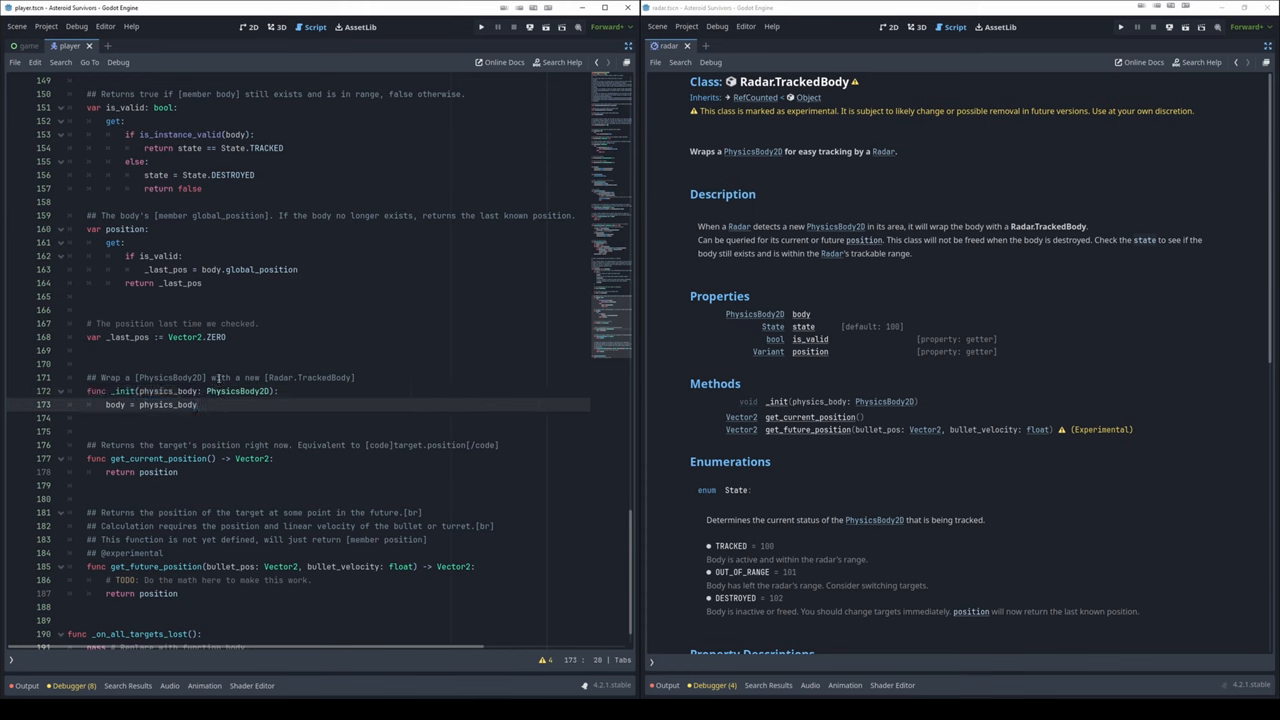
mouse_move(716, 378)
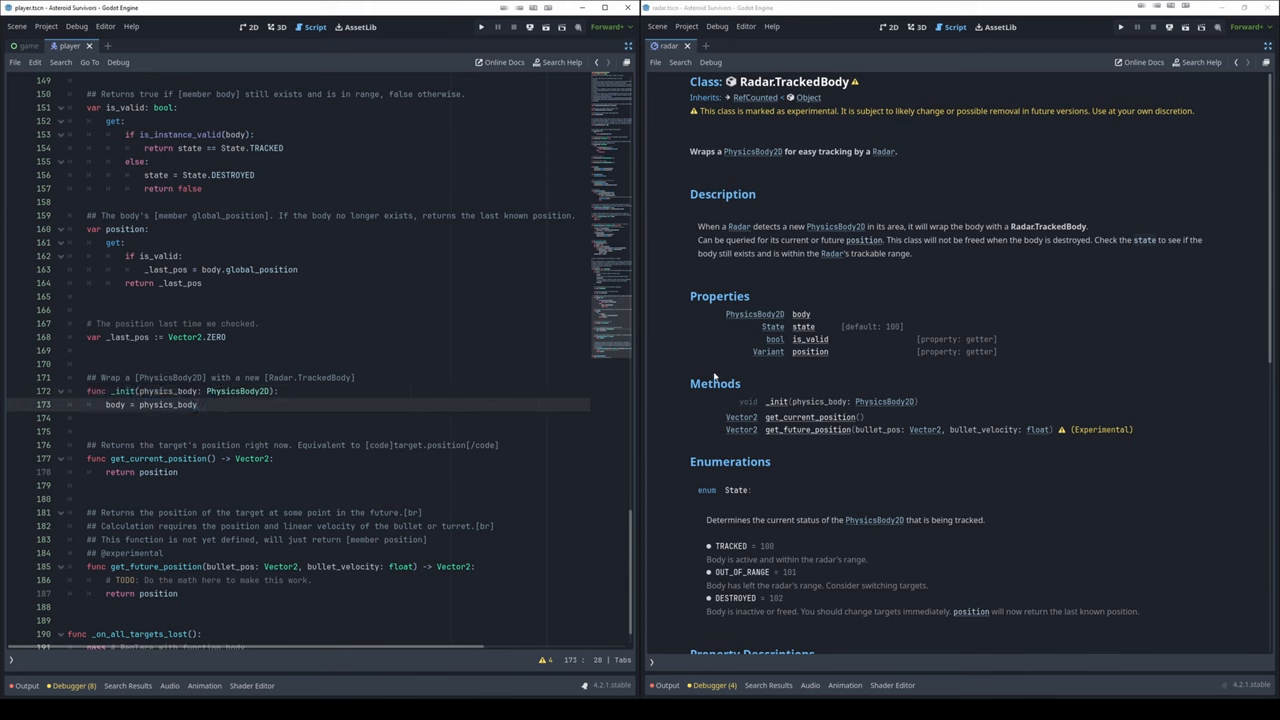
mouse_move(782, 412)
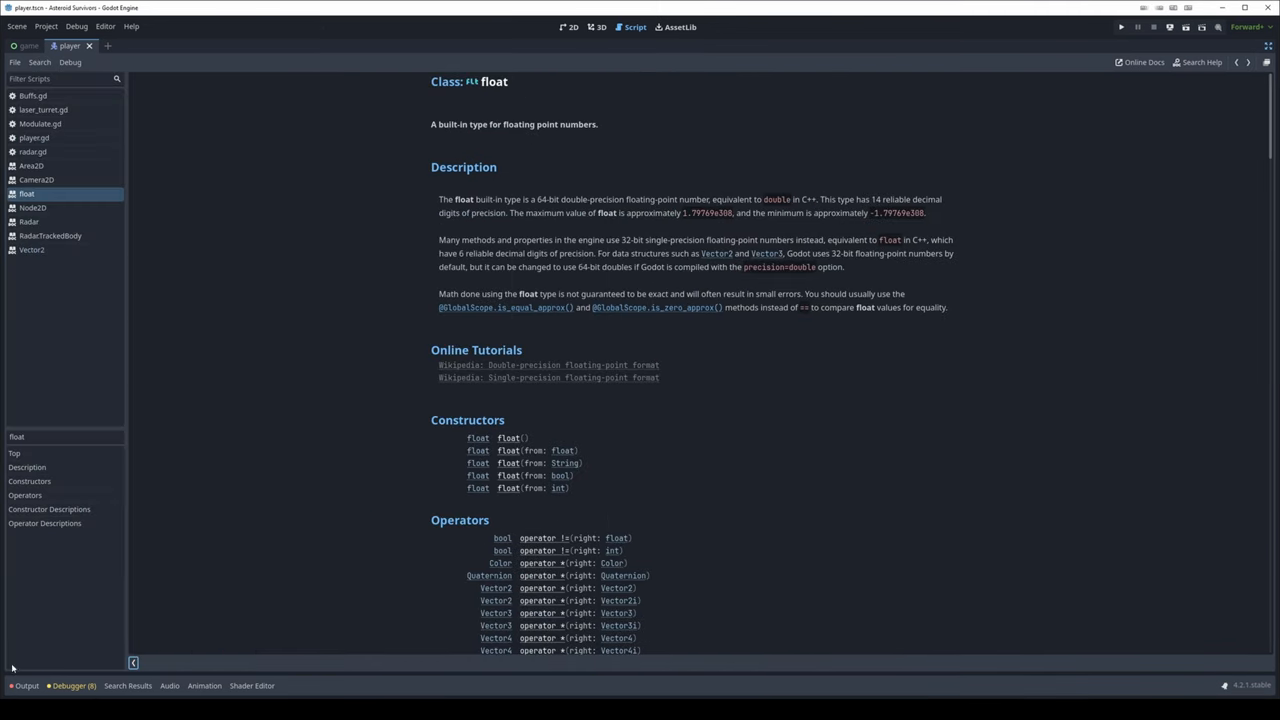
mouse_move(28, 220)
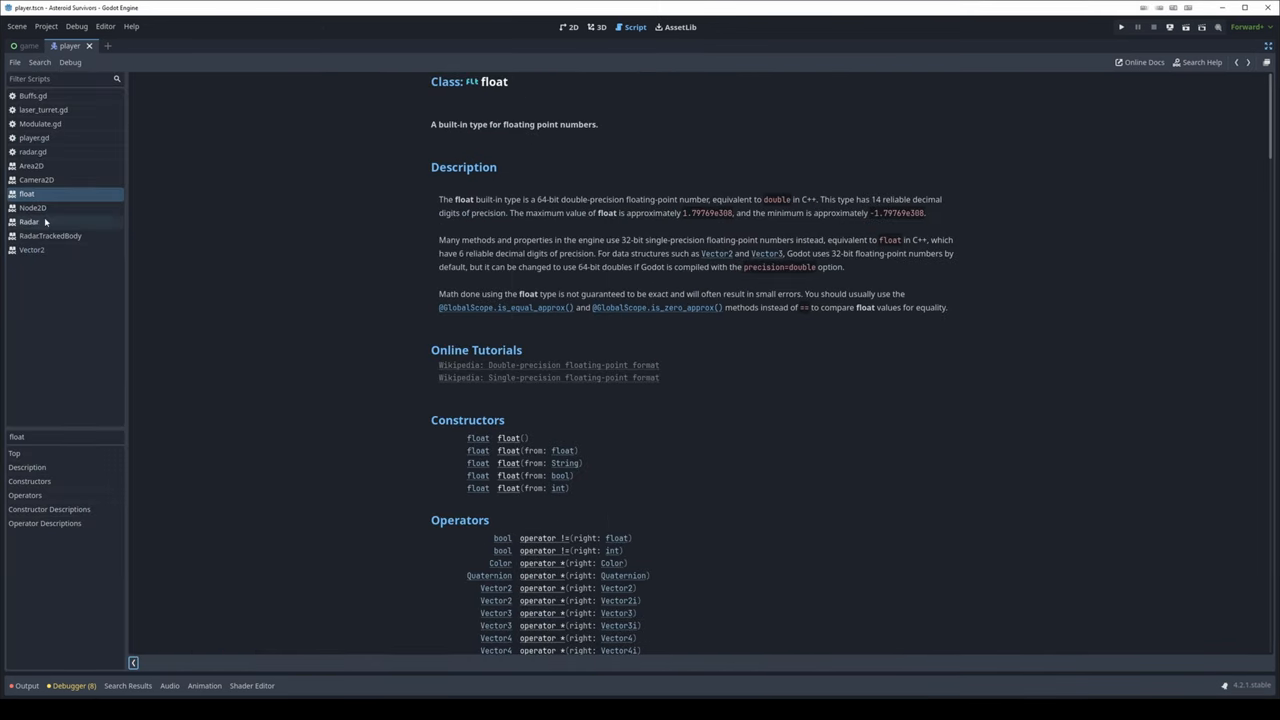
Show the Vector2 class reference and scroll to its Constructors and Operators sections
click(32, 236)
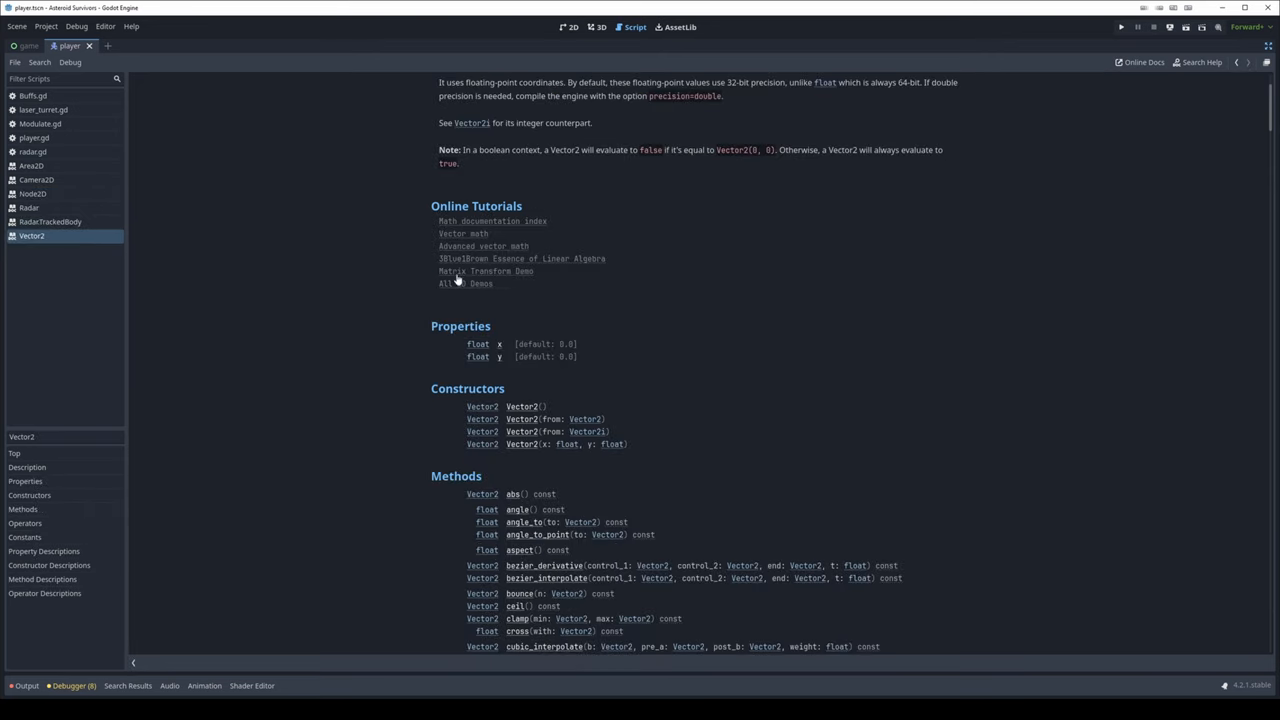
scroll(down, 3)
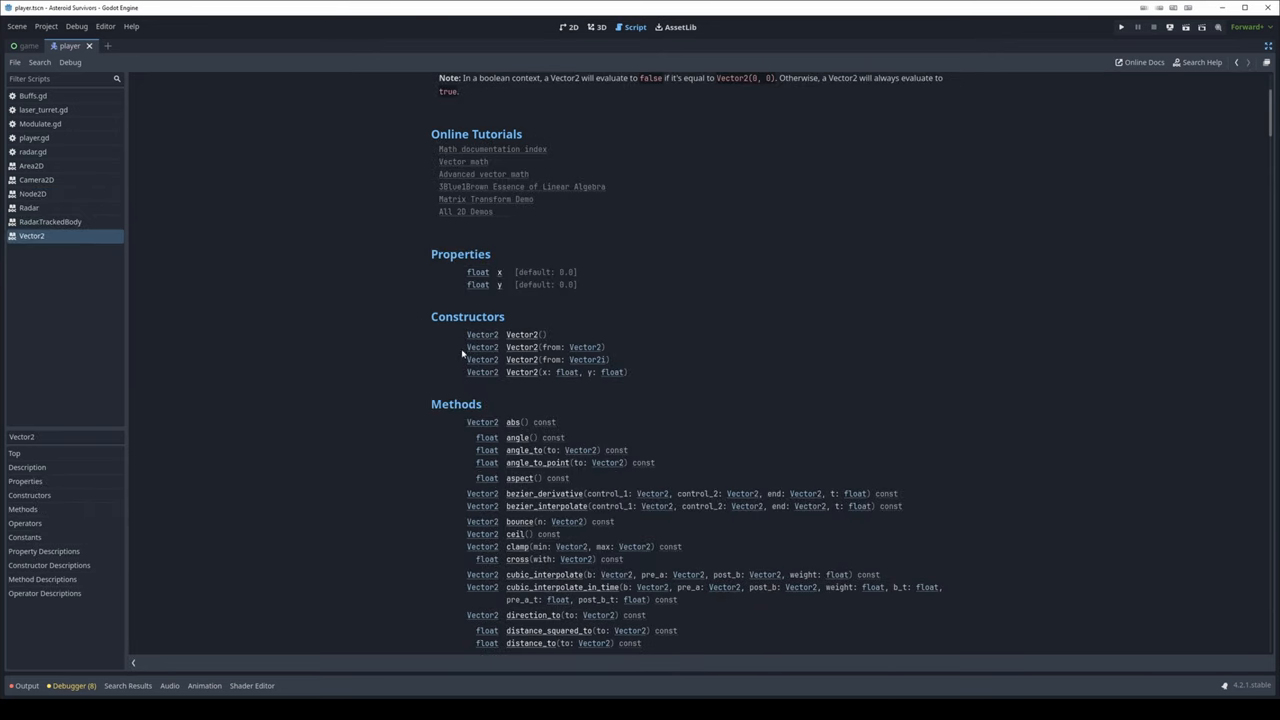
mouse_move(504, 356)
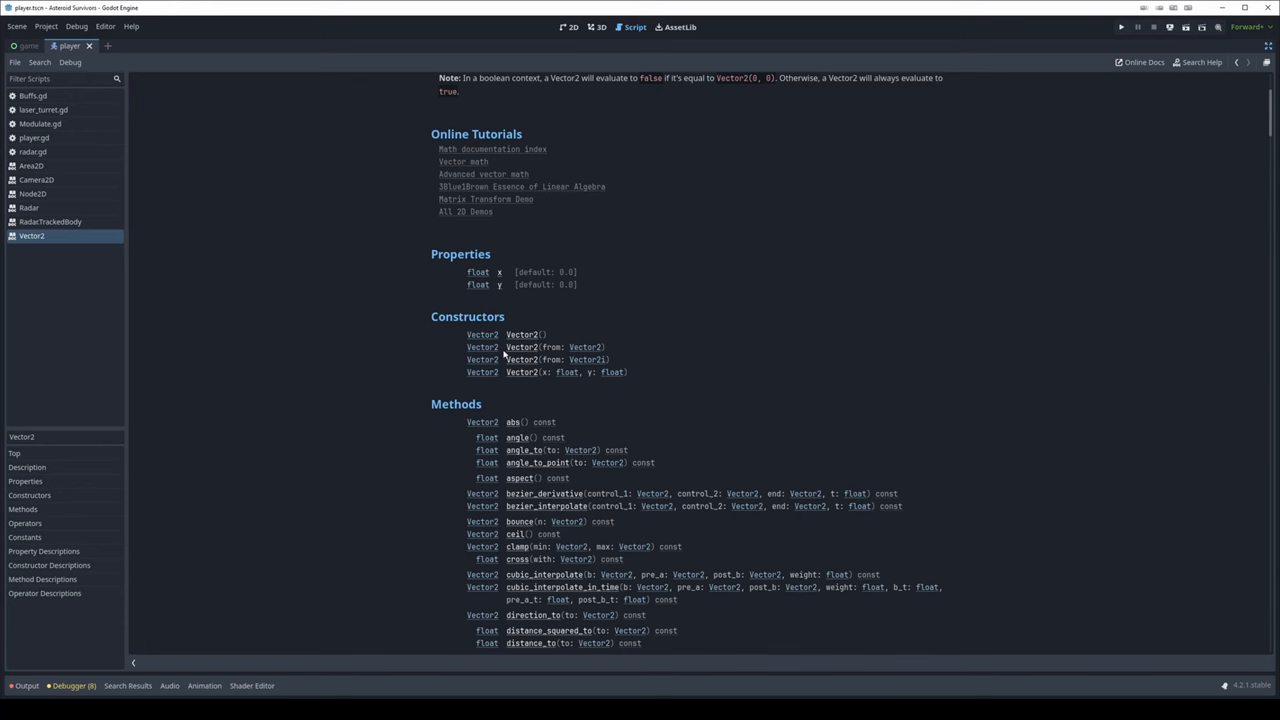
mouse_move(568, 366)
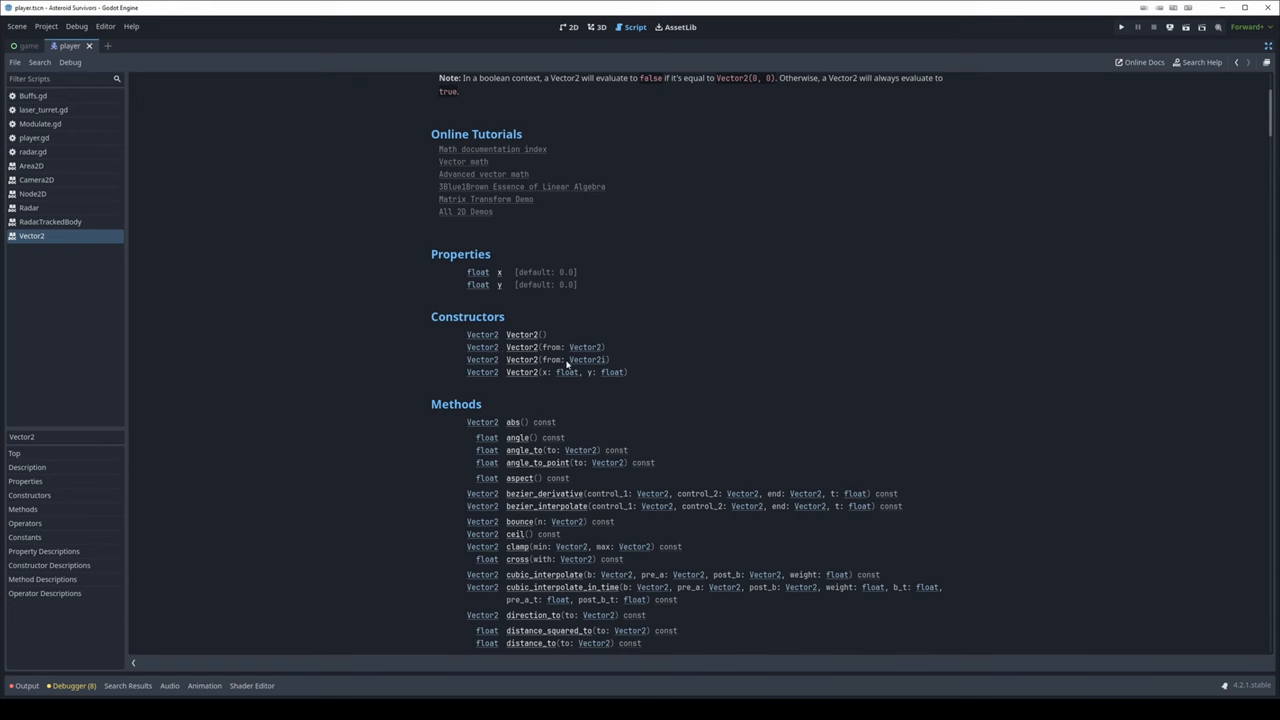
mouse_move(356, 368)
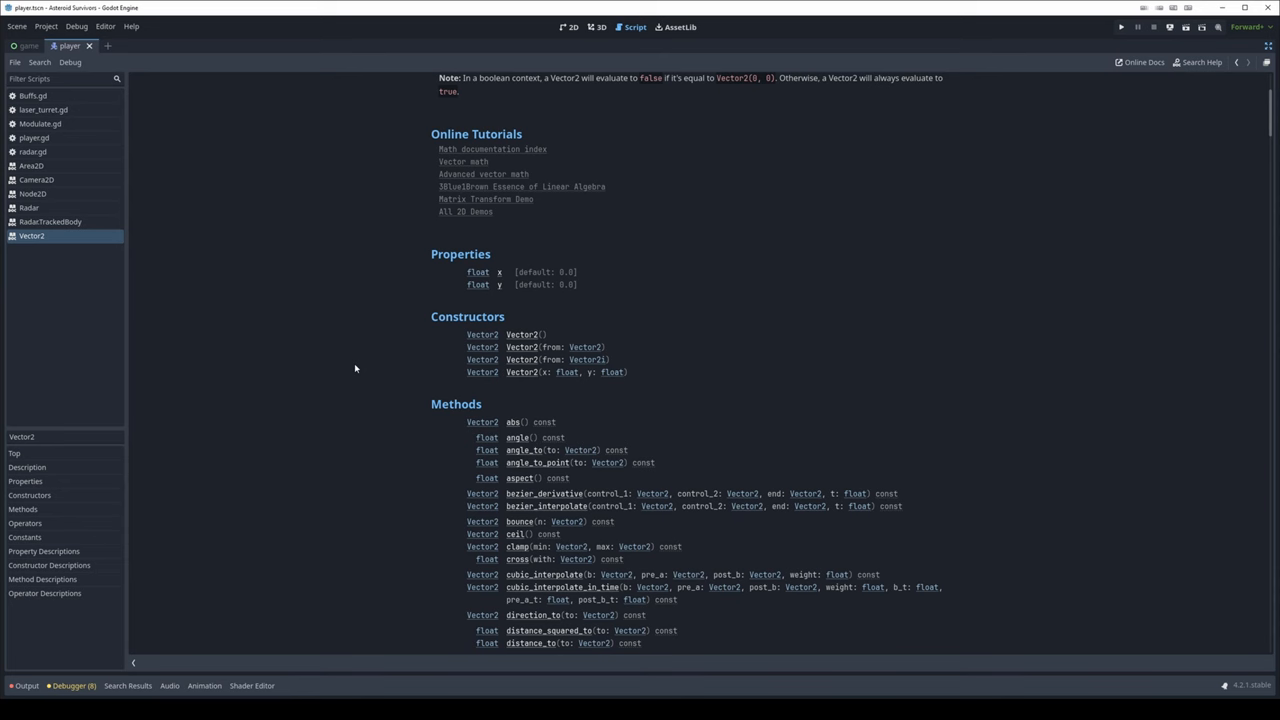
mouse_move(456, 360)
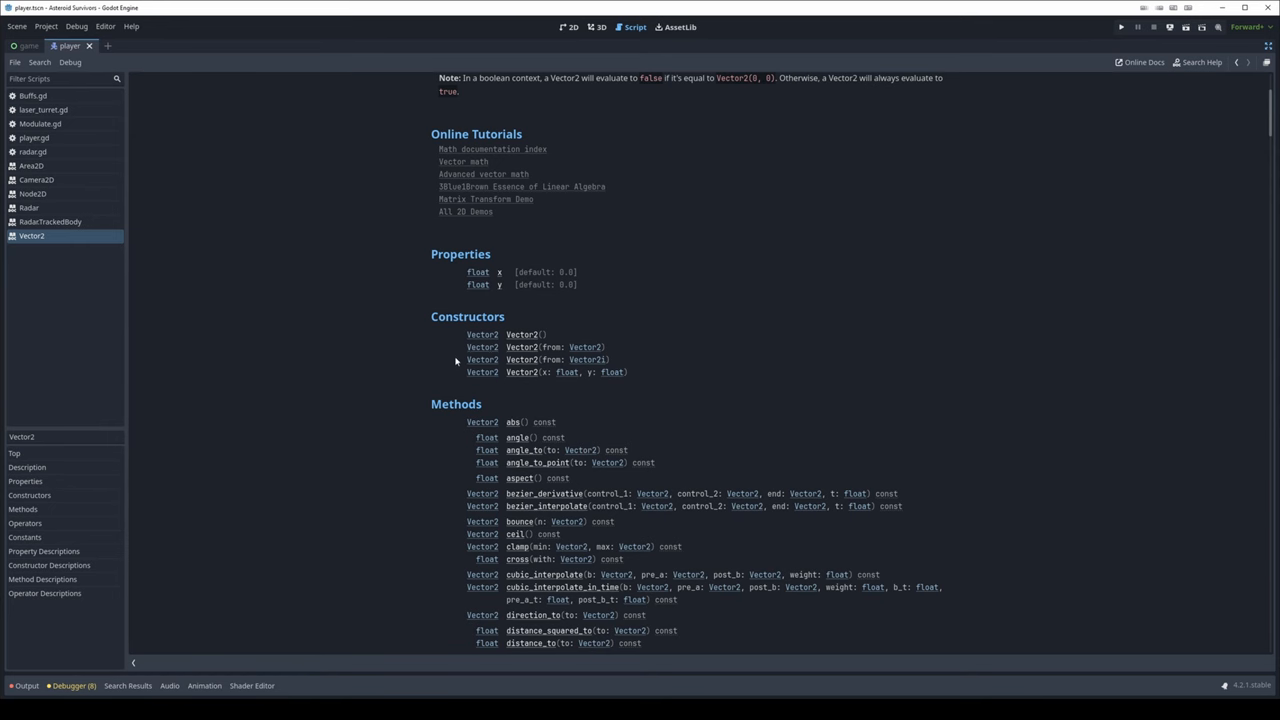
scroll(down, 3)
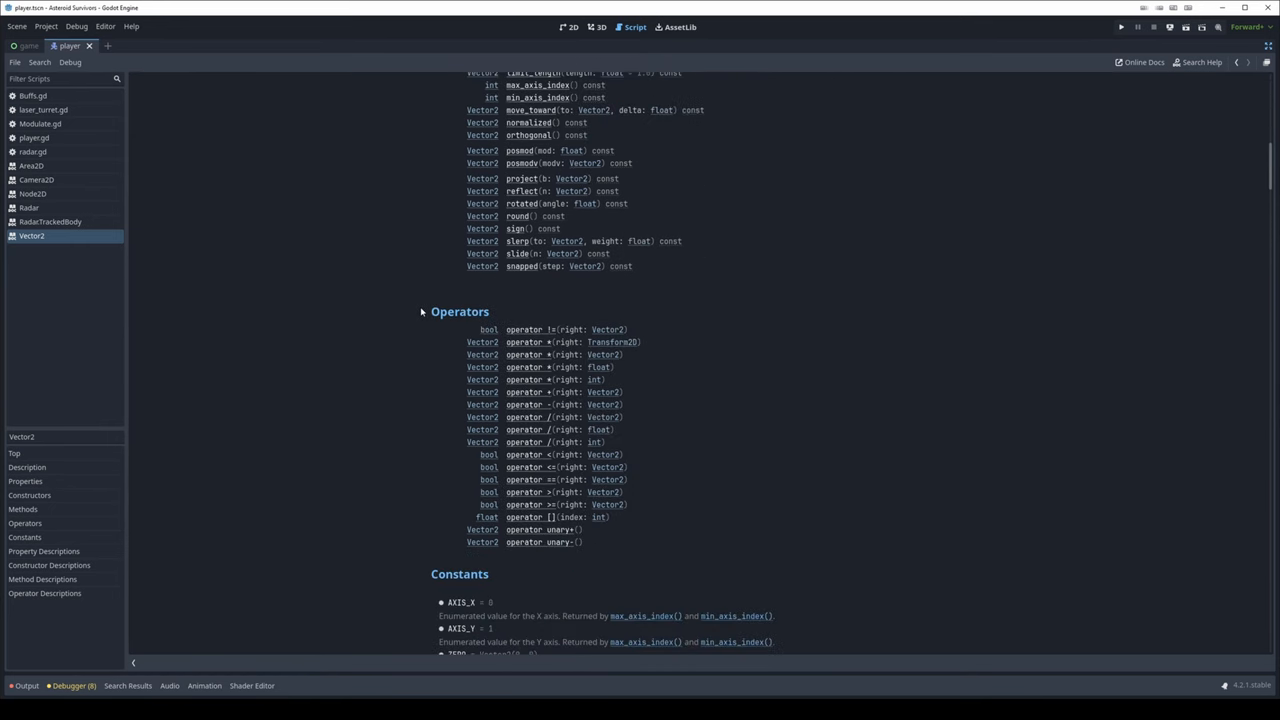
scroll(down, 3)
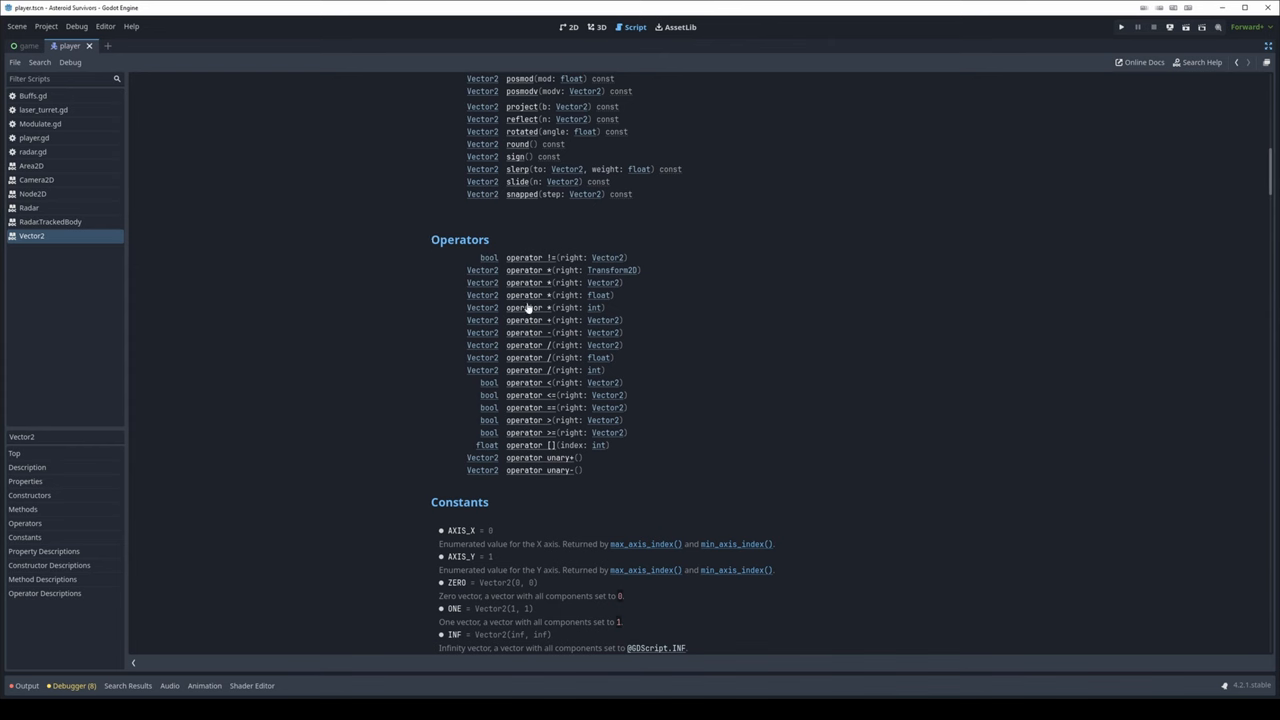
mouse_move(556, 420)
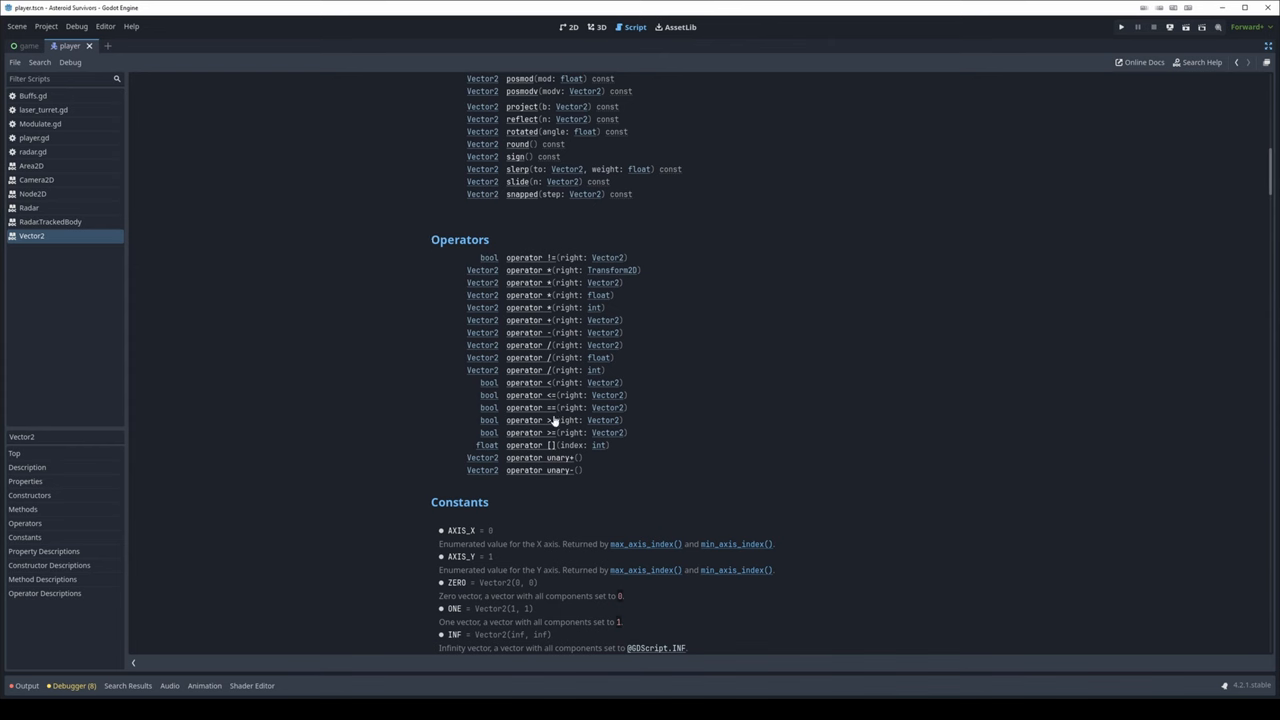
mouse_move(300, 364)
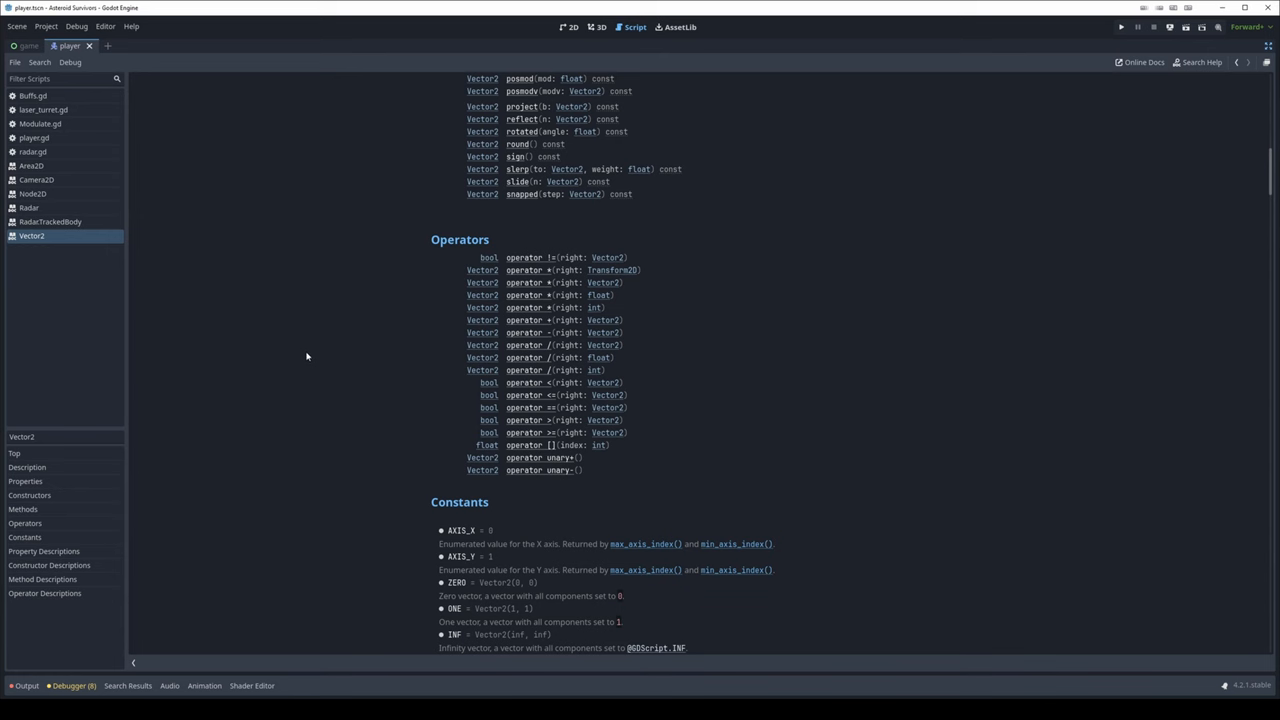
mouse_move(460, 310)
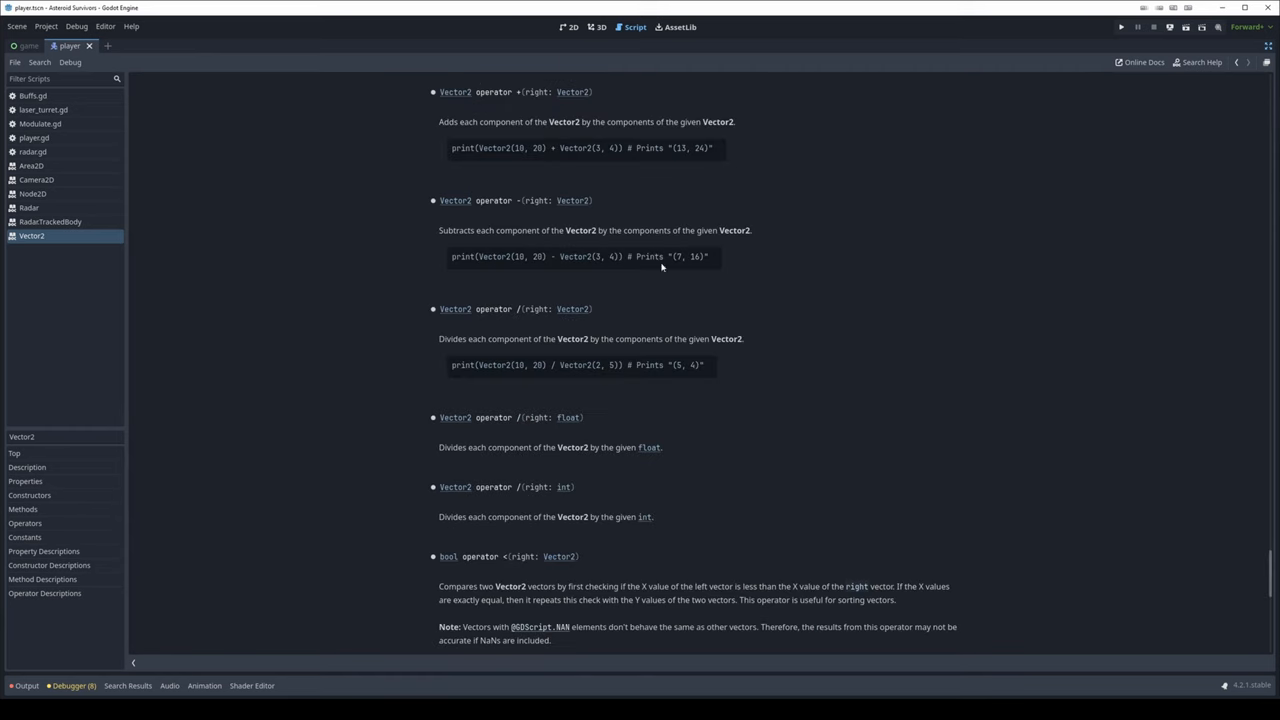
mouse_move(504, 98)
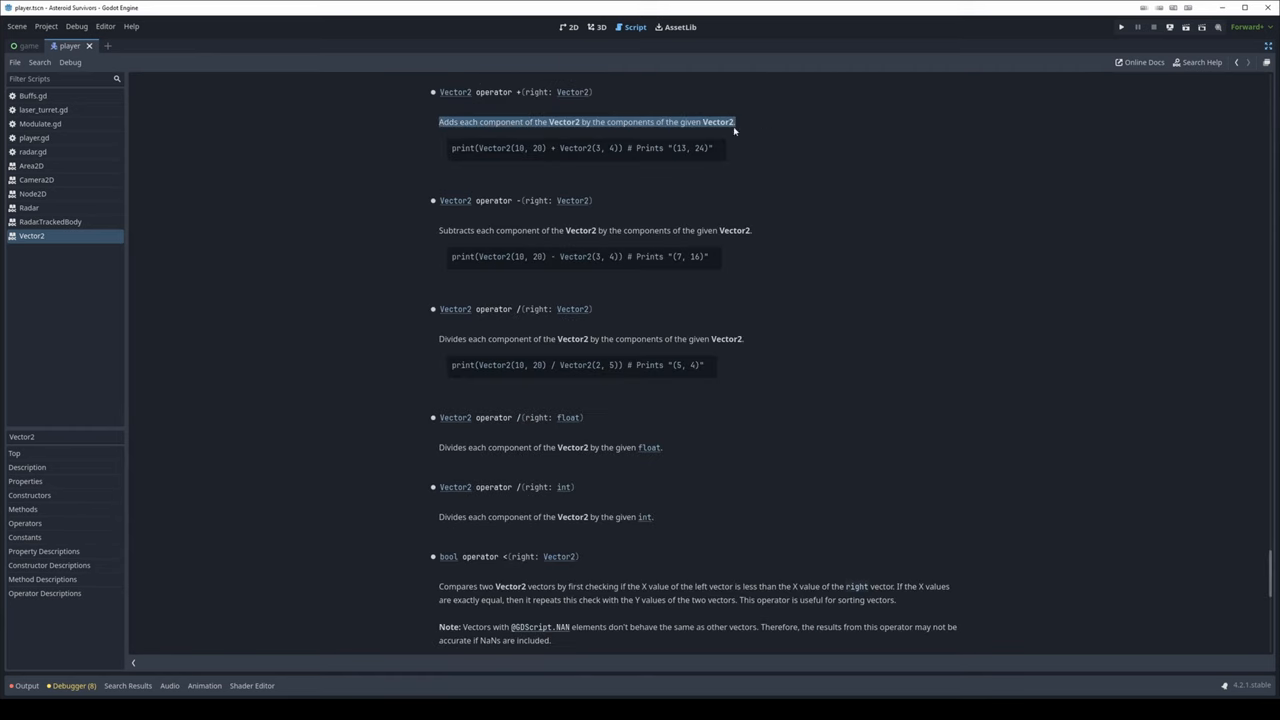
scroll(up, 3)
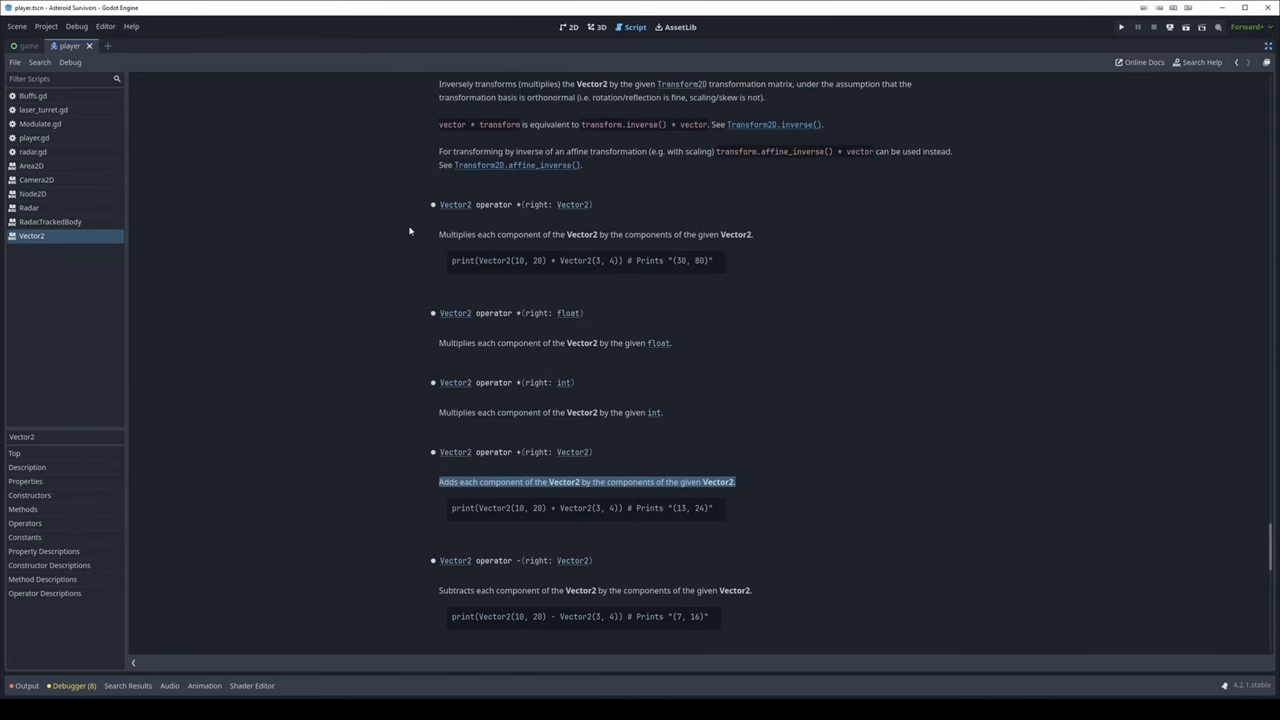
mouse_move(434, 240)
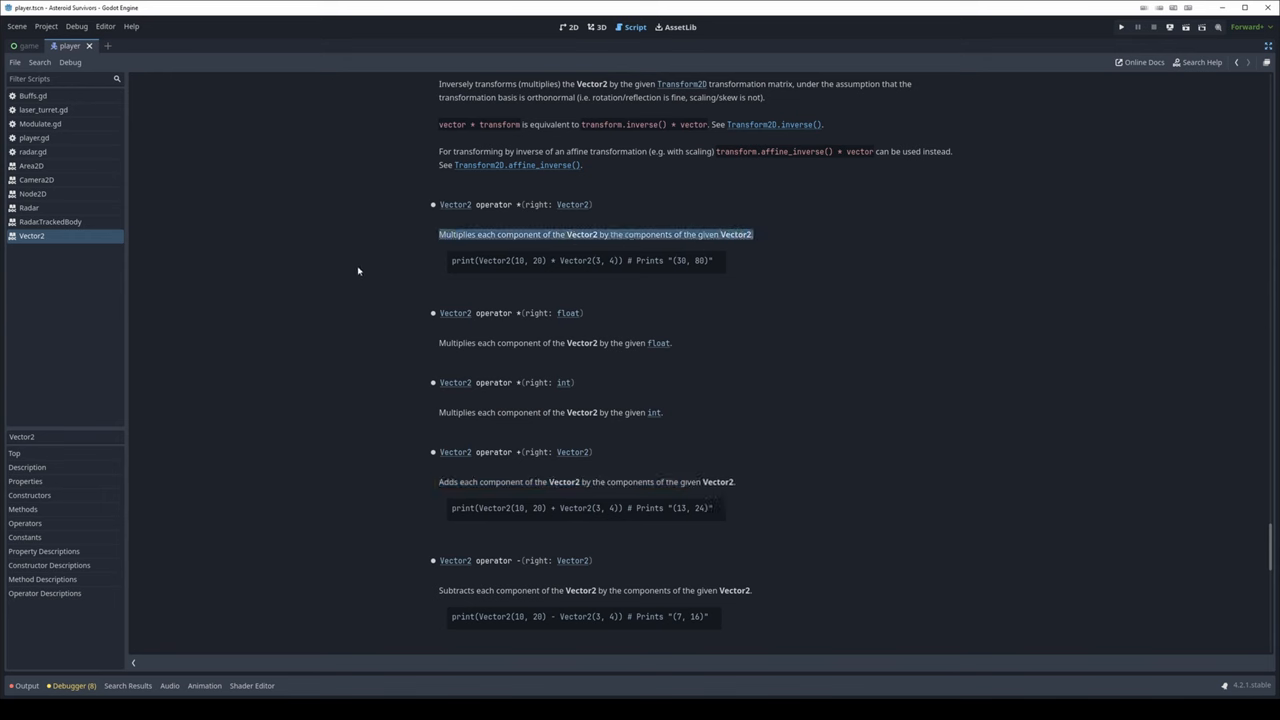
click(480, 272)
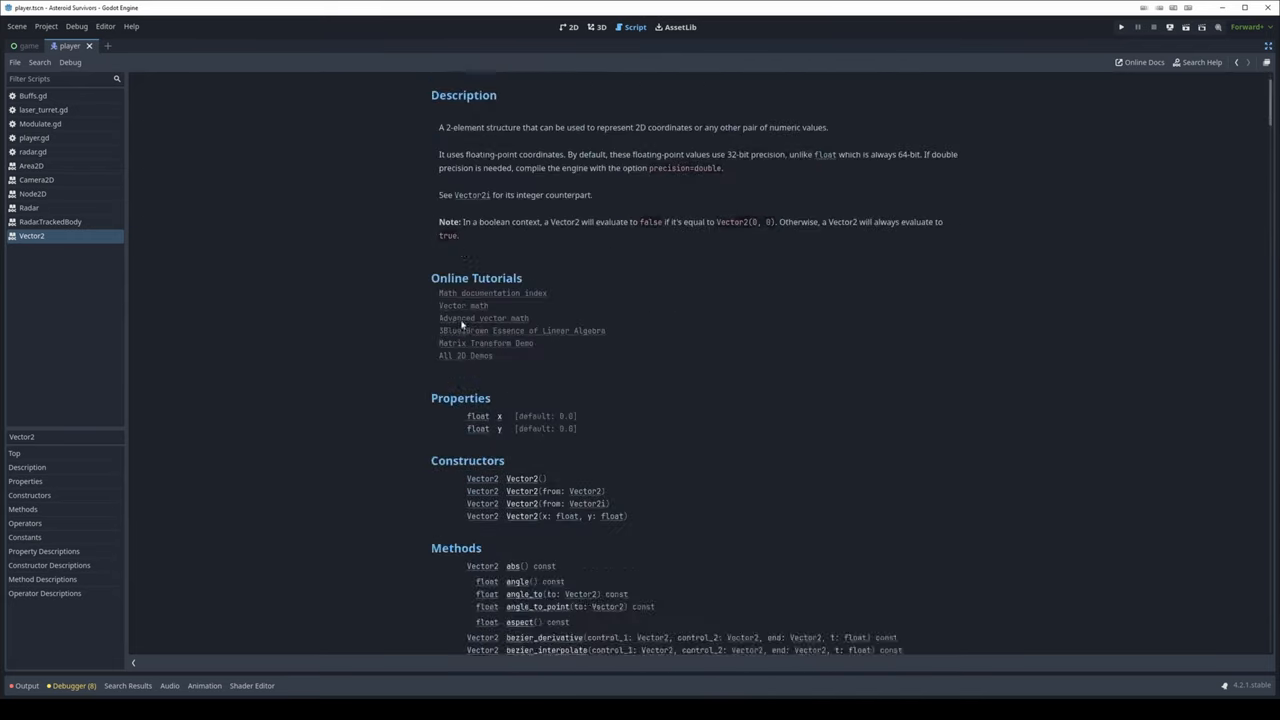
Scroll Vector2 down to Constants, then switch to the Node class reference
scroll(down, 3)
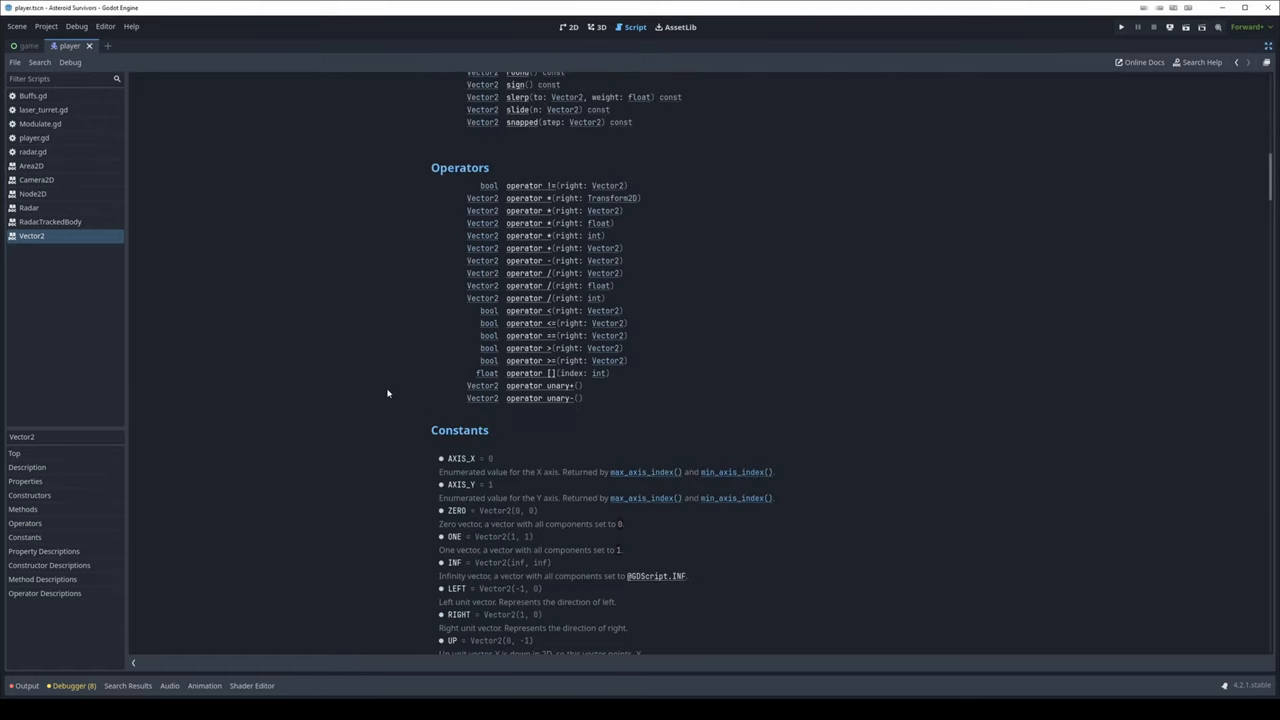
scroll(down, 3)
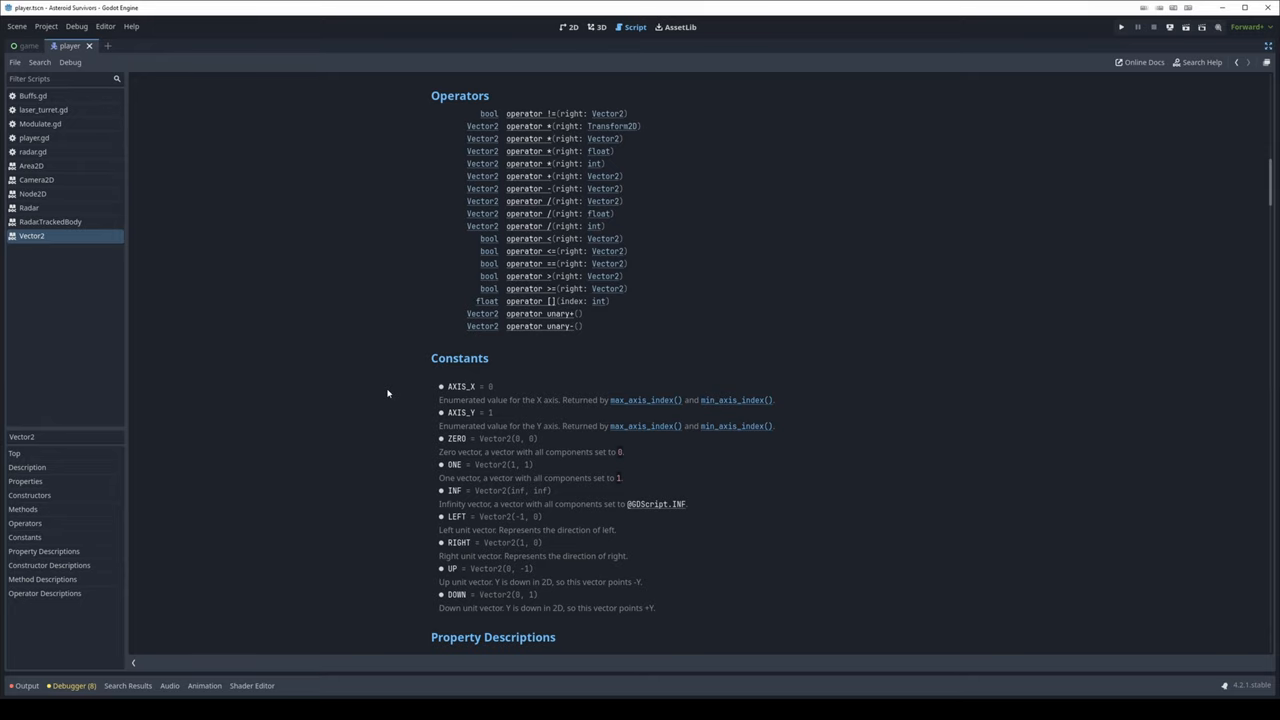
click(28, 192)
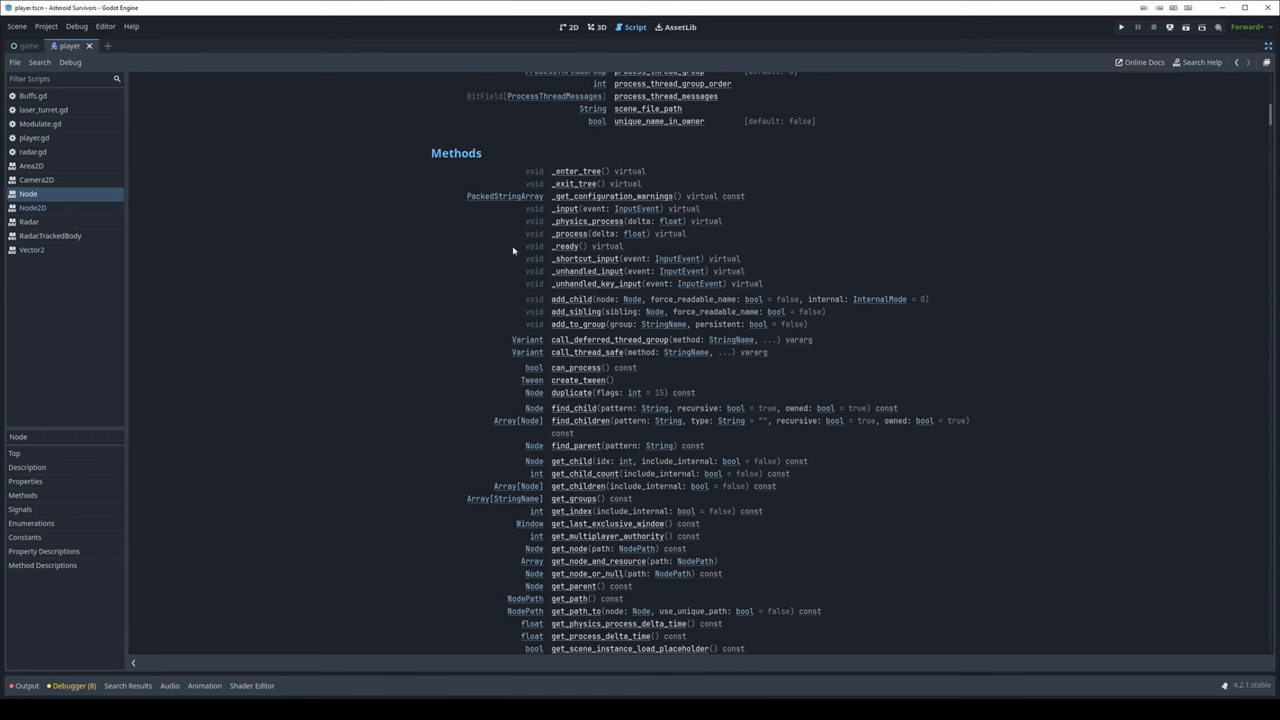
mouse_move(730, 264)
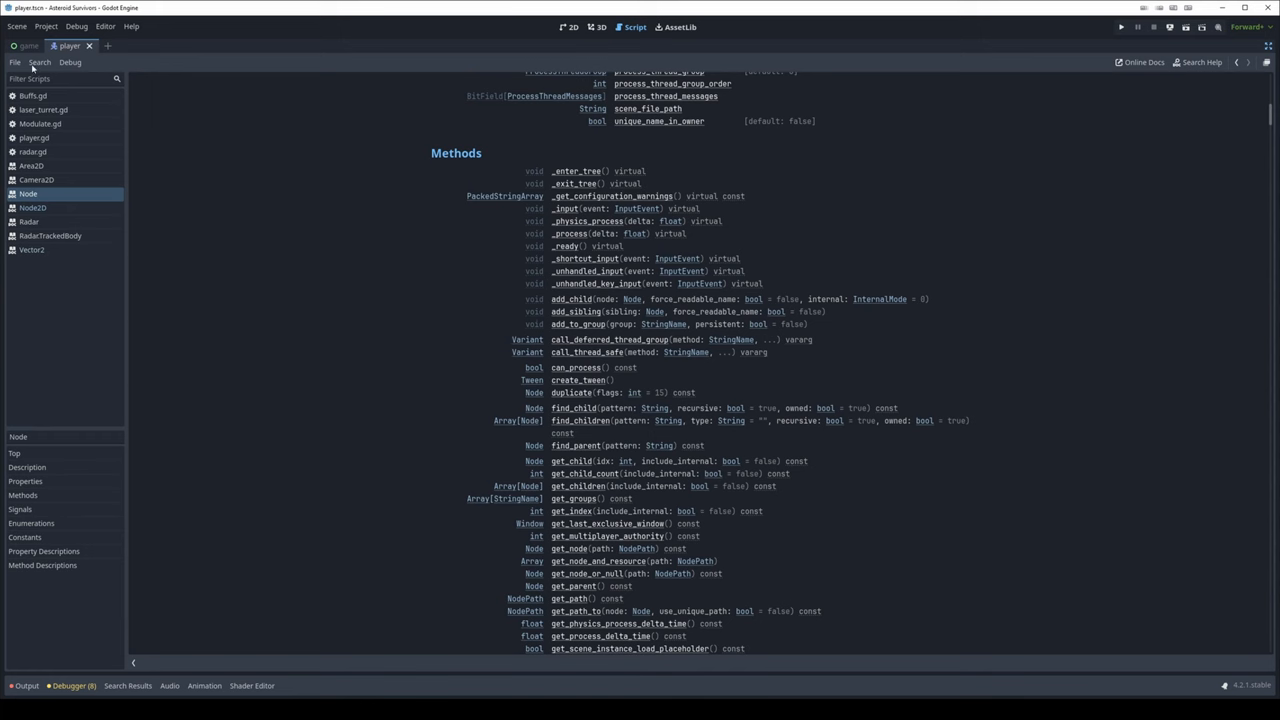
Open laser_turret.gd in the script editor in place of the Node reference
click(36, 164)
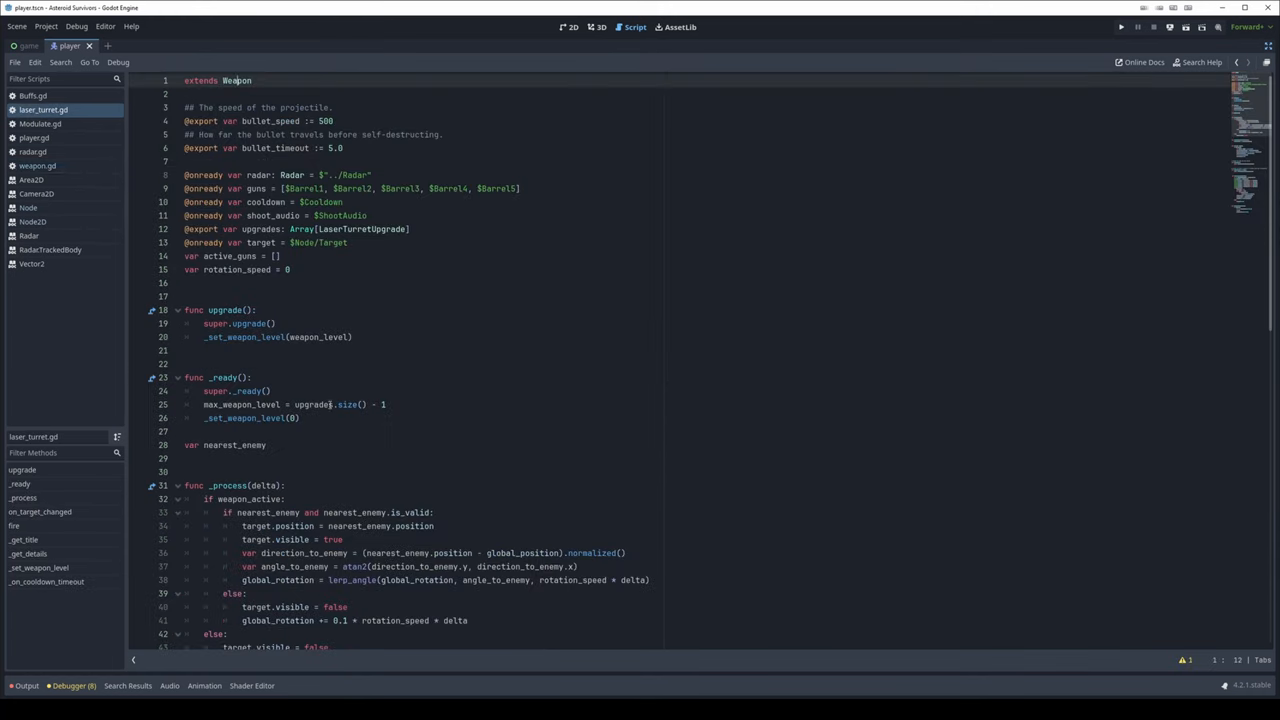
Scroll through laser_turret.gd, then switch to radar.gd at its tracked-target variables
scroll(down, 3)
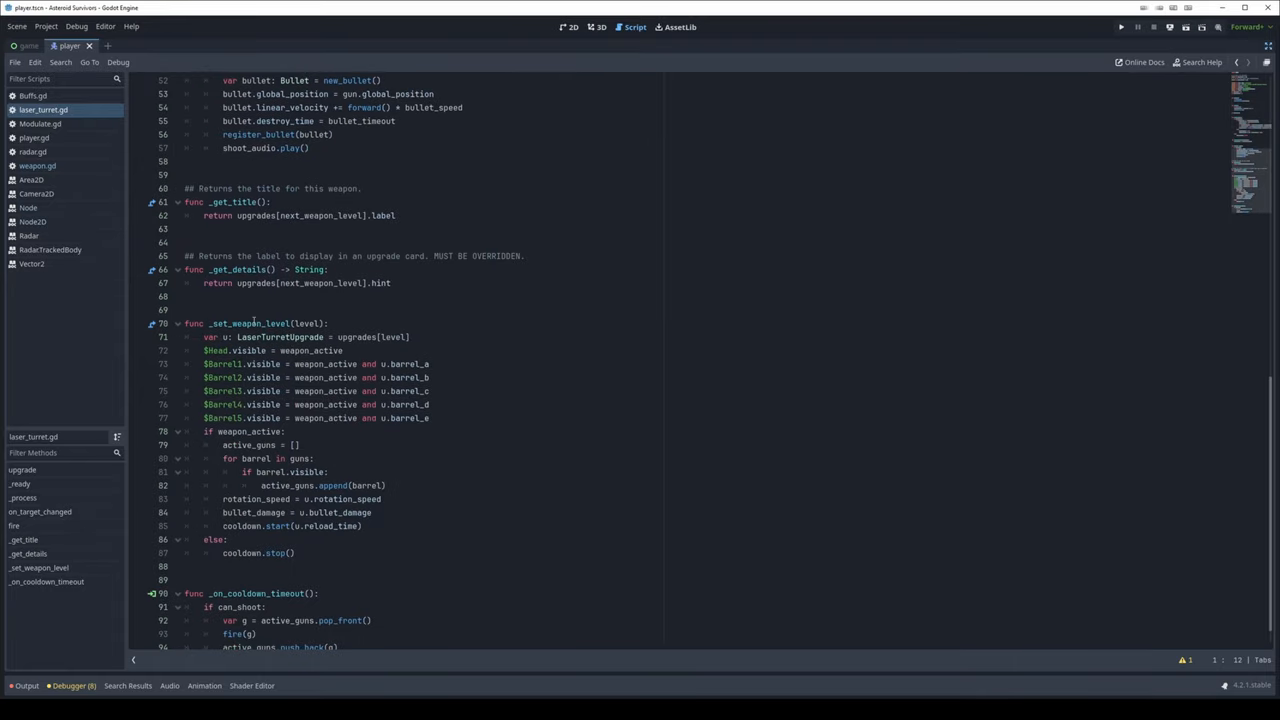
mouse_move(32, 180)
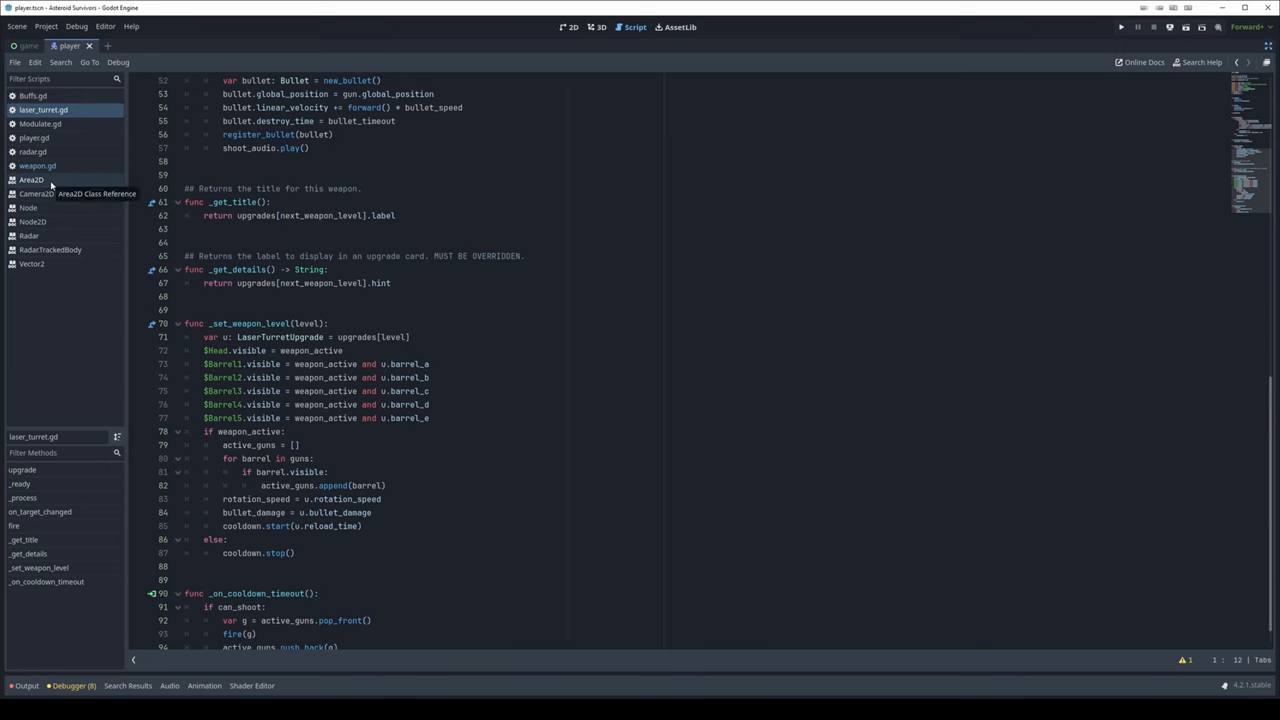
mouse_move(36, 192)
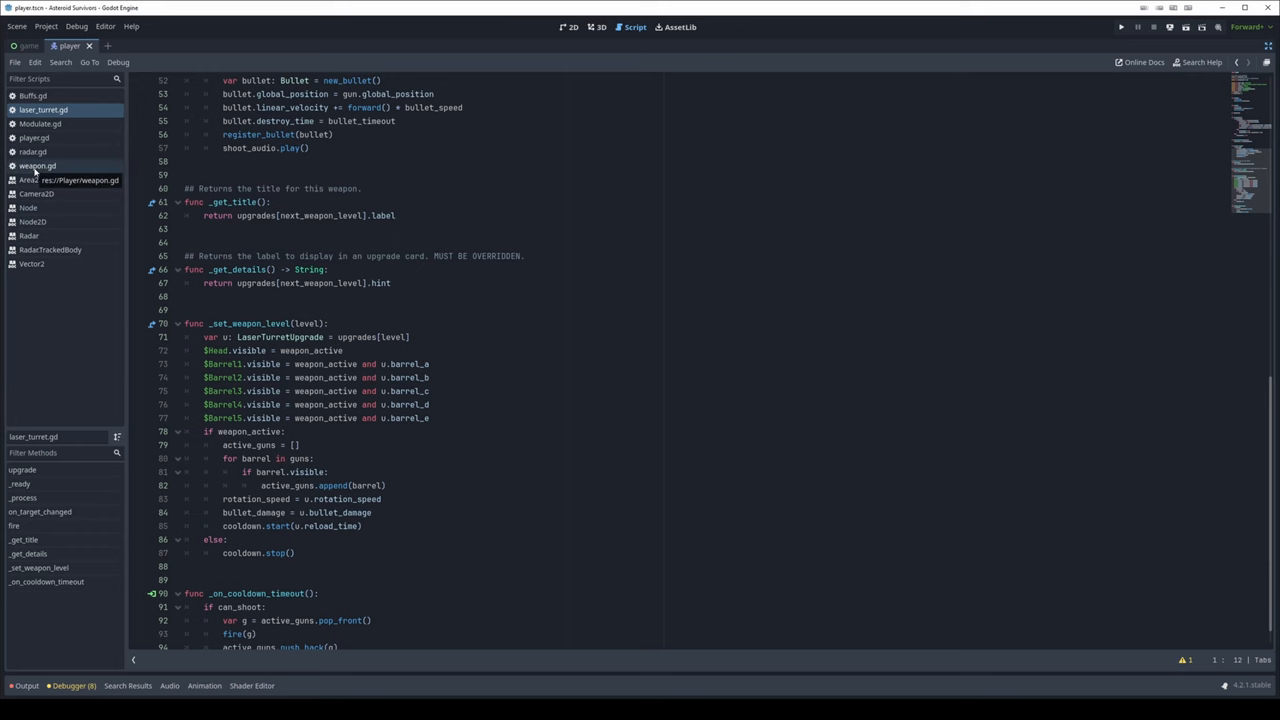
click(32, 152)
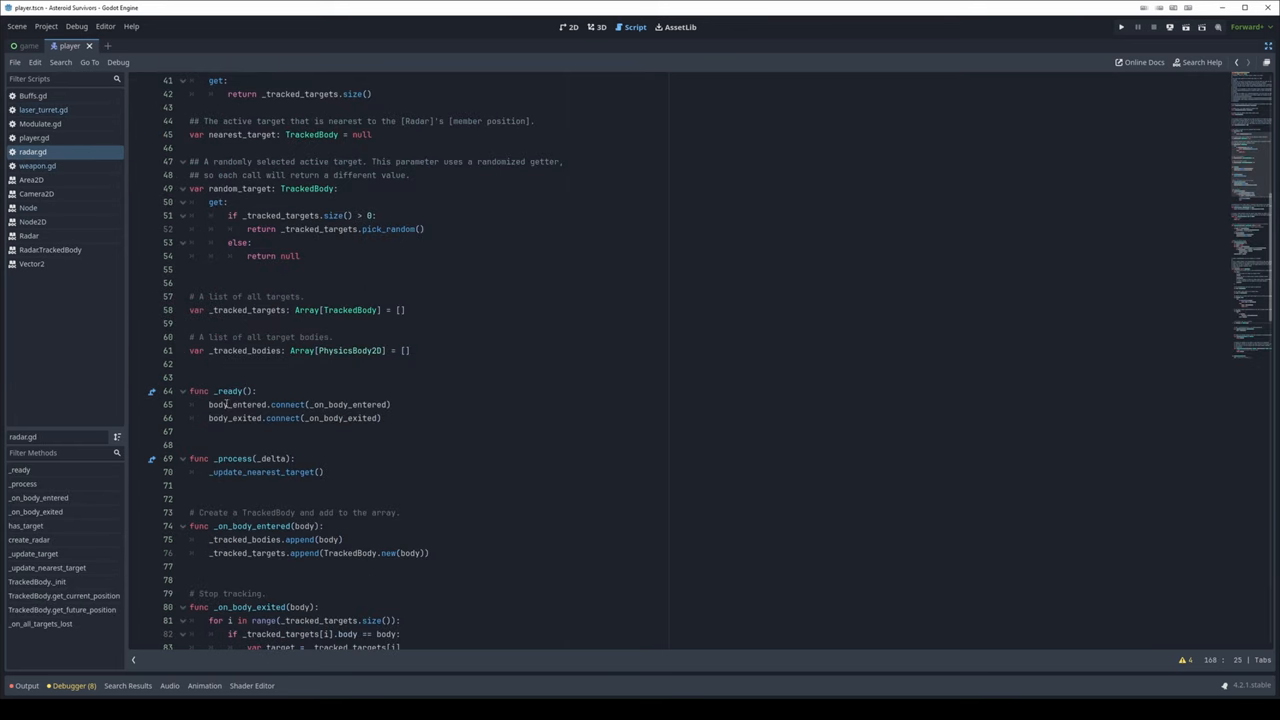
mouse_move(182, 392)
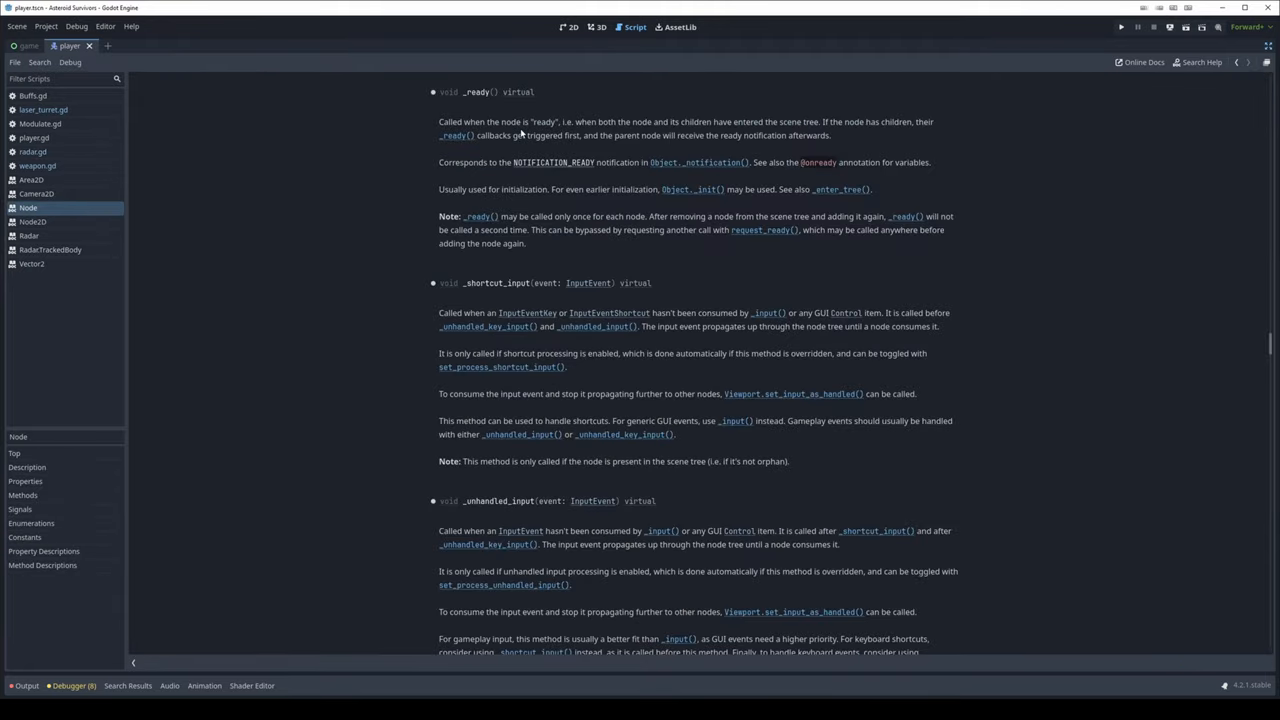
scroll(up, 3)
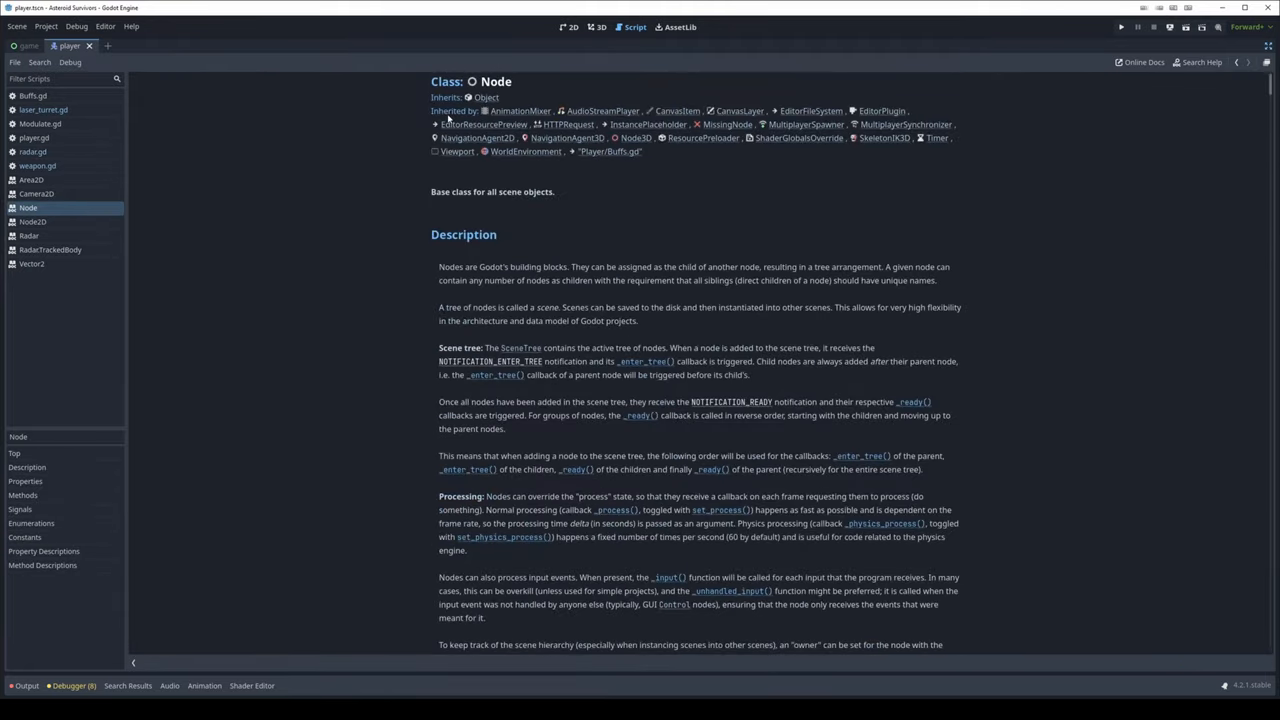
mouse_move(276, 216)
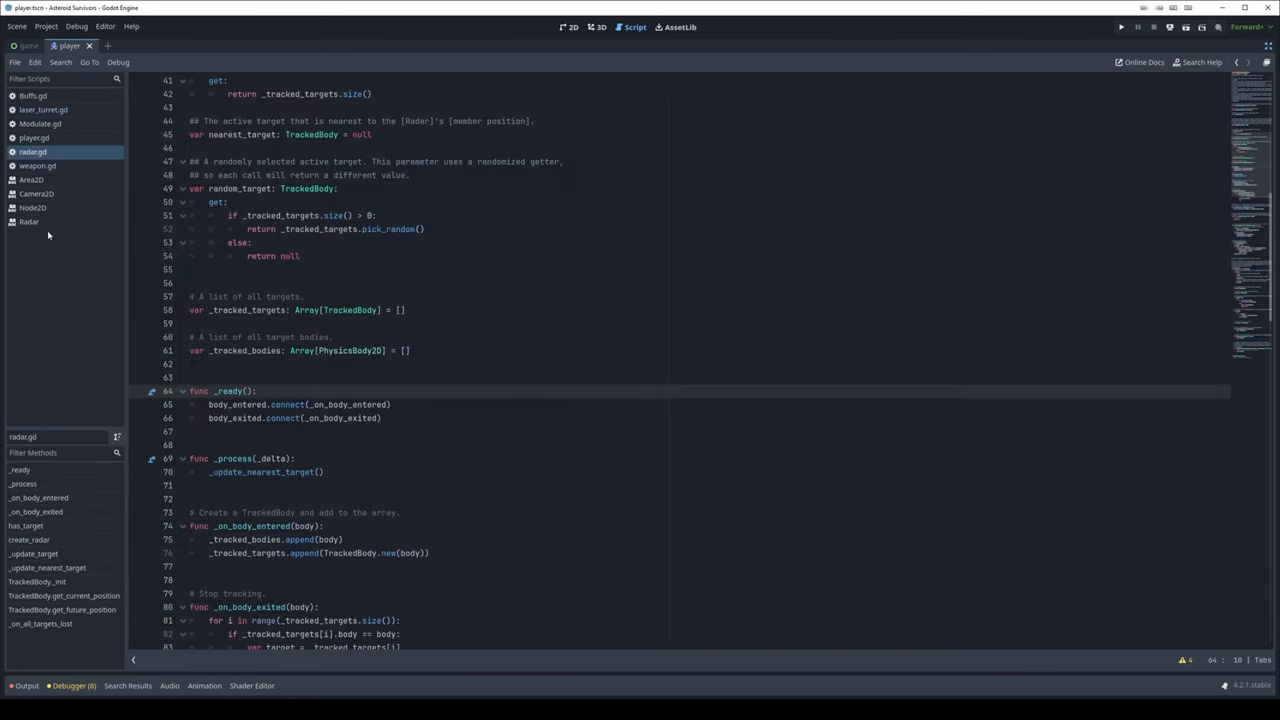
Close the reference pages and radar.gd, select player.gd and show the 2D workspace
click(44, 108)
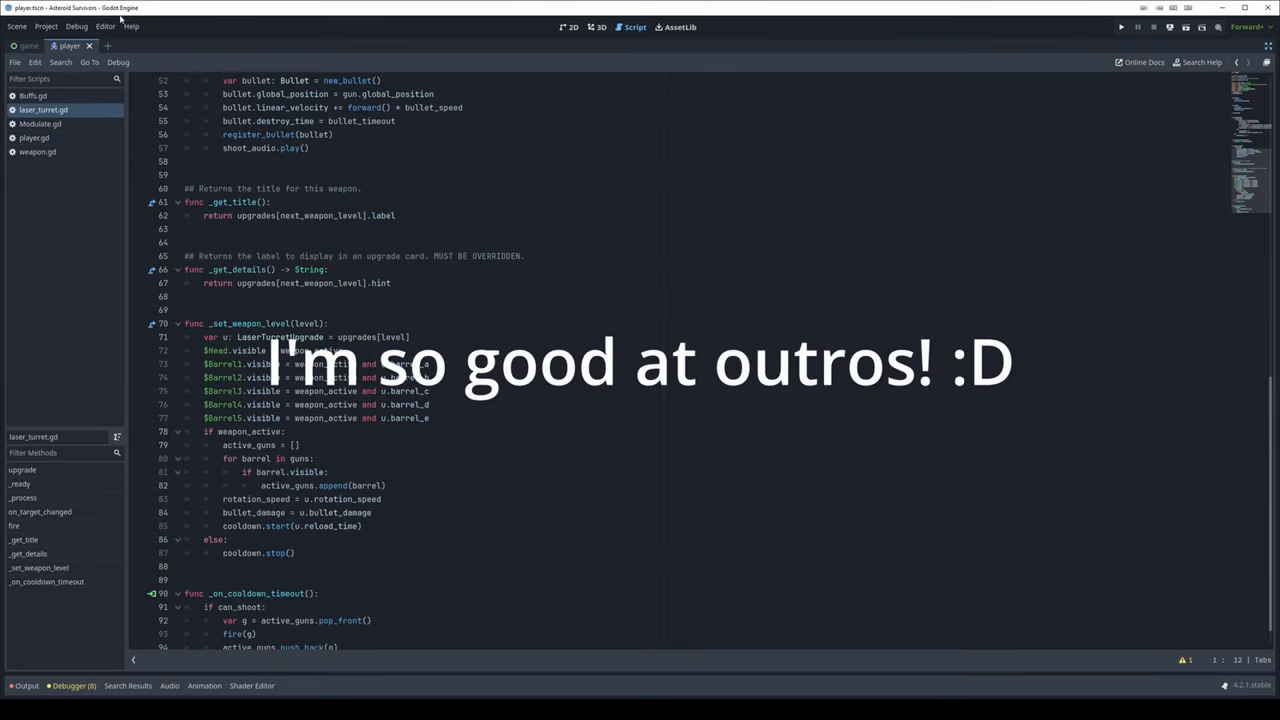
click(34, 138)
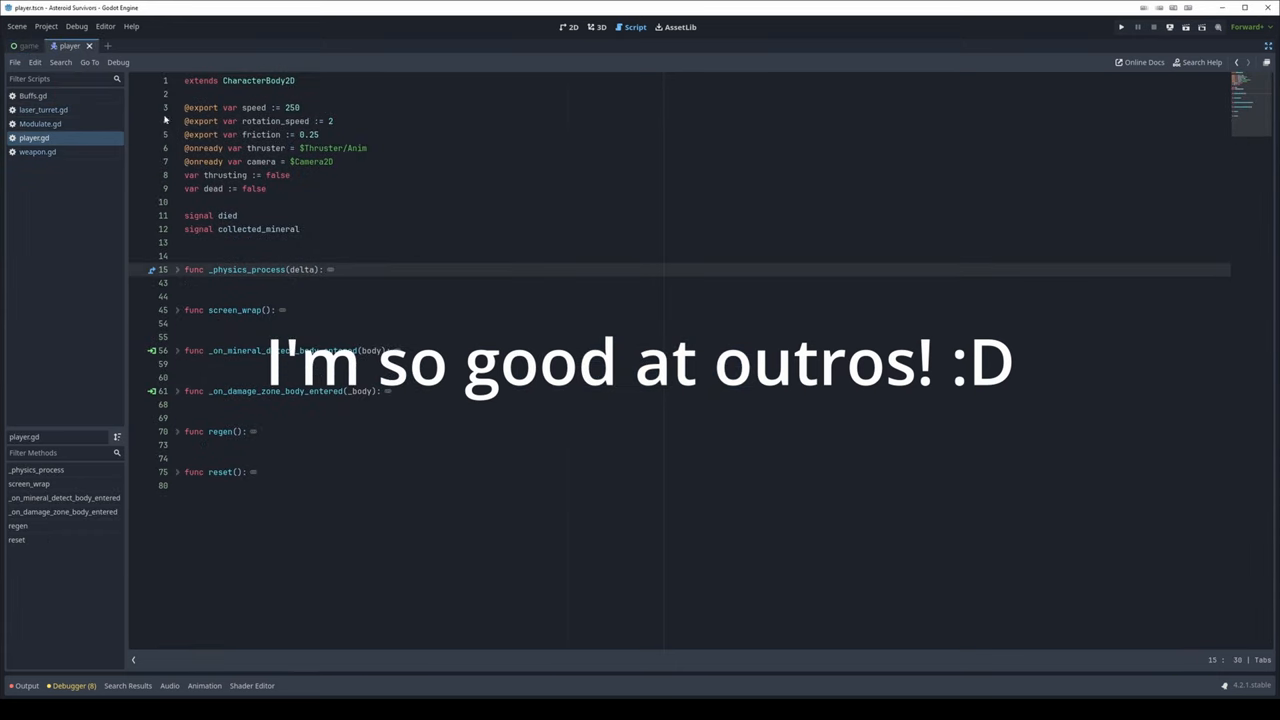
click(572, 28)
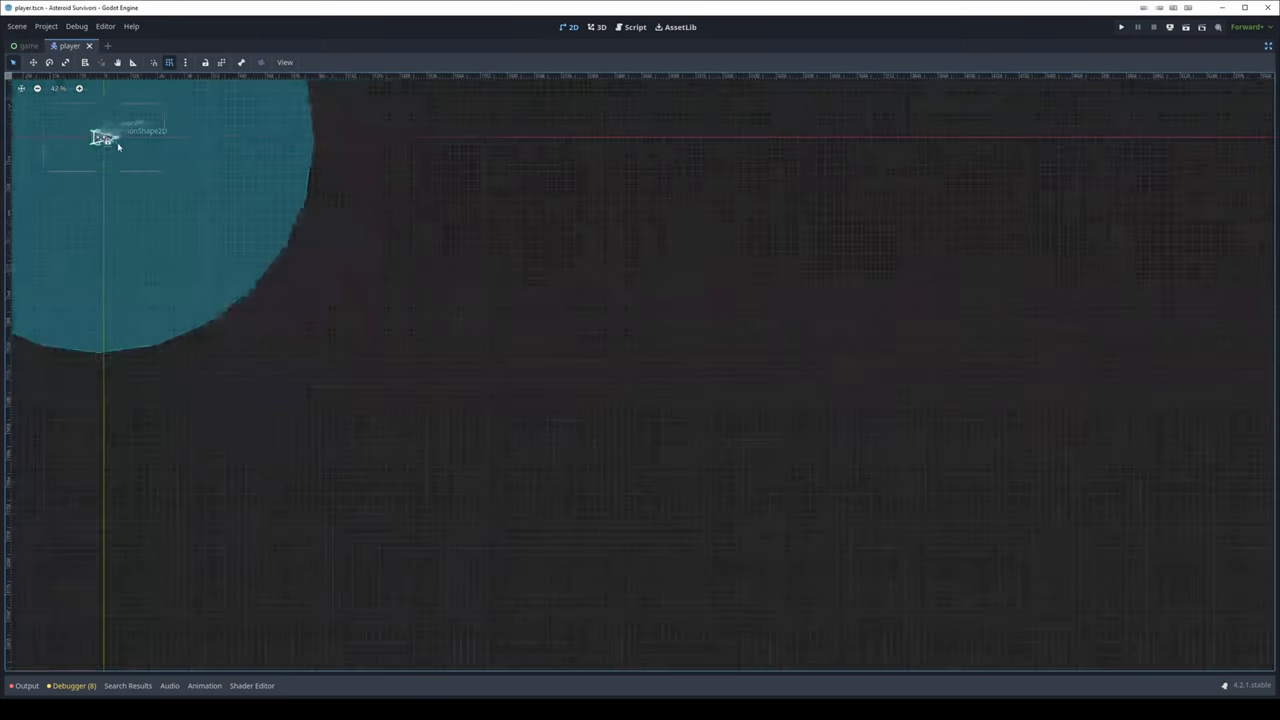